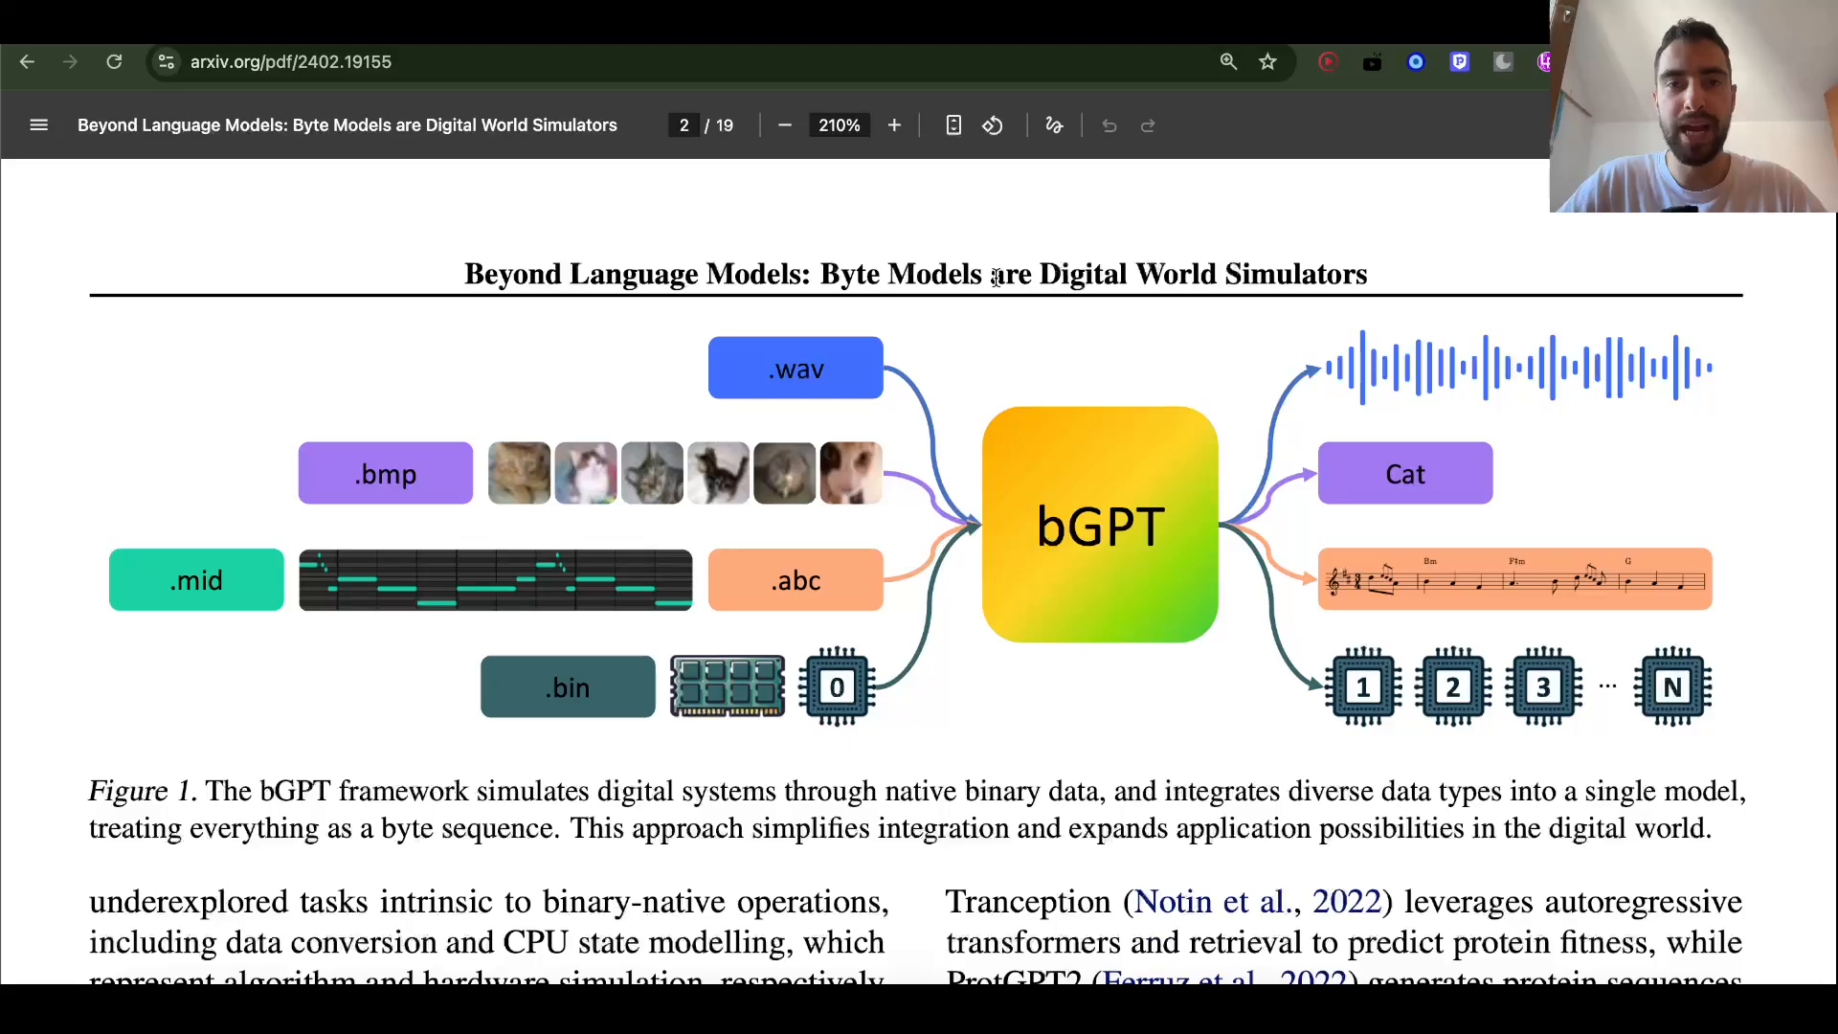
{"action": "mouse_move", "coordinate": [908, 406]}
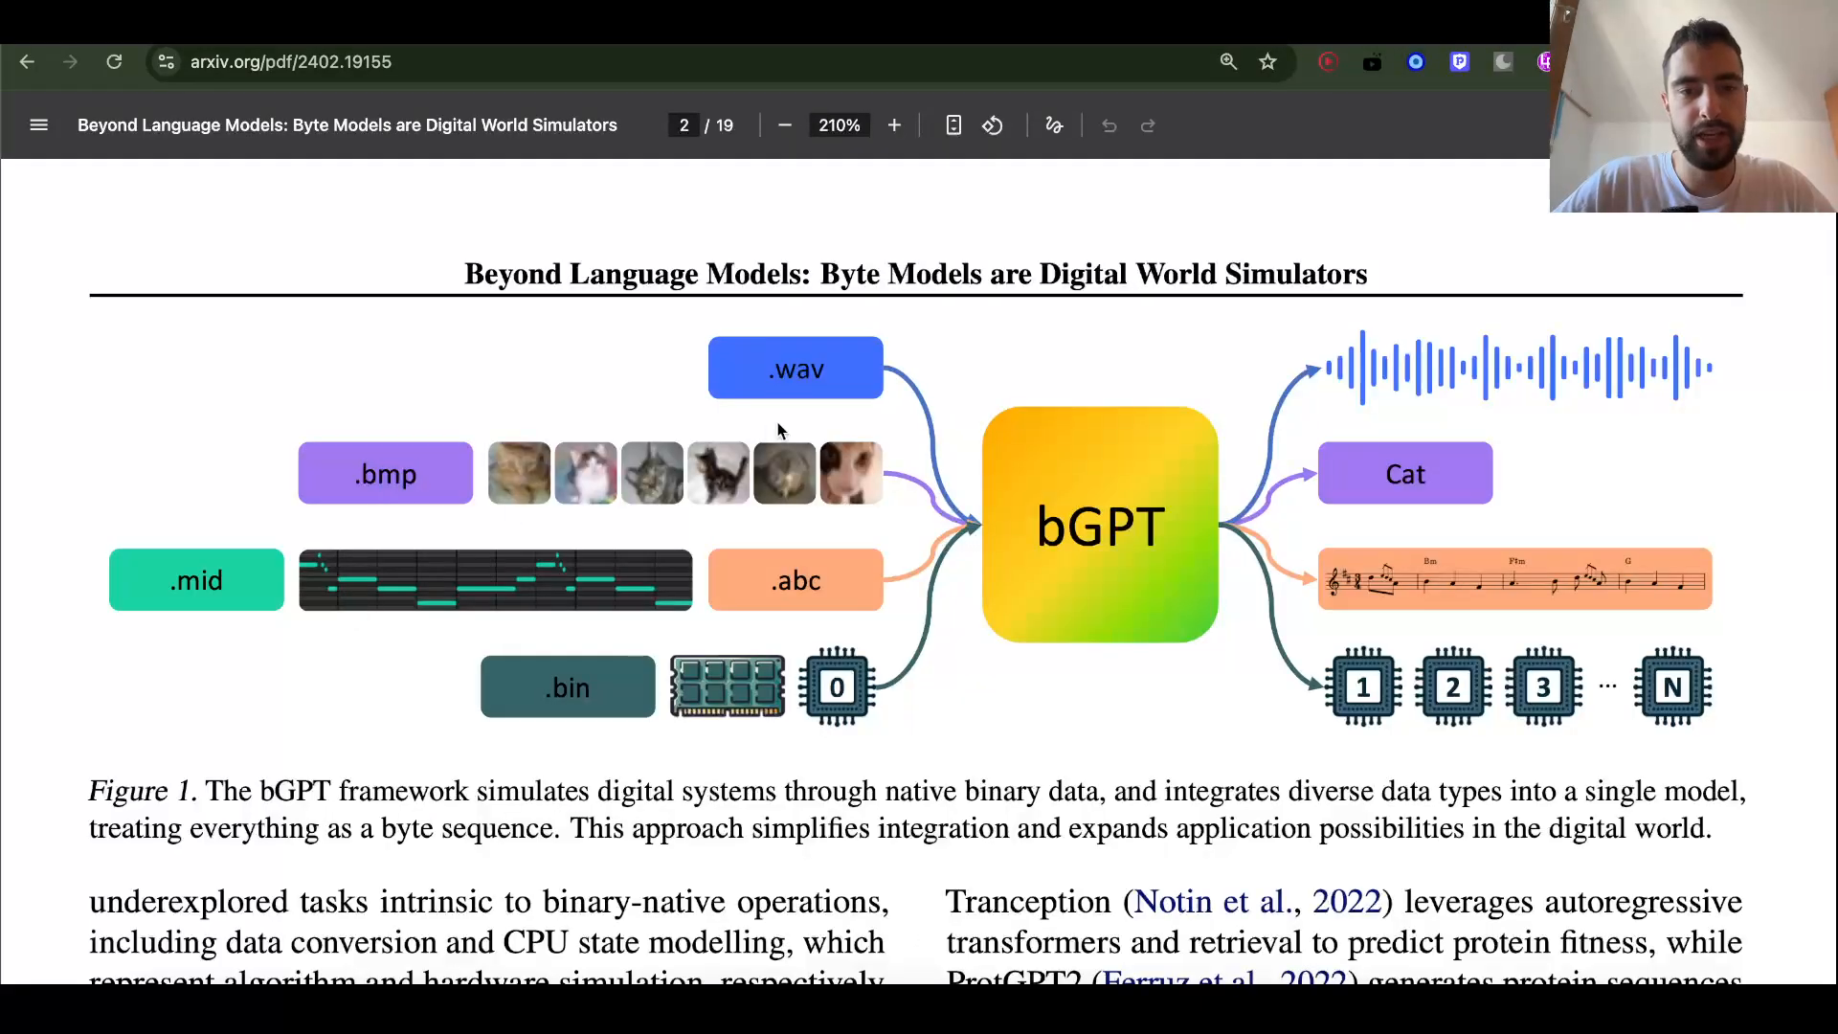
{"action": "mouse_move", "coordinate": [766, 360]}
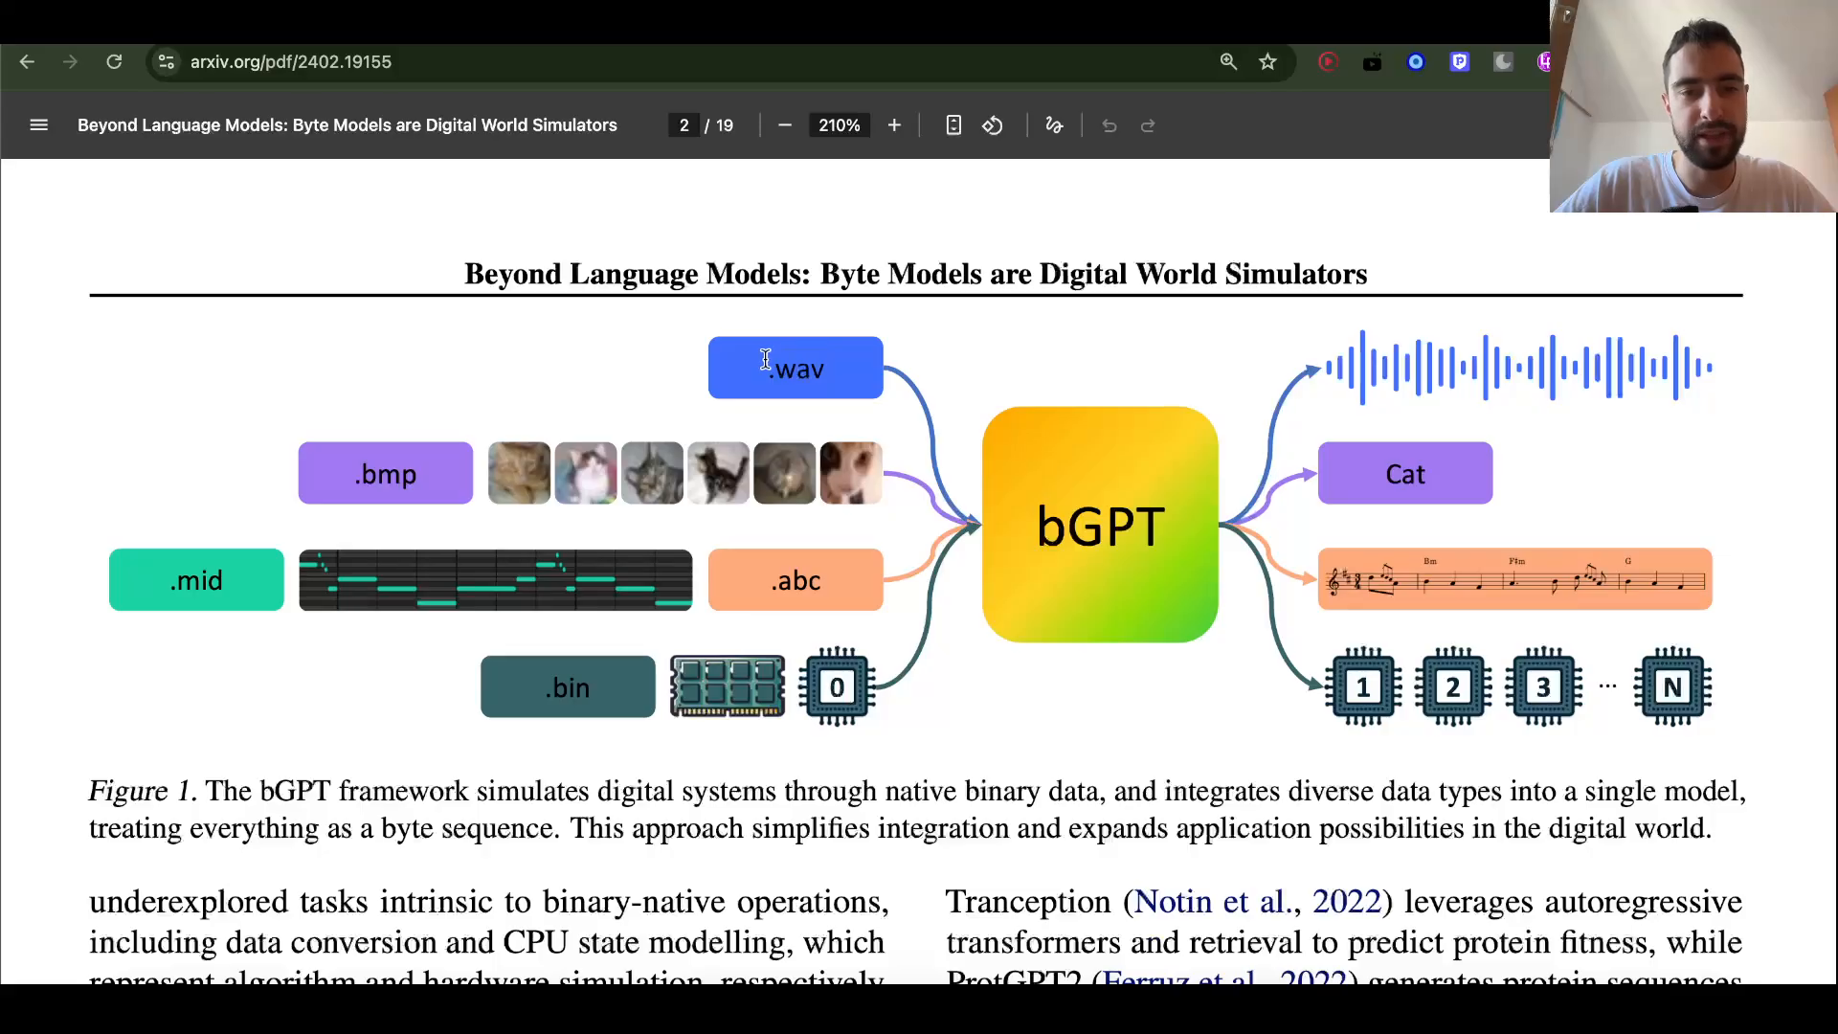
{"action": "mouse_move", "coordinate": [798, 387]}
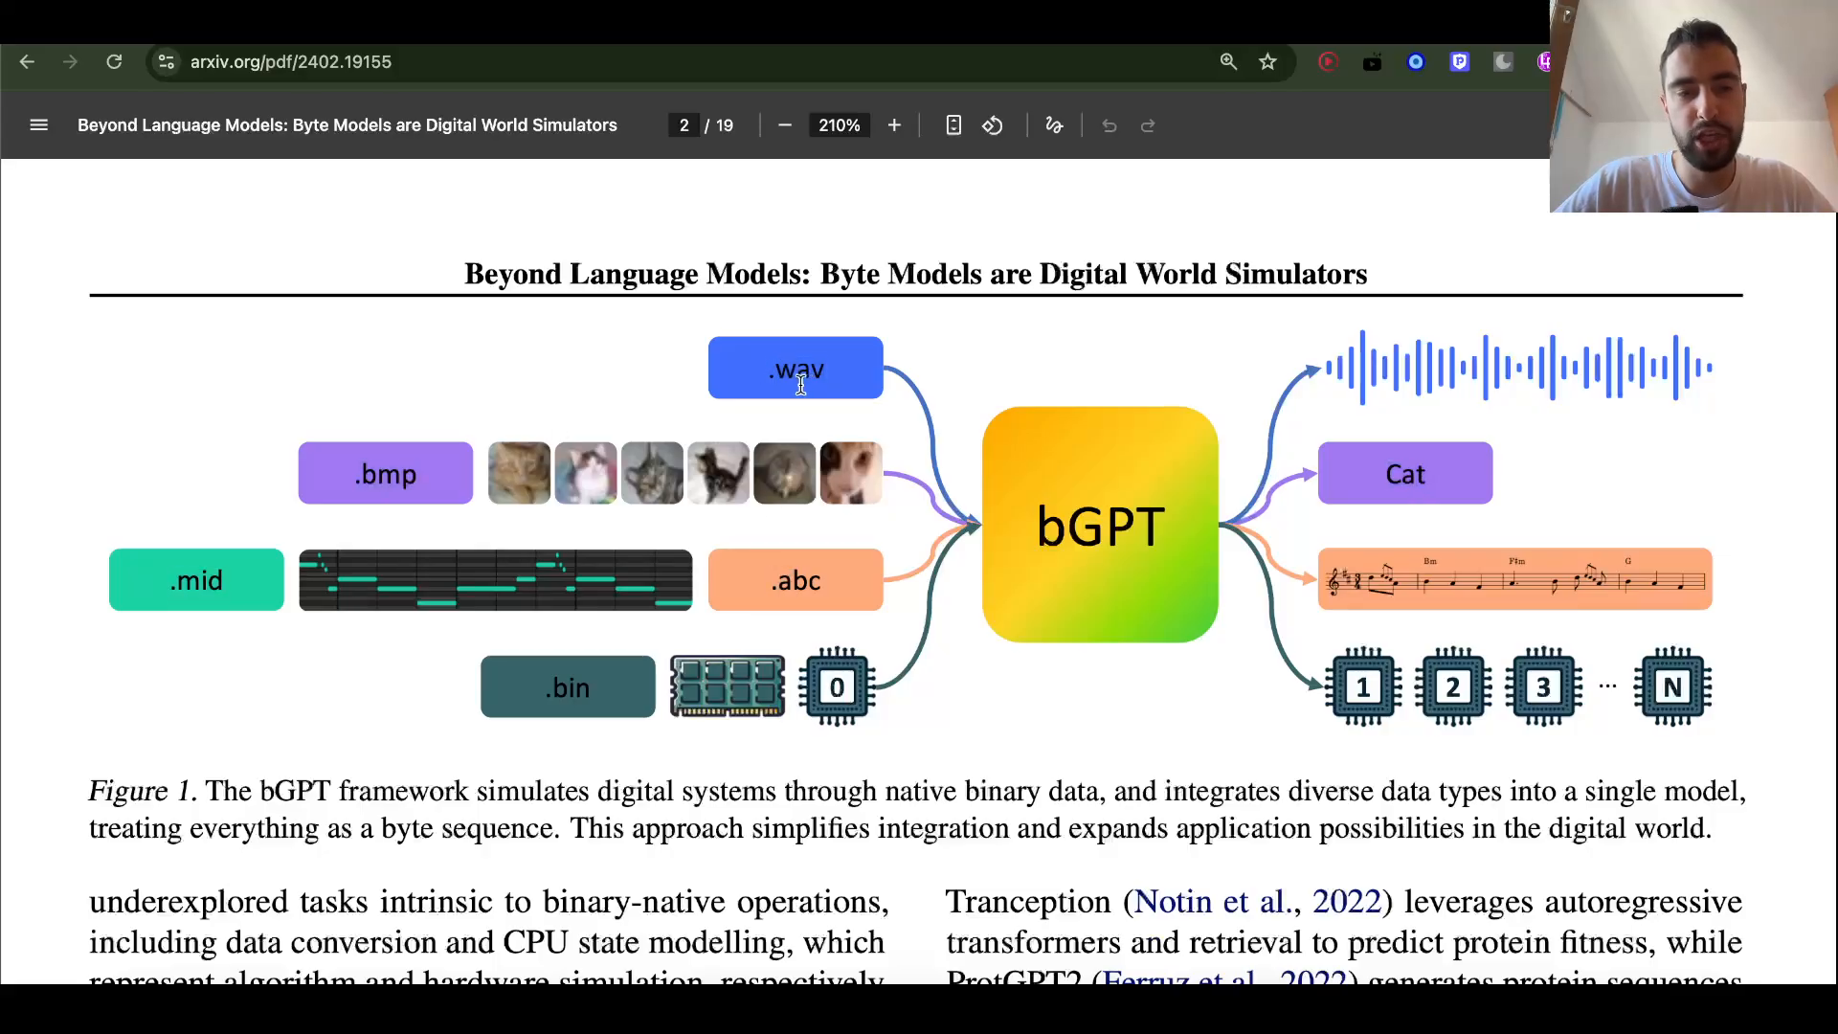
{"action": "mouse_move", "coordinate": [1521, 583]}
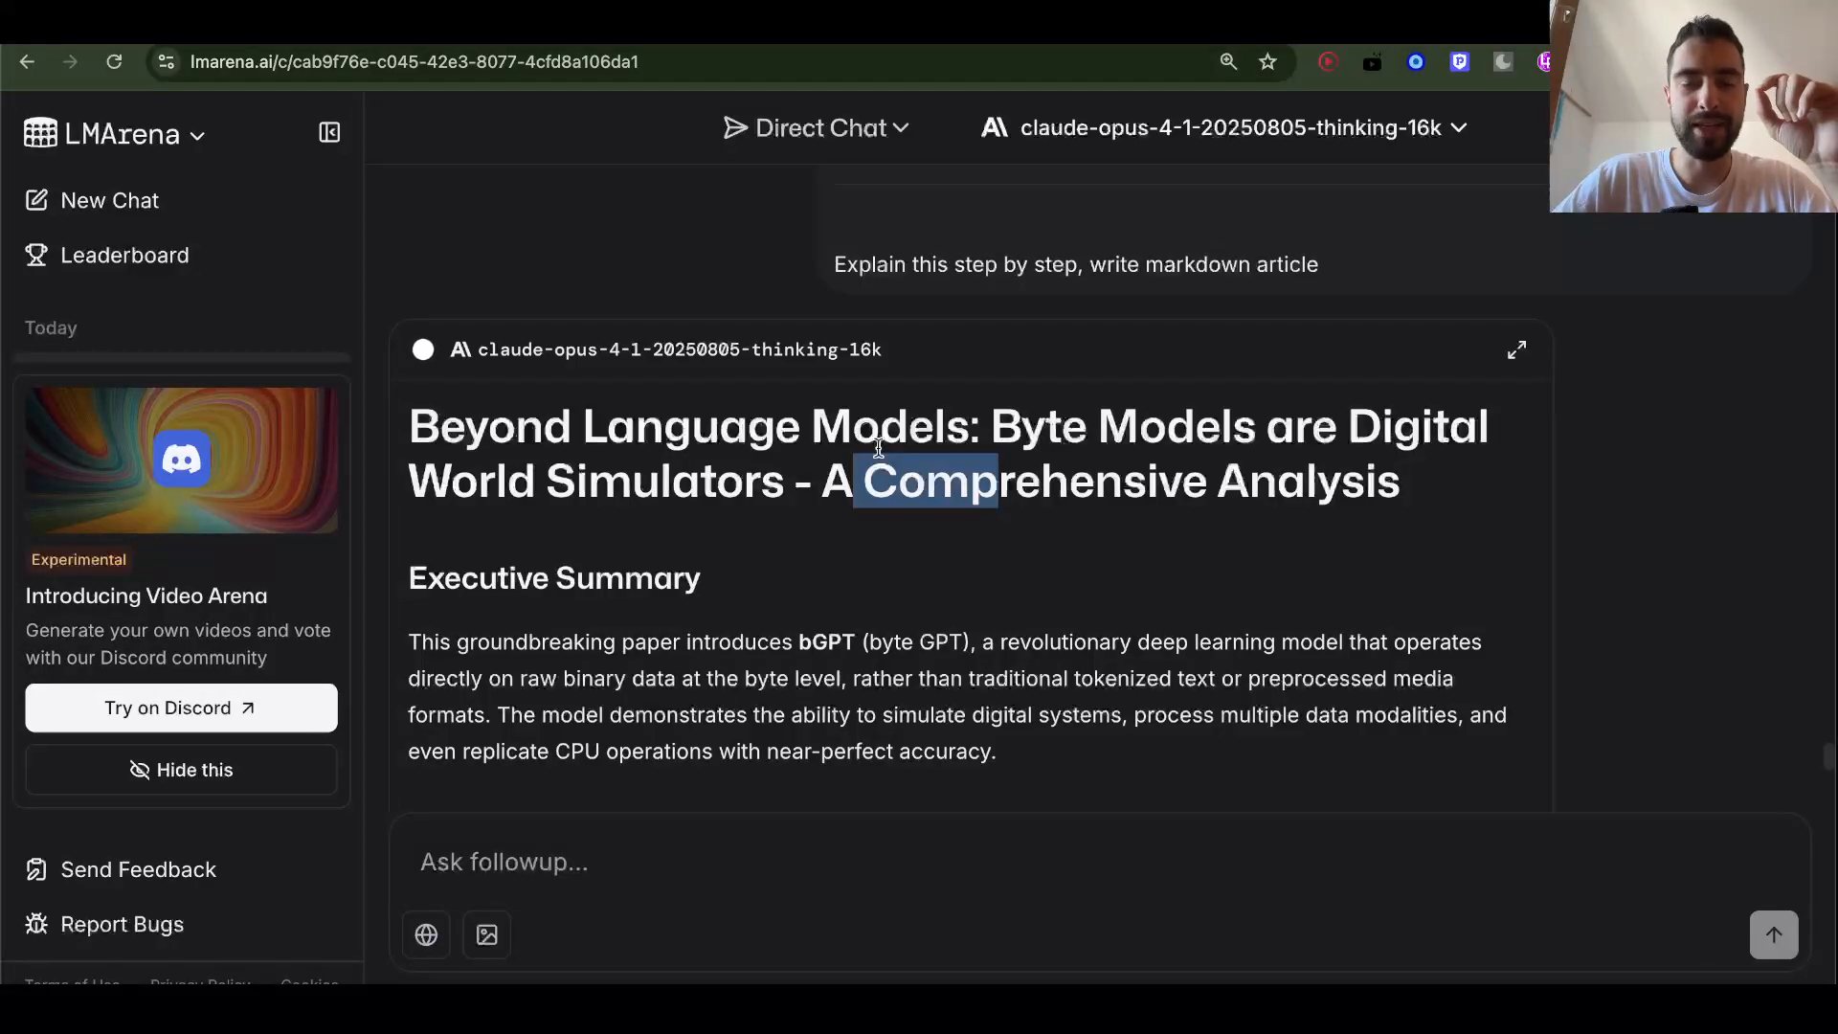
{"action": "mouse_move", "coordinate": [542, 803]}
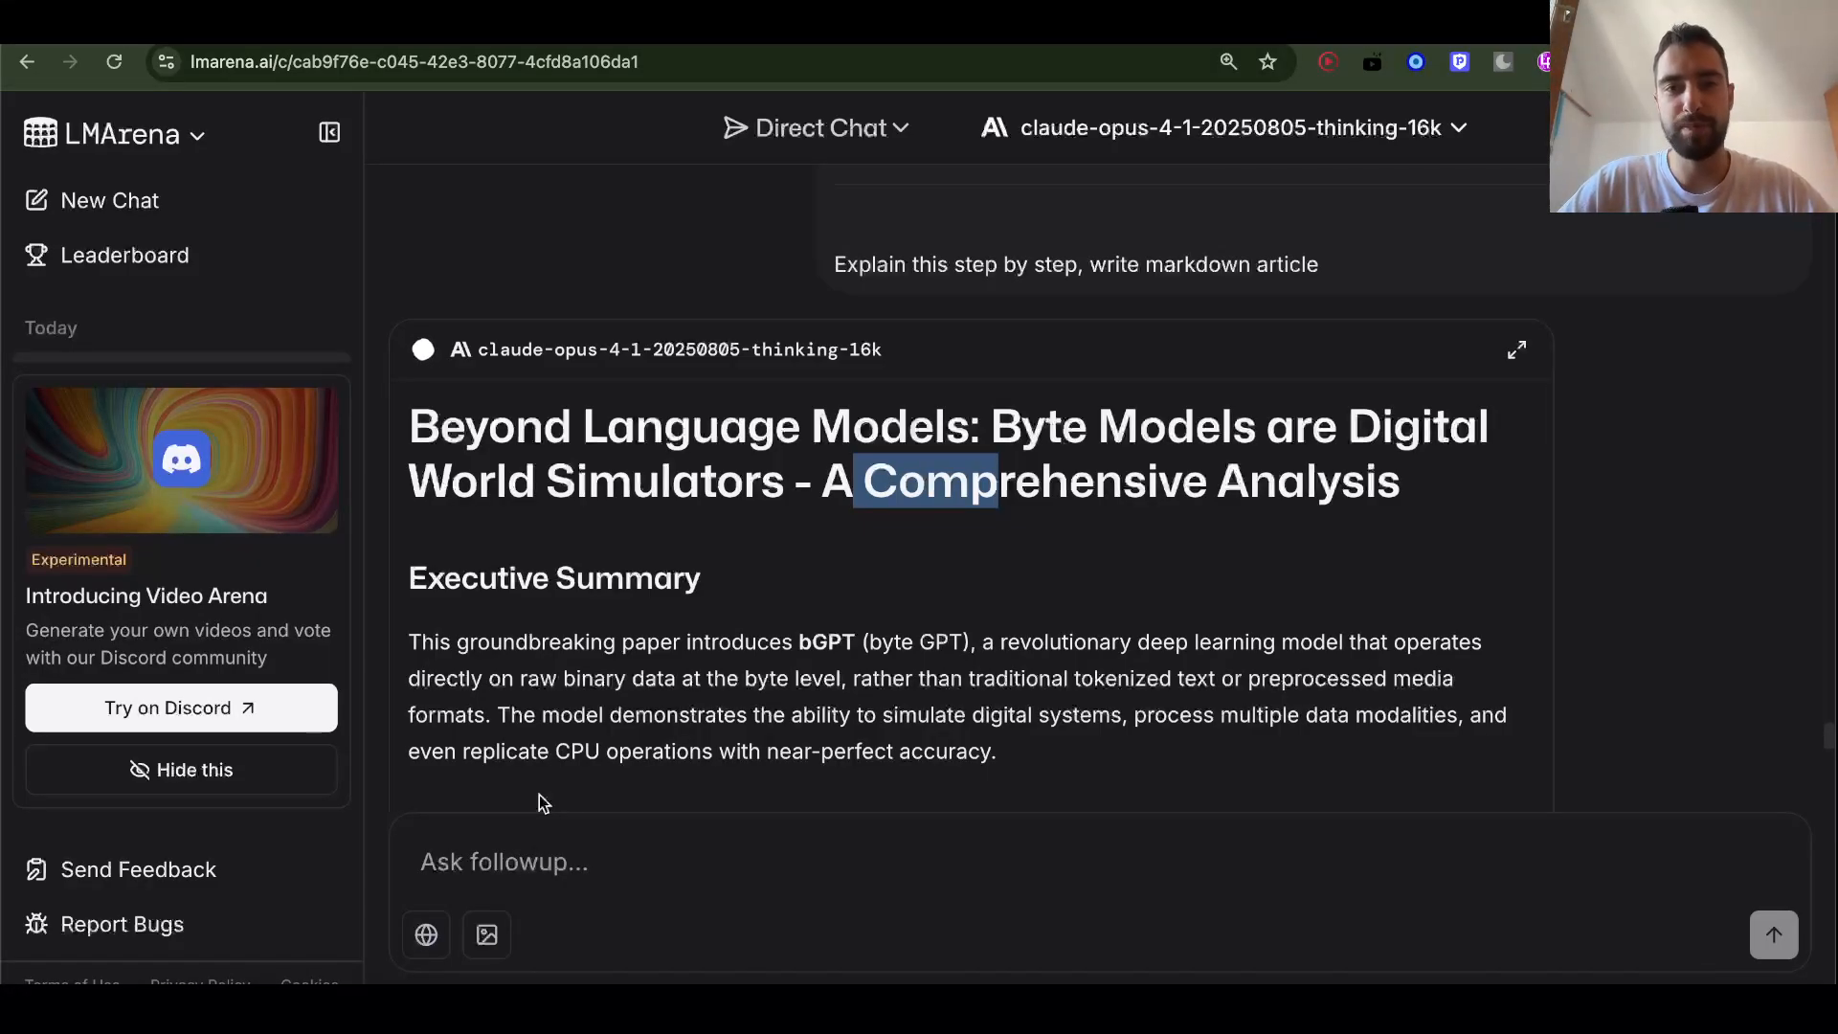
Read past the Table of Contents into Introduction & Motivation, highlighting the bGPT intro and 'everything is bytes' lines
{"action": "scroll", "scroll_direction": "down", "scroll_amount": 3}
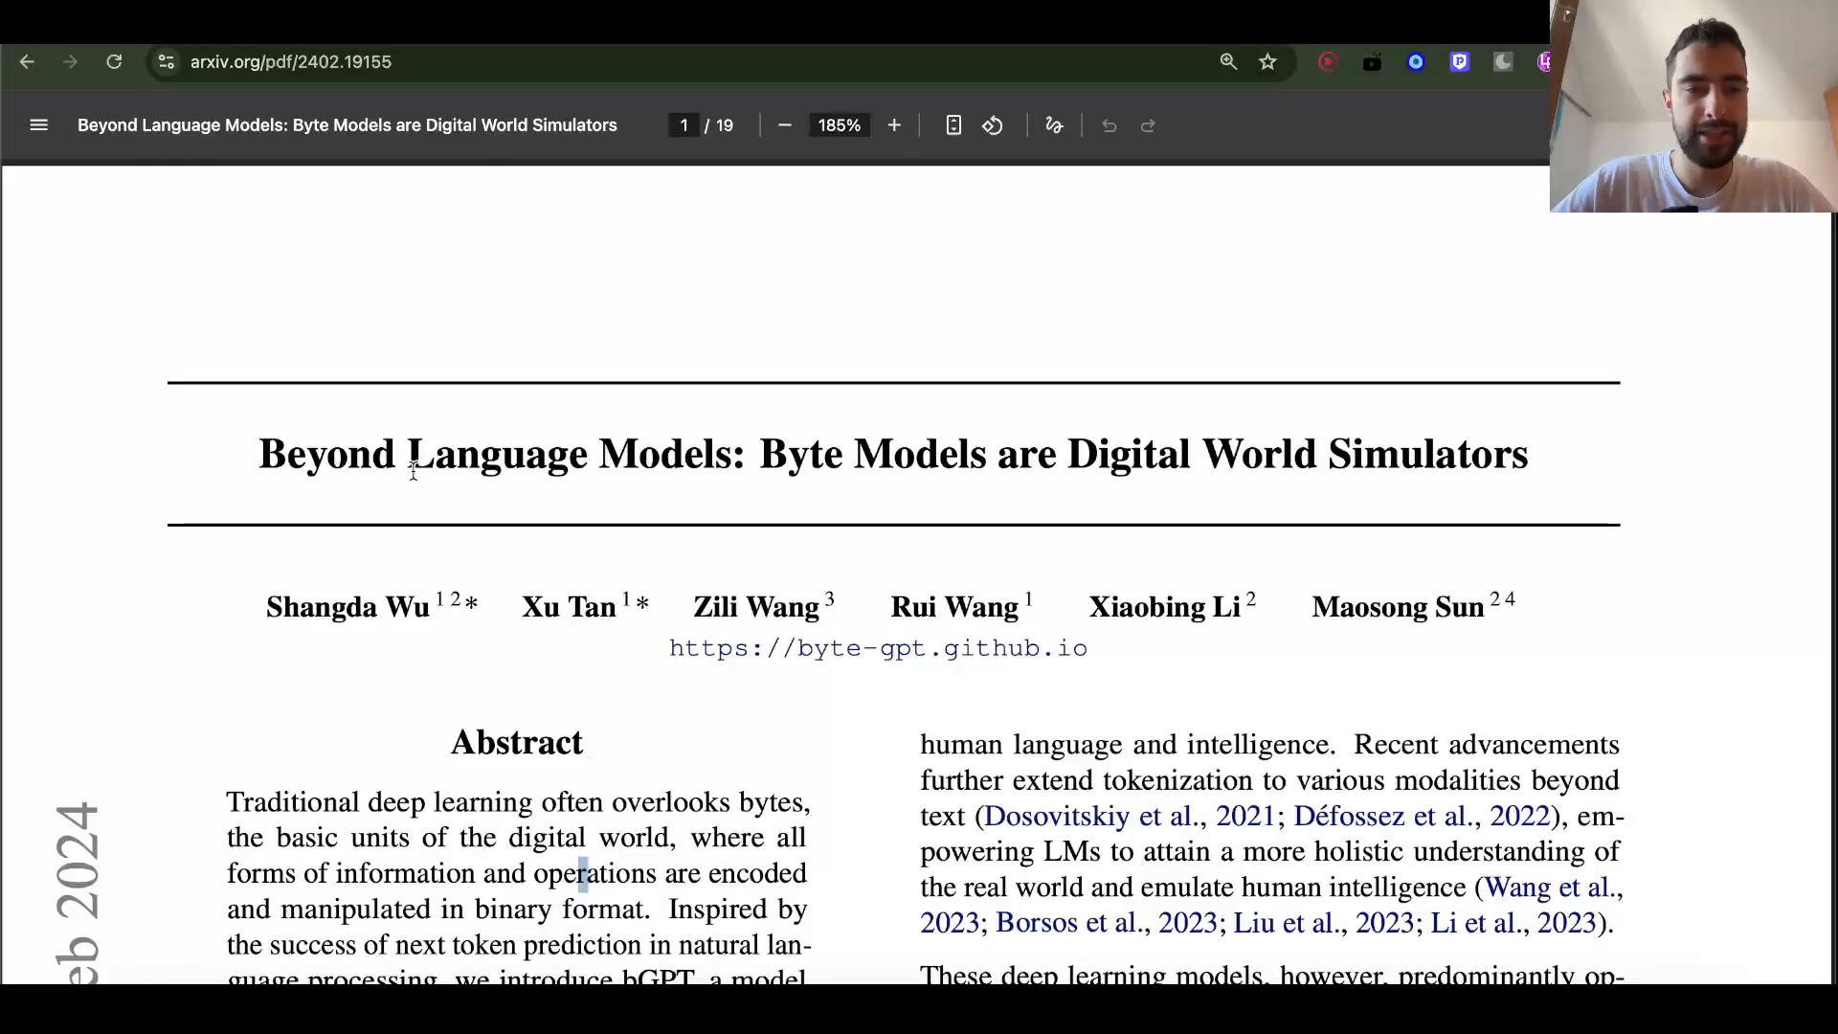
{"action": "scroll", "scroll_direction": "down", "scroll_amount": 3}
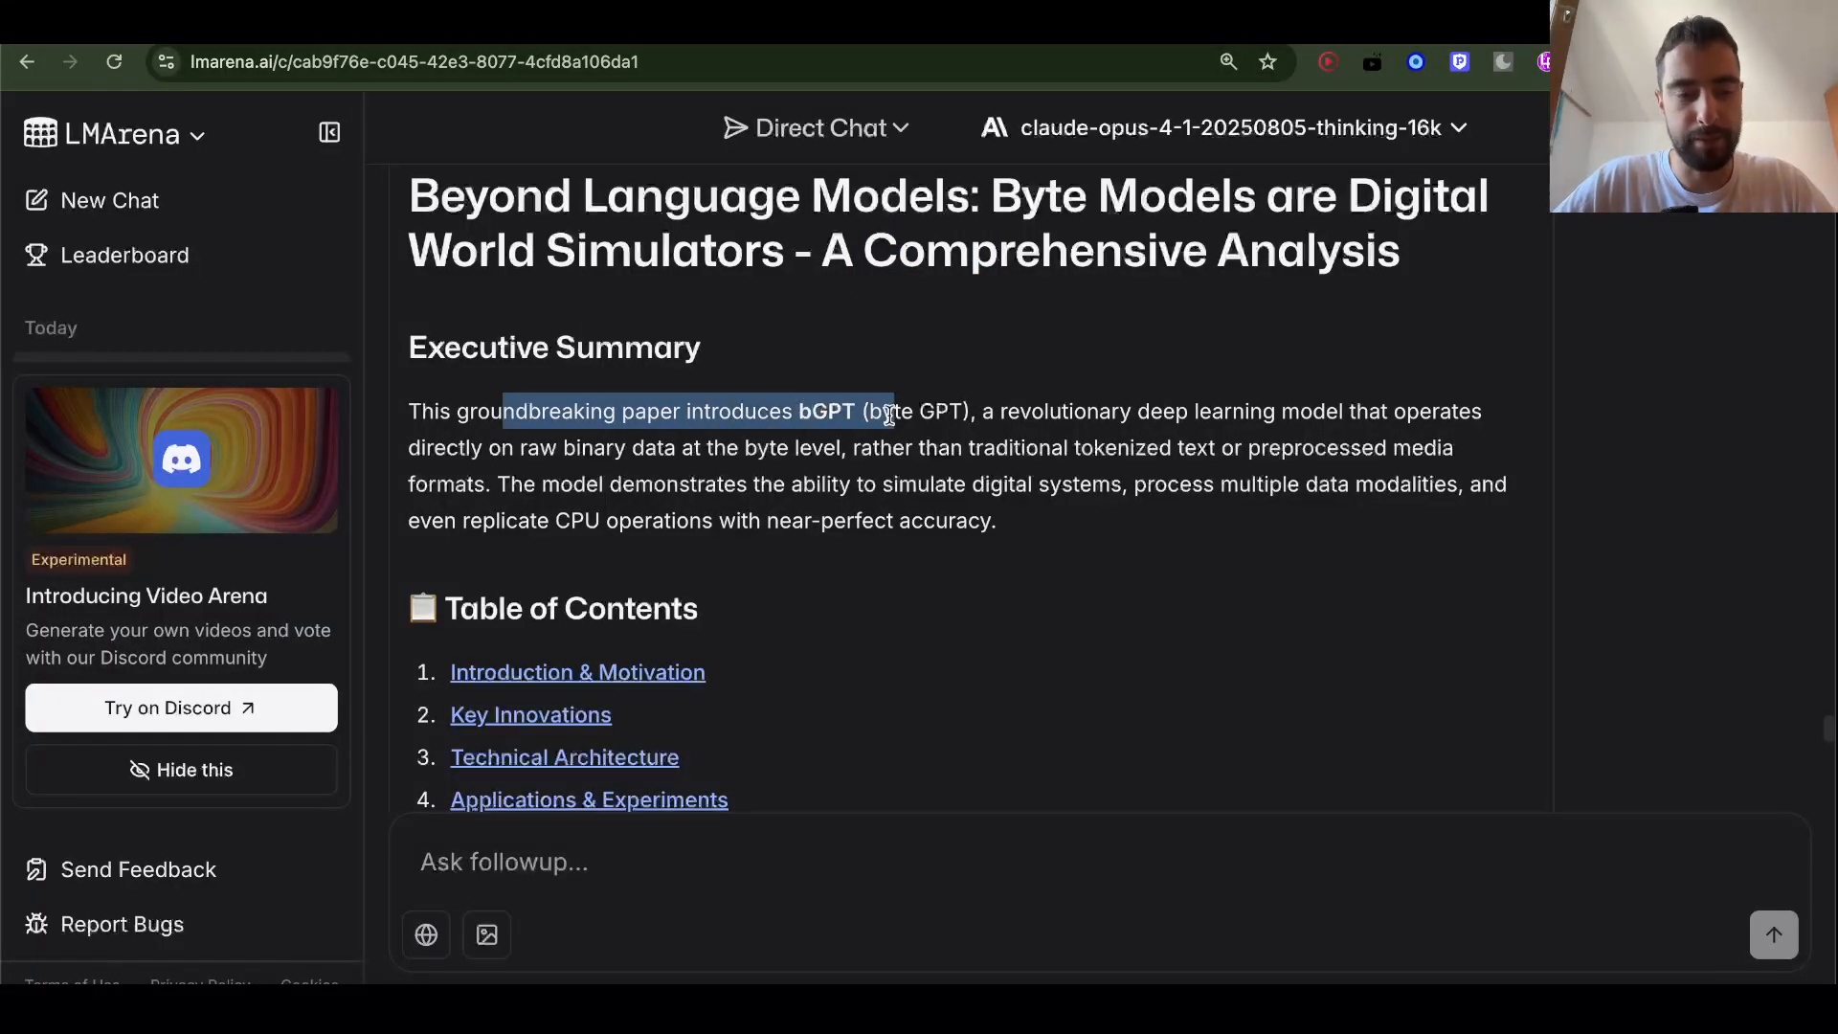
{"action": "left_click", "coordinate": [1088, 413]}
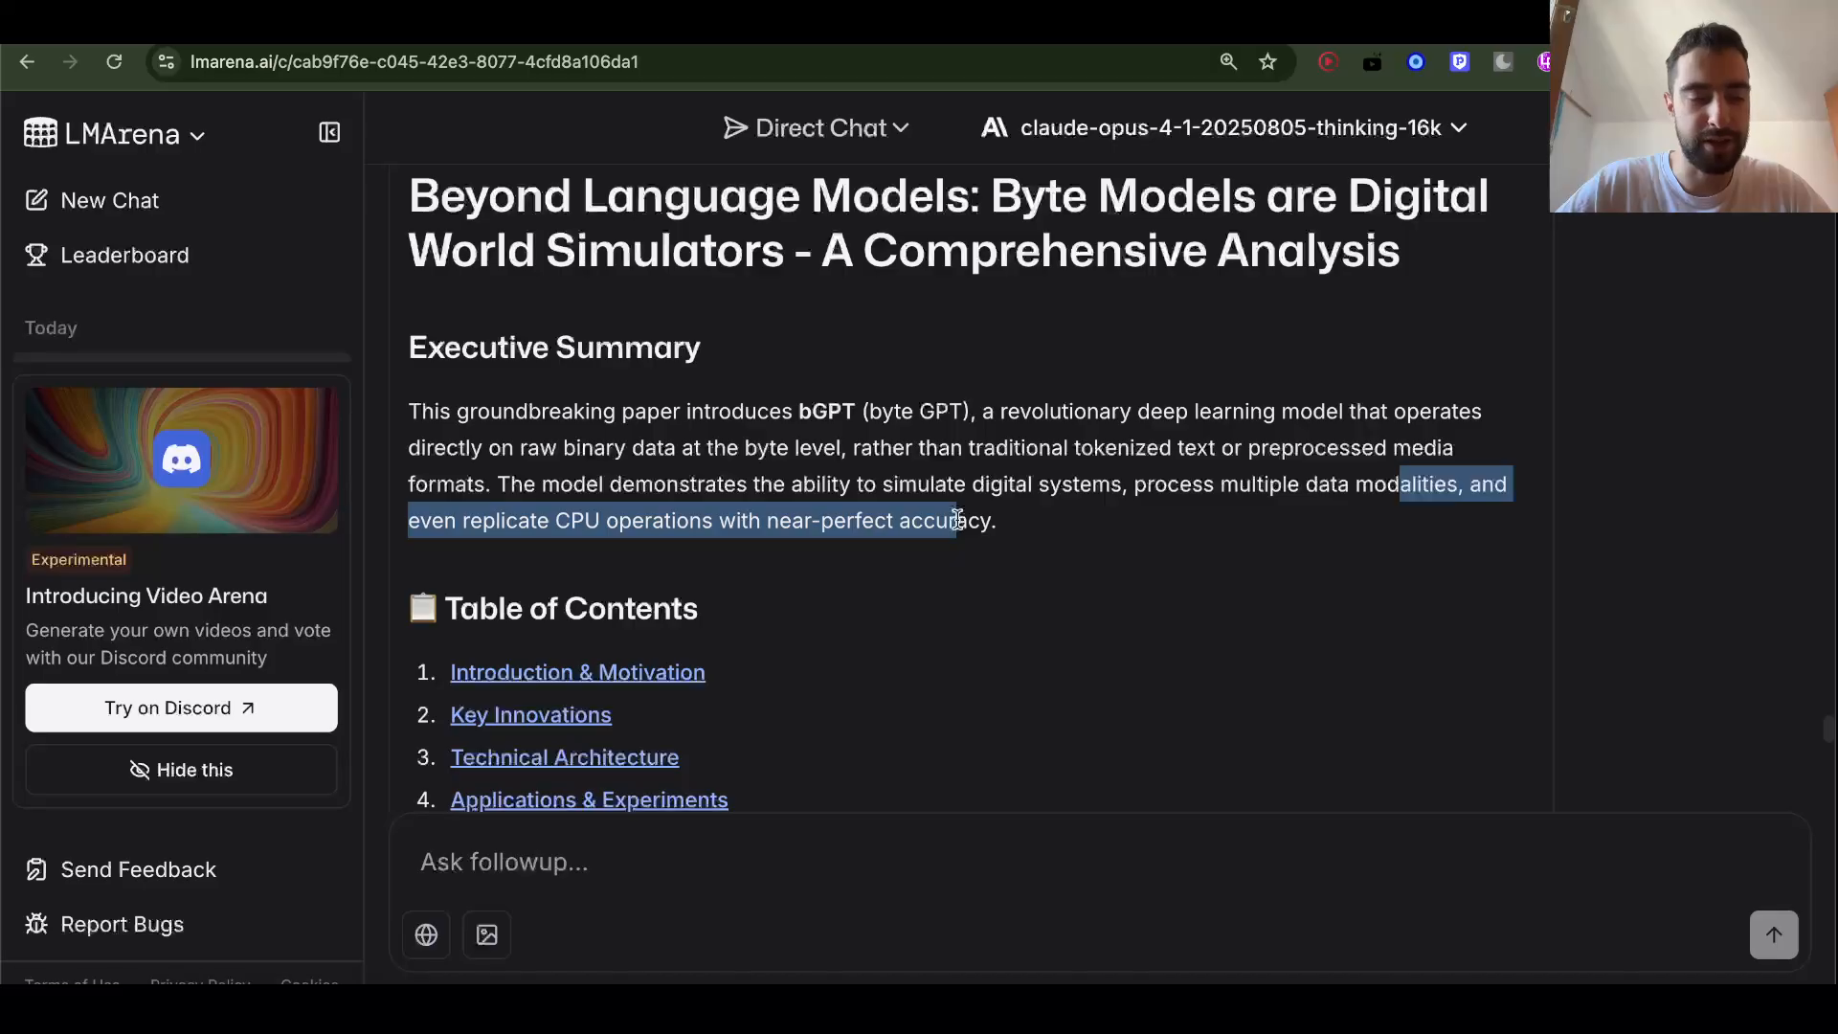
{"action": "scroll", "scroll_direction": "down", "scroll_amount": 3}
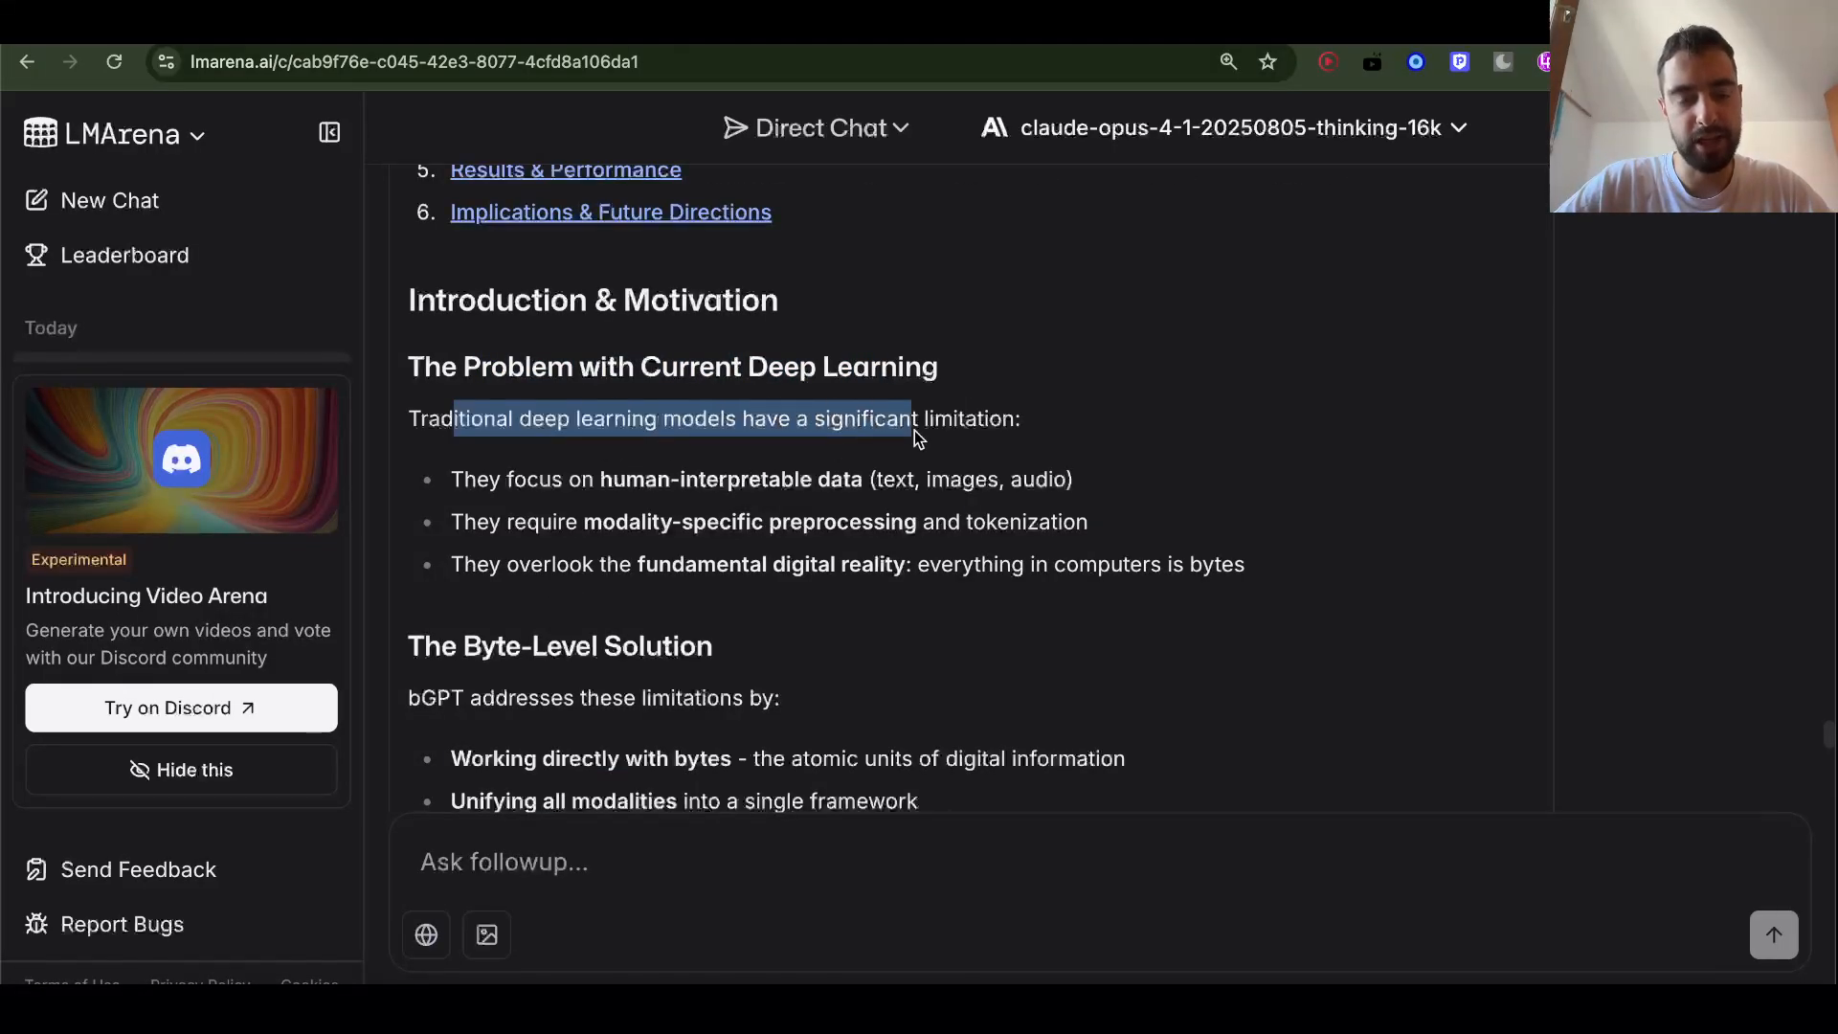
{"action": "mouse_move", "coordinate": [590, 477]}
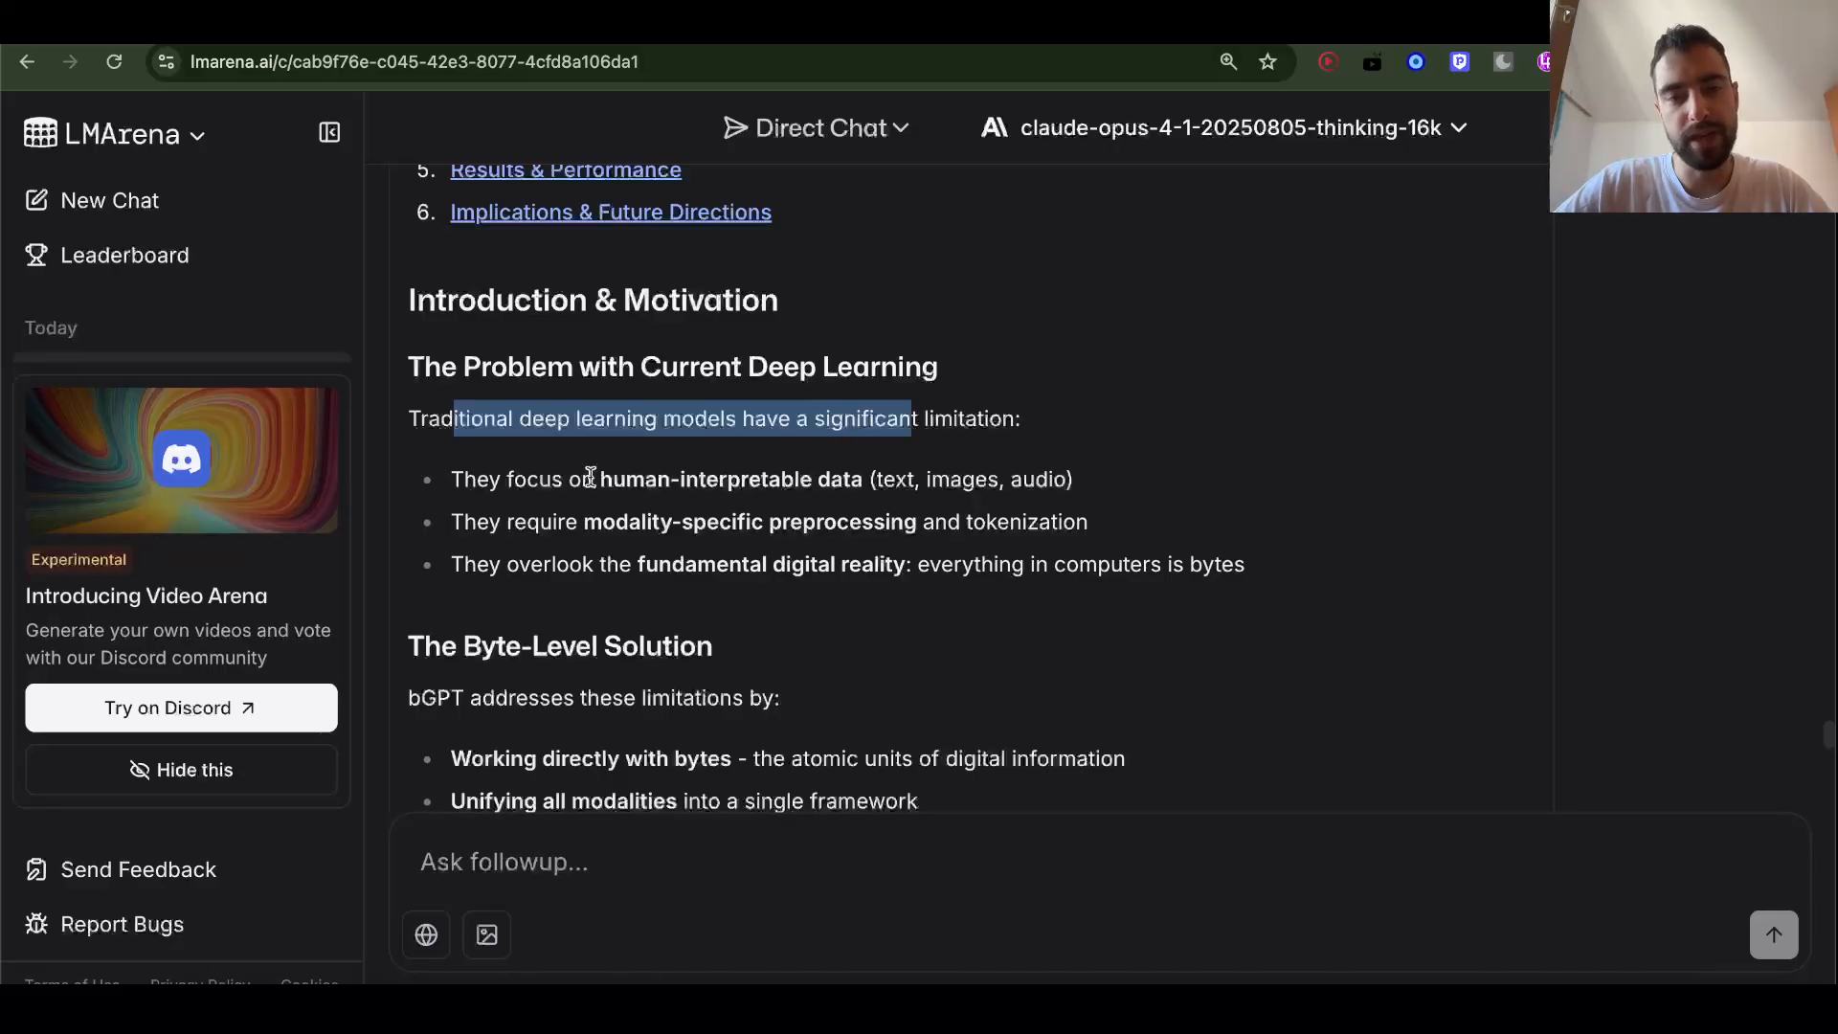
{"action": "left_click", "coordinate": [939, 479]}
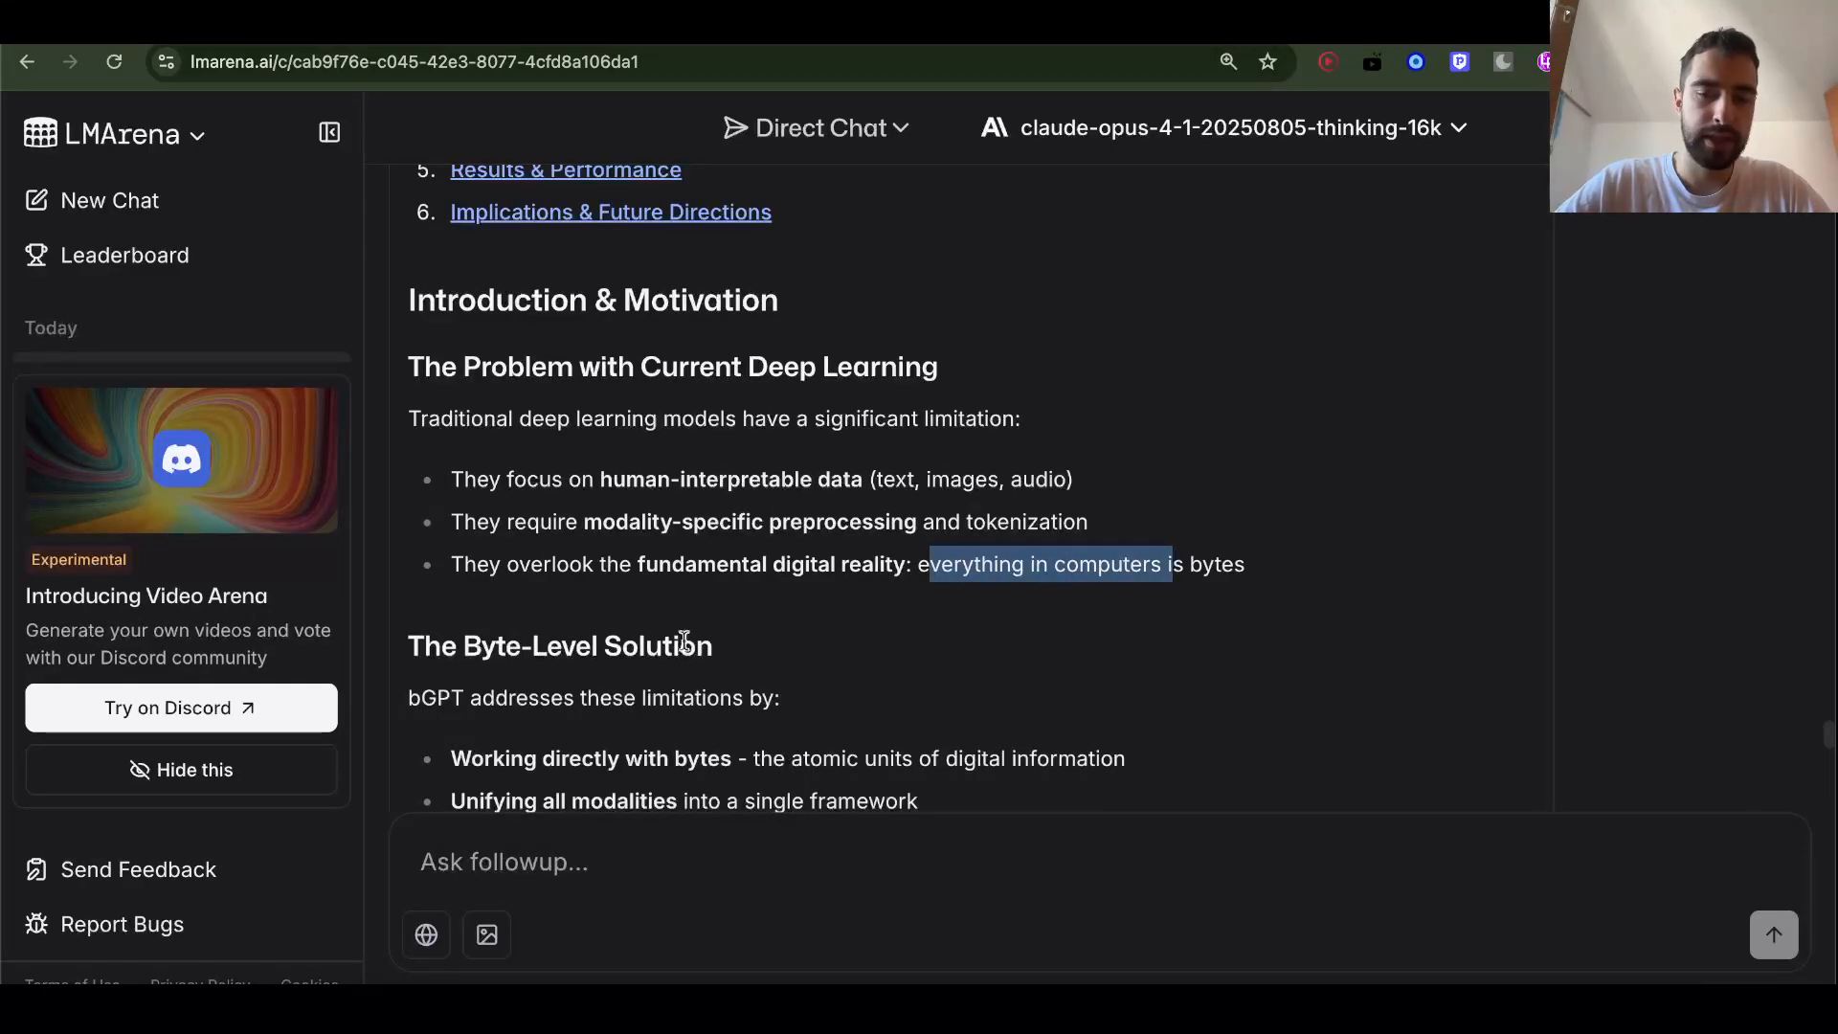
Read The Byte-Level Solution section, highlighting its heading and the hardware-behavior Key Insight phrase
{"action": "scroll", "scroll_direction": "down", "scroll_amount": 3}
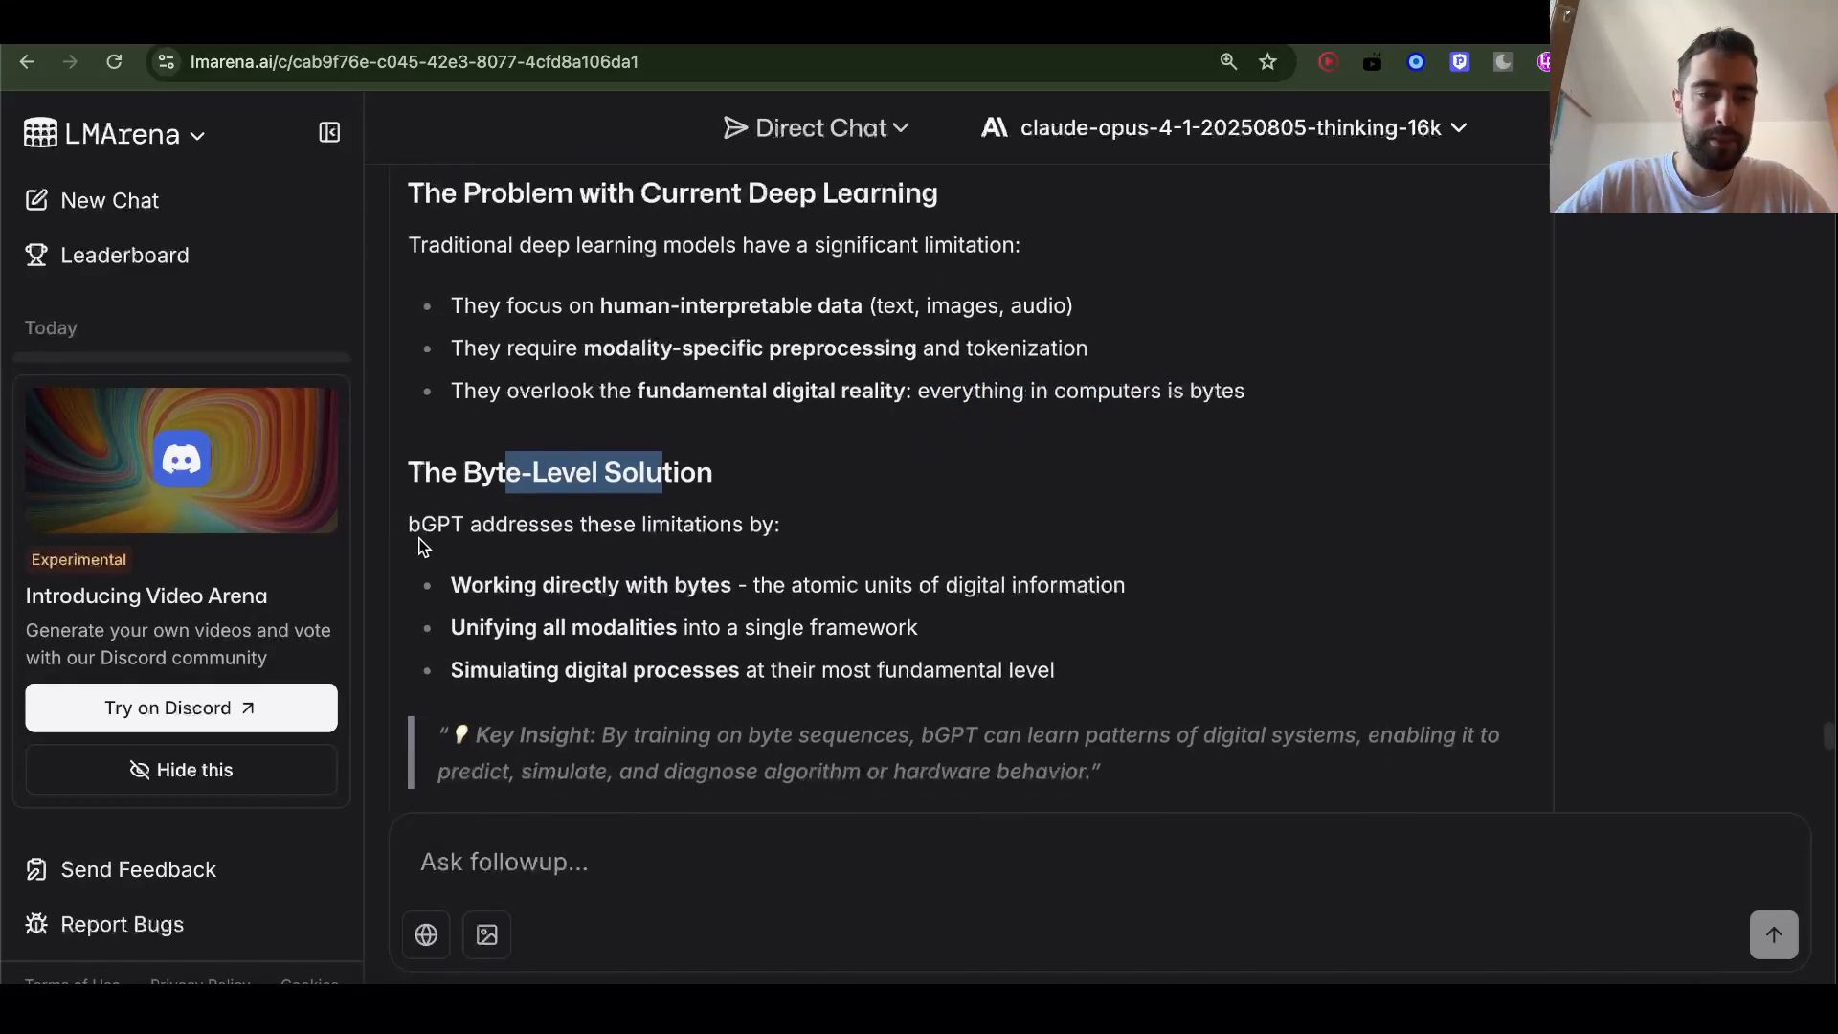
{"action": "double_click", "coordinate": [525, 523]}
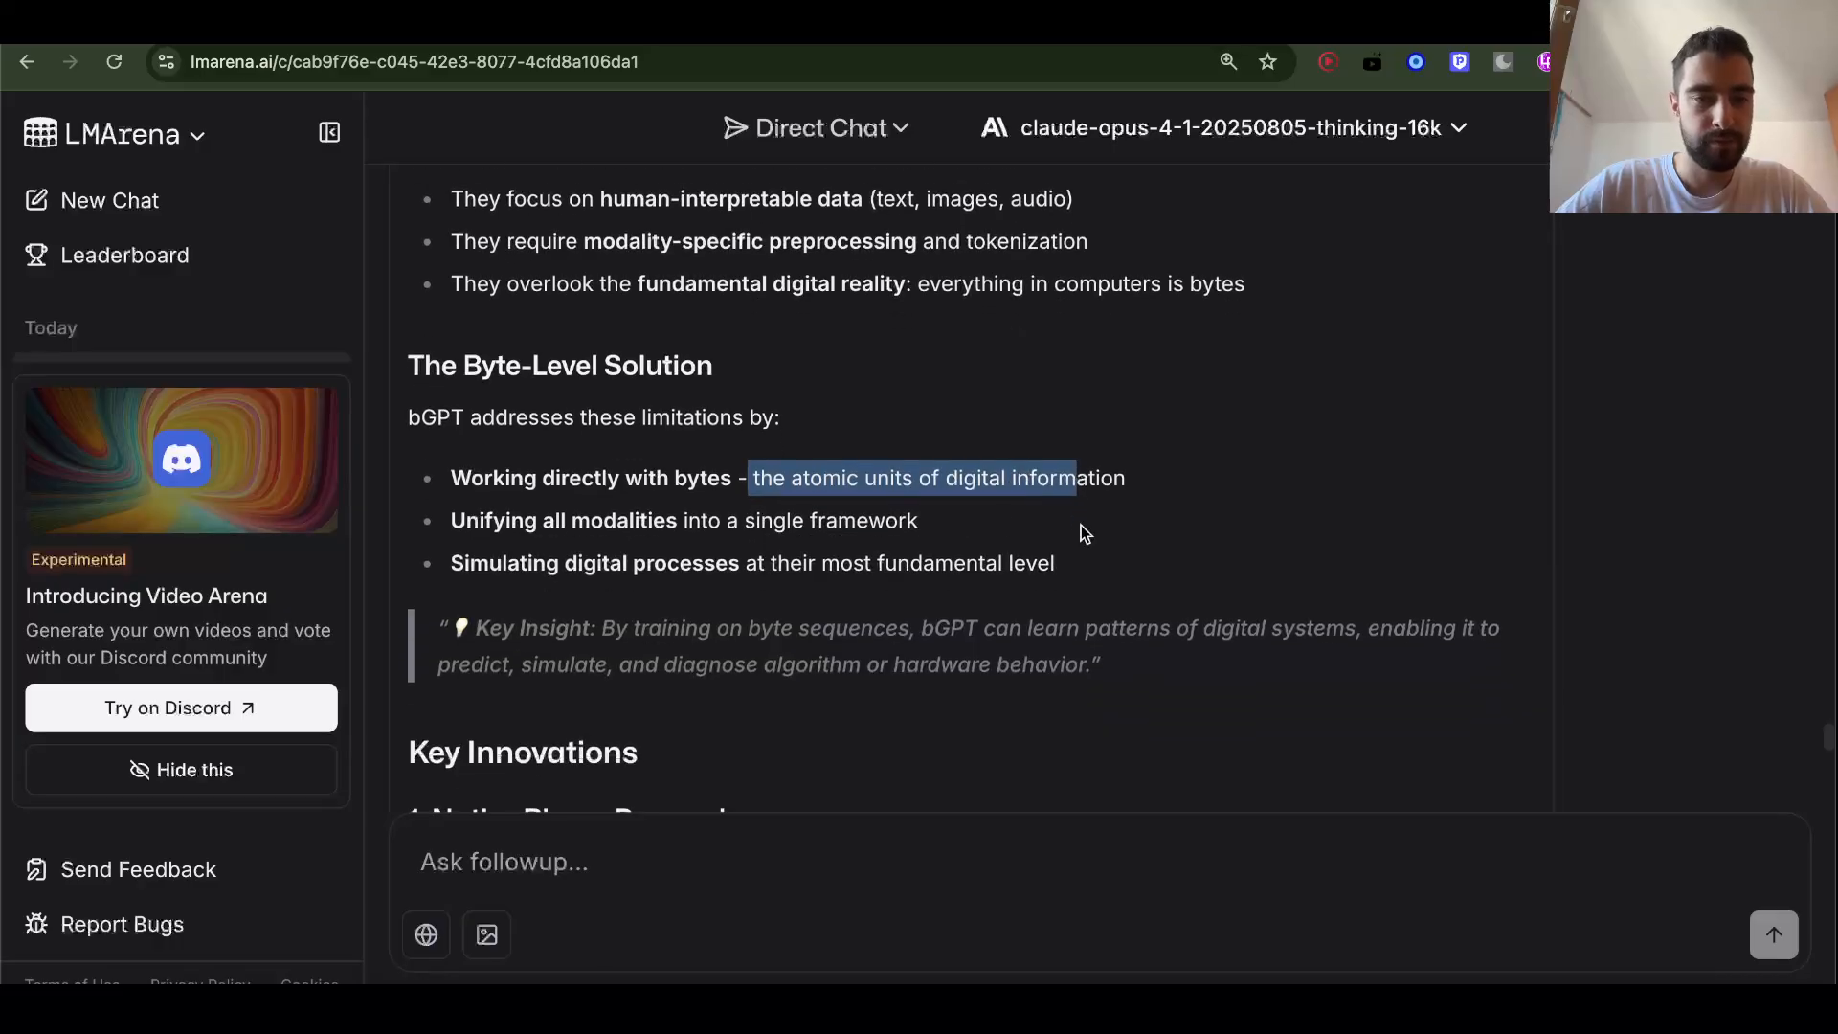
{"action": "left_click", "coordinate": [728, 519]}
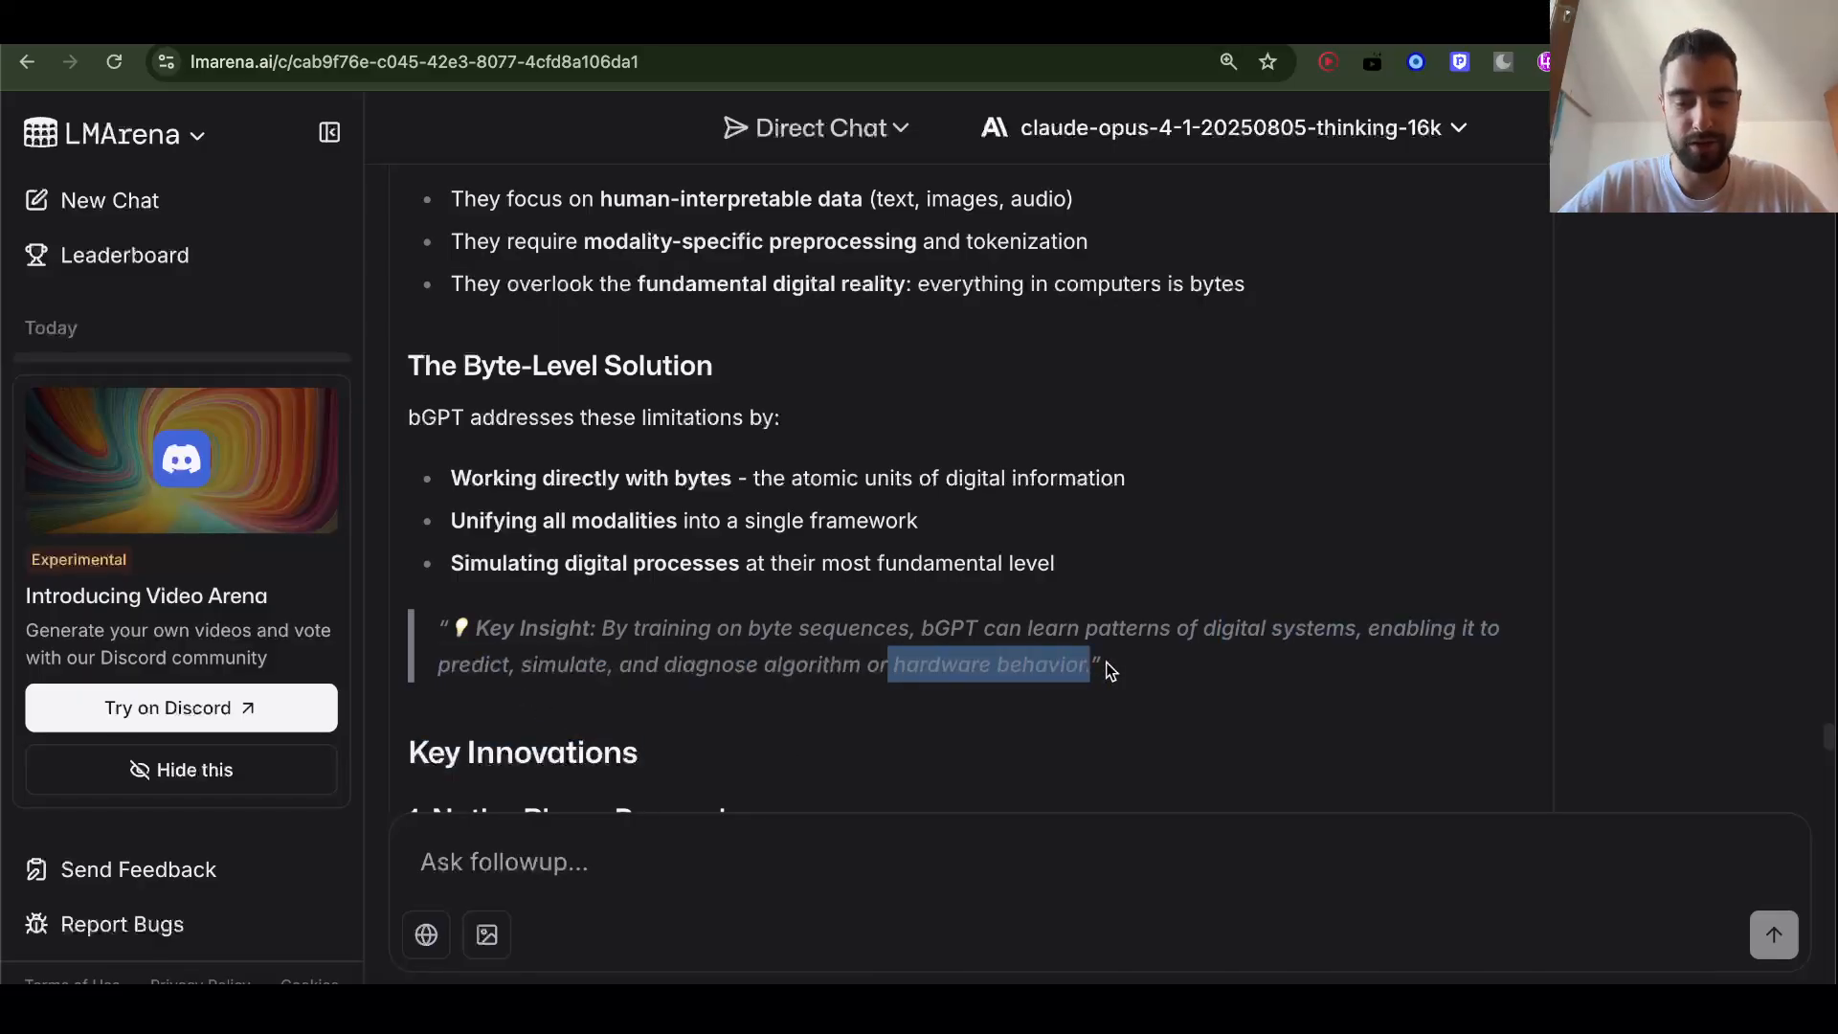
Read Key Innovations, highlighting Native Binary Processing and the single-model-for-all-data-types bullet
{"action": "scroll", "scroll_direction": "down", "scroll_amount": 3}
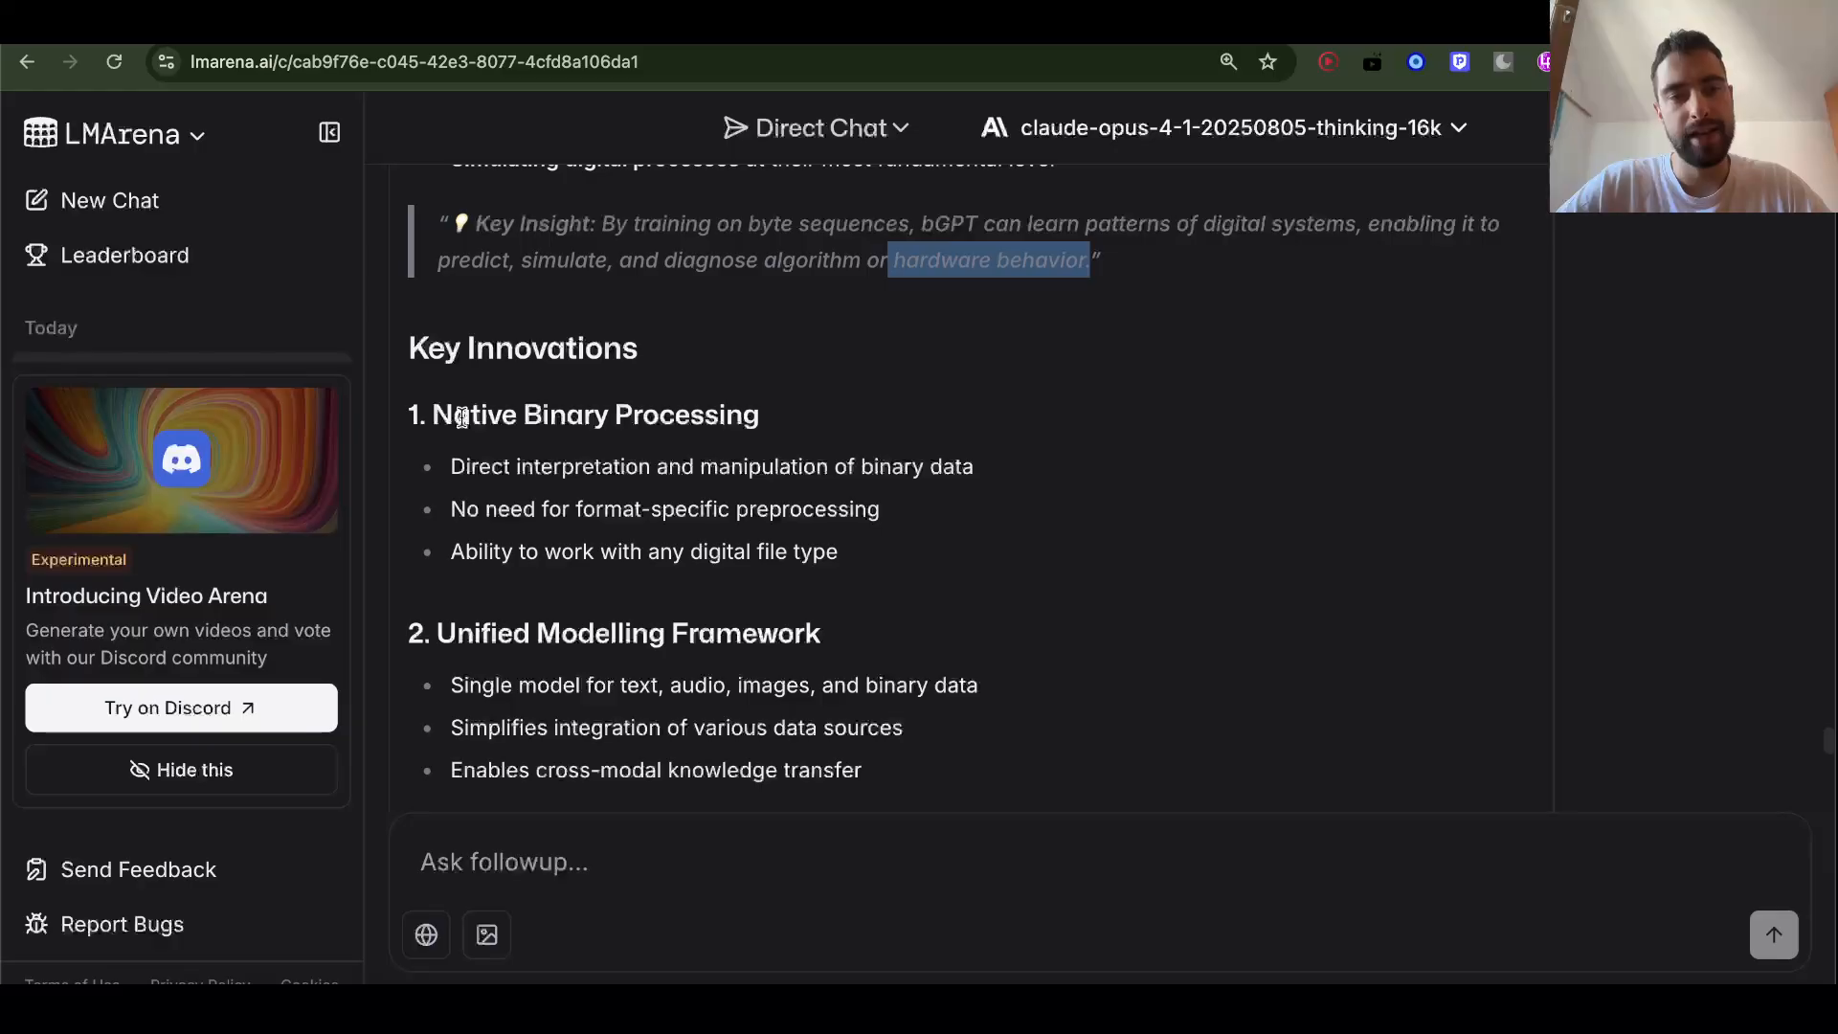
{"action": "double_click", "coordinate": [582, 414]}
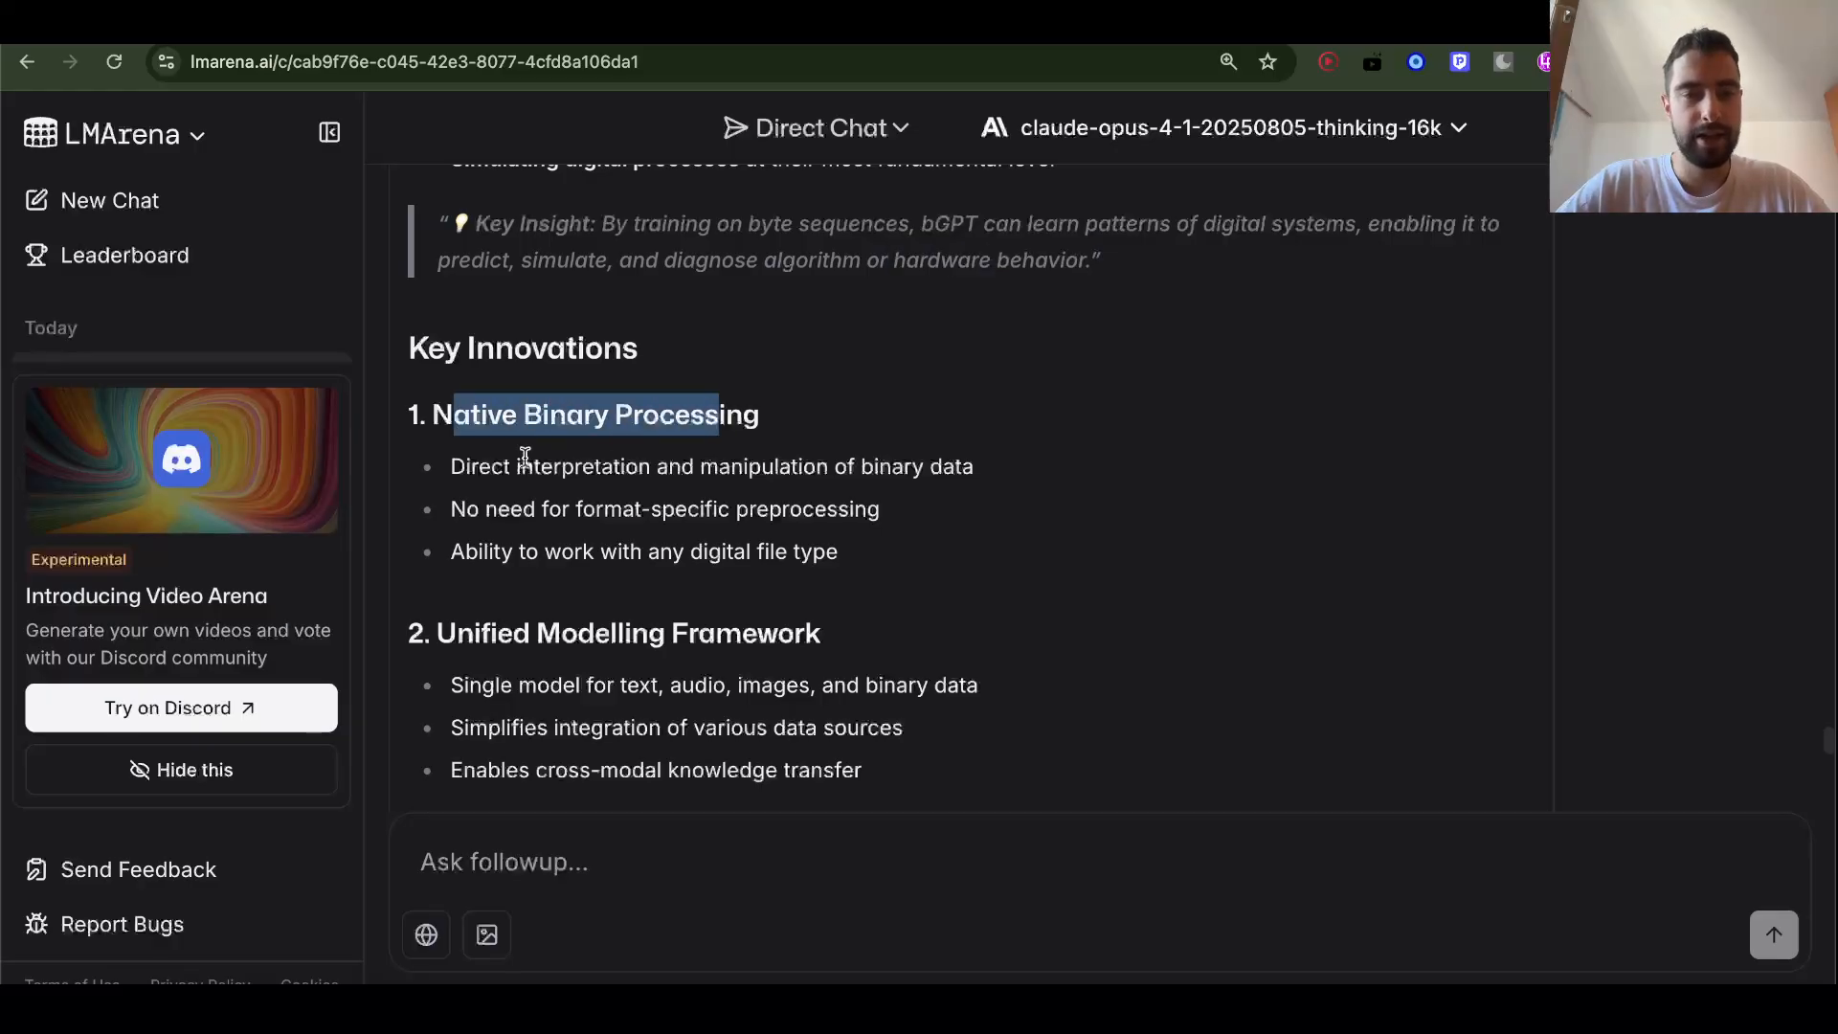
{"action": "left_click", "coordinate": [862, 466]}
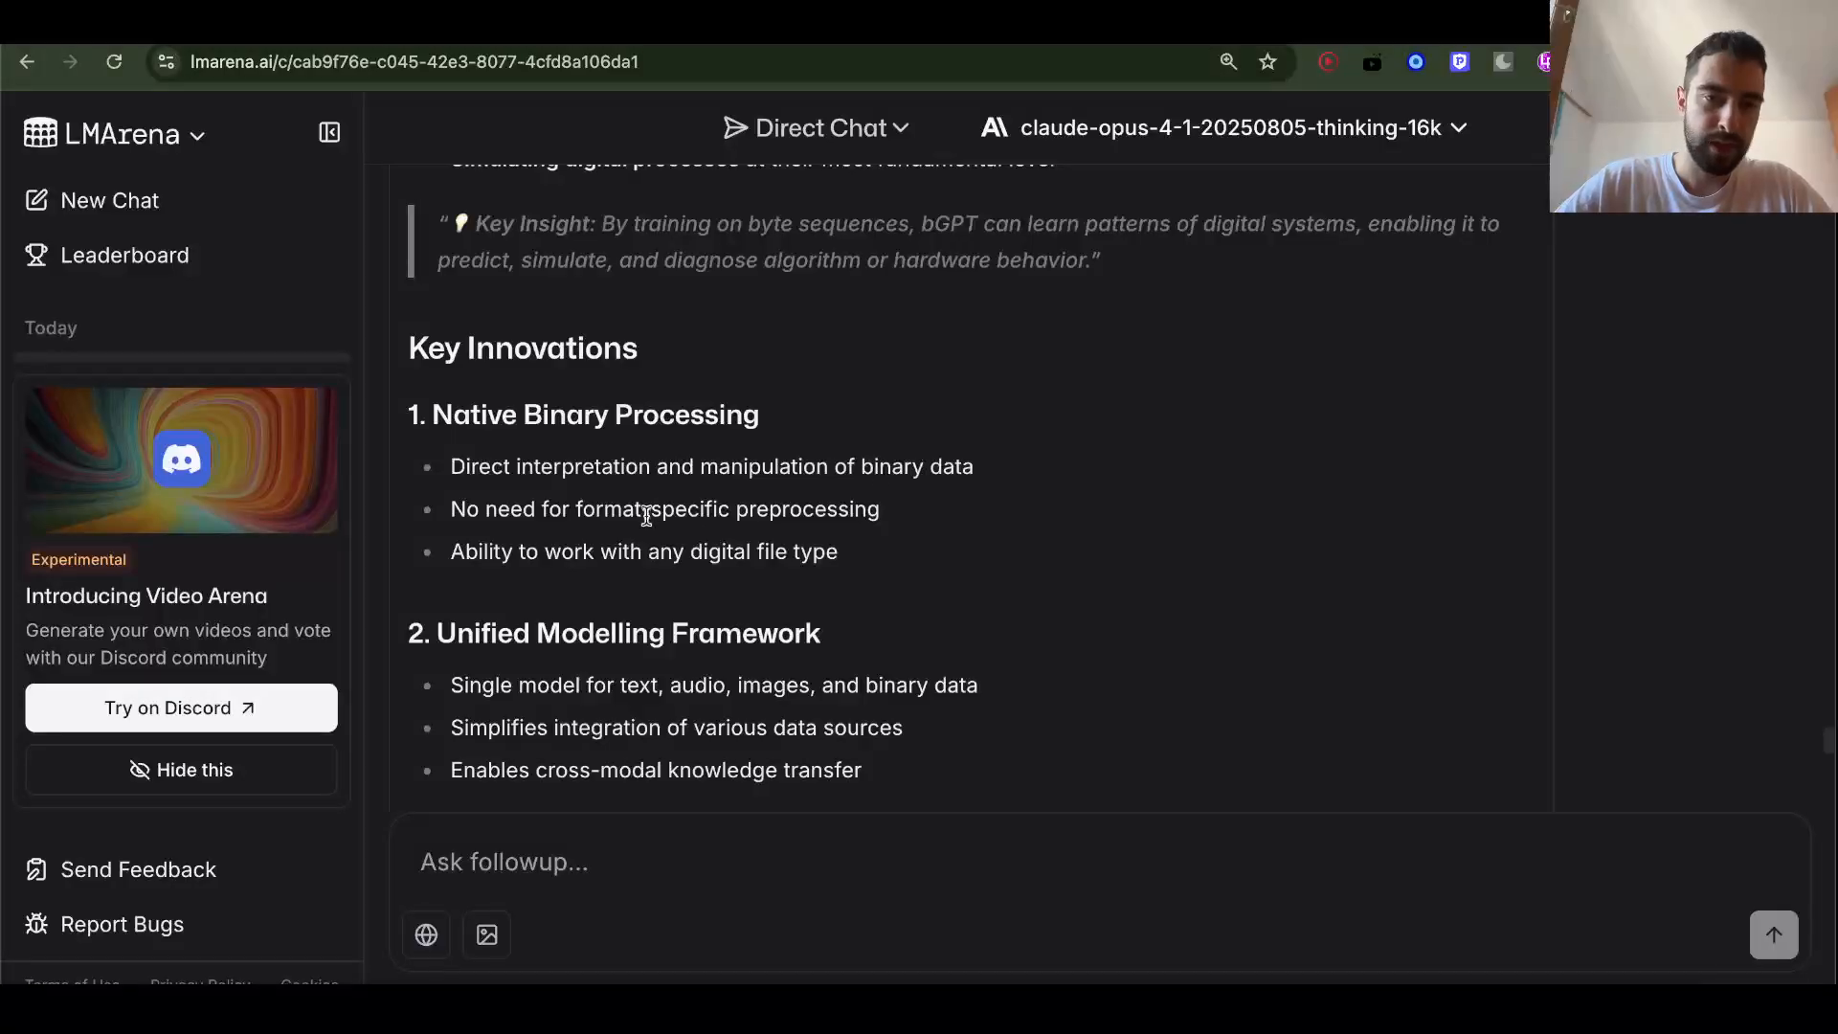
{"action": "double_click", "coordinate": [640, 509]}
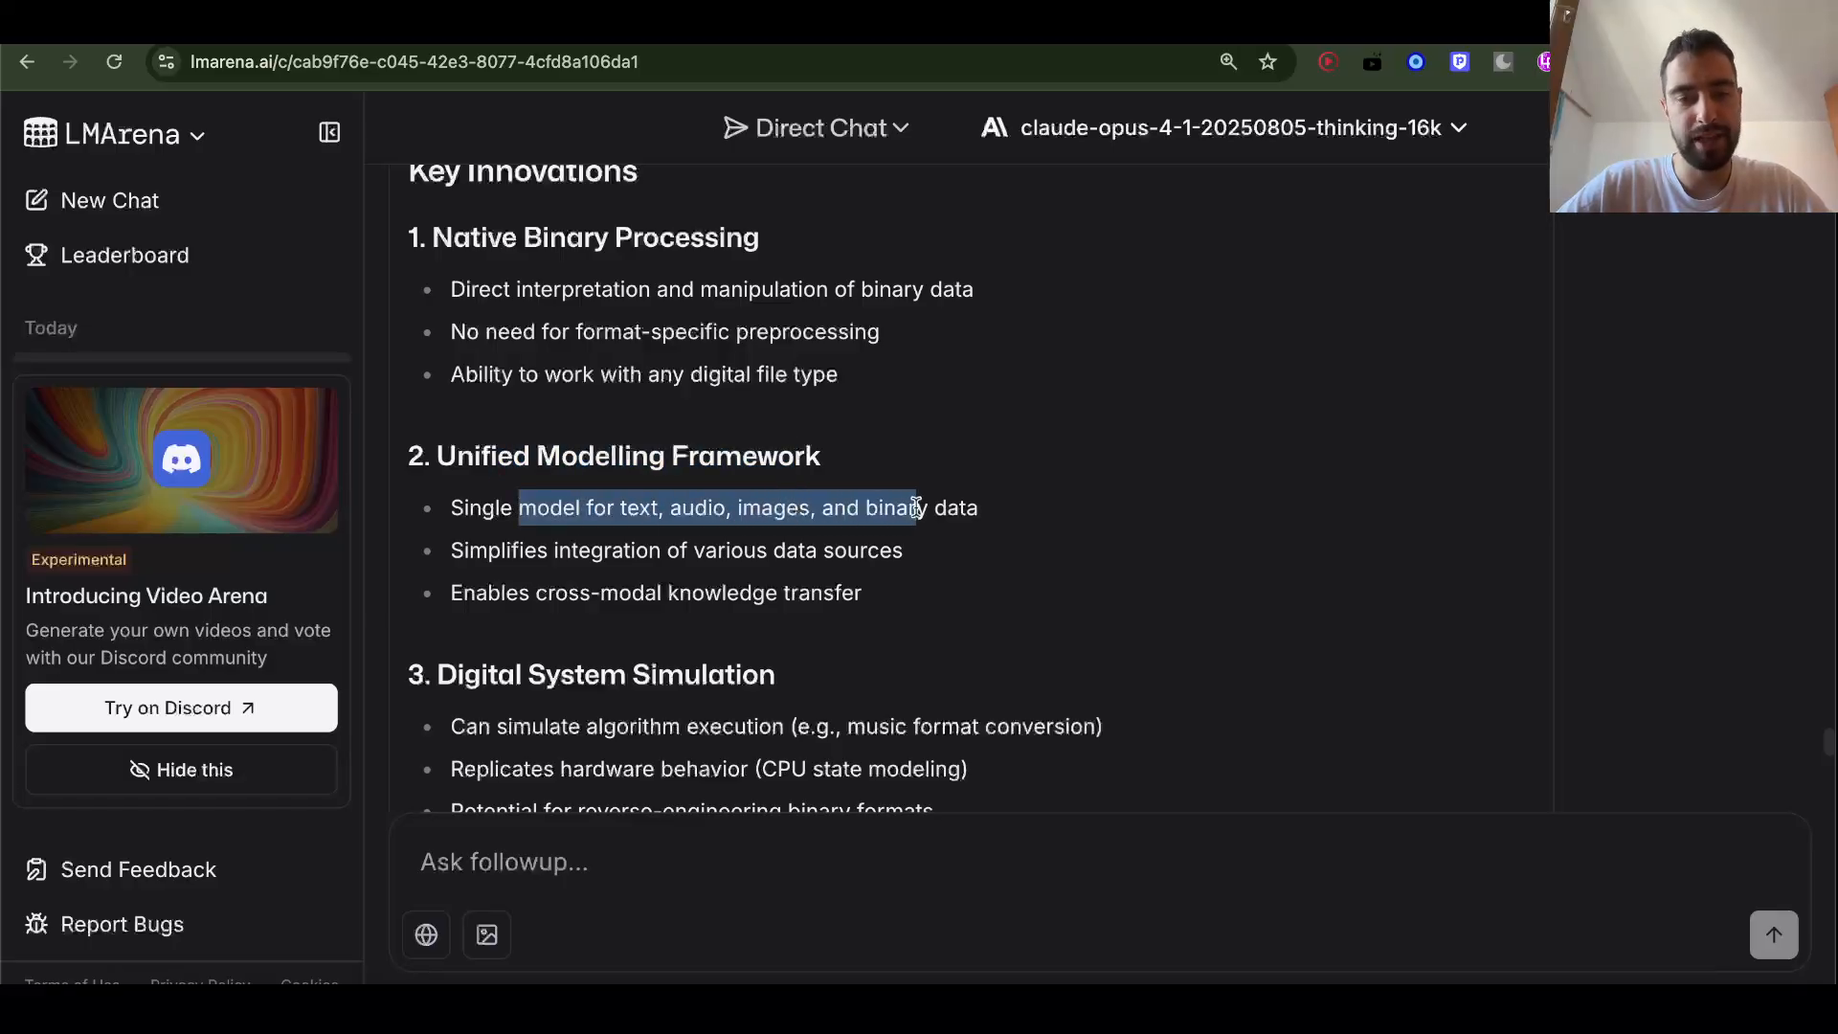
{"action": "left_click", "coordinate": [545, 549]}
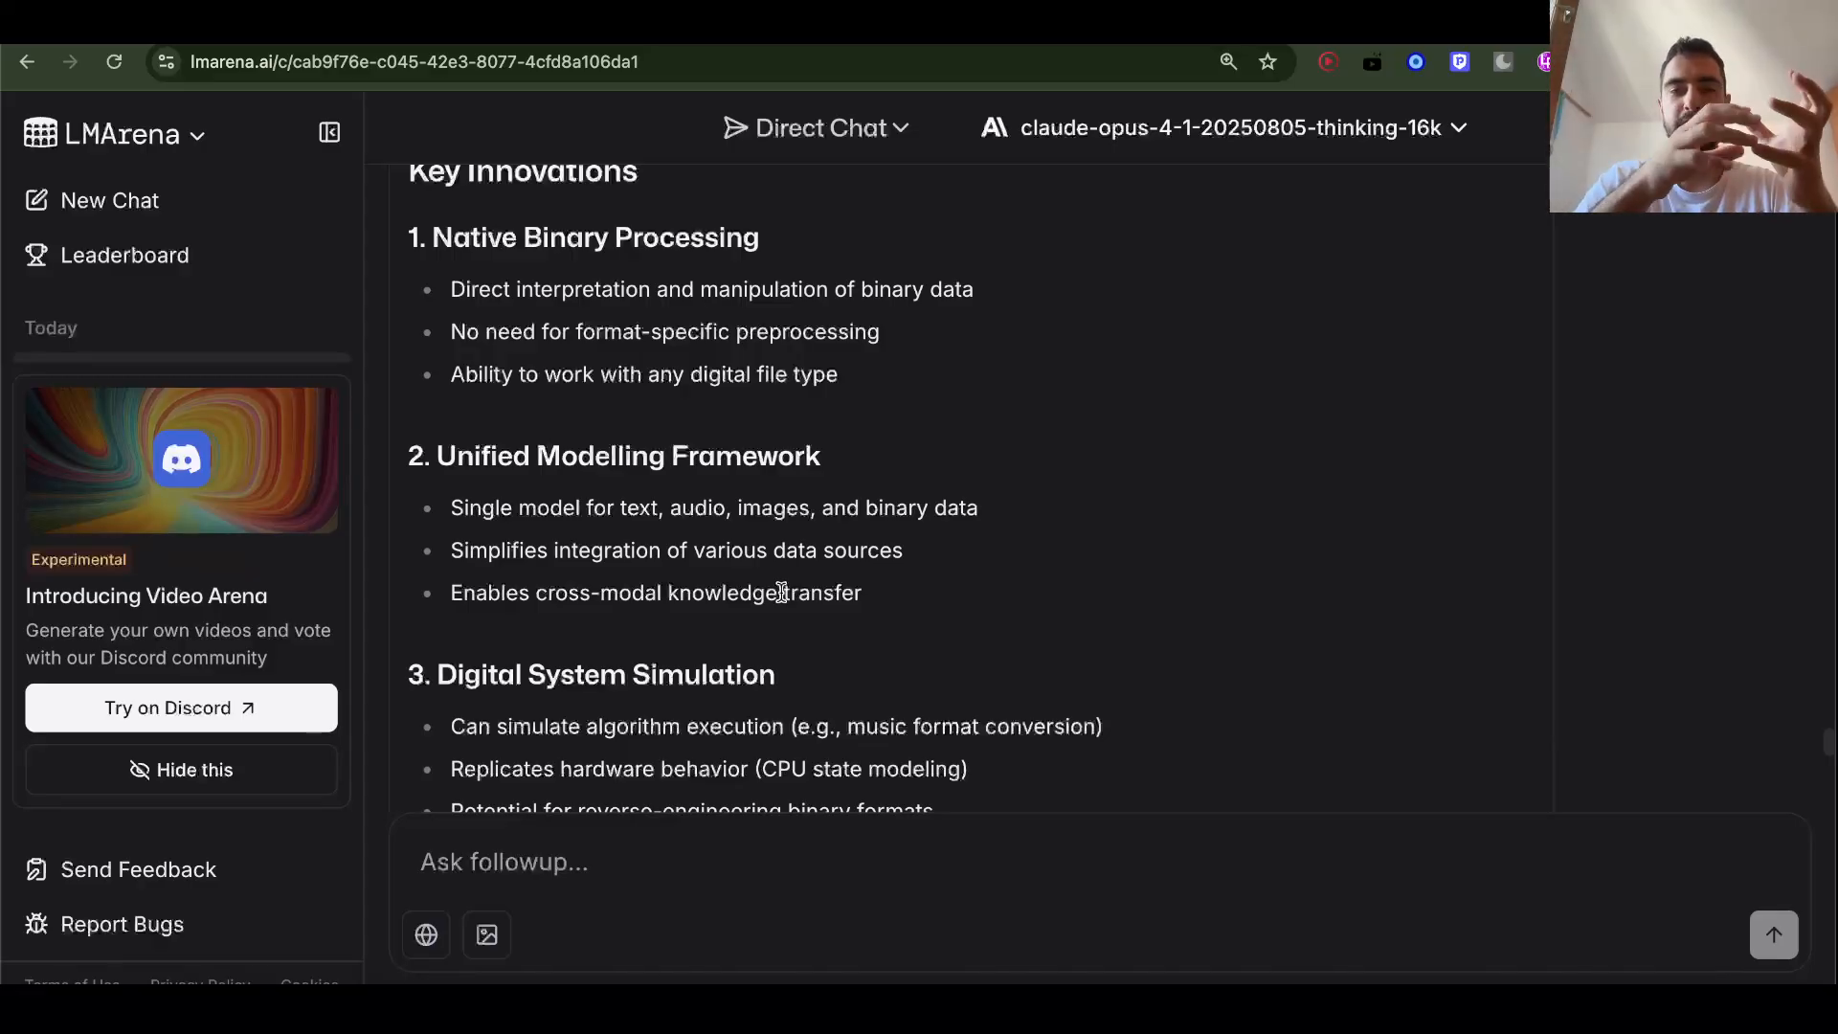
{"action": "mouse_move", "coordinate": [867, 588]}
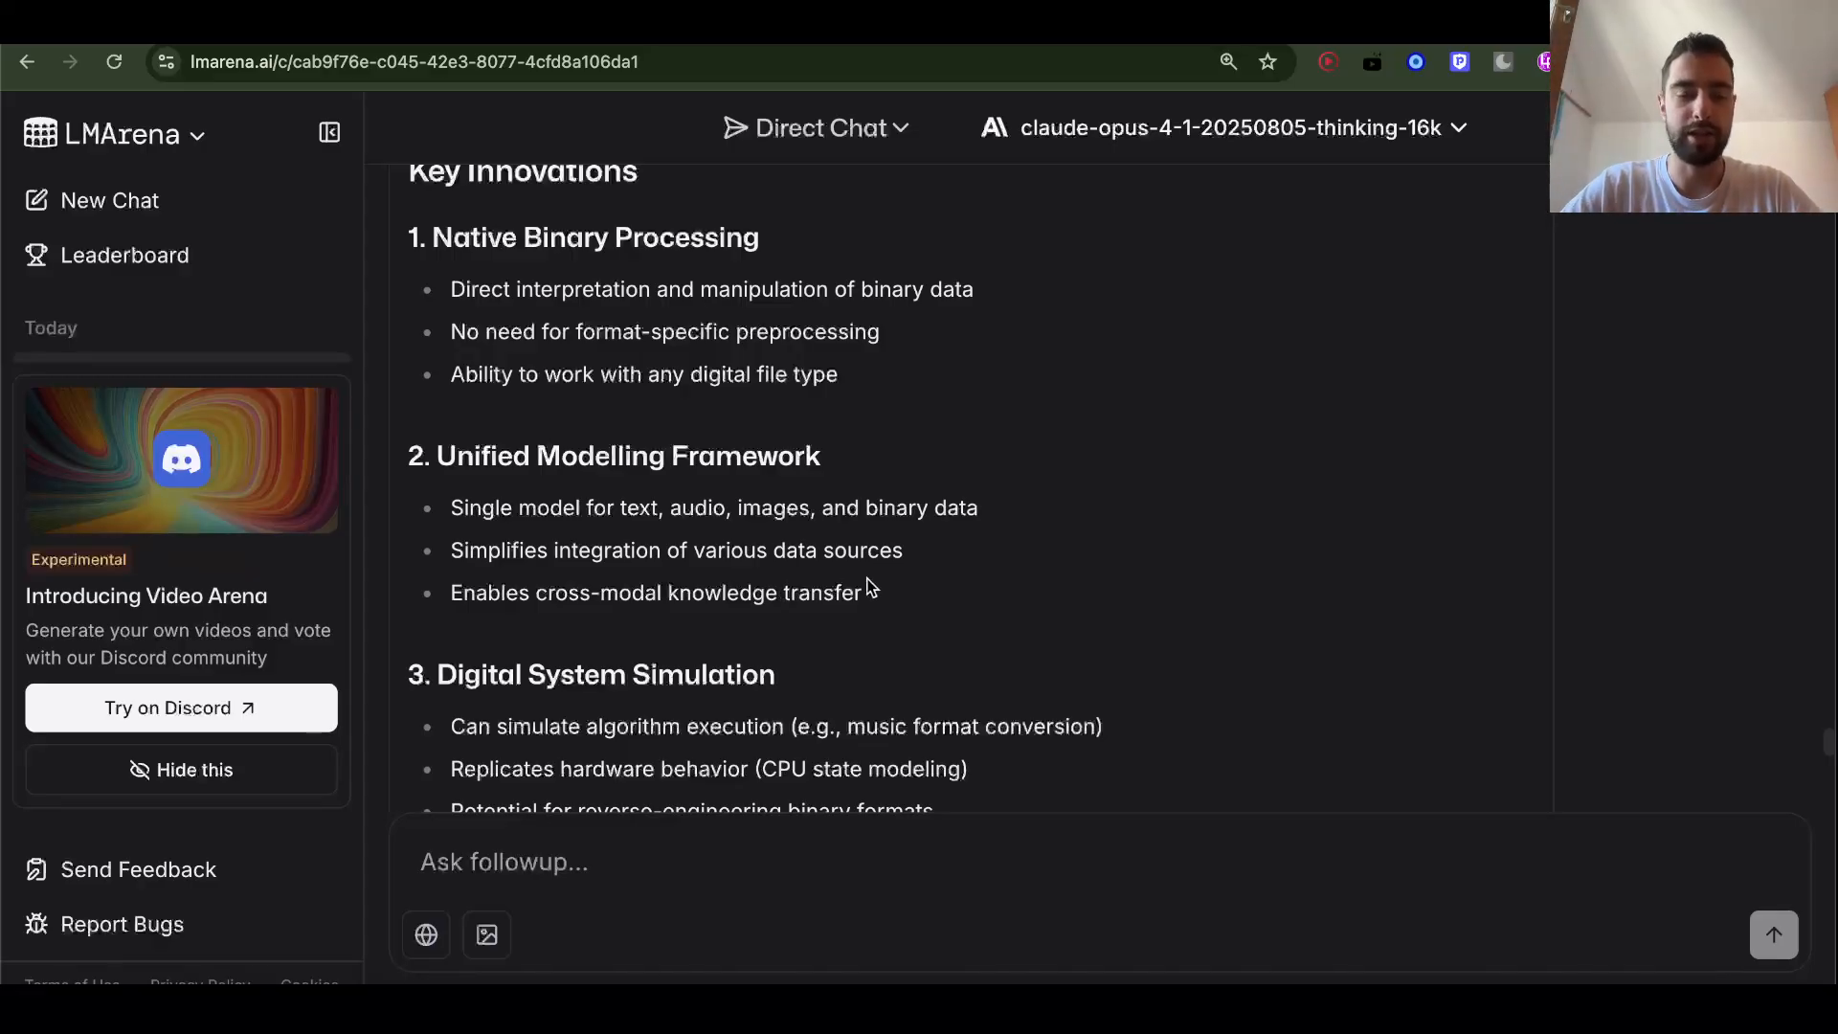
Read Digital System Simulation, highlighting the reverse-engineering binary formats point, reaching Technical Architecture
{"action": "scroll", "scroll_direction": "down", "scroll_amount": 3}
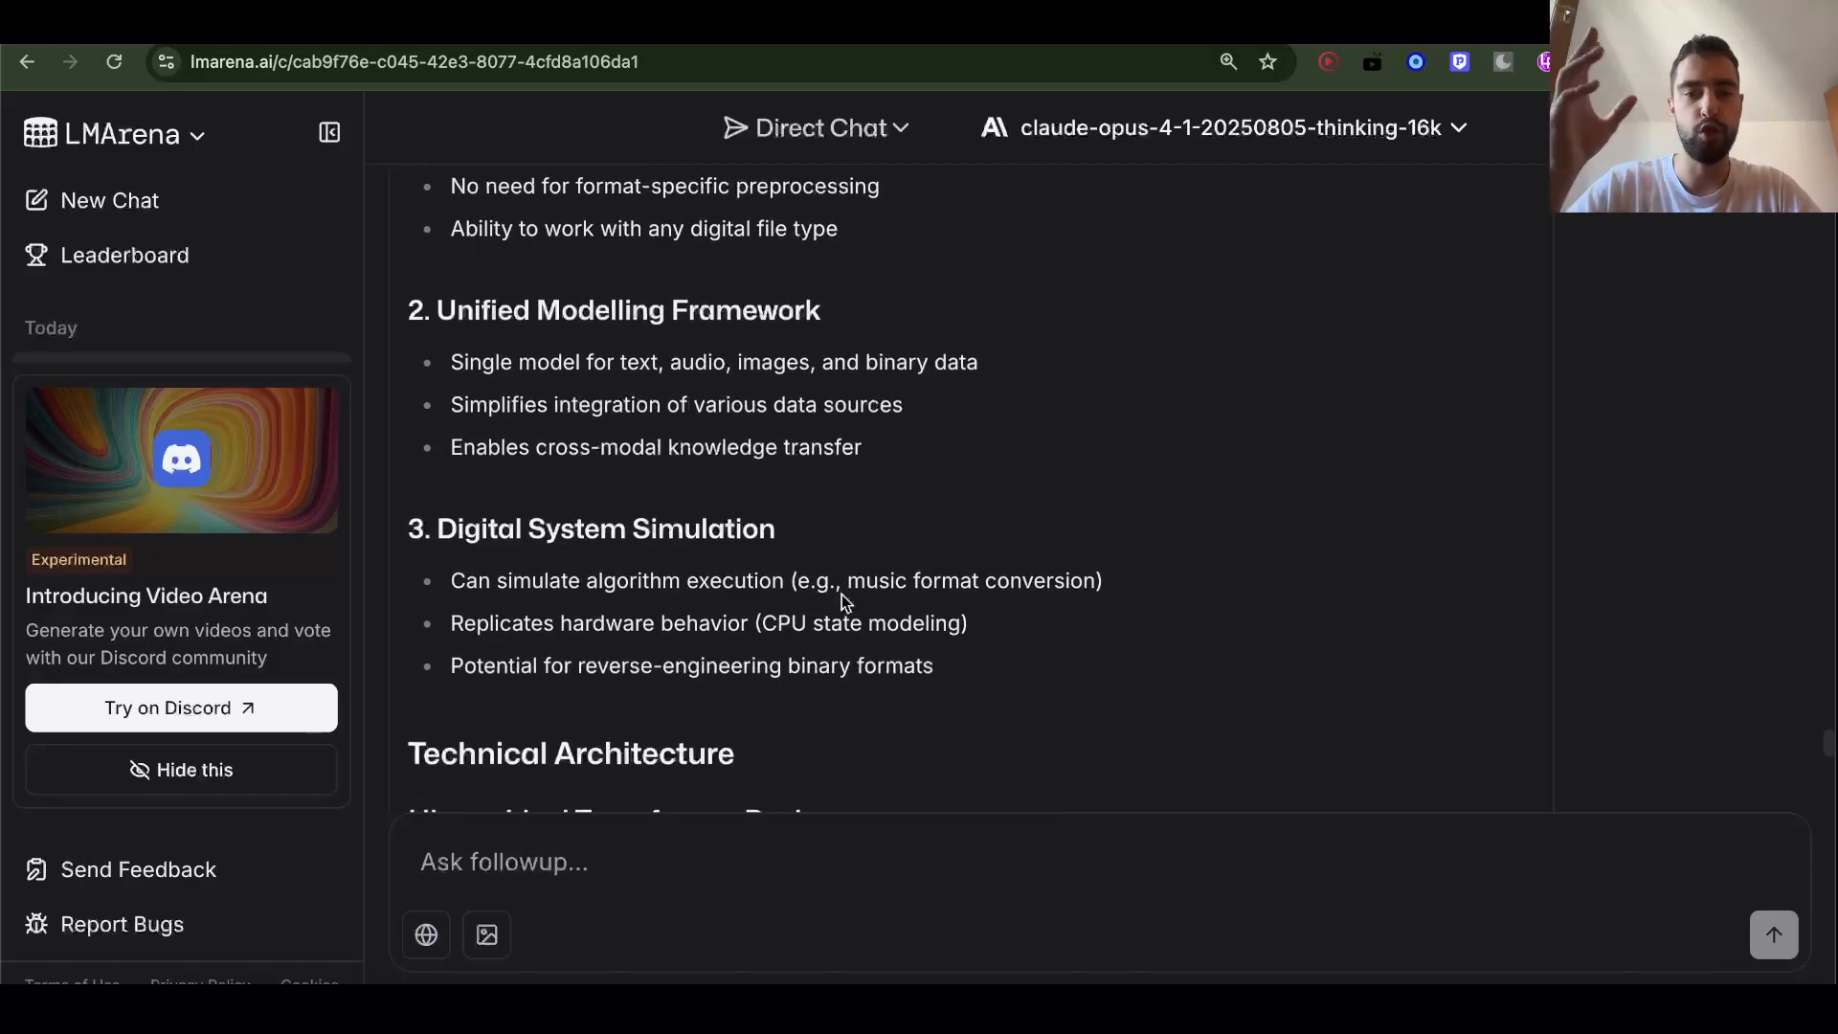
{"action": "scroll", "scroll_direction": "down", "scroll_amount": 3}
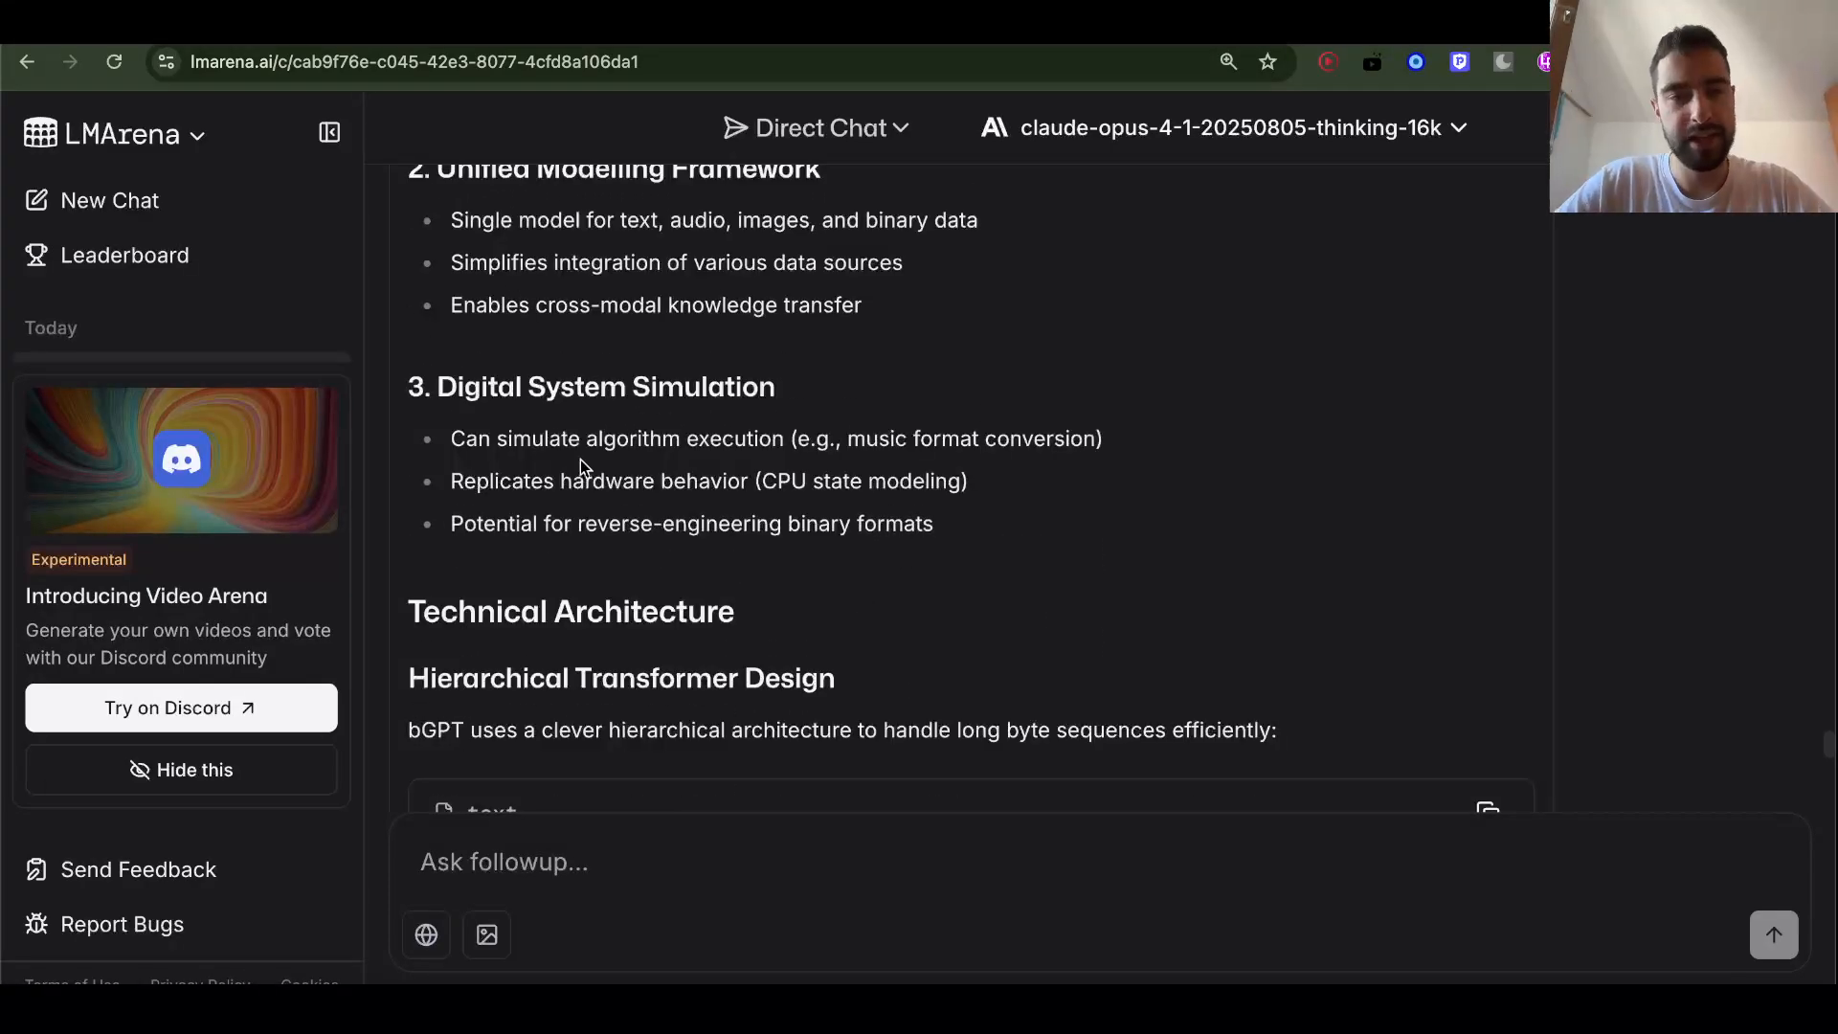
{"action": "double_click", "coordinate": [592, 385]}
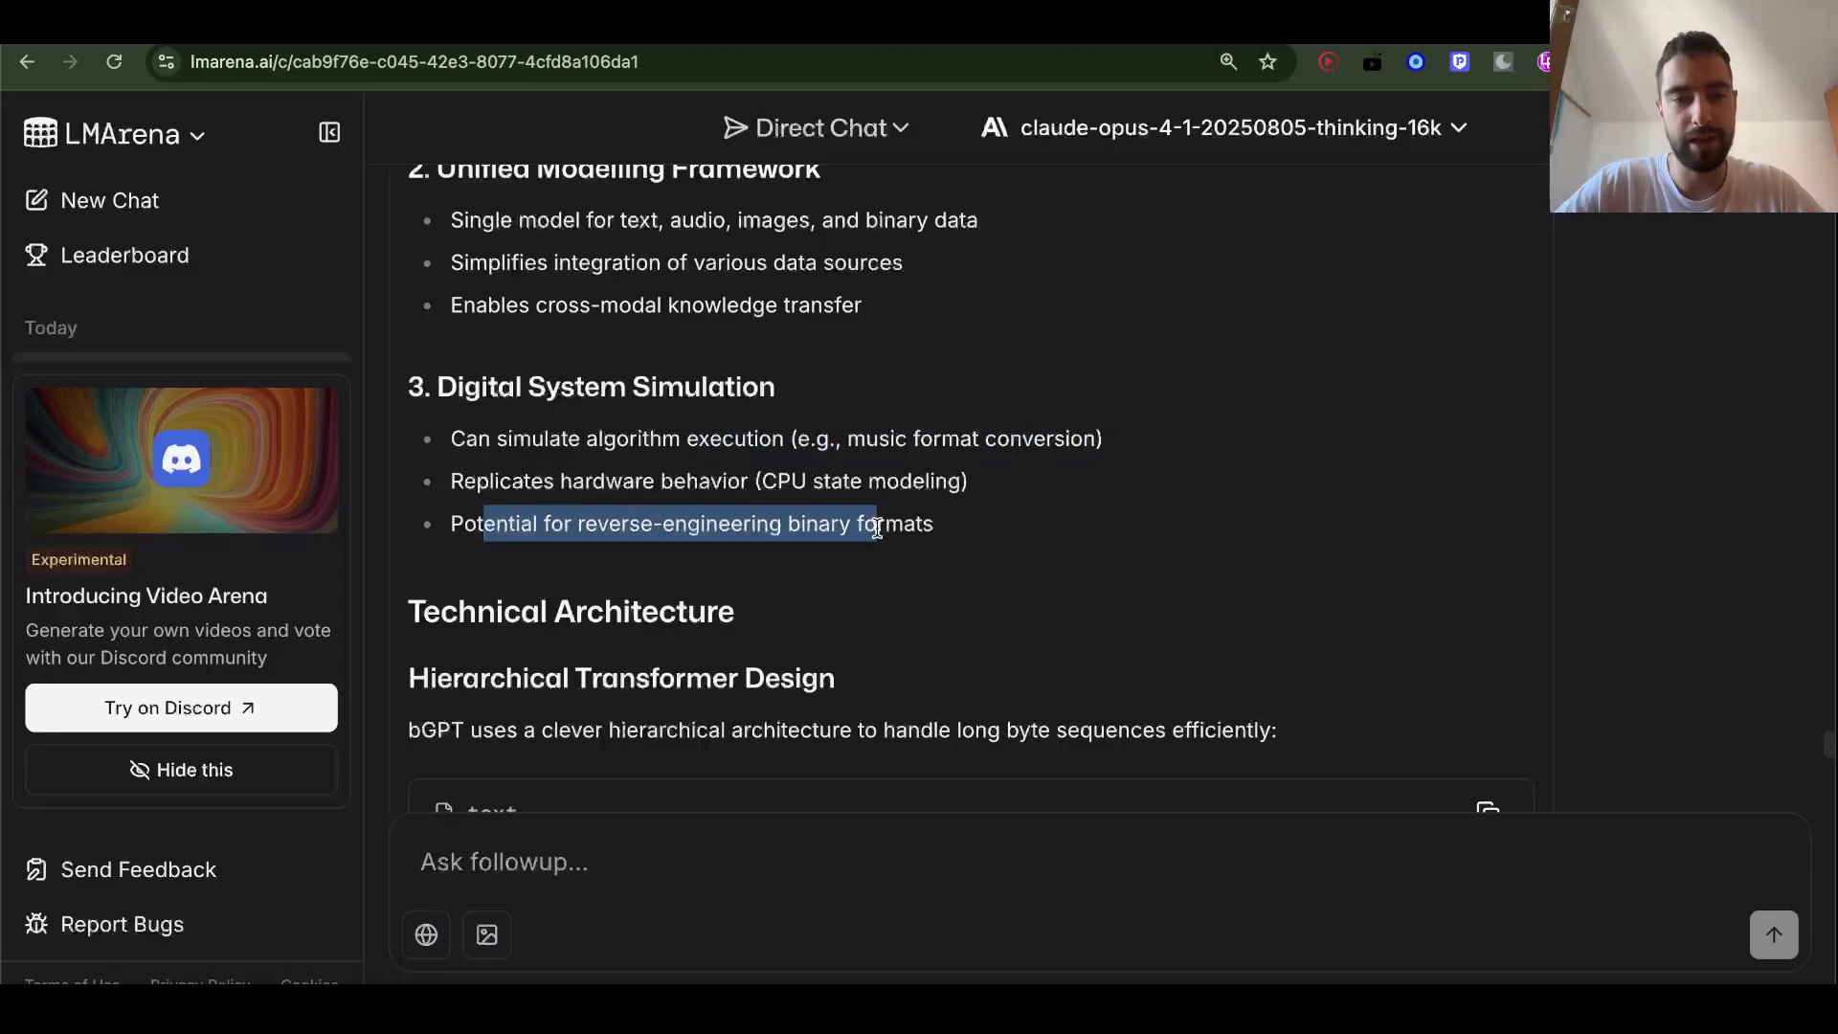
{"action": "scroll", "scroll_direction": "down", "scroll_amount": 3}
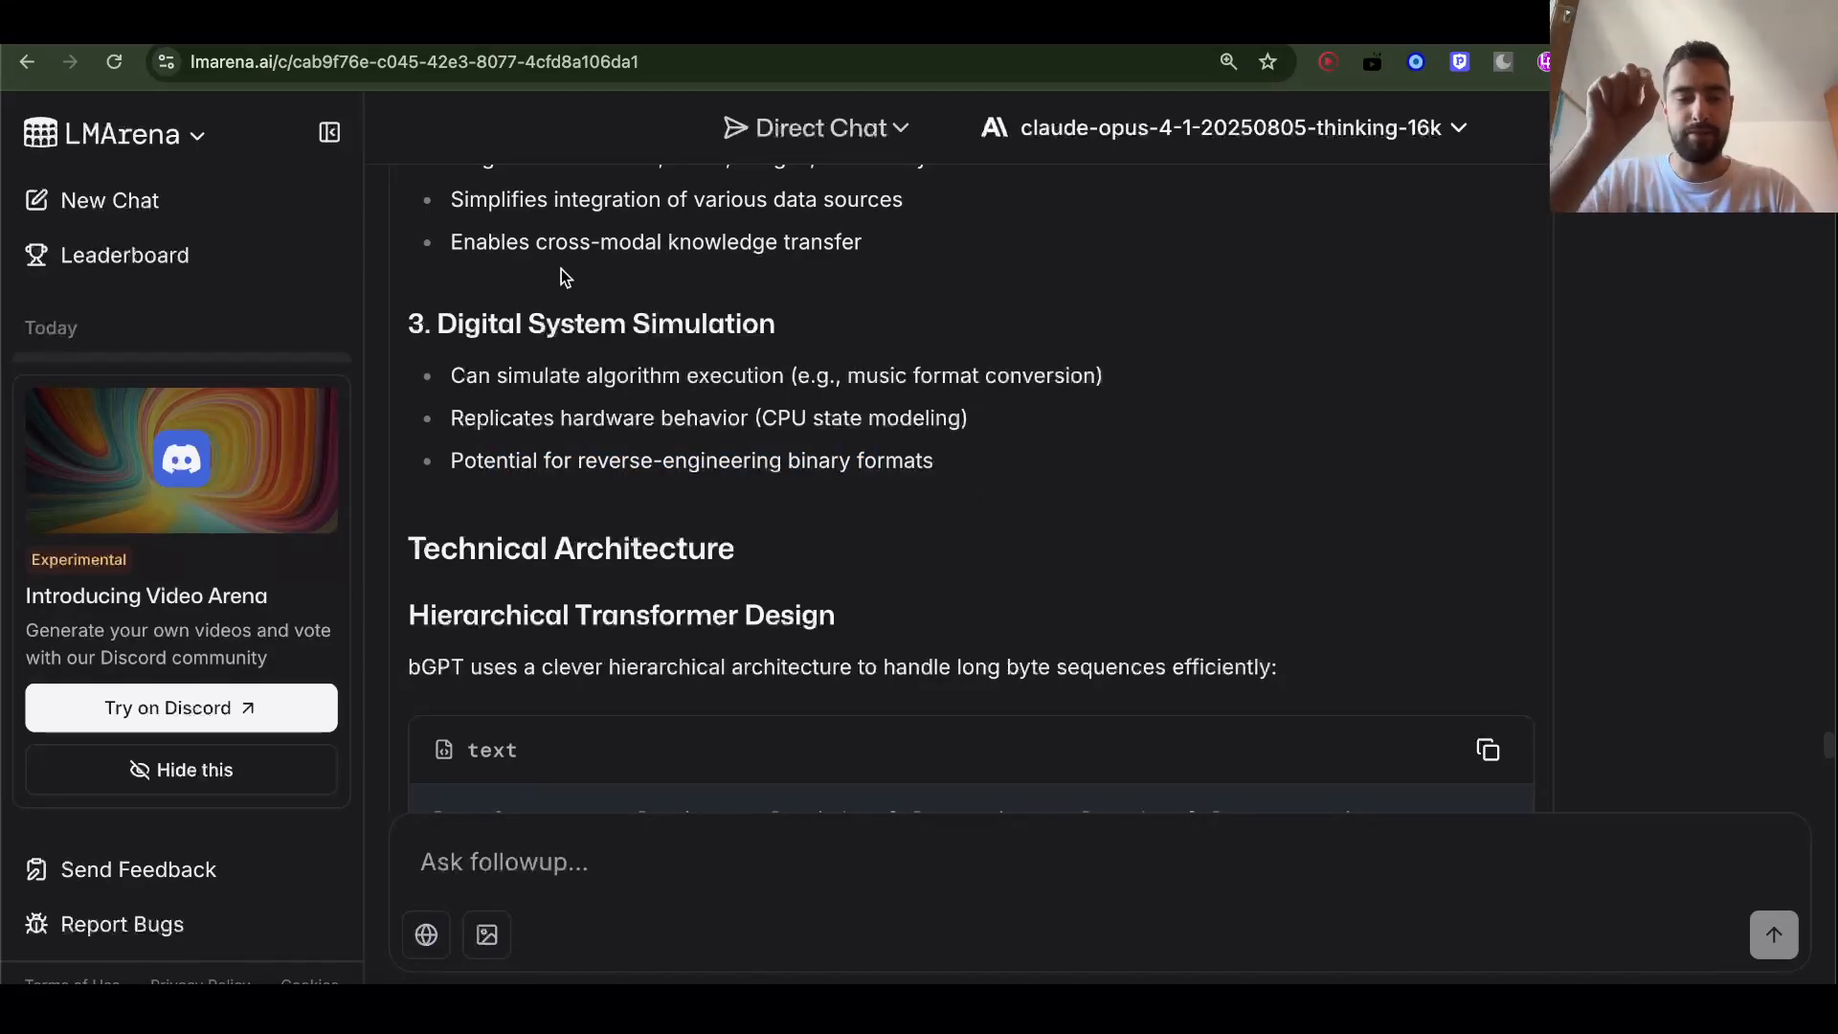
{"action": "mouse_move", "coordinate": [665, 446]}
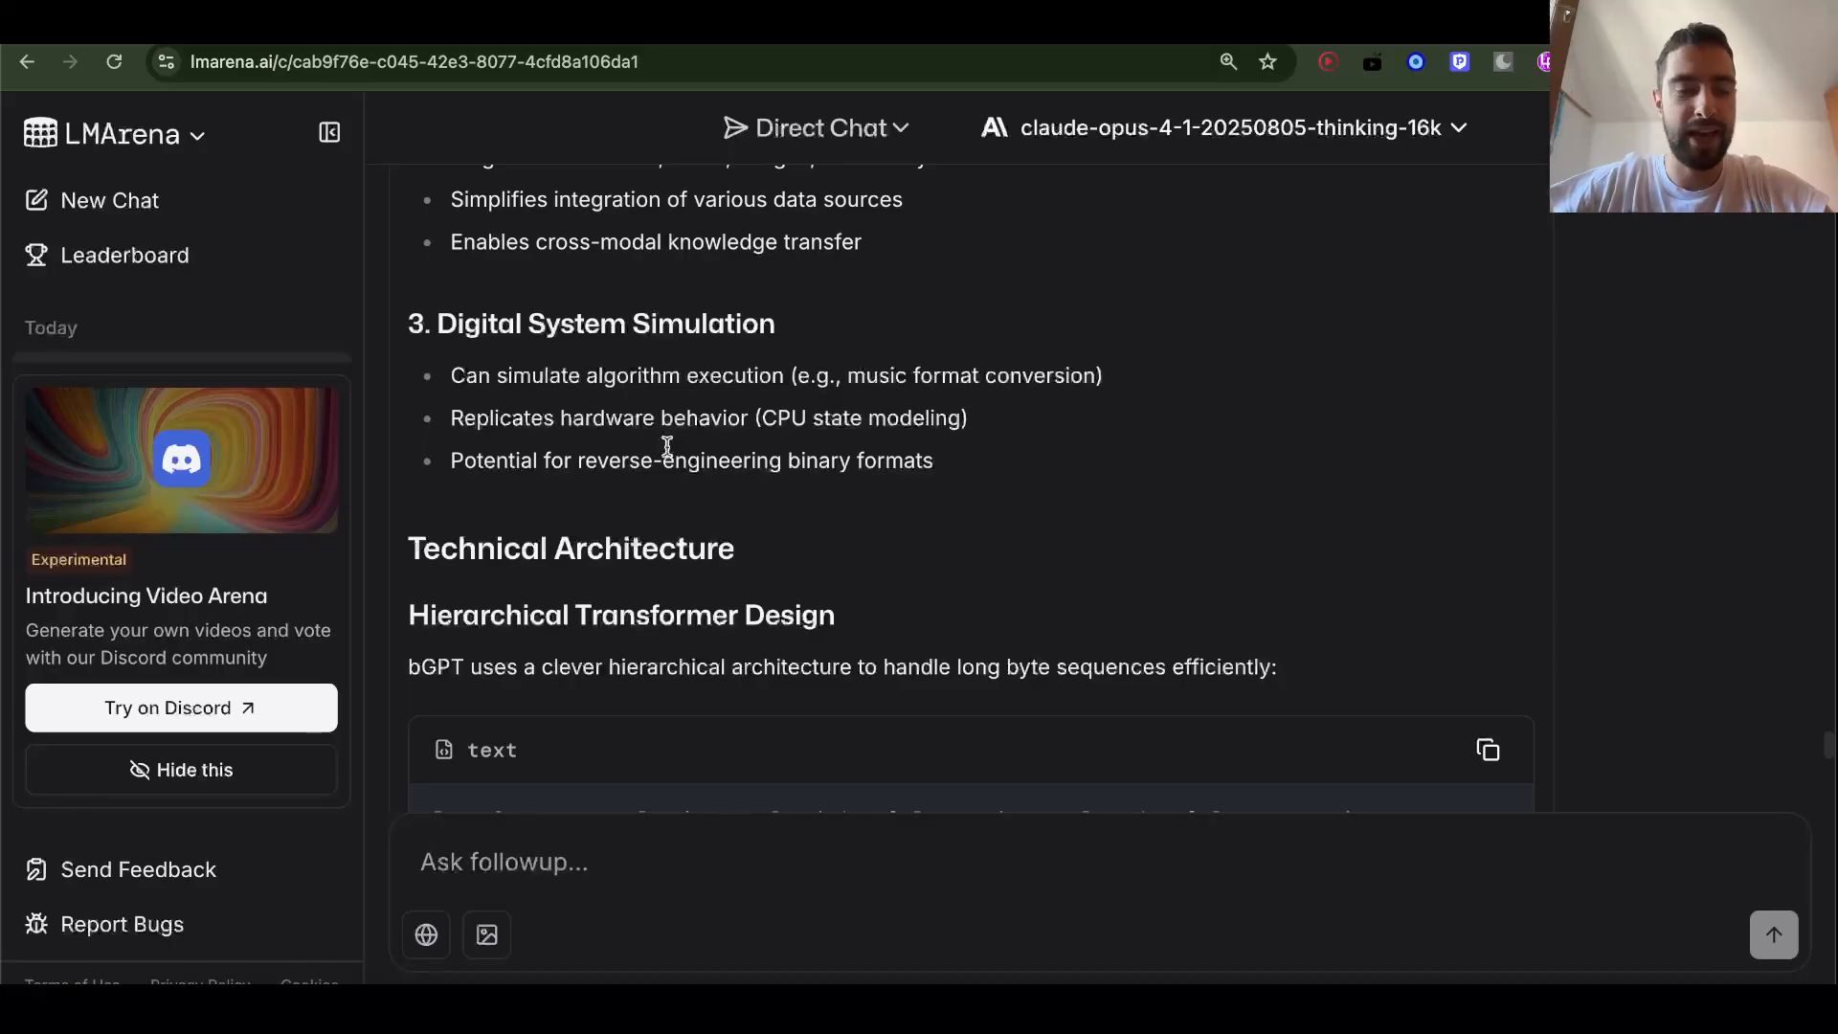
{"action": "scroll", "scroll_direction": "down", "scroll_amount": 3}
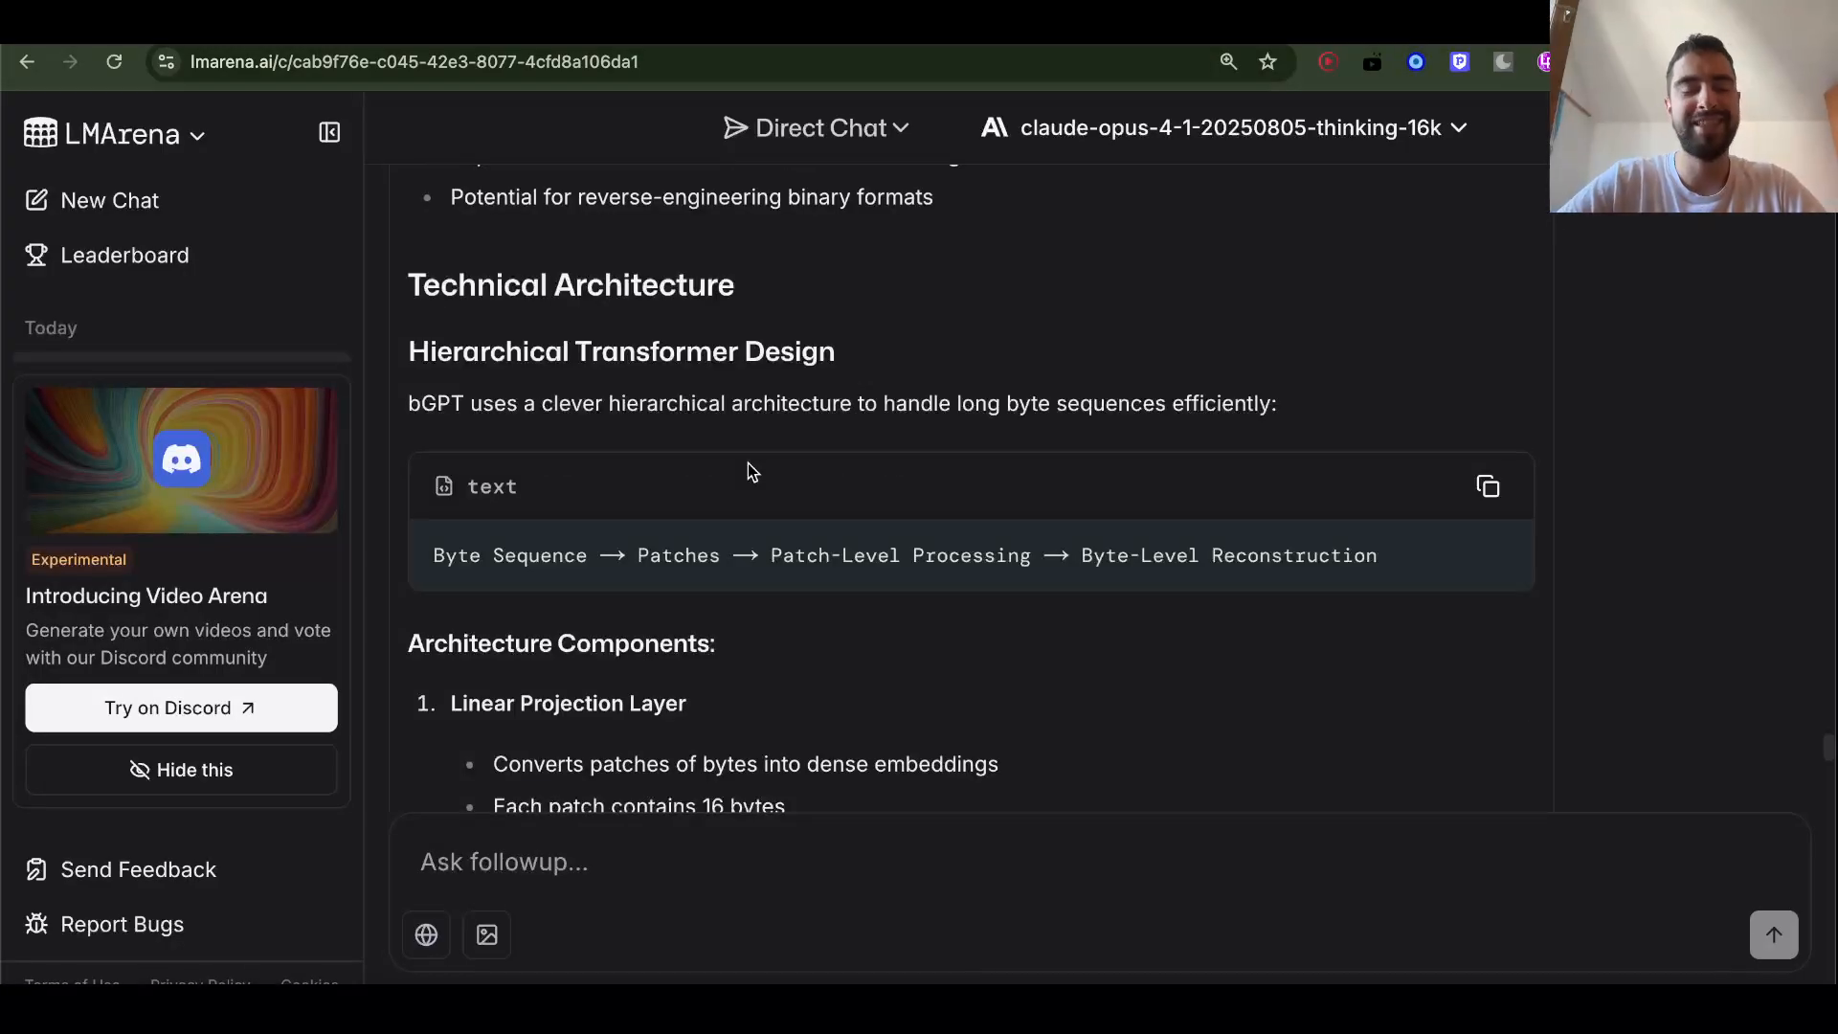
{"action": "mouse_move", "coordinate": [503, 337]}
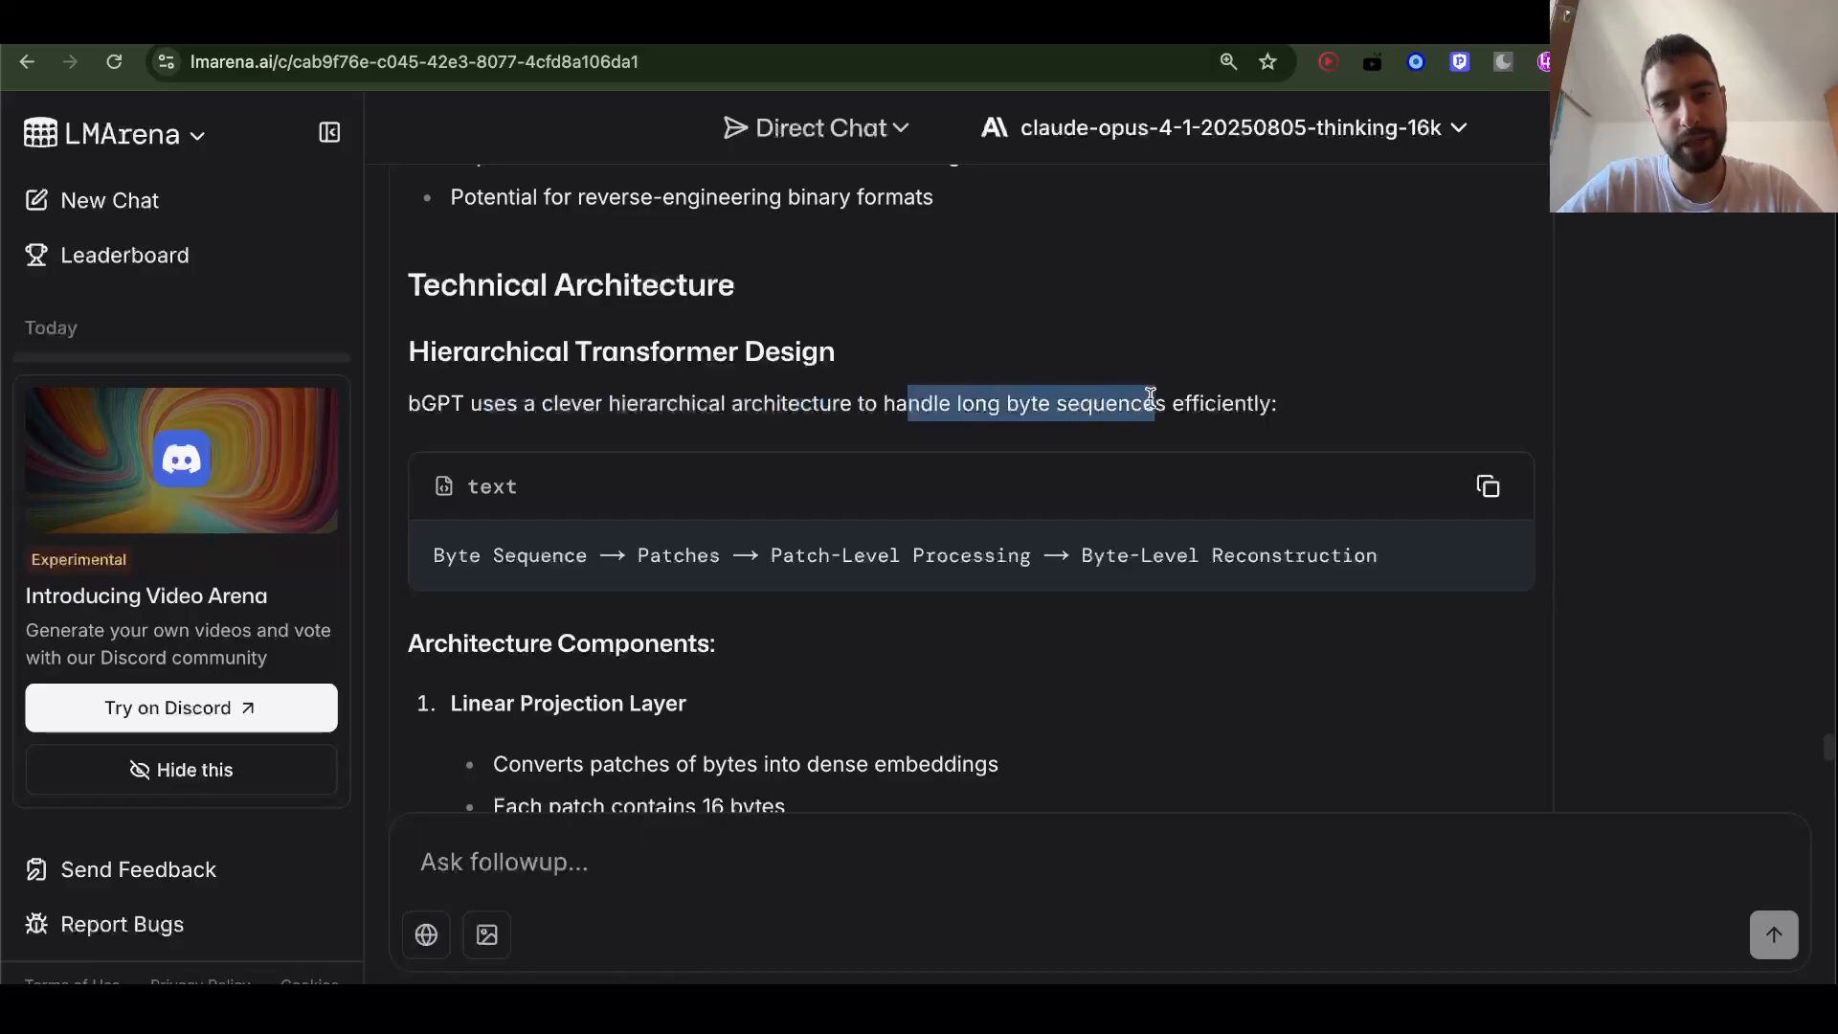
{"action": "scroll", "scroll_direction": "down", "scroll_amount": 3}
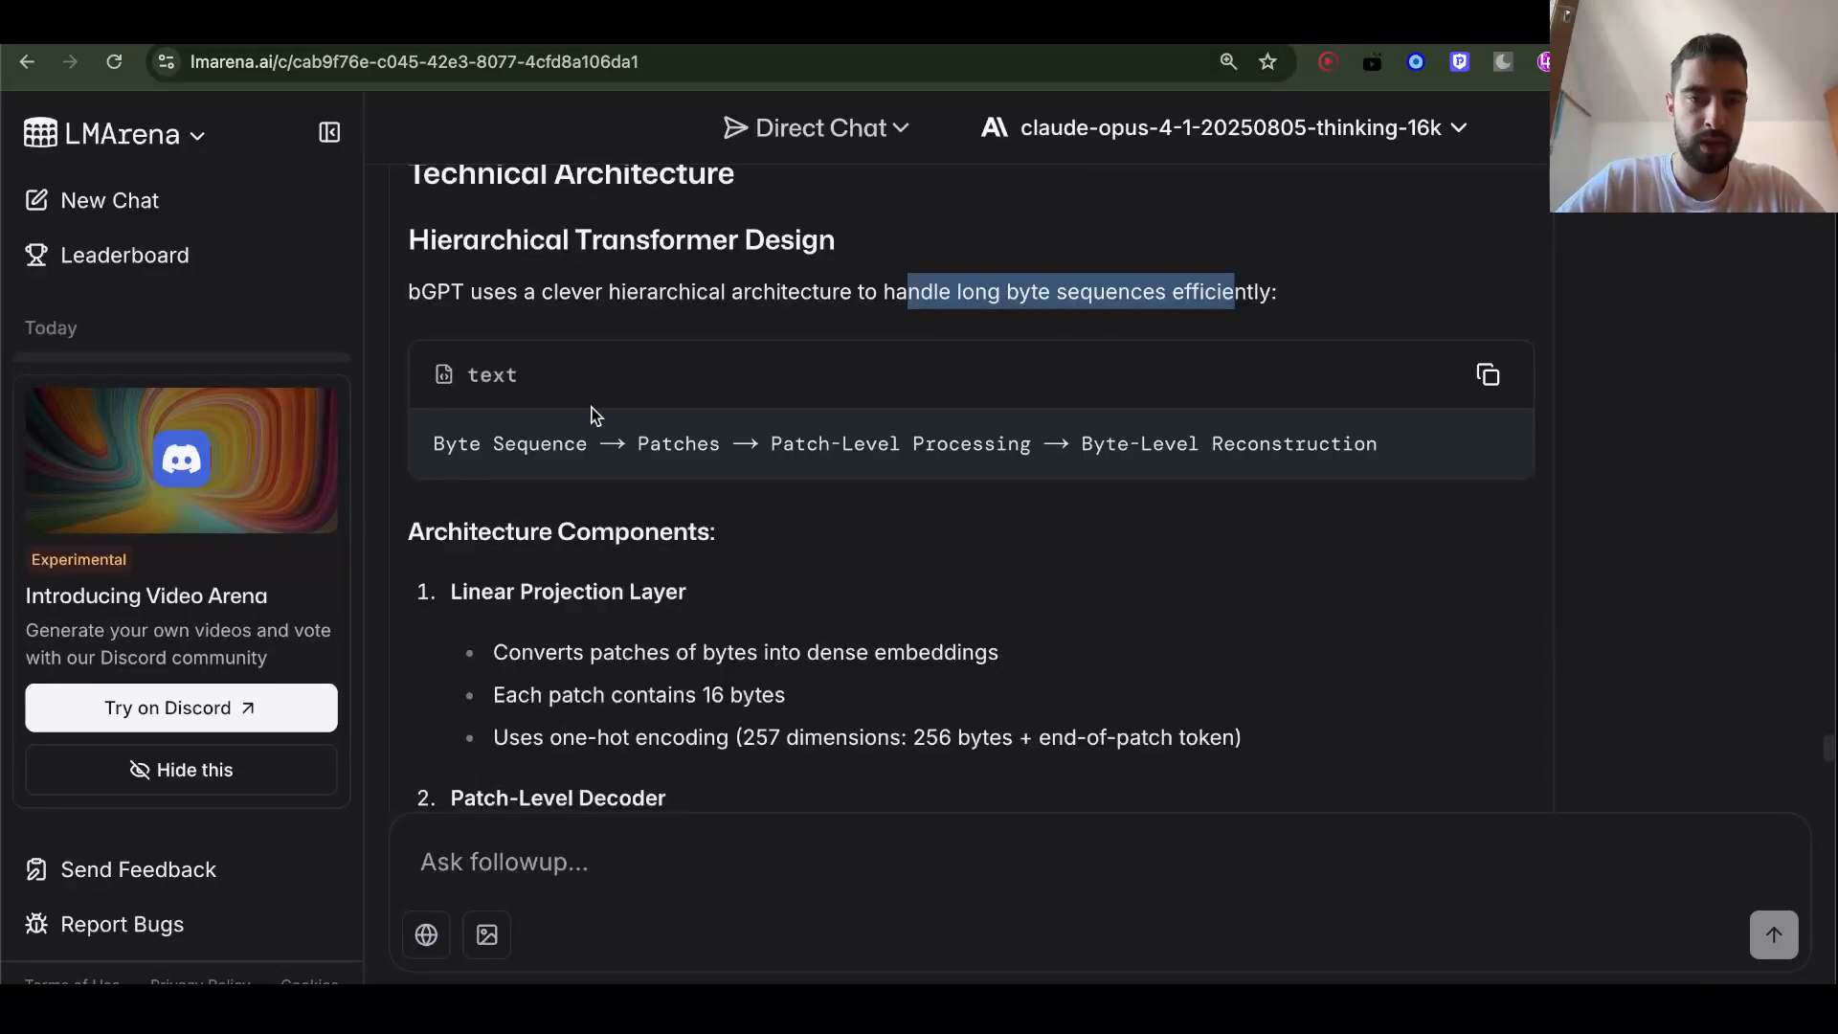
{"action": "double_click", "coordinate": [678, 442]}
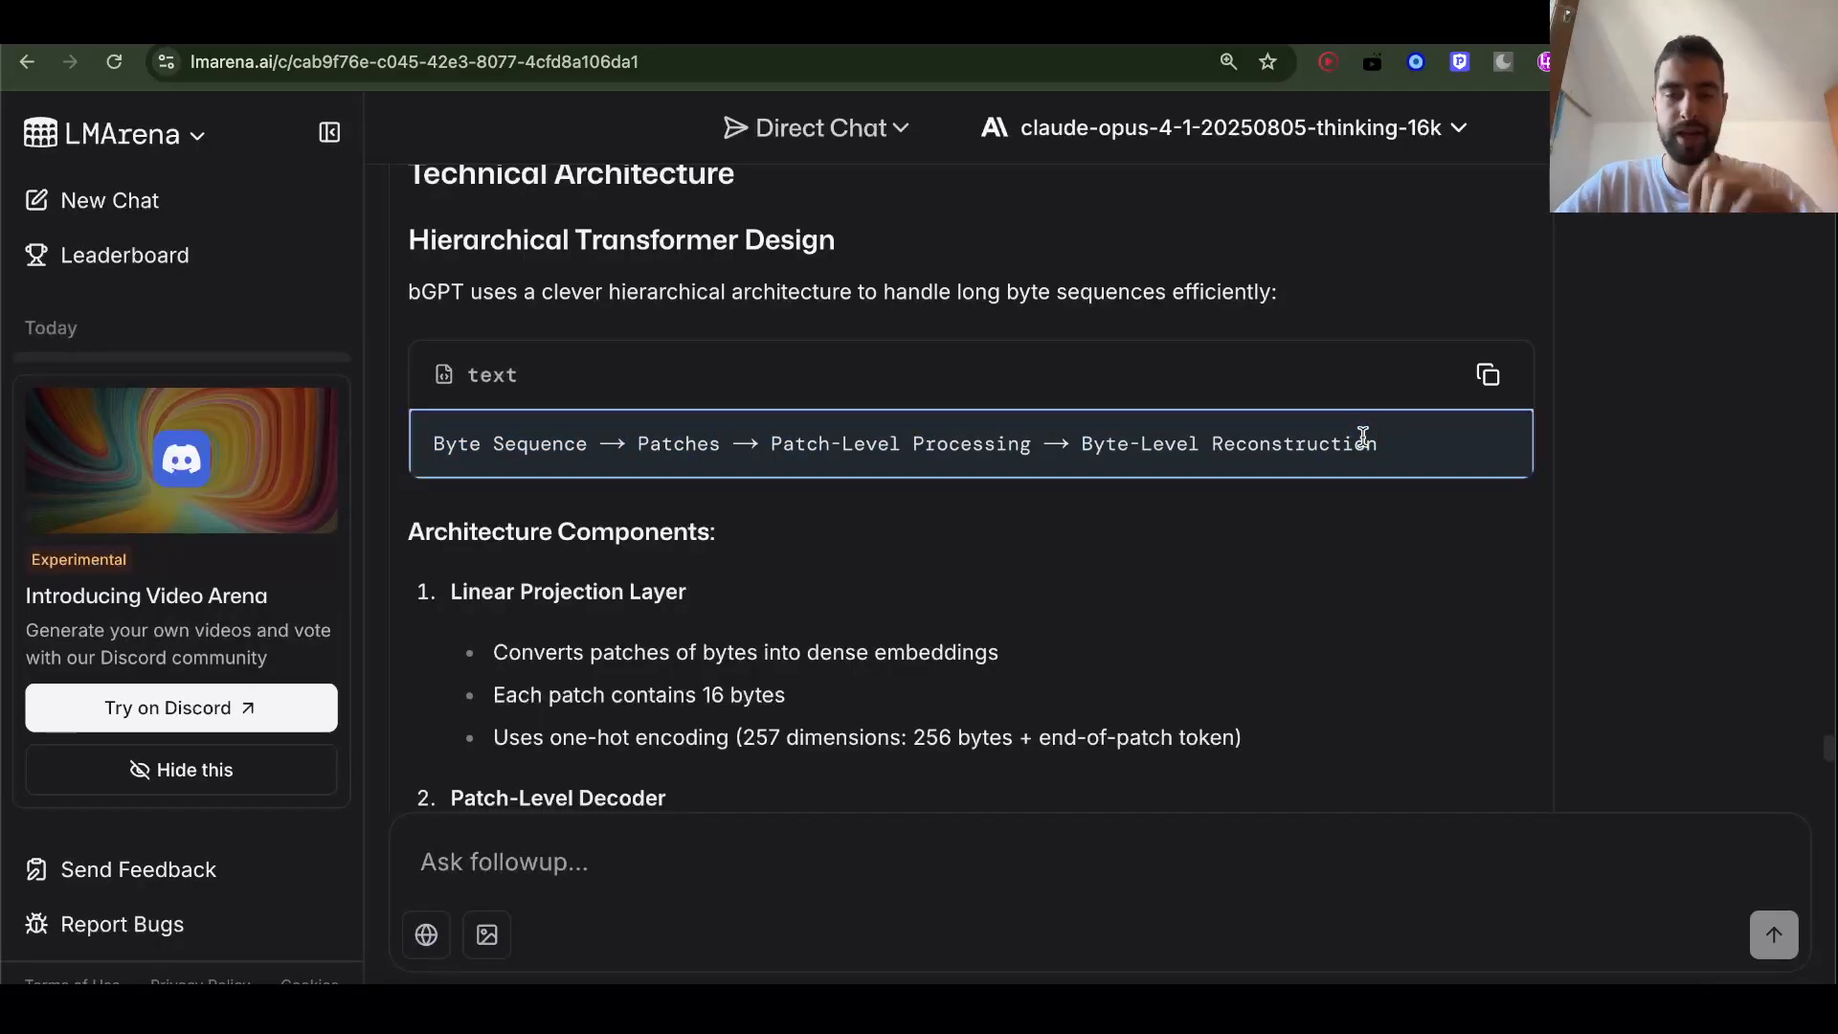
{"action": "mouse_move", "coordinate": [1018, 467]}
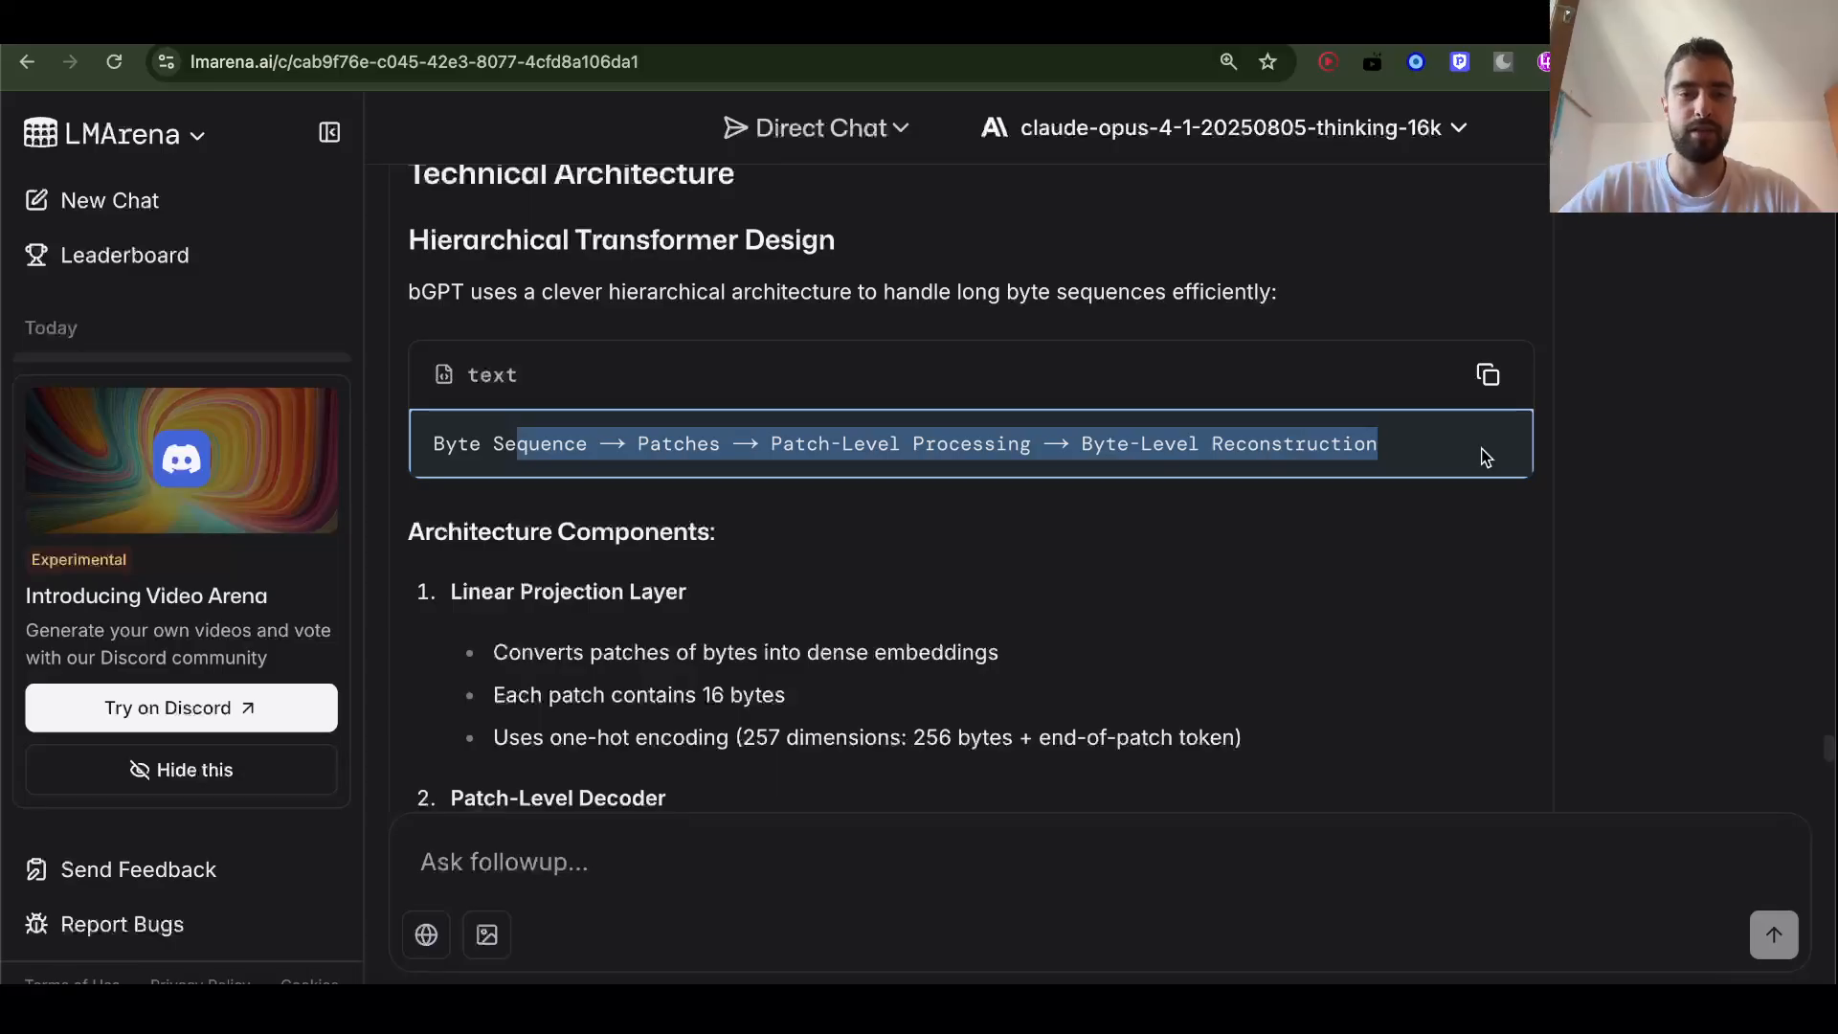
{"action": "mouse_move", "coordinate": [1241, 524]}
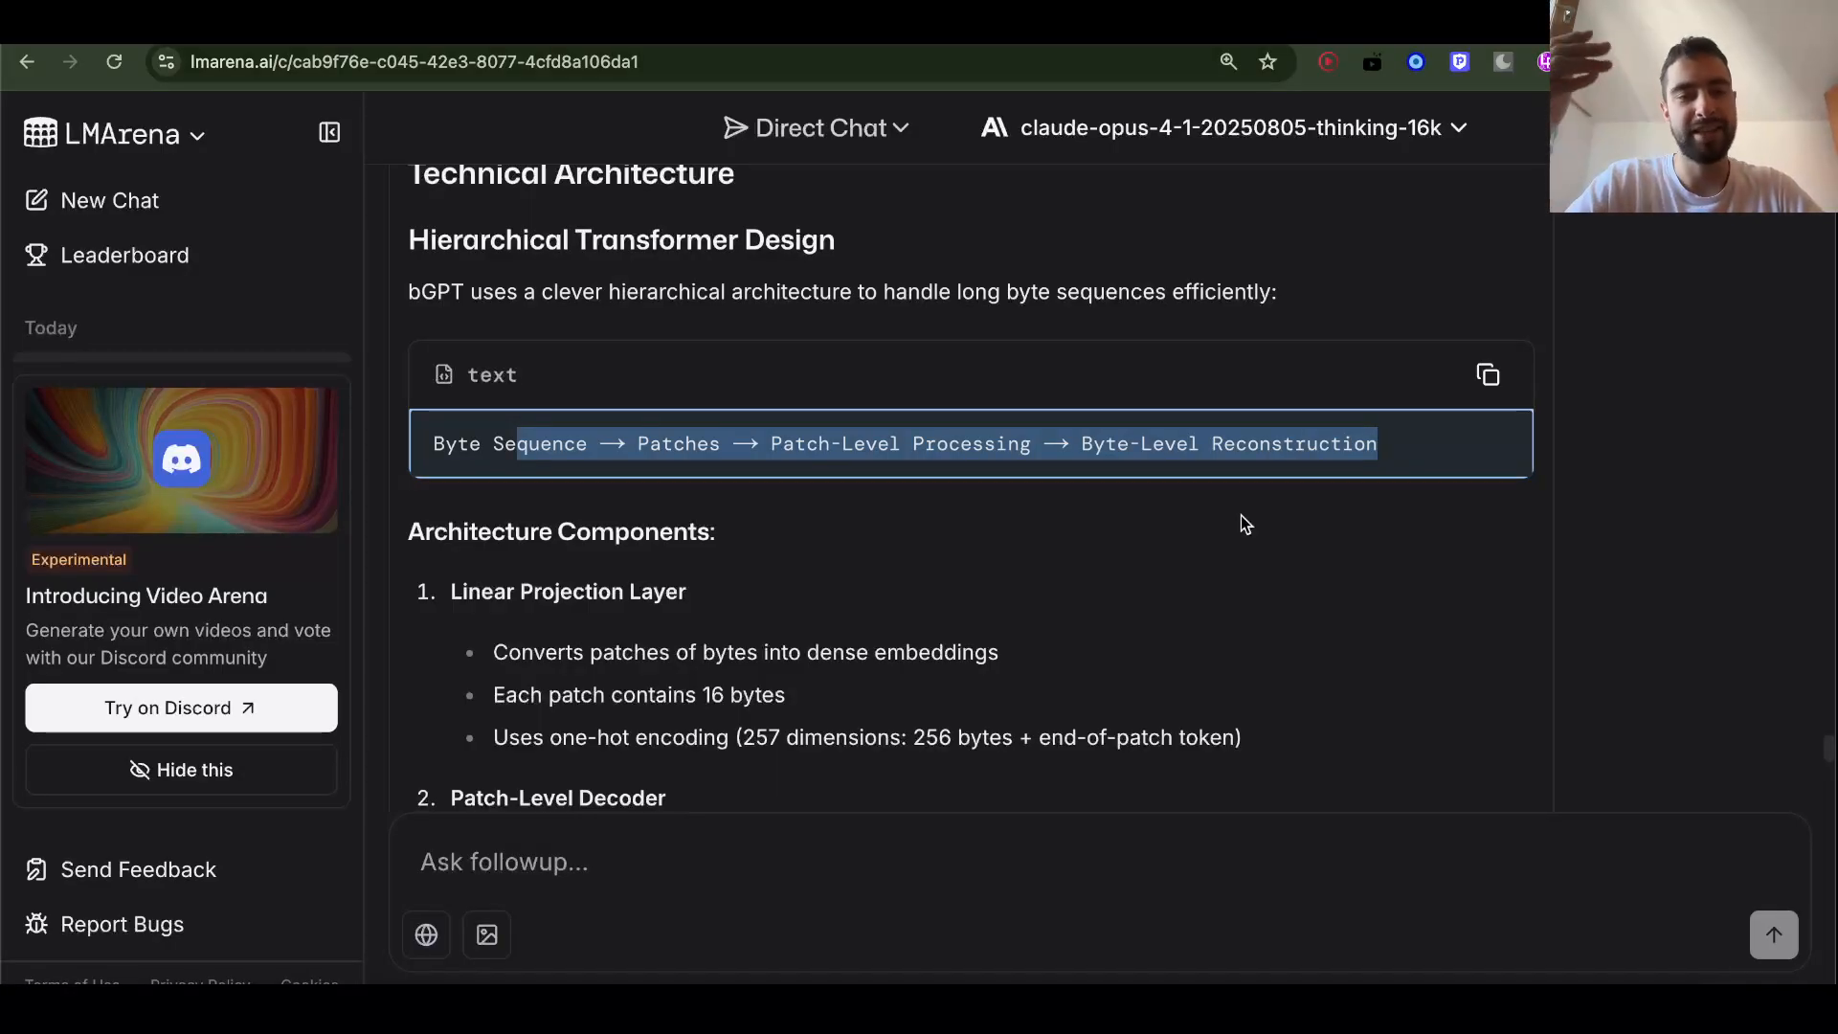
{"action": "mouse_move", "coordinate": [1402, 412]}
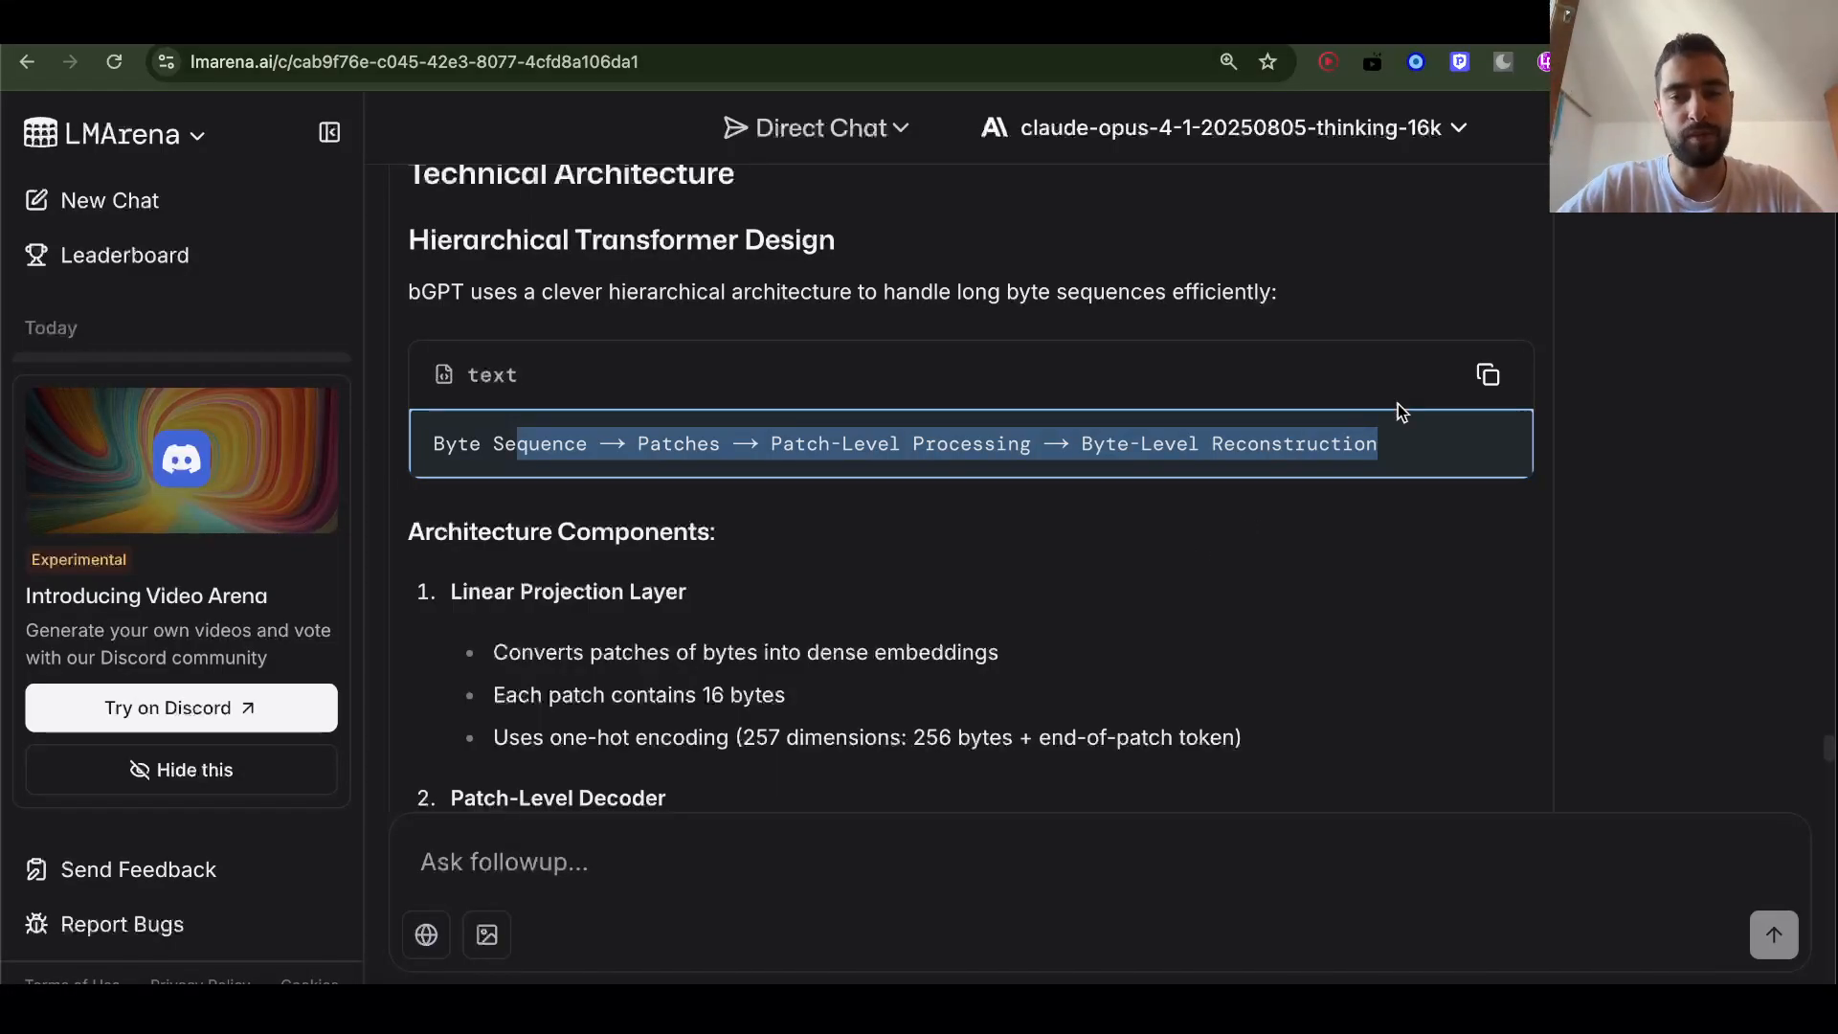
{"action": "mouse_move", "coordinate": [948, 559]}
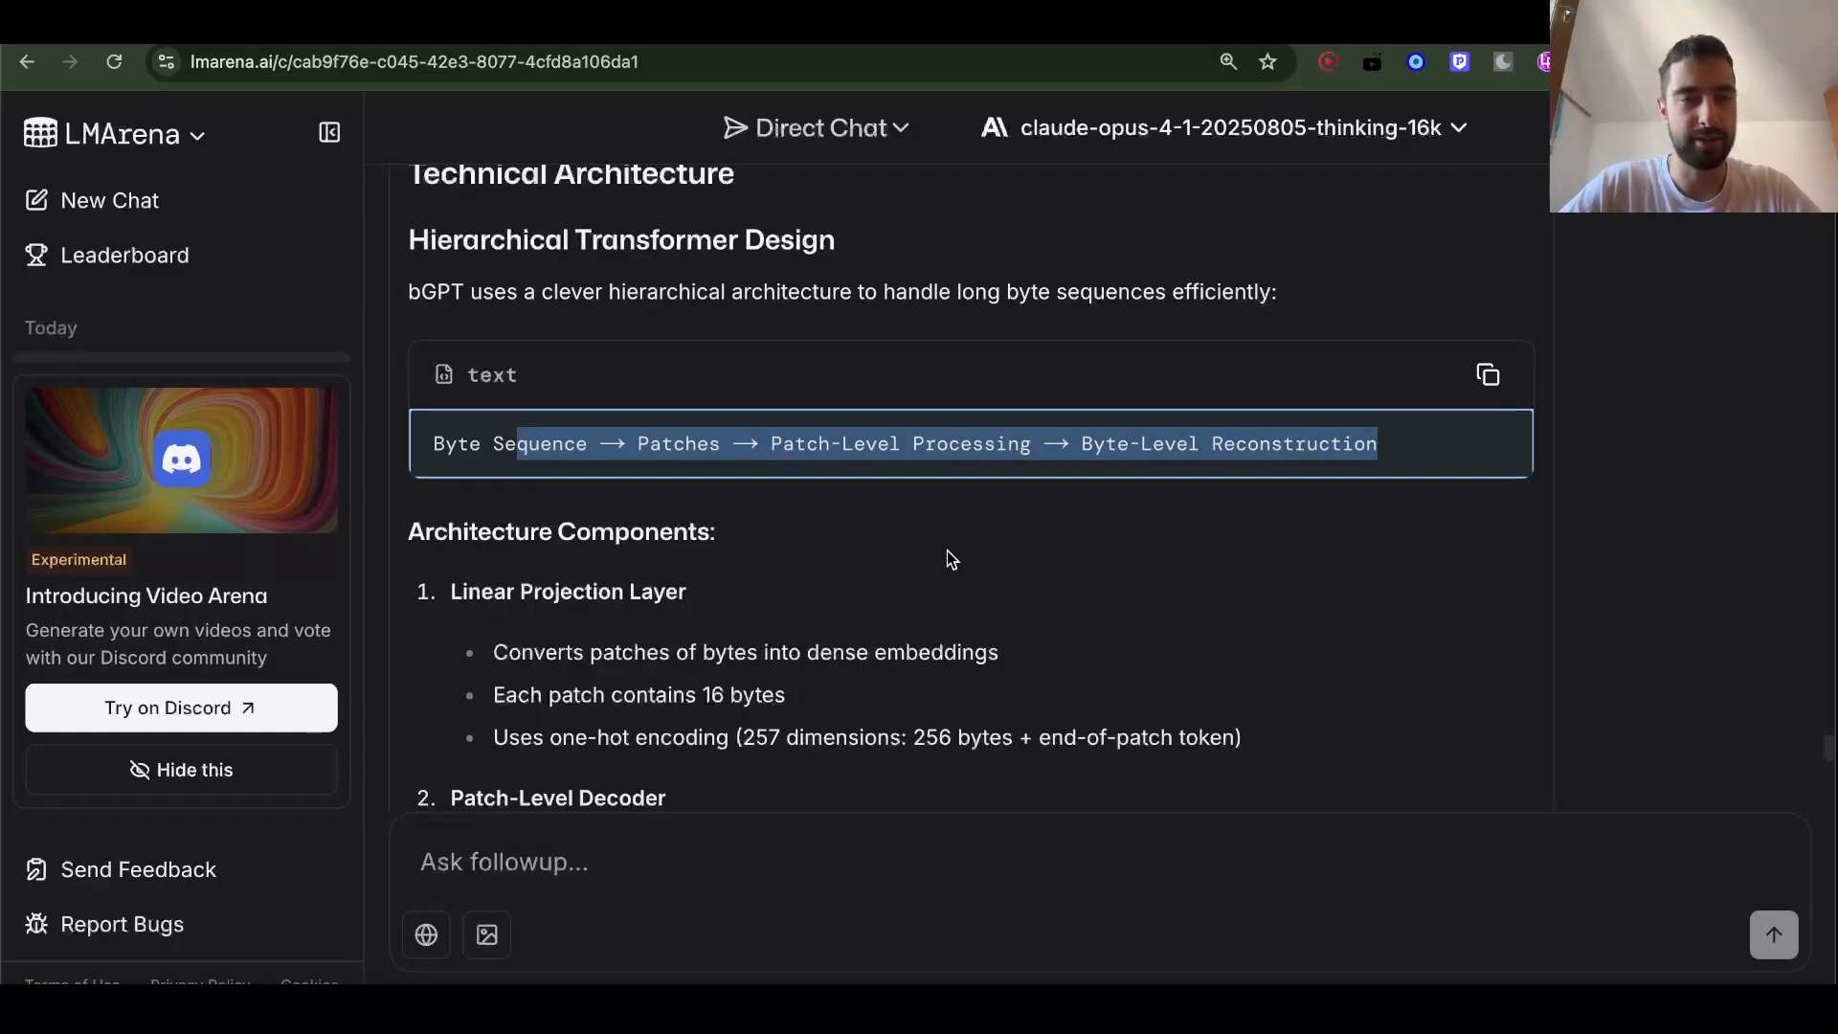
{"action": "scroll", "scroll_direction": "down", "scroll_amount": 3}
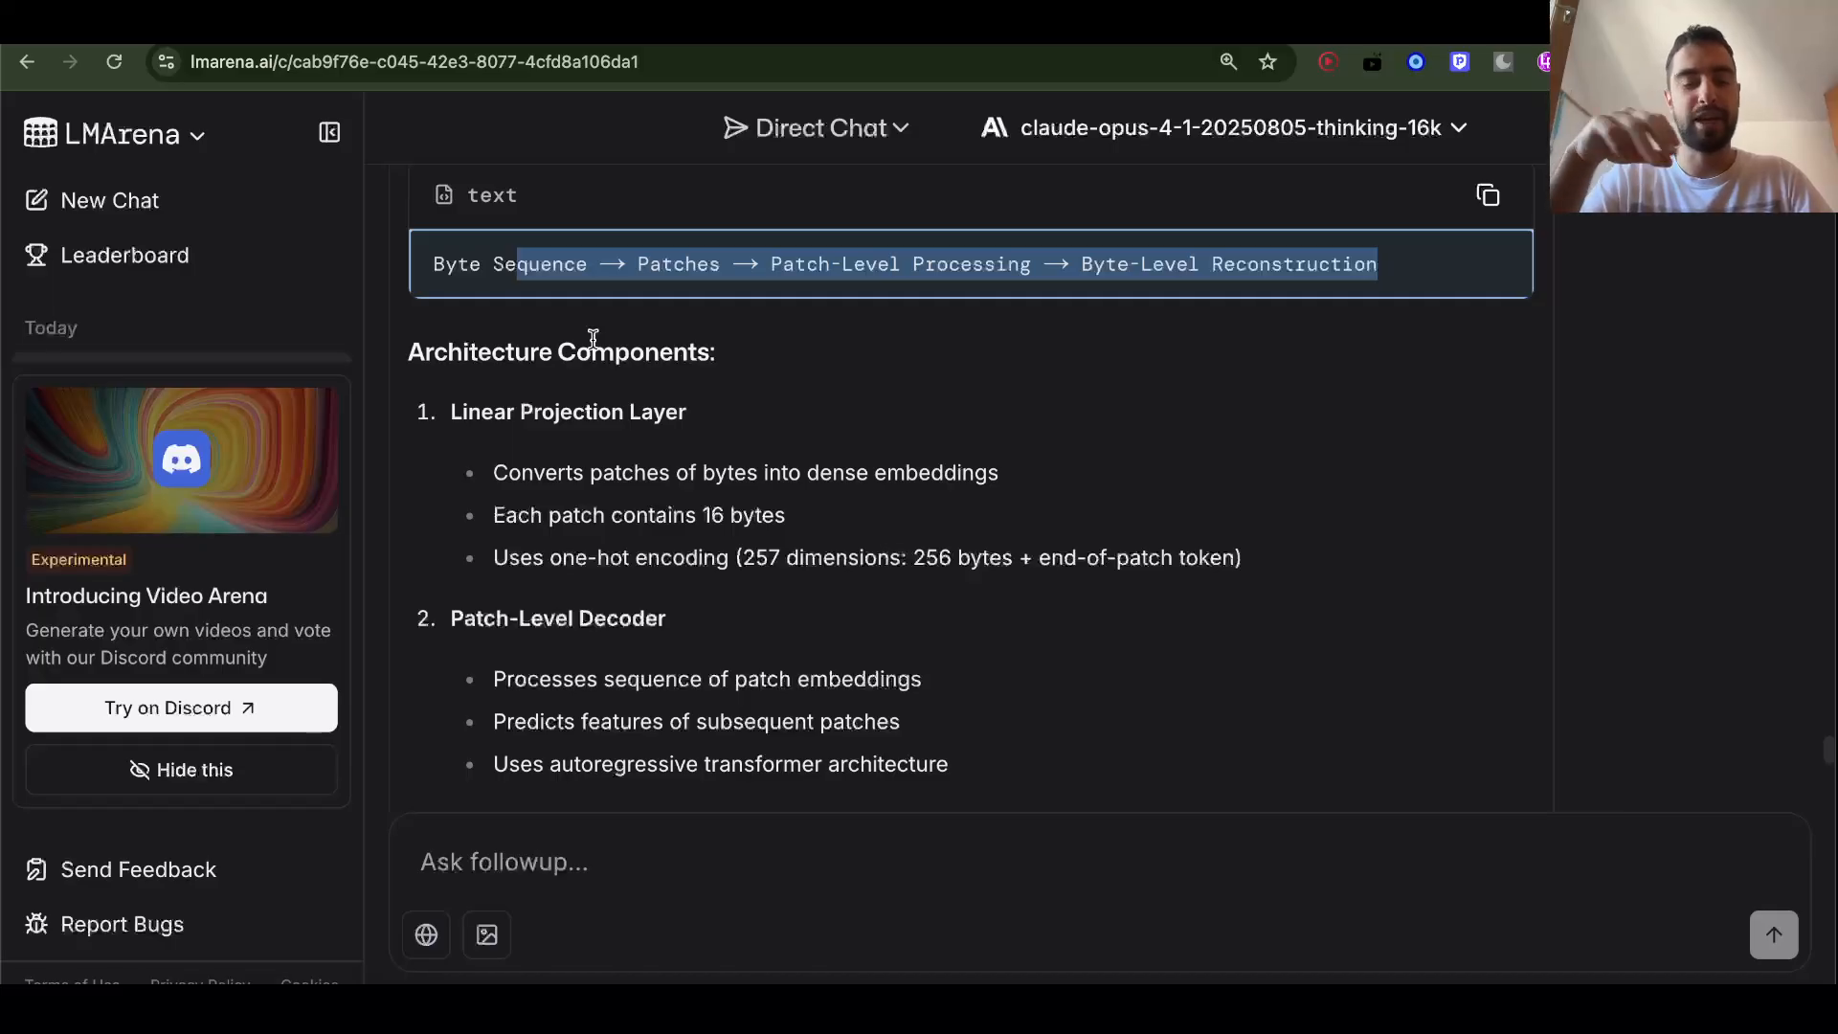
{"action": "mouse_move", "coordinate": [674, 548]}
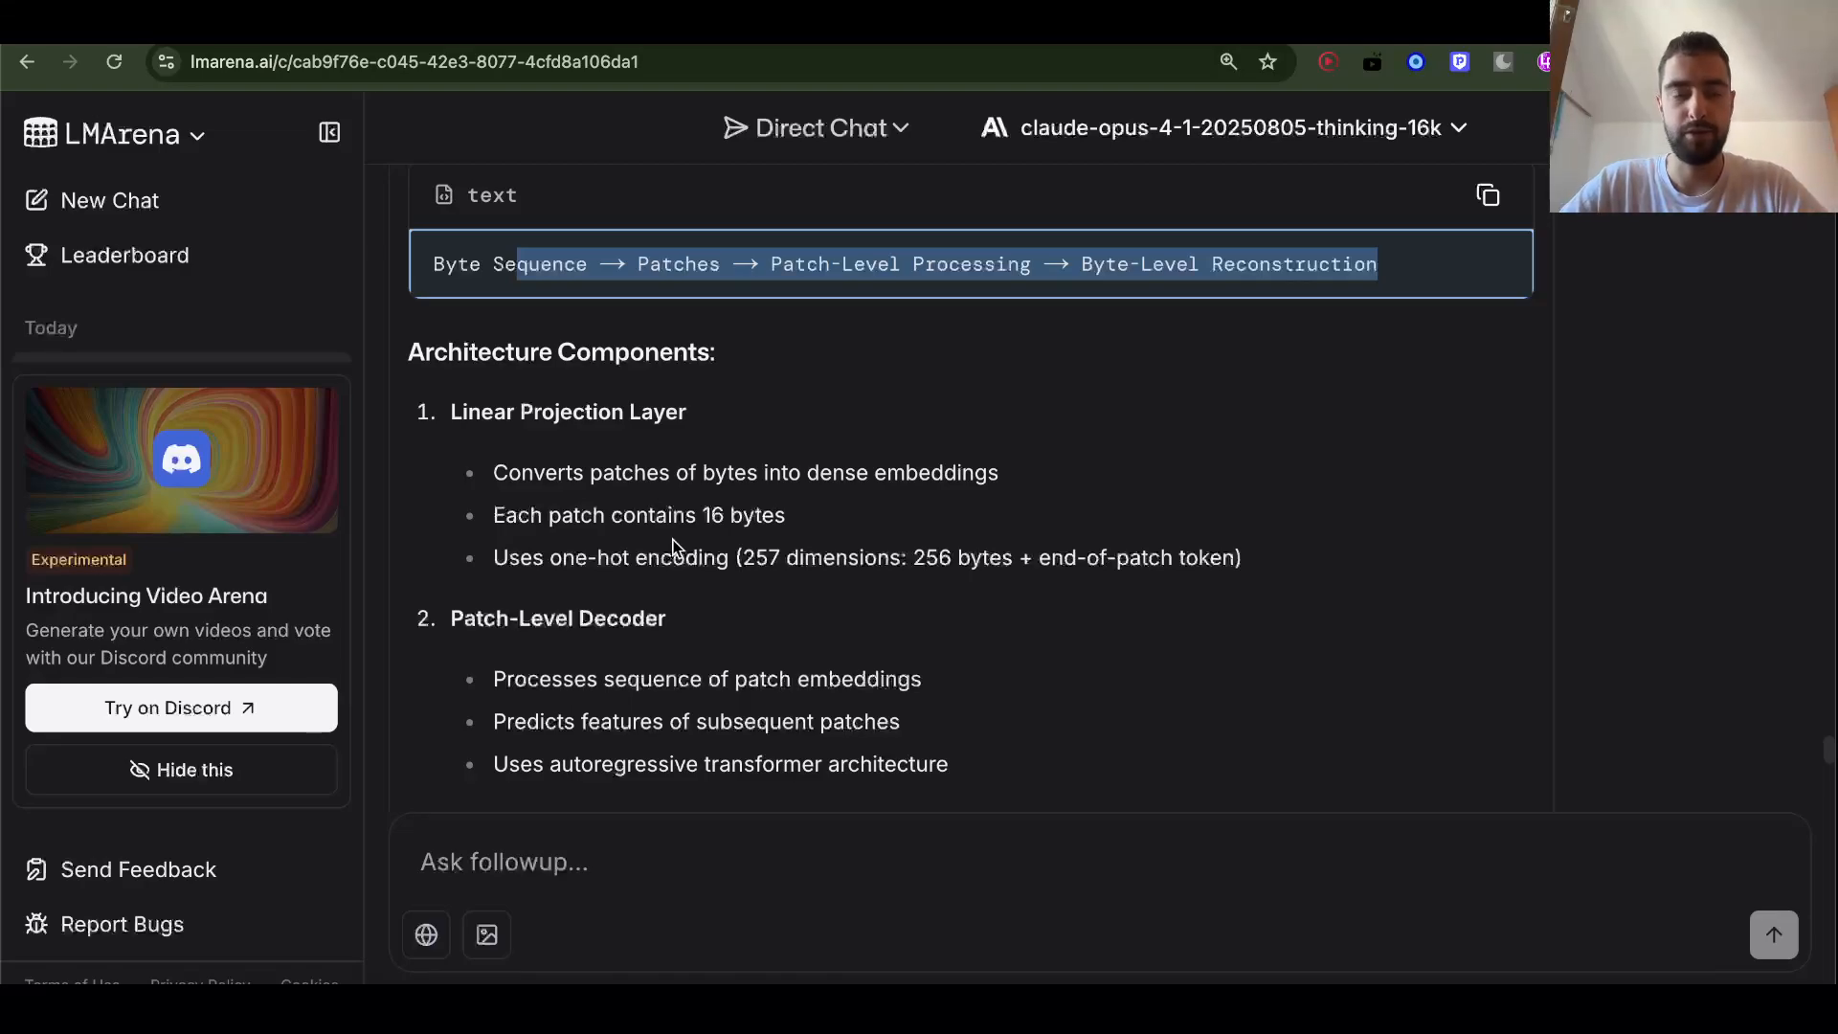
{"action": "scroll", "scroll_direction": "down", "scroll_amount": 3}
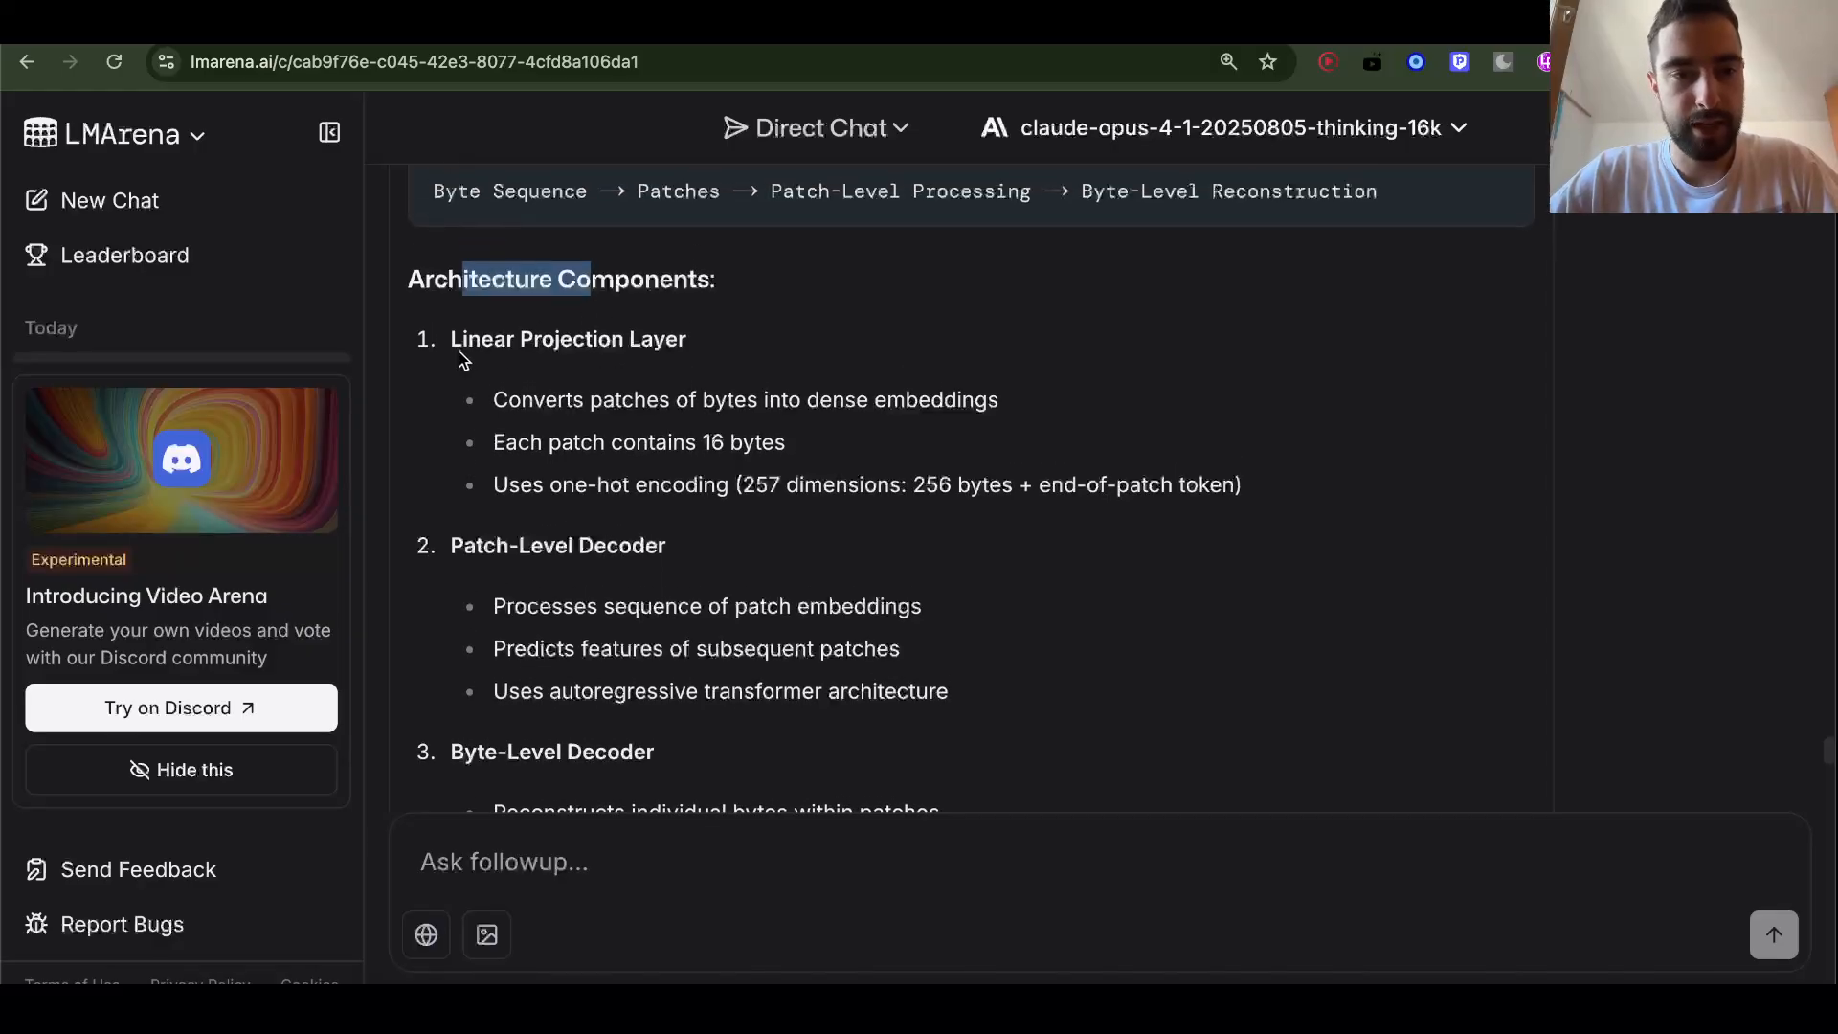
{"action": "double_click", "coordinate": [567, 339]}
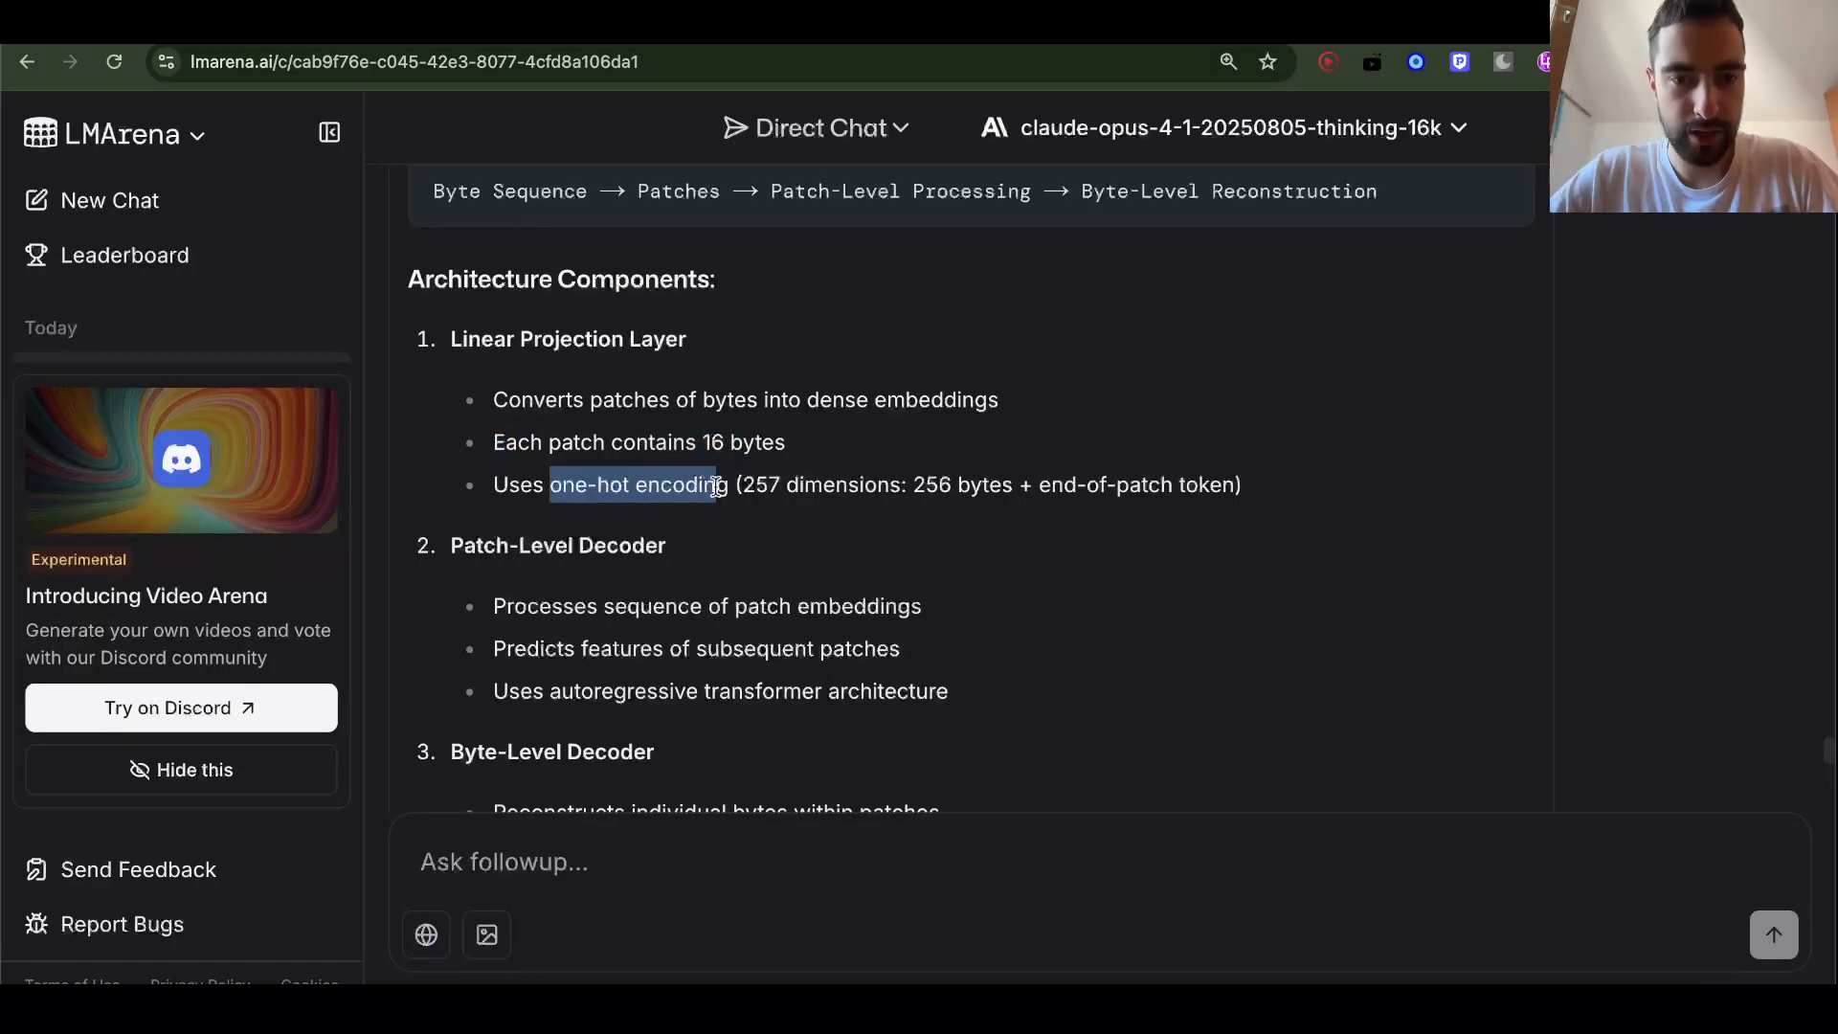
{"action": "left_click", "coordinate": [739, 484]}
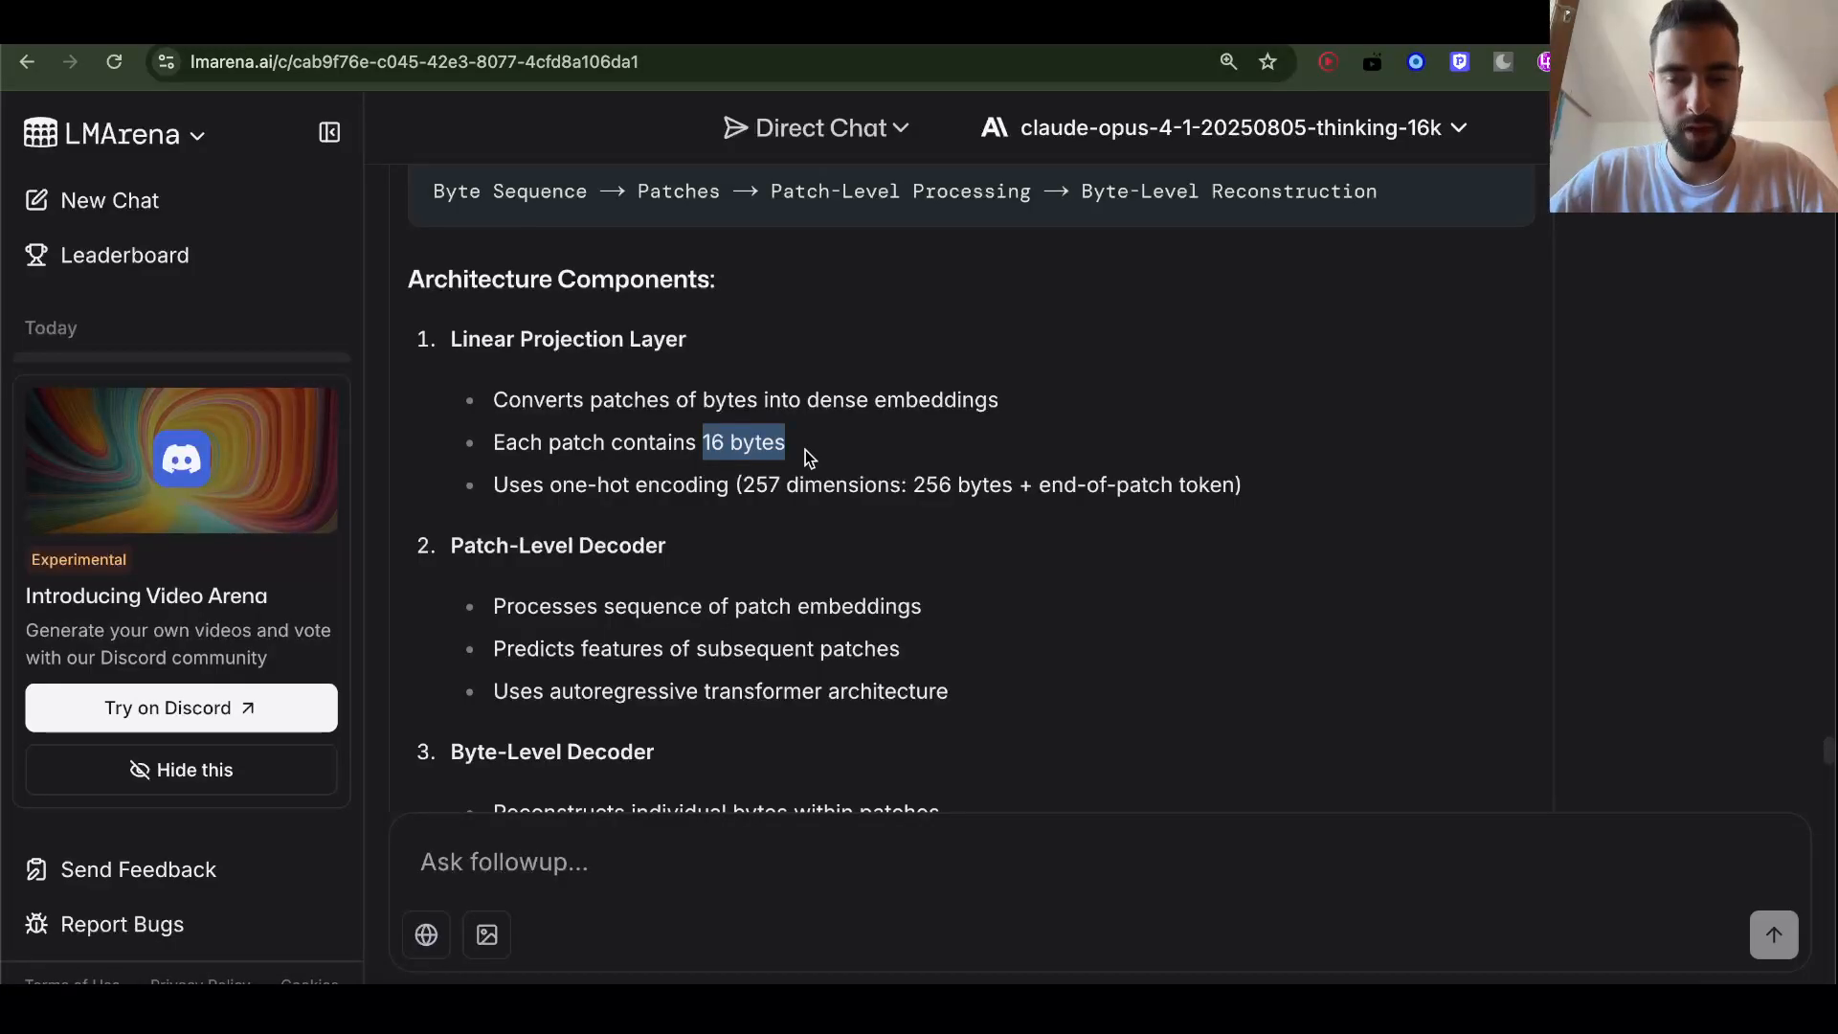
{"action": "scroll", "scroll_direction": "down", "scroll_amount": 3}
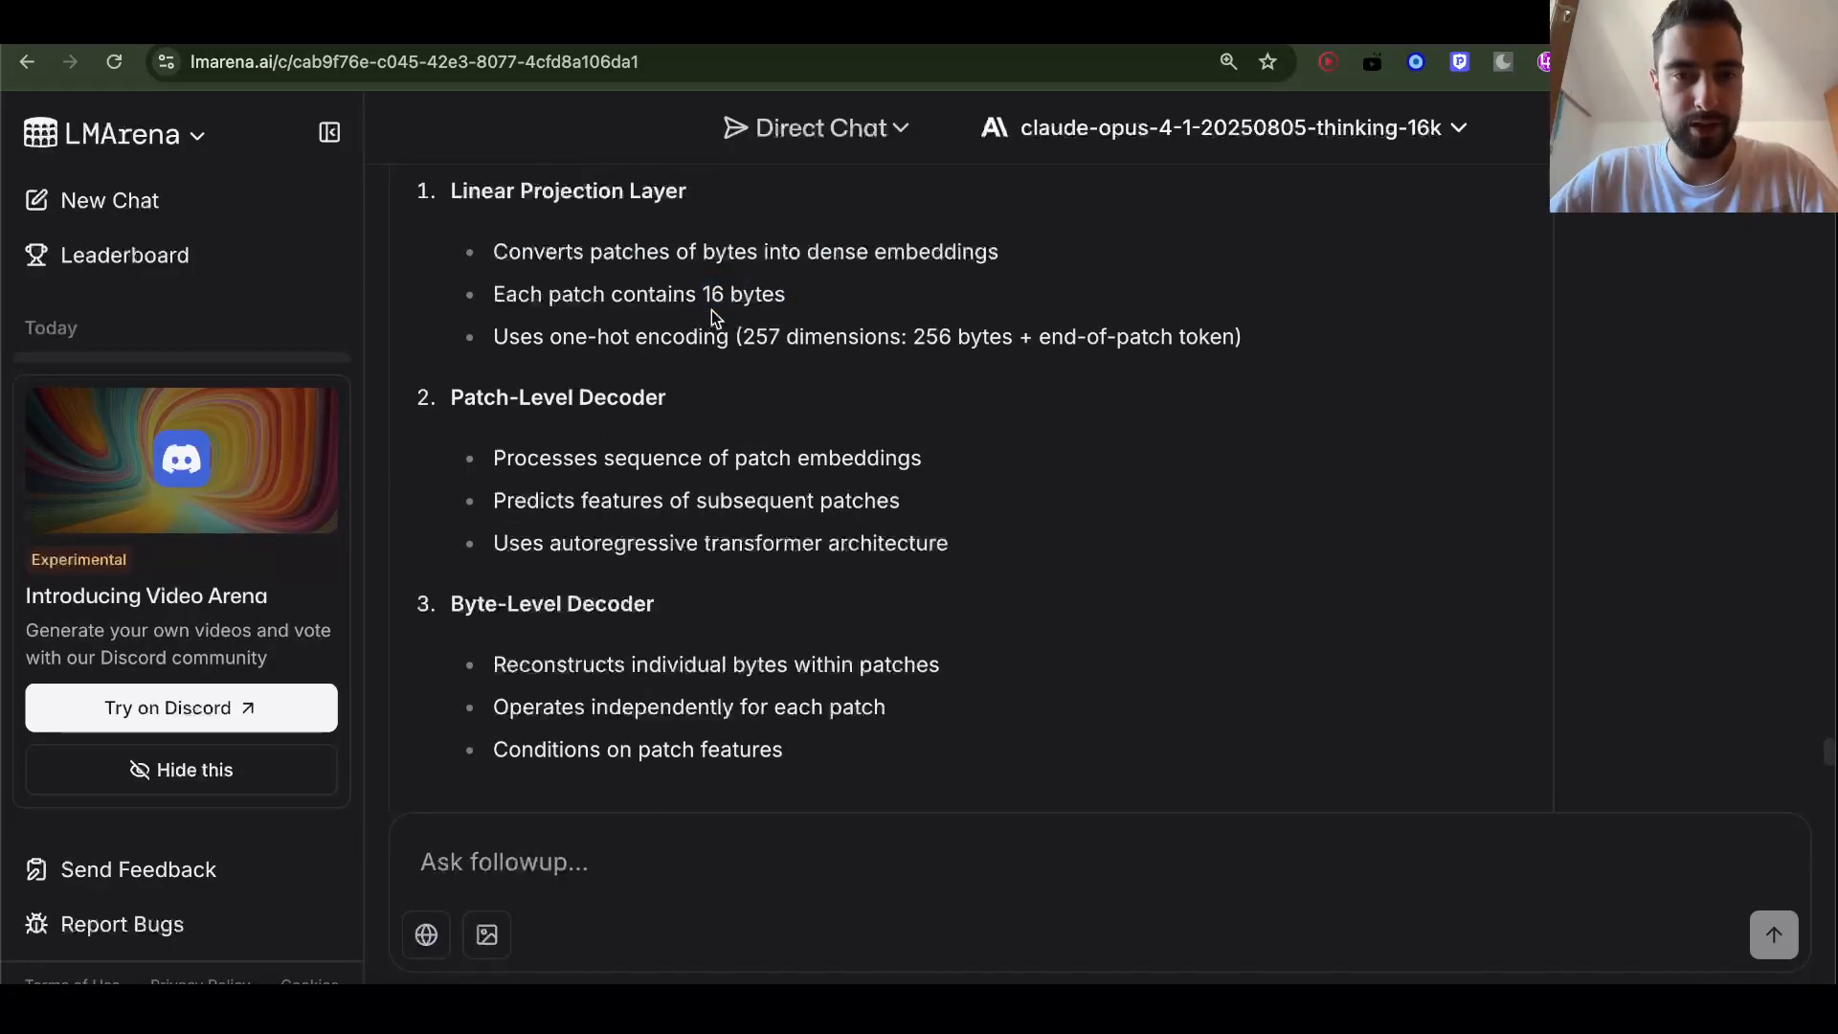
{"action": "scroll", "scroll_direction": "down", "scroll_amount": 3}
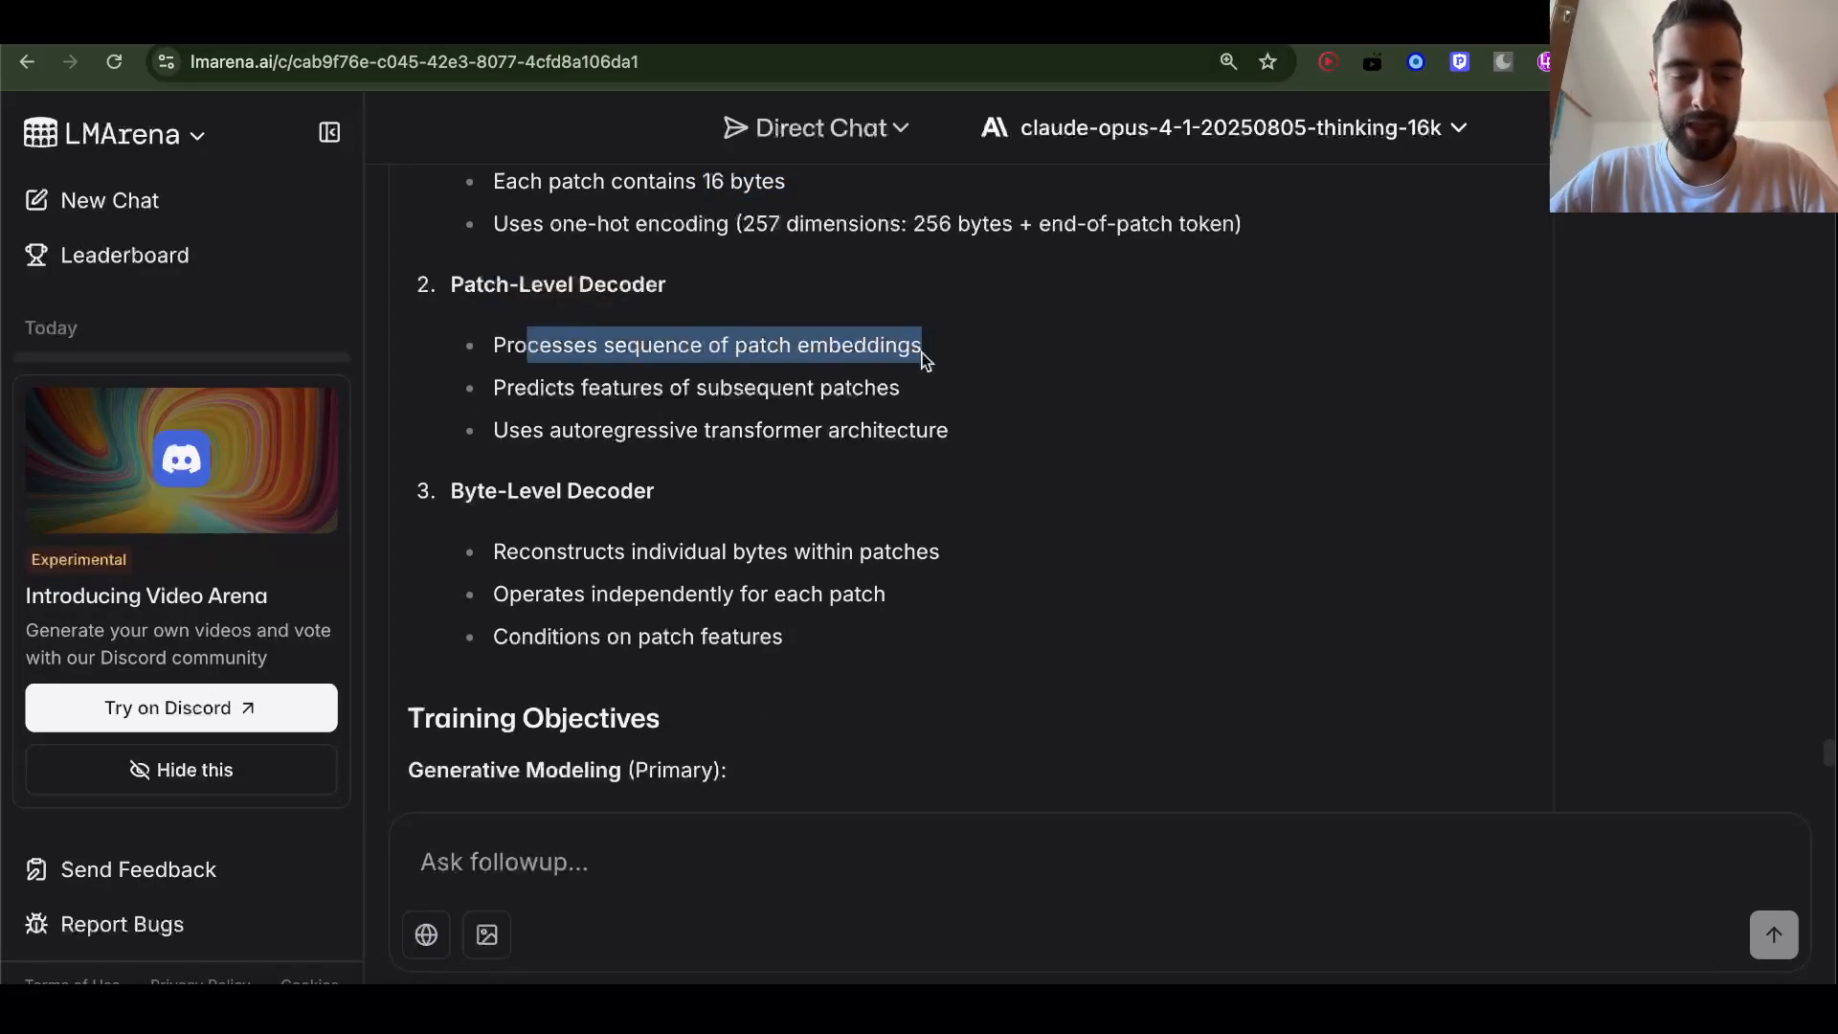
{"action": "left_click", "coordinate": [580, 388]}
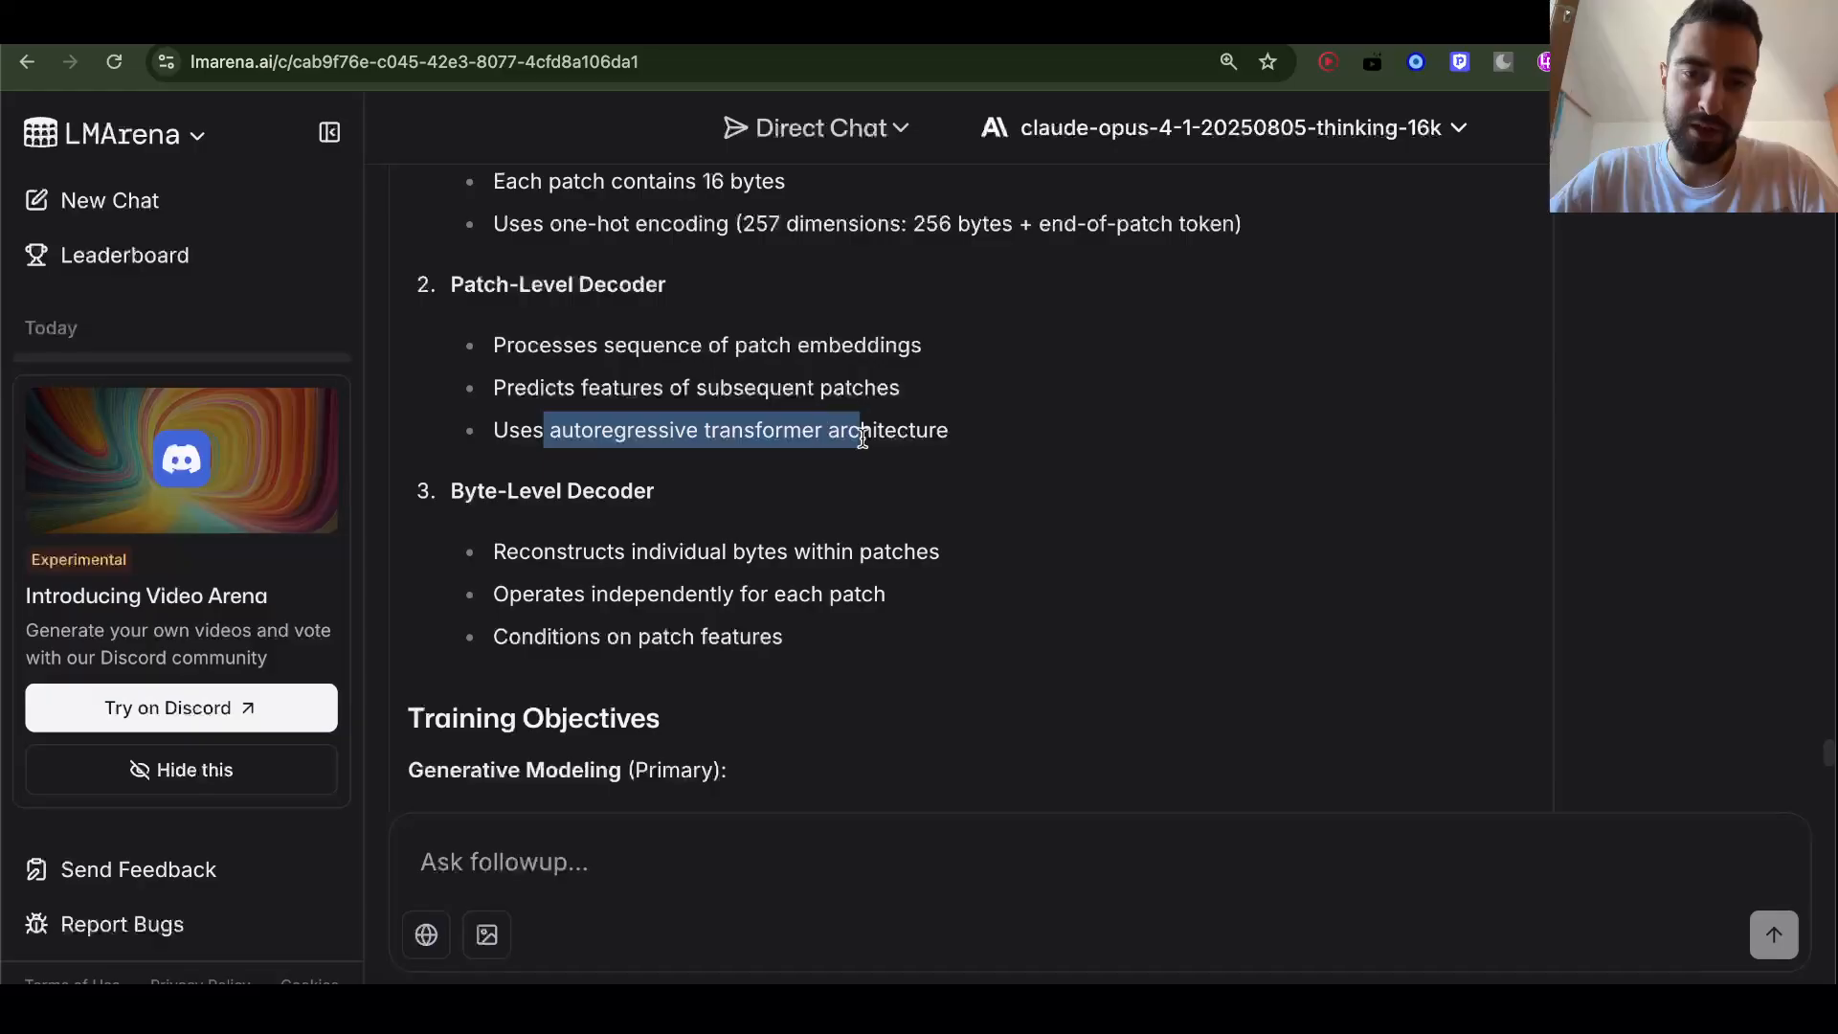
{"action": "scroll", "scroll_direction": "down", "scroll_amount": 3}
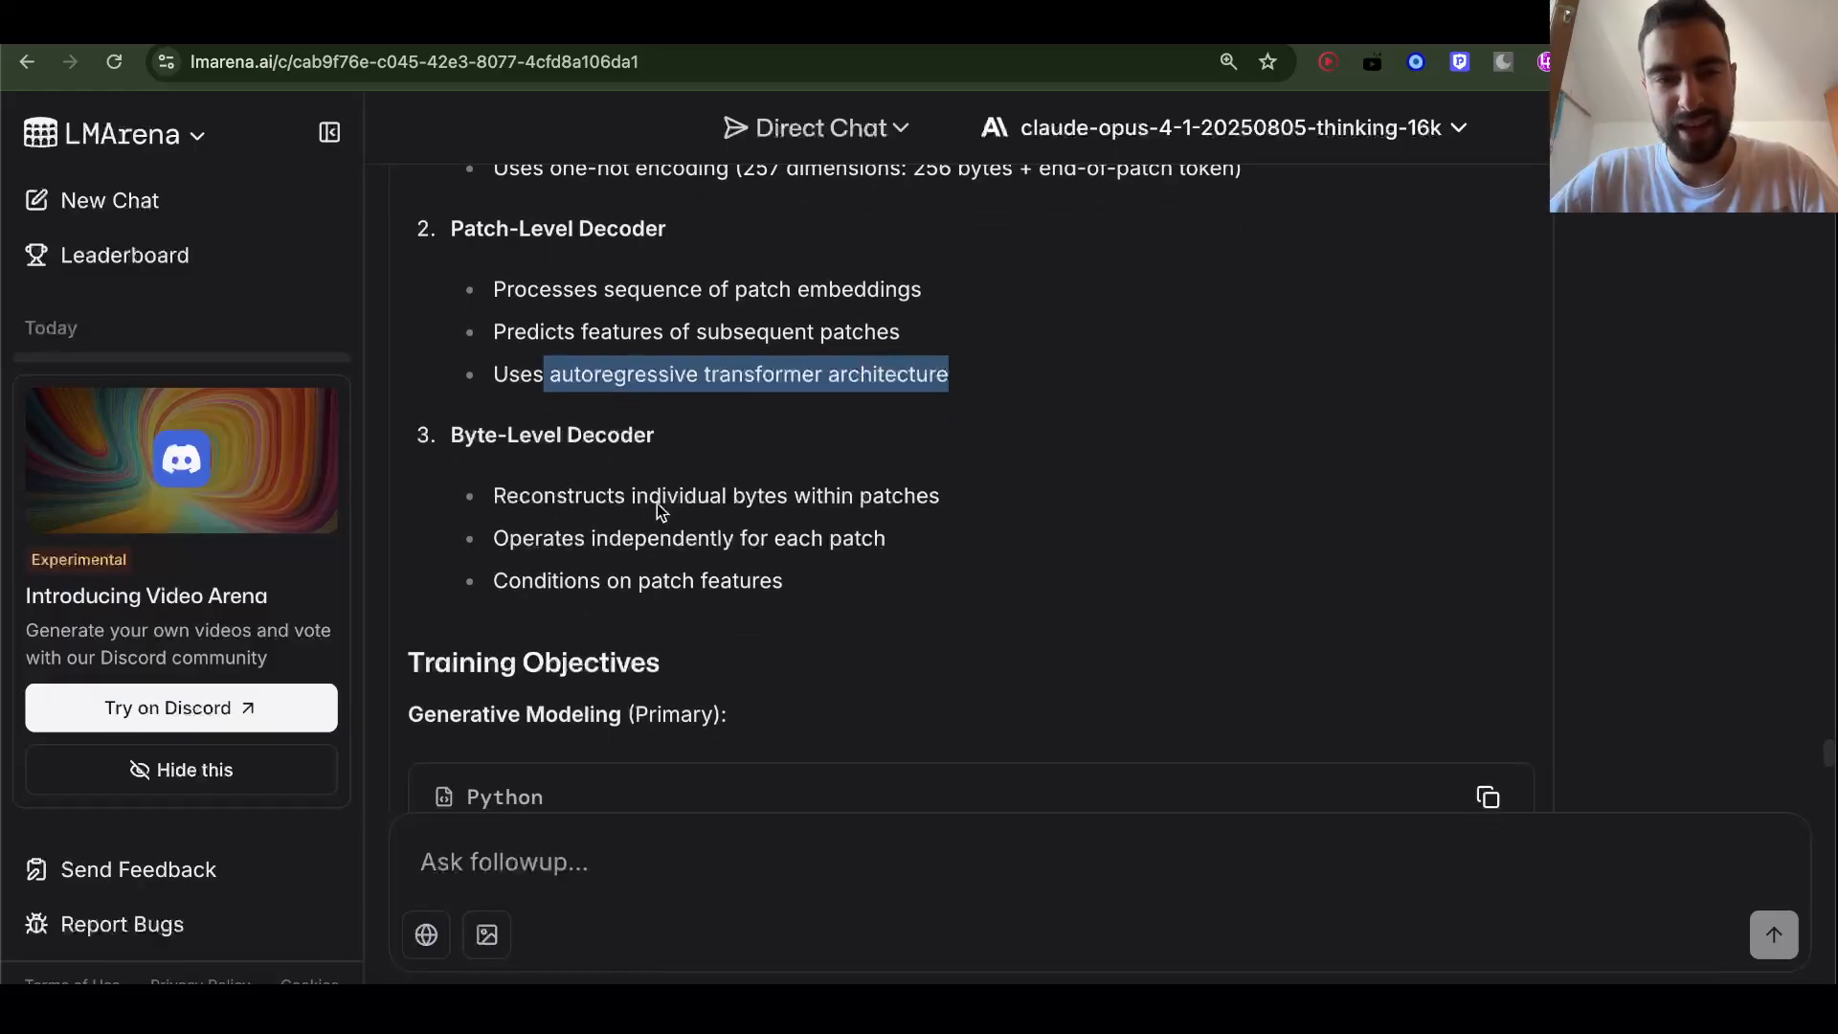
{"action": "scroll", "scroll_direction": "down", "scroll_amount": 3}
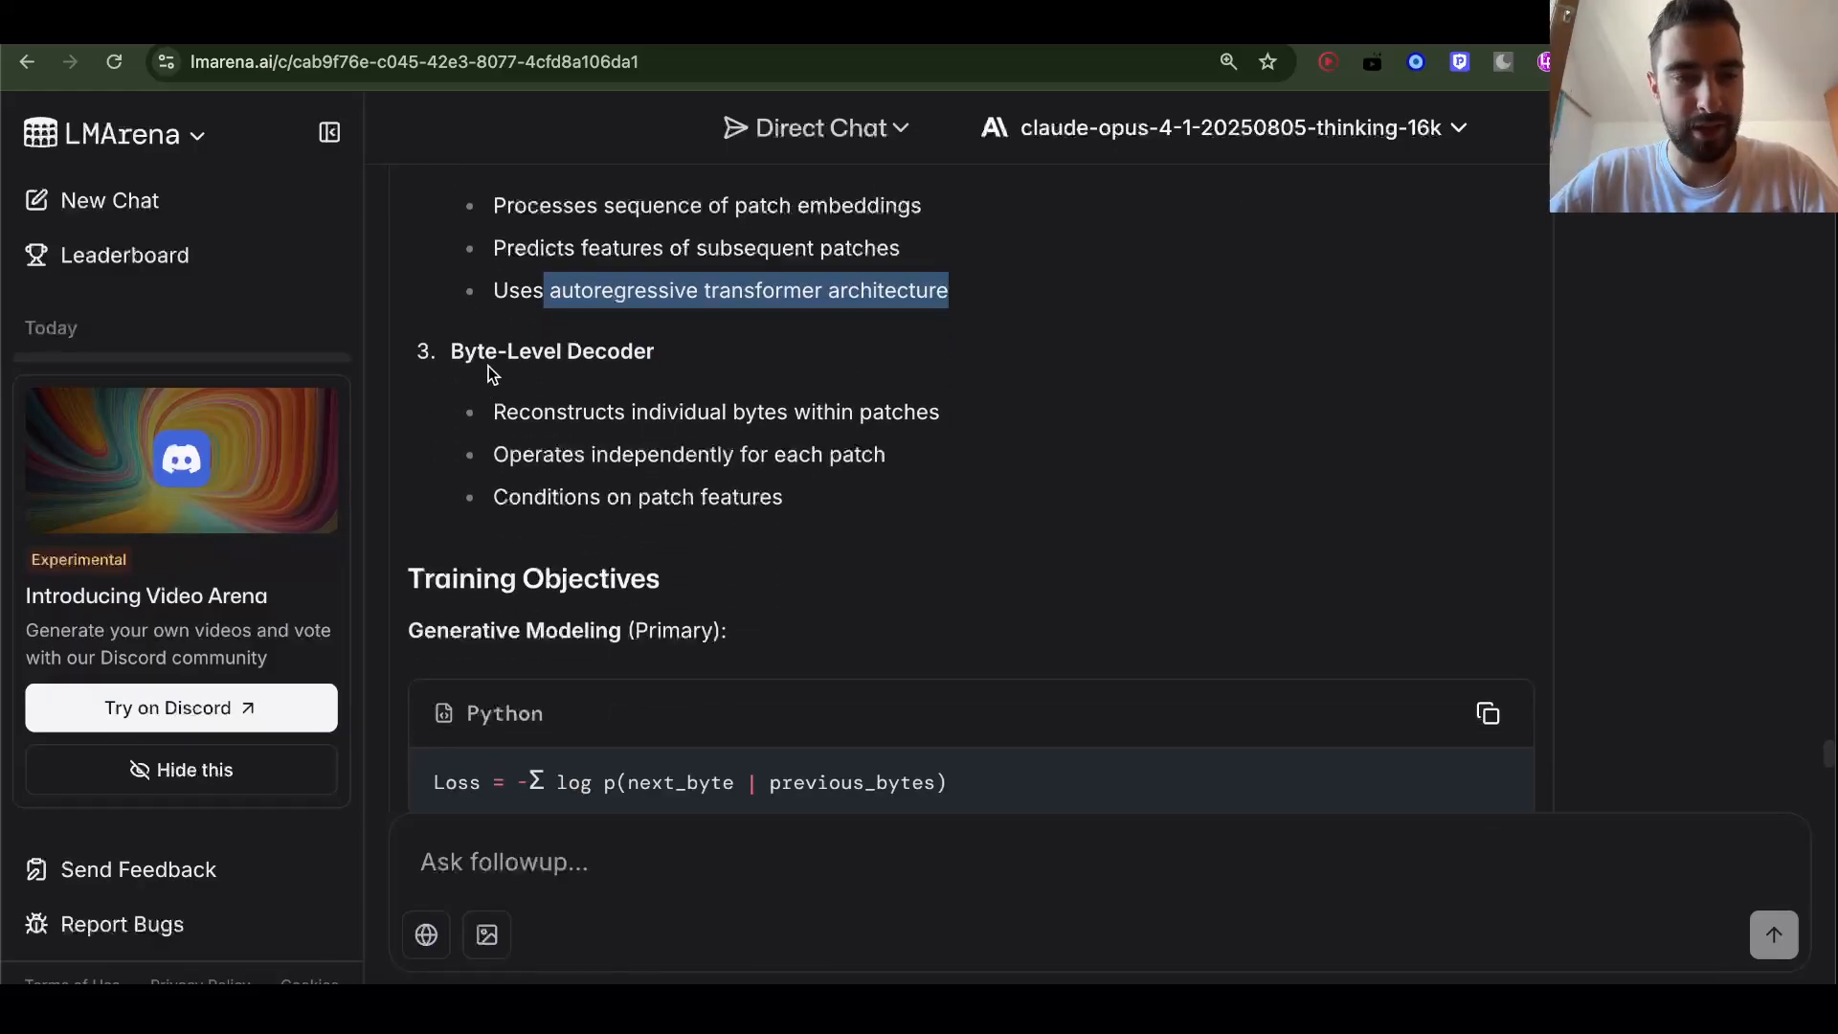
{"action": "scroll", "scroll_direction": "up", "scroll_amount": 3}
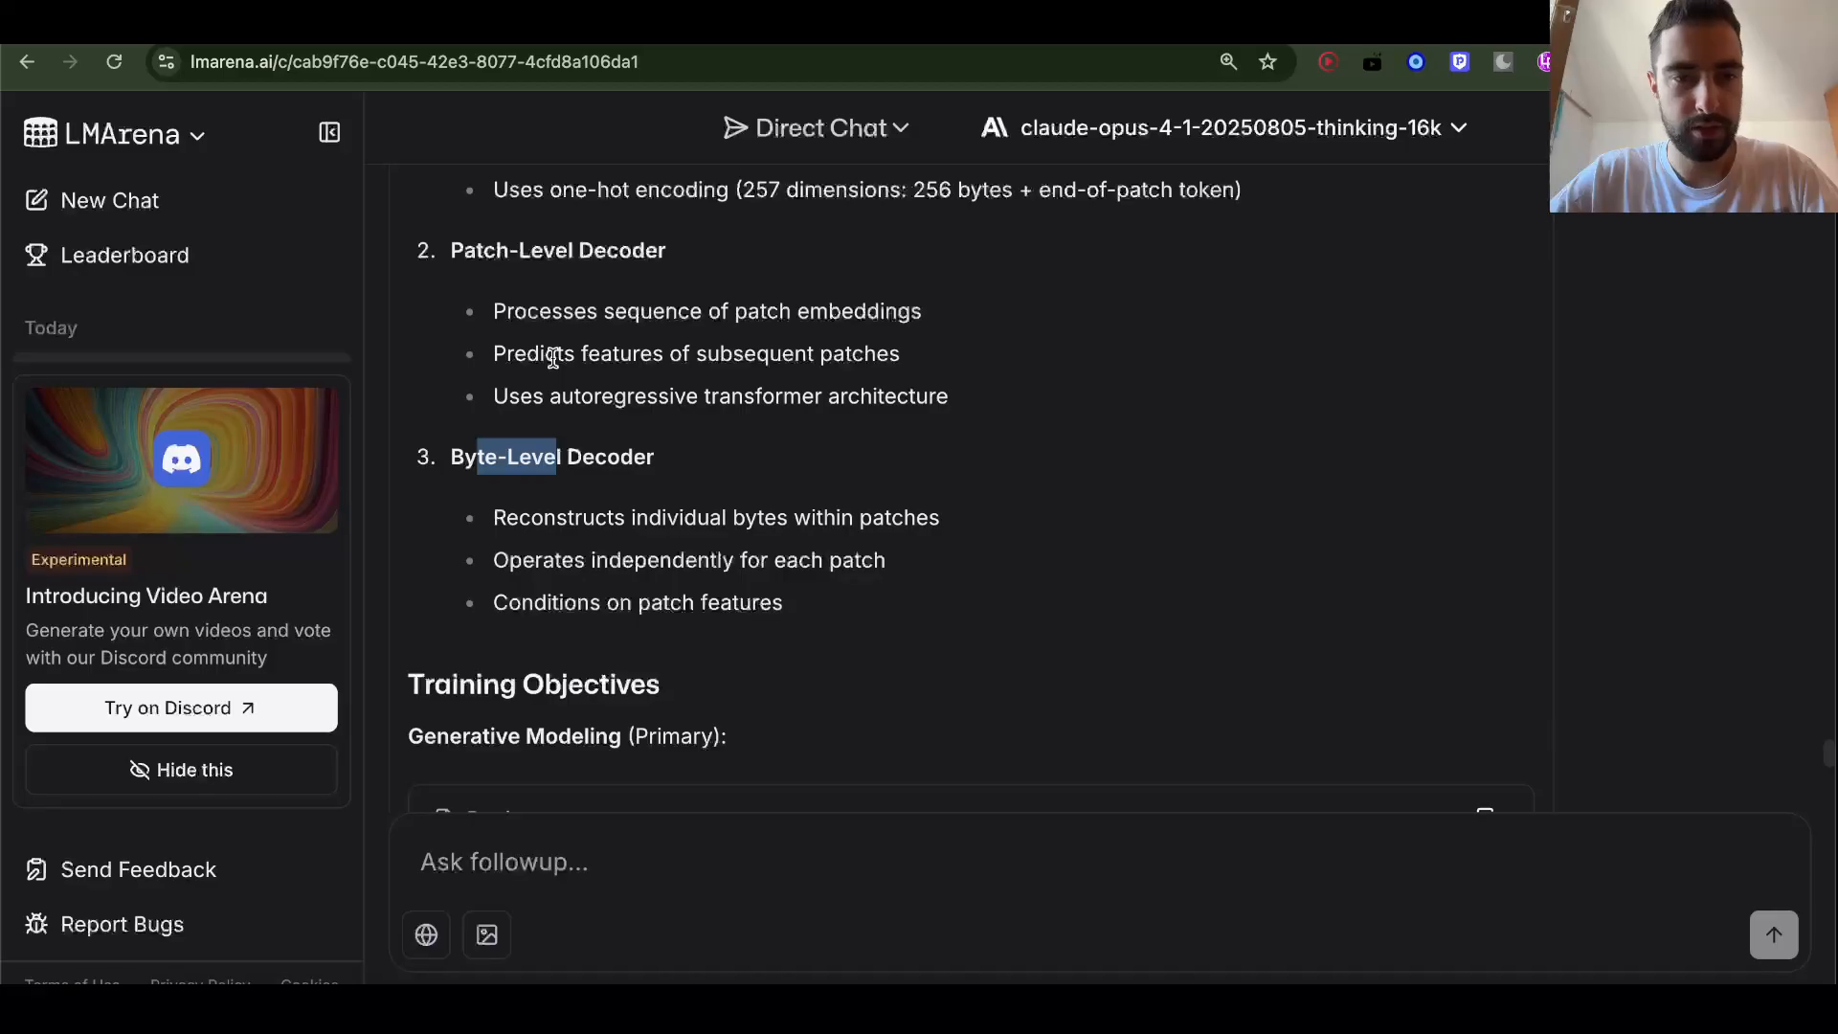
{"action": "scroll", "scroll_direction": "down", "scroll_amount": 3}
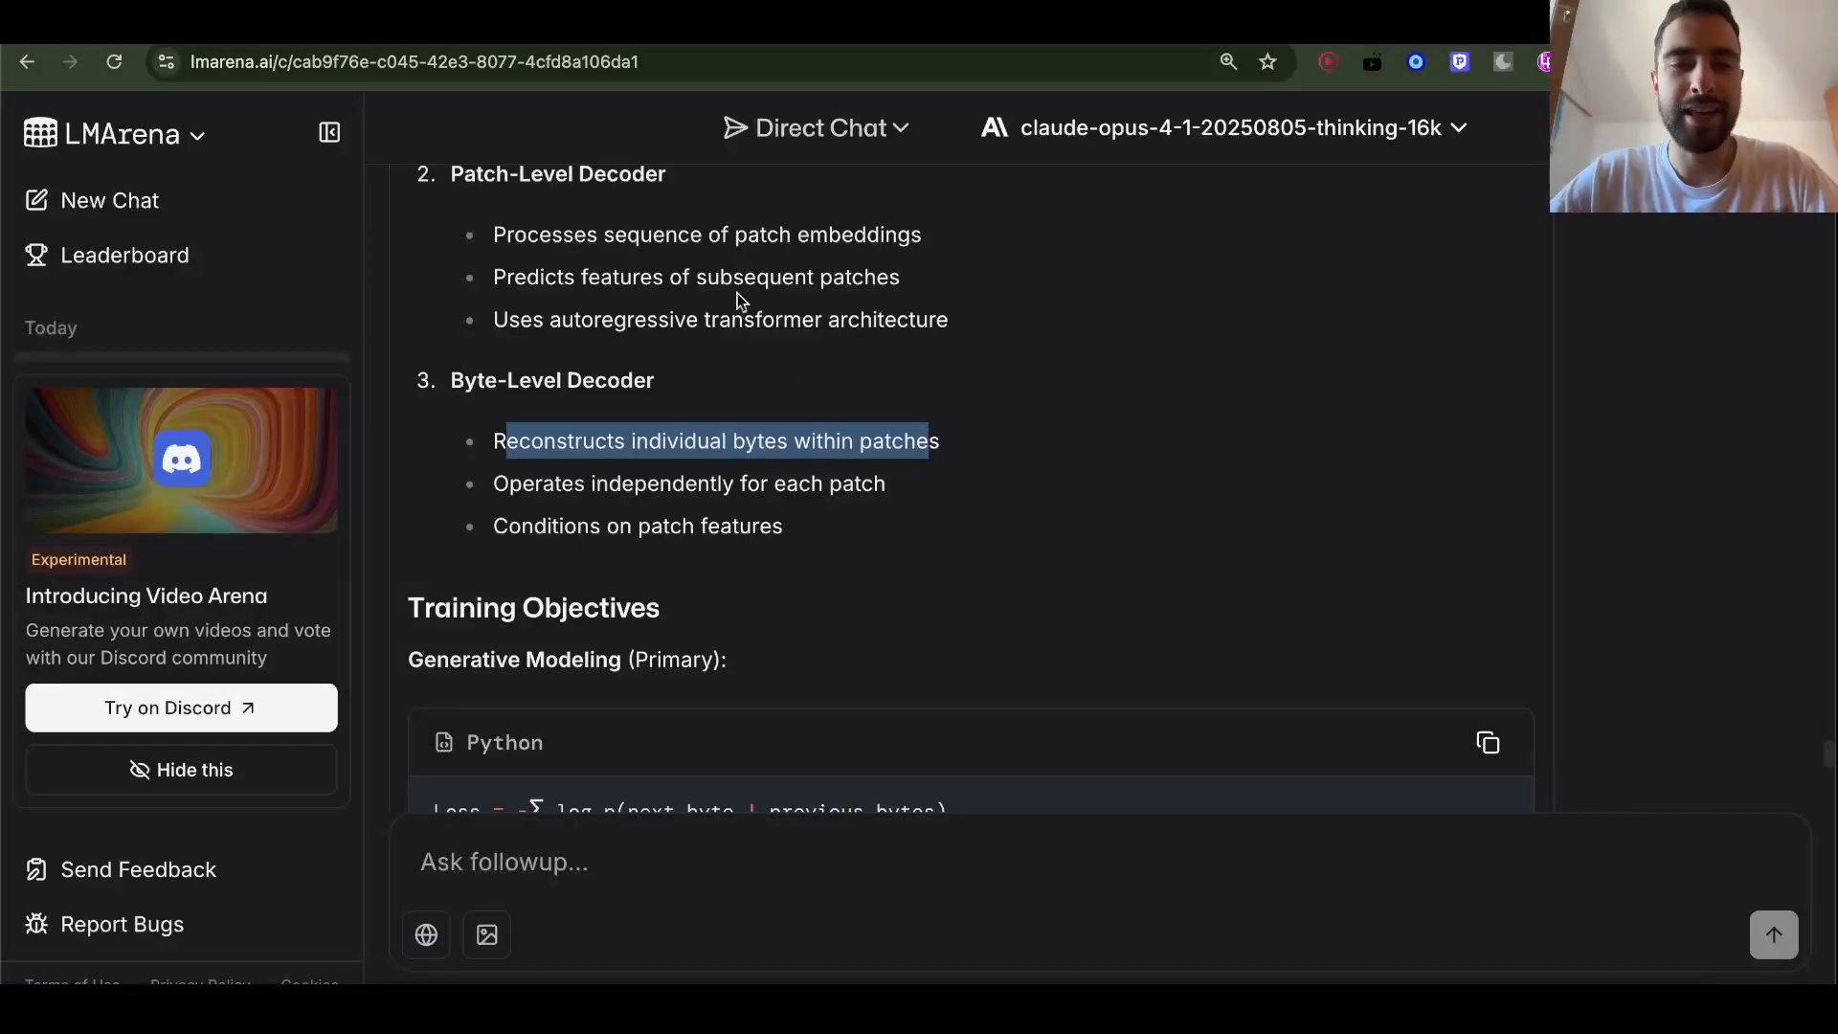
{"action": "scroll", "scroll_direction": "up", "scroll_amount": 3}
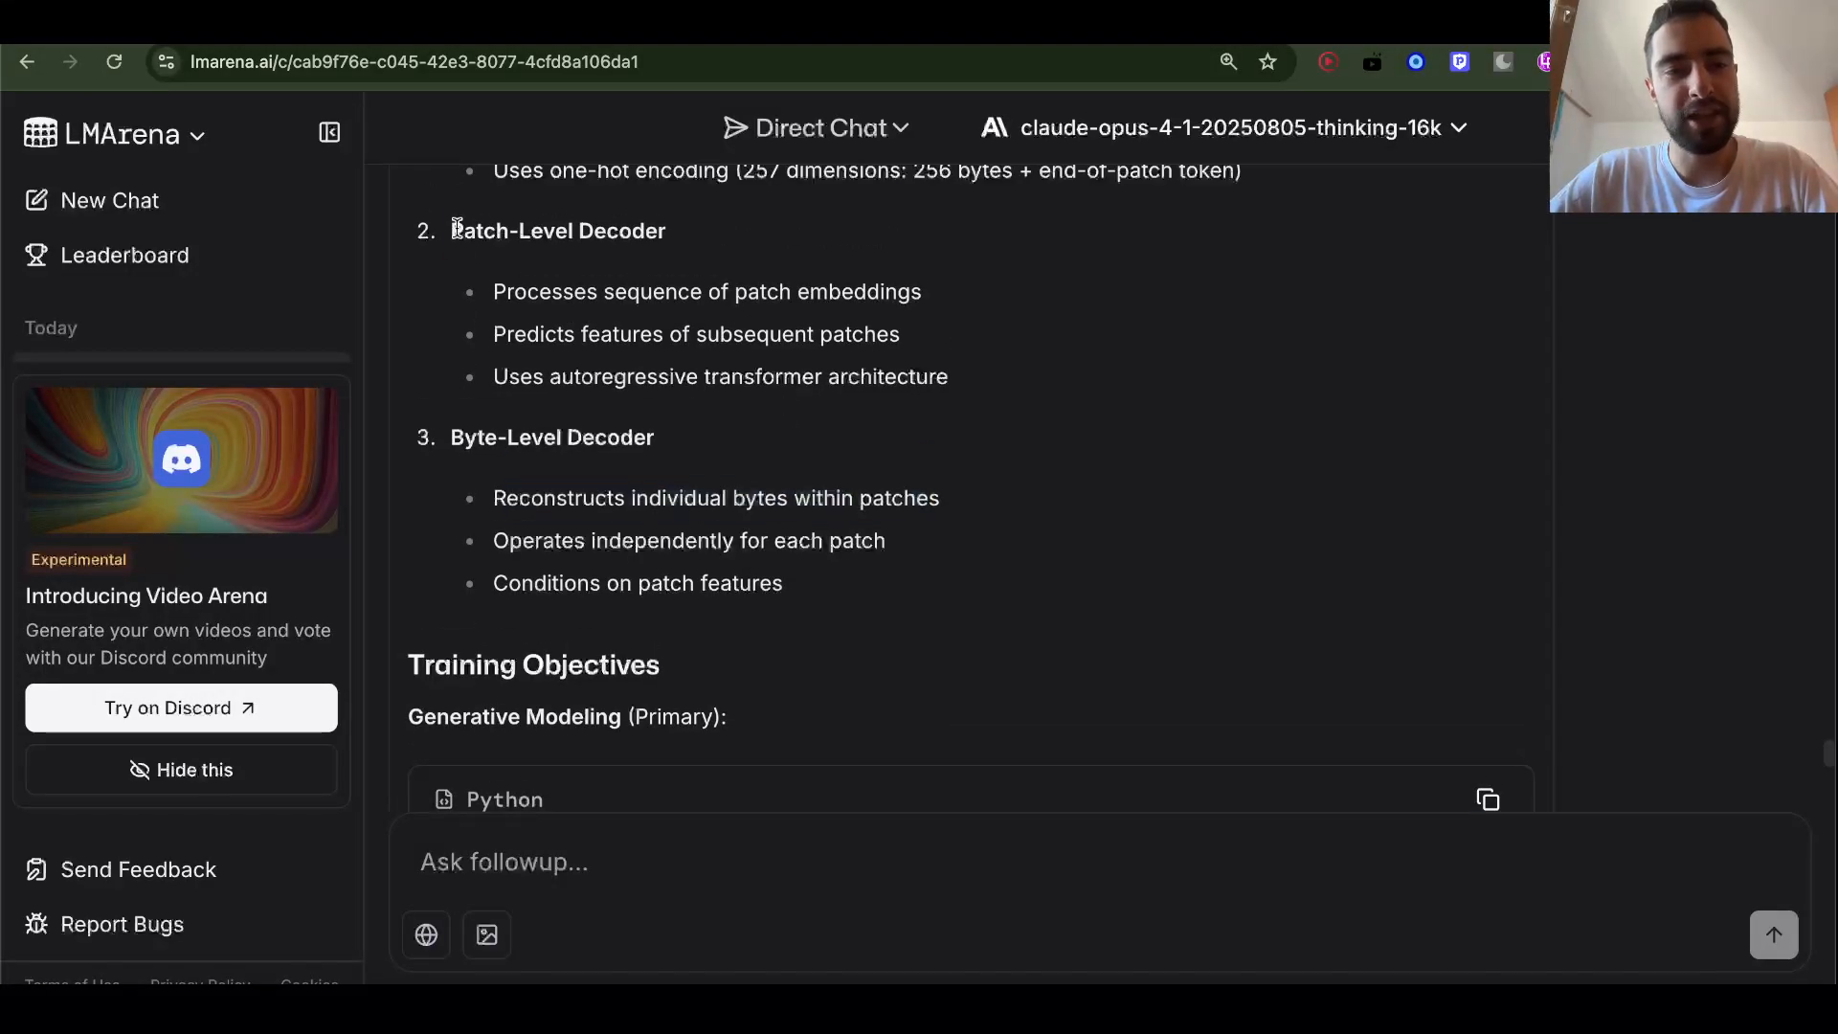
{"action": "double_click", "coordinate": [557, 229]}
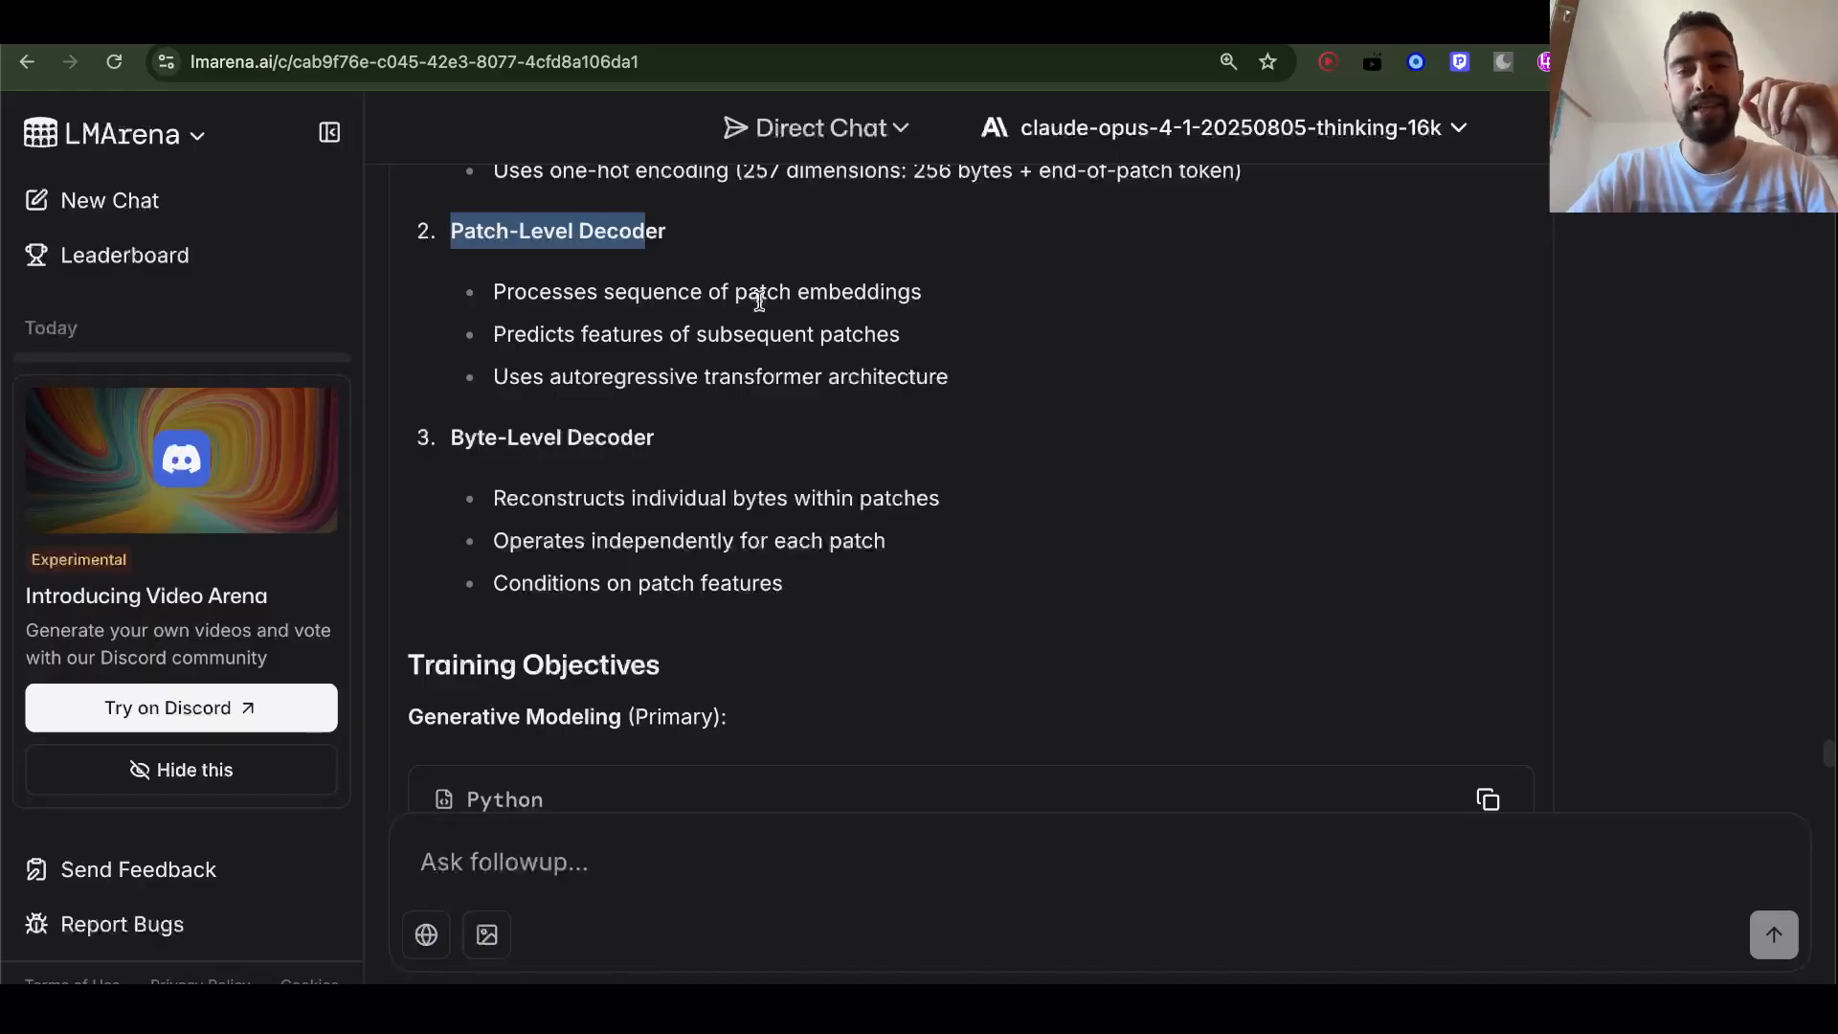
{"action": "mouse_move", "coordinate": [515, 220]}
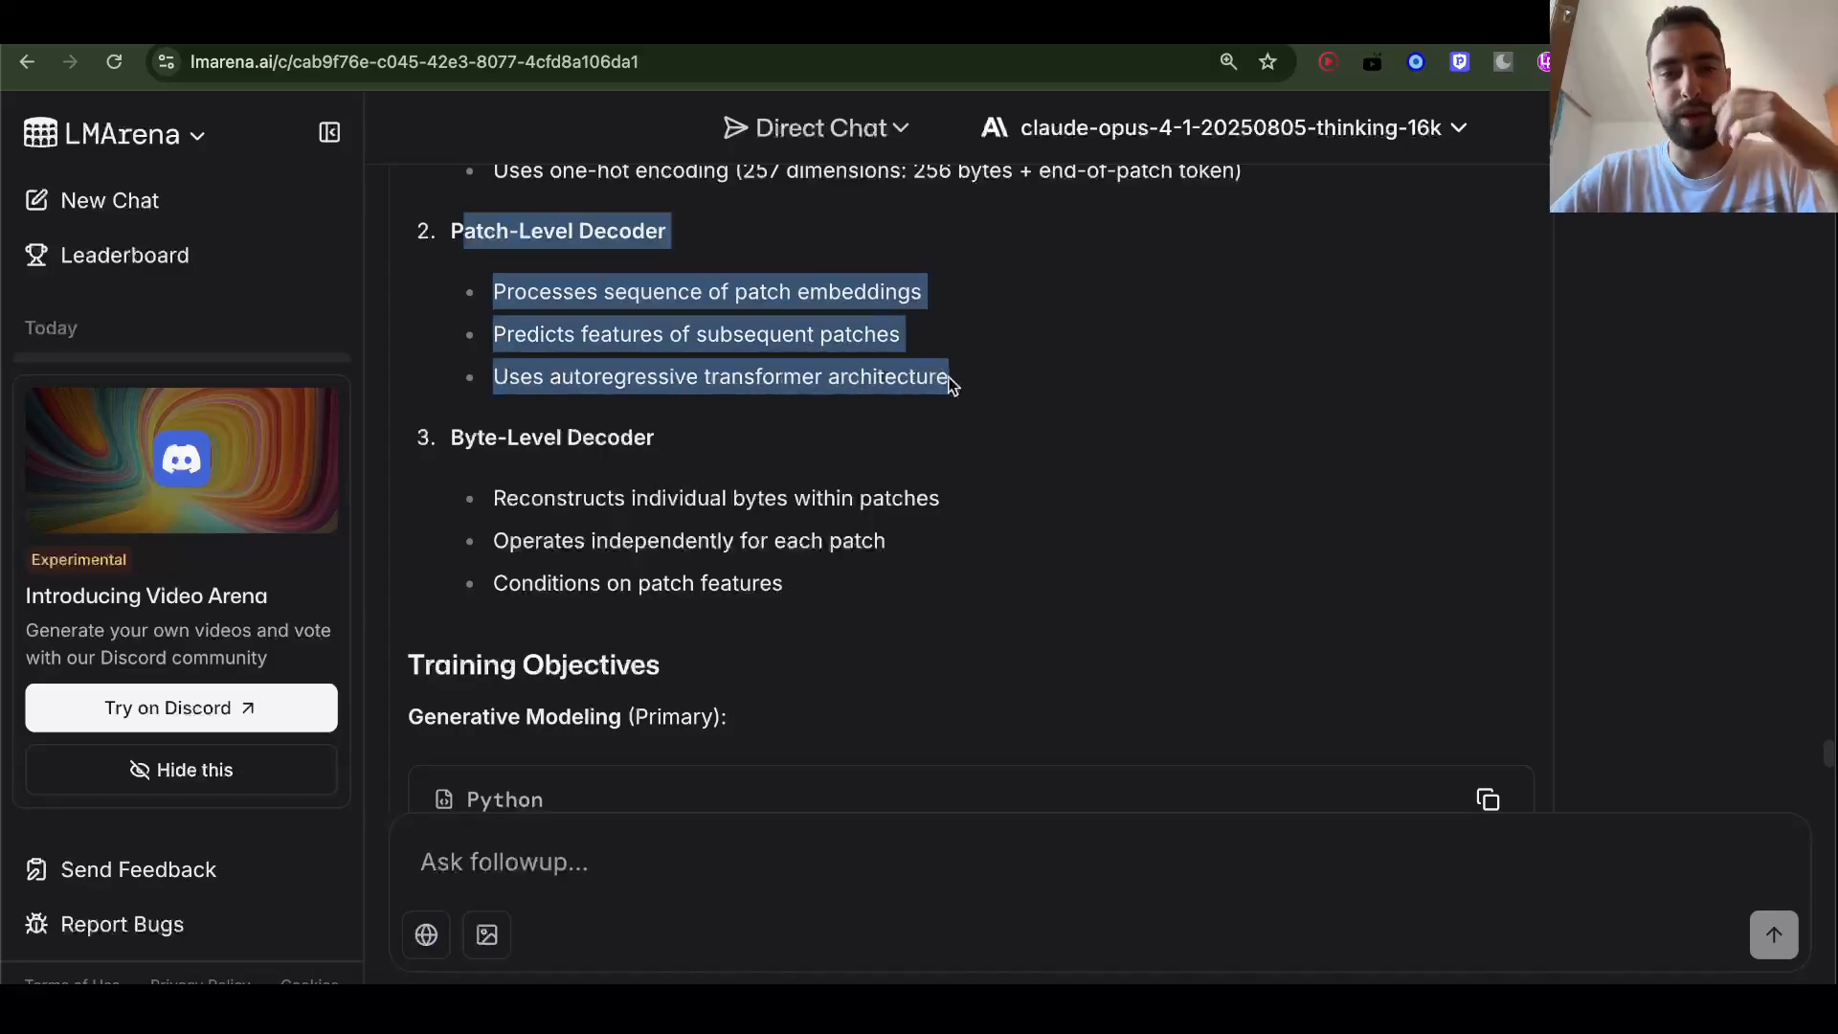
{"action": "scroll", "scroll_direction": "up", "scroll_amount": 3}
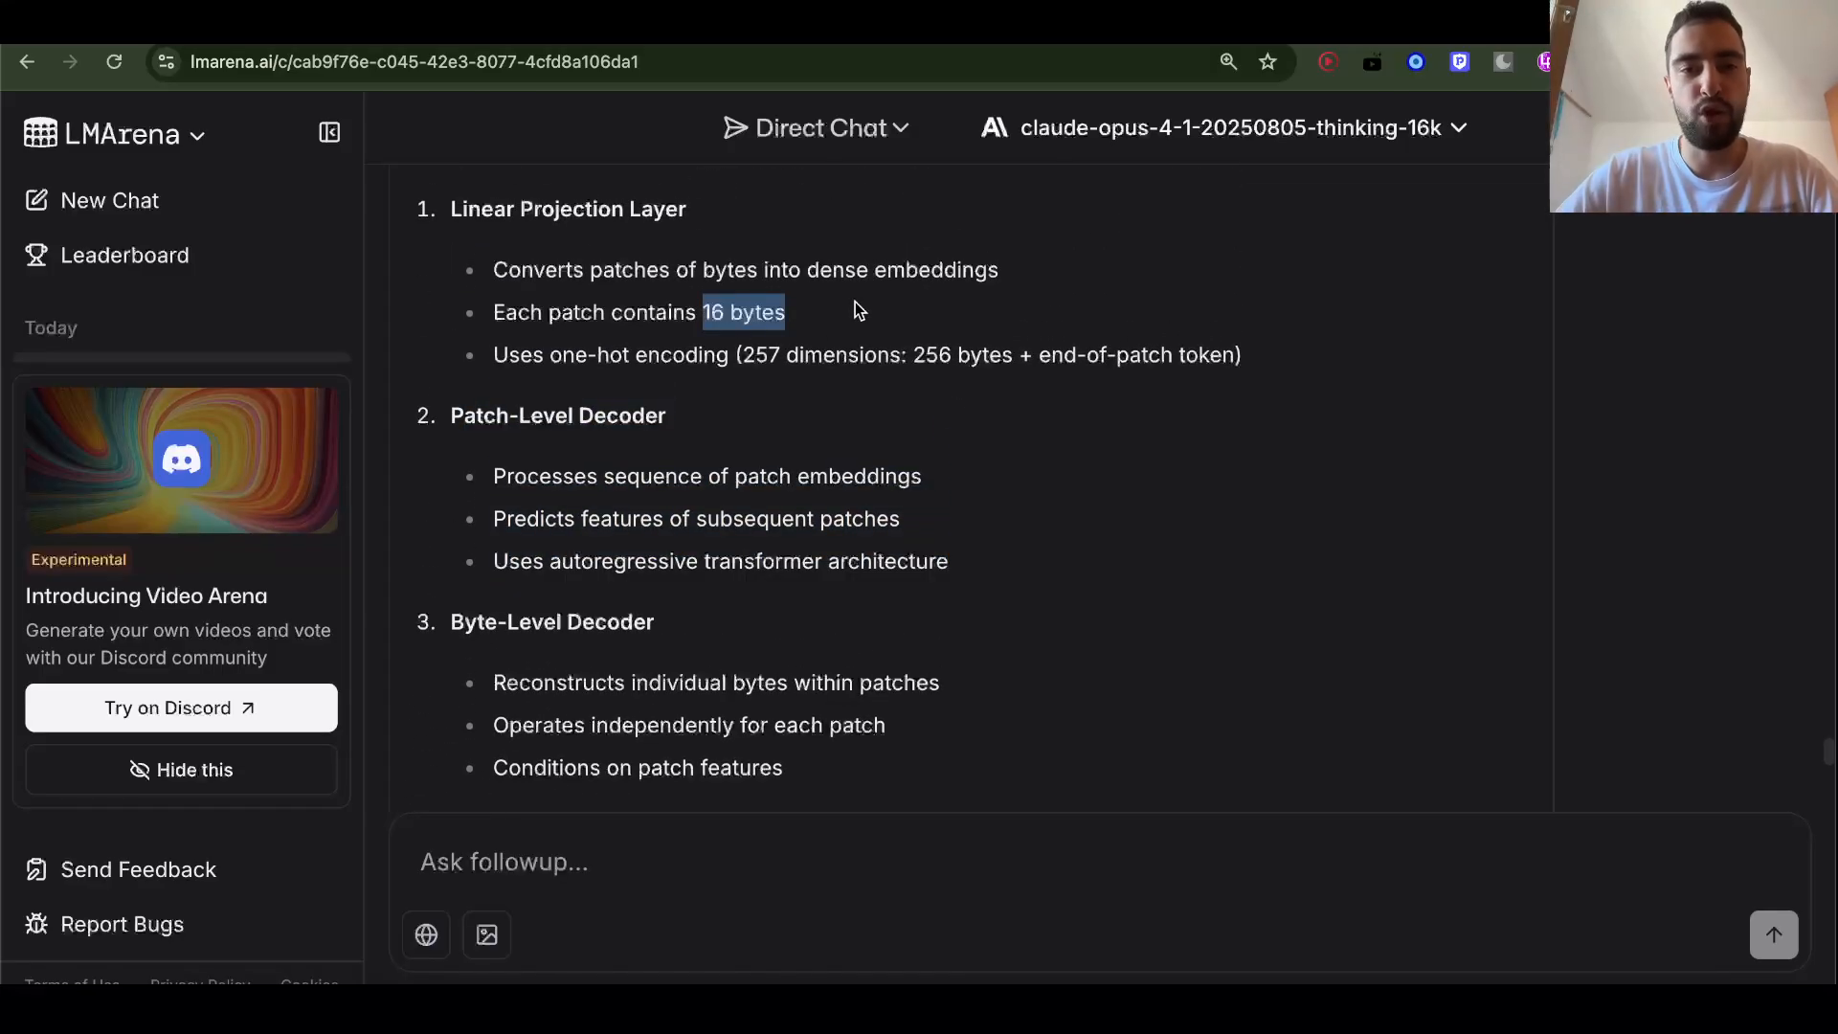
{"action": "mouse_move", "coordinate": [843, 333]}
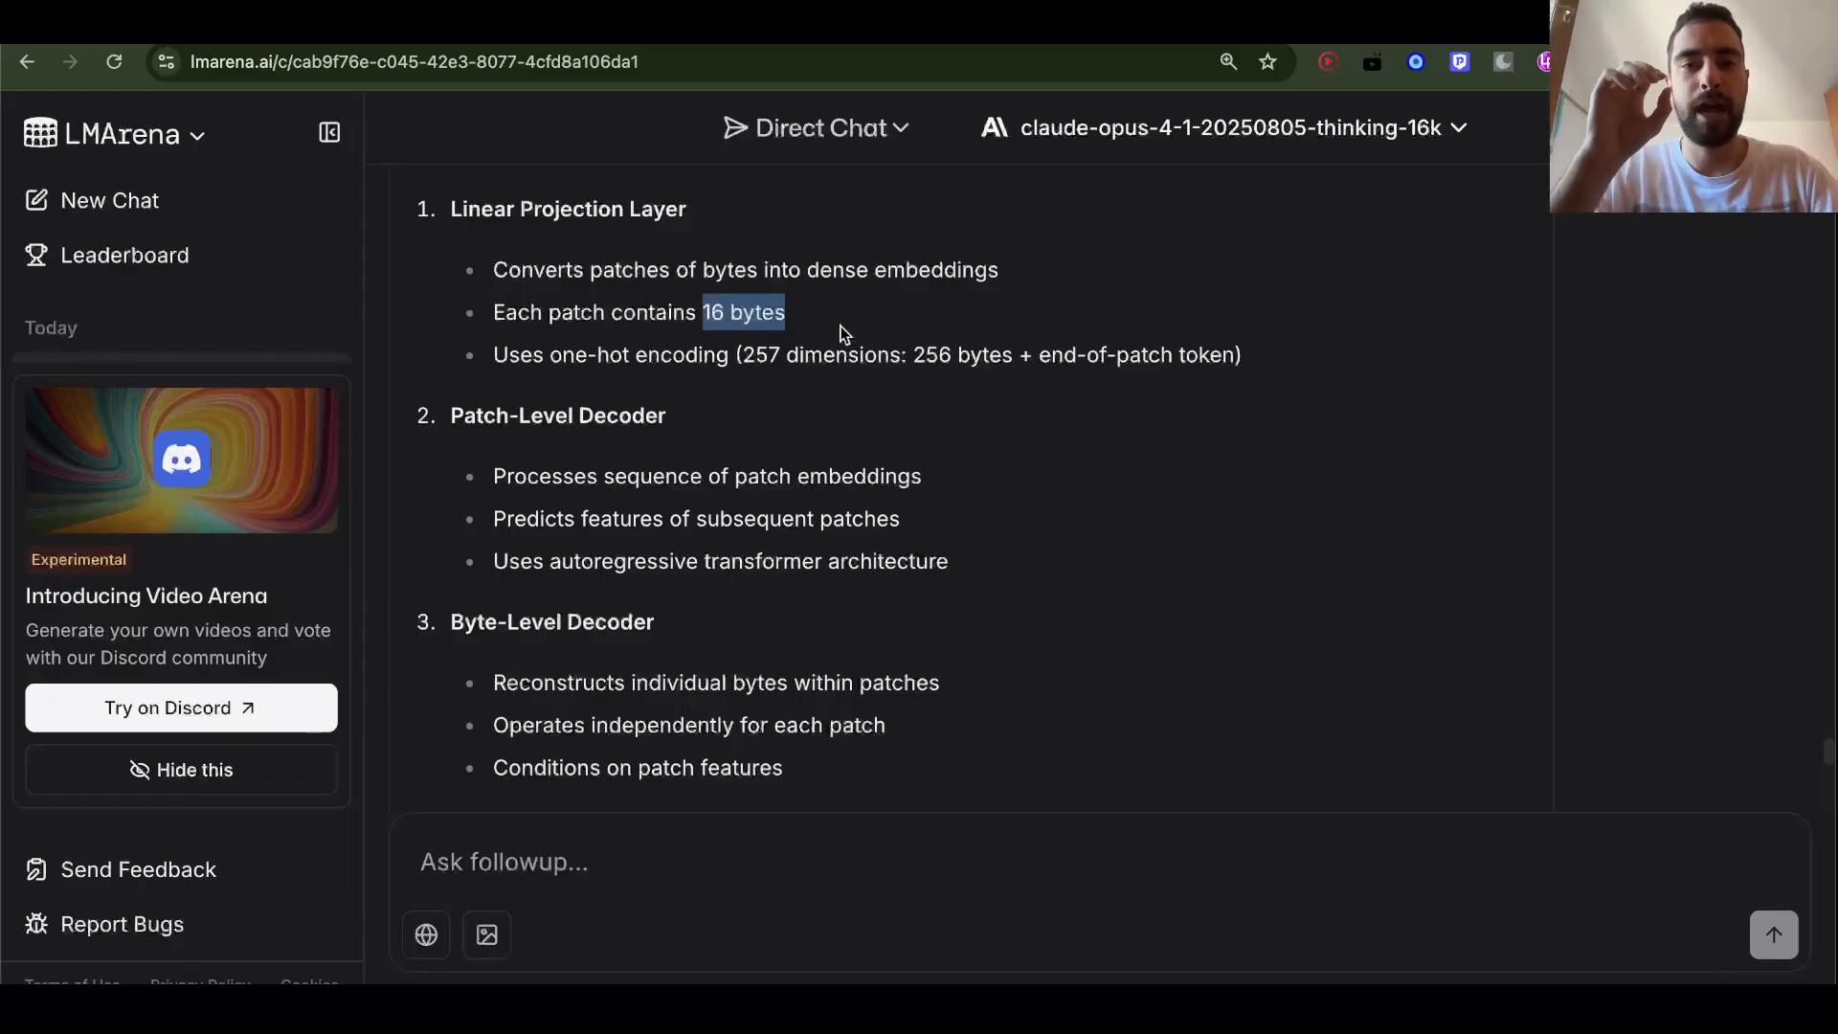
{"action": "scroll", "scroll_direction": "down", "scroll_amount": 3}
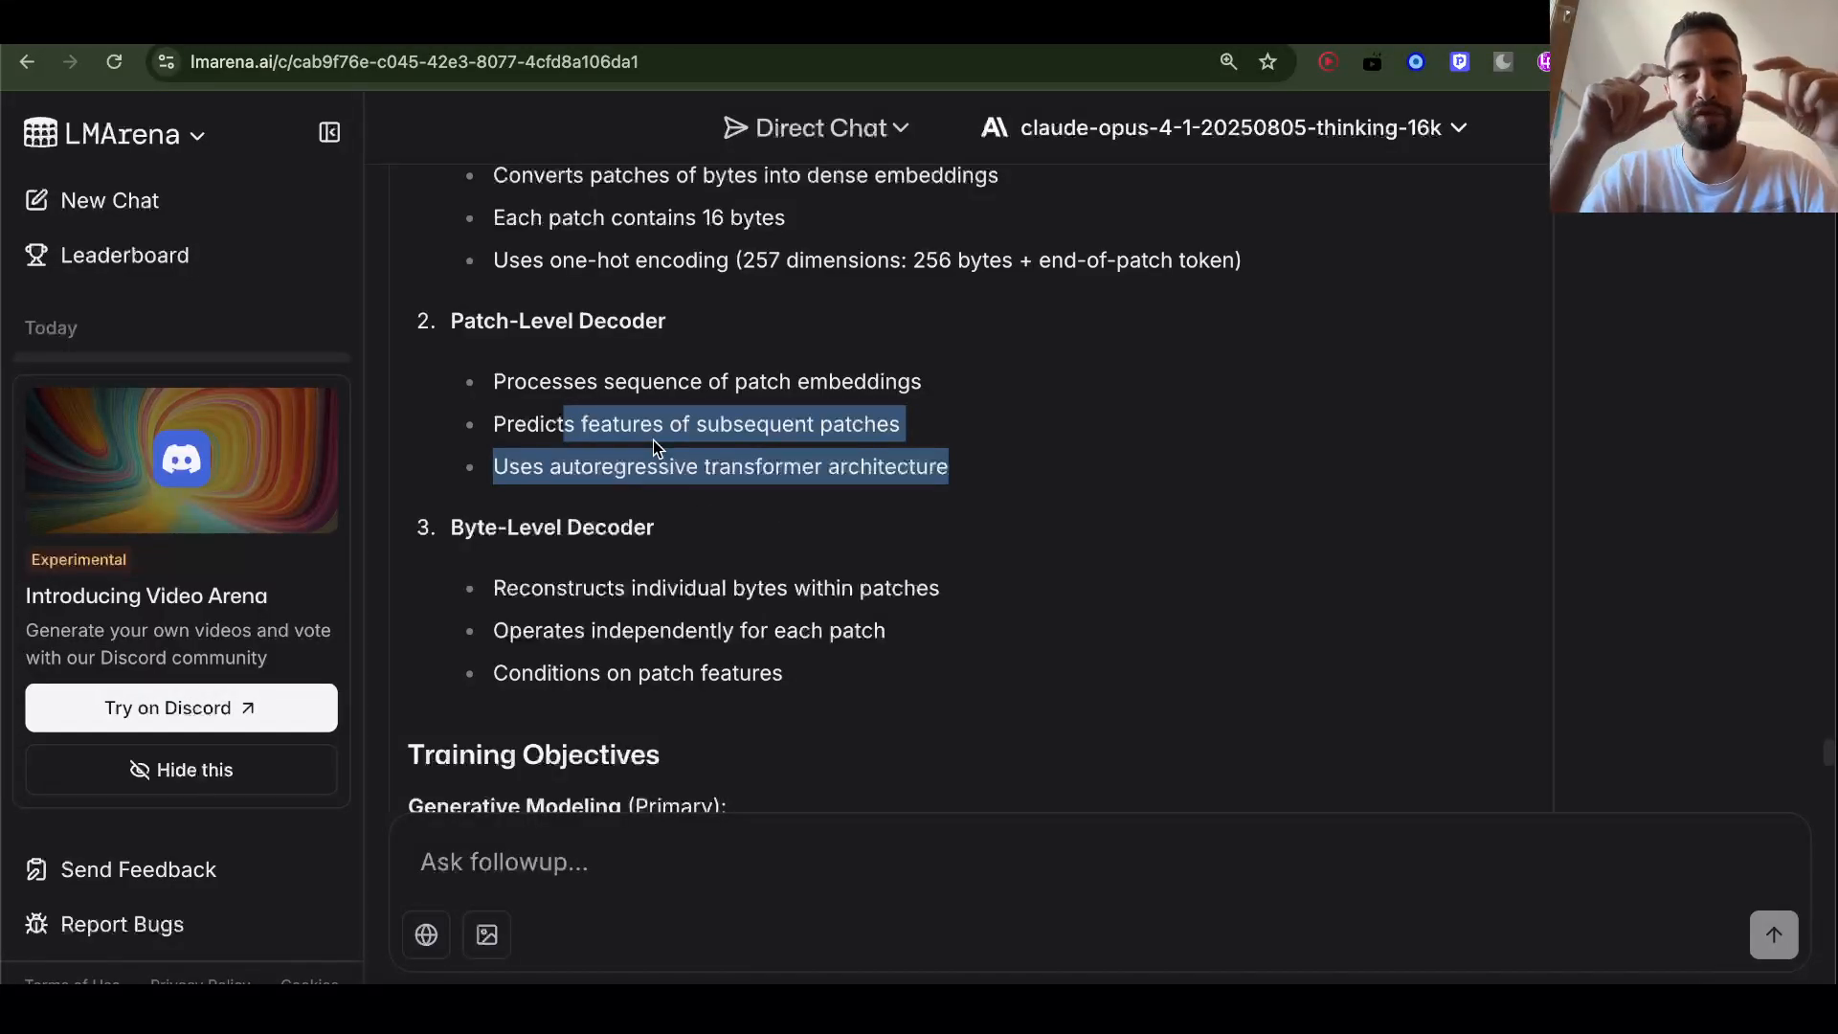
{"action": "mouse_move", "coordinate": [668, 369]}
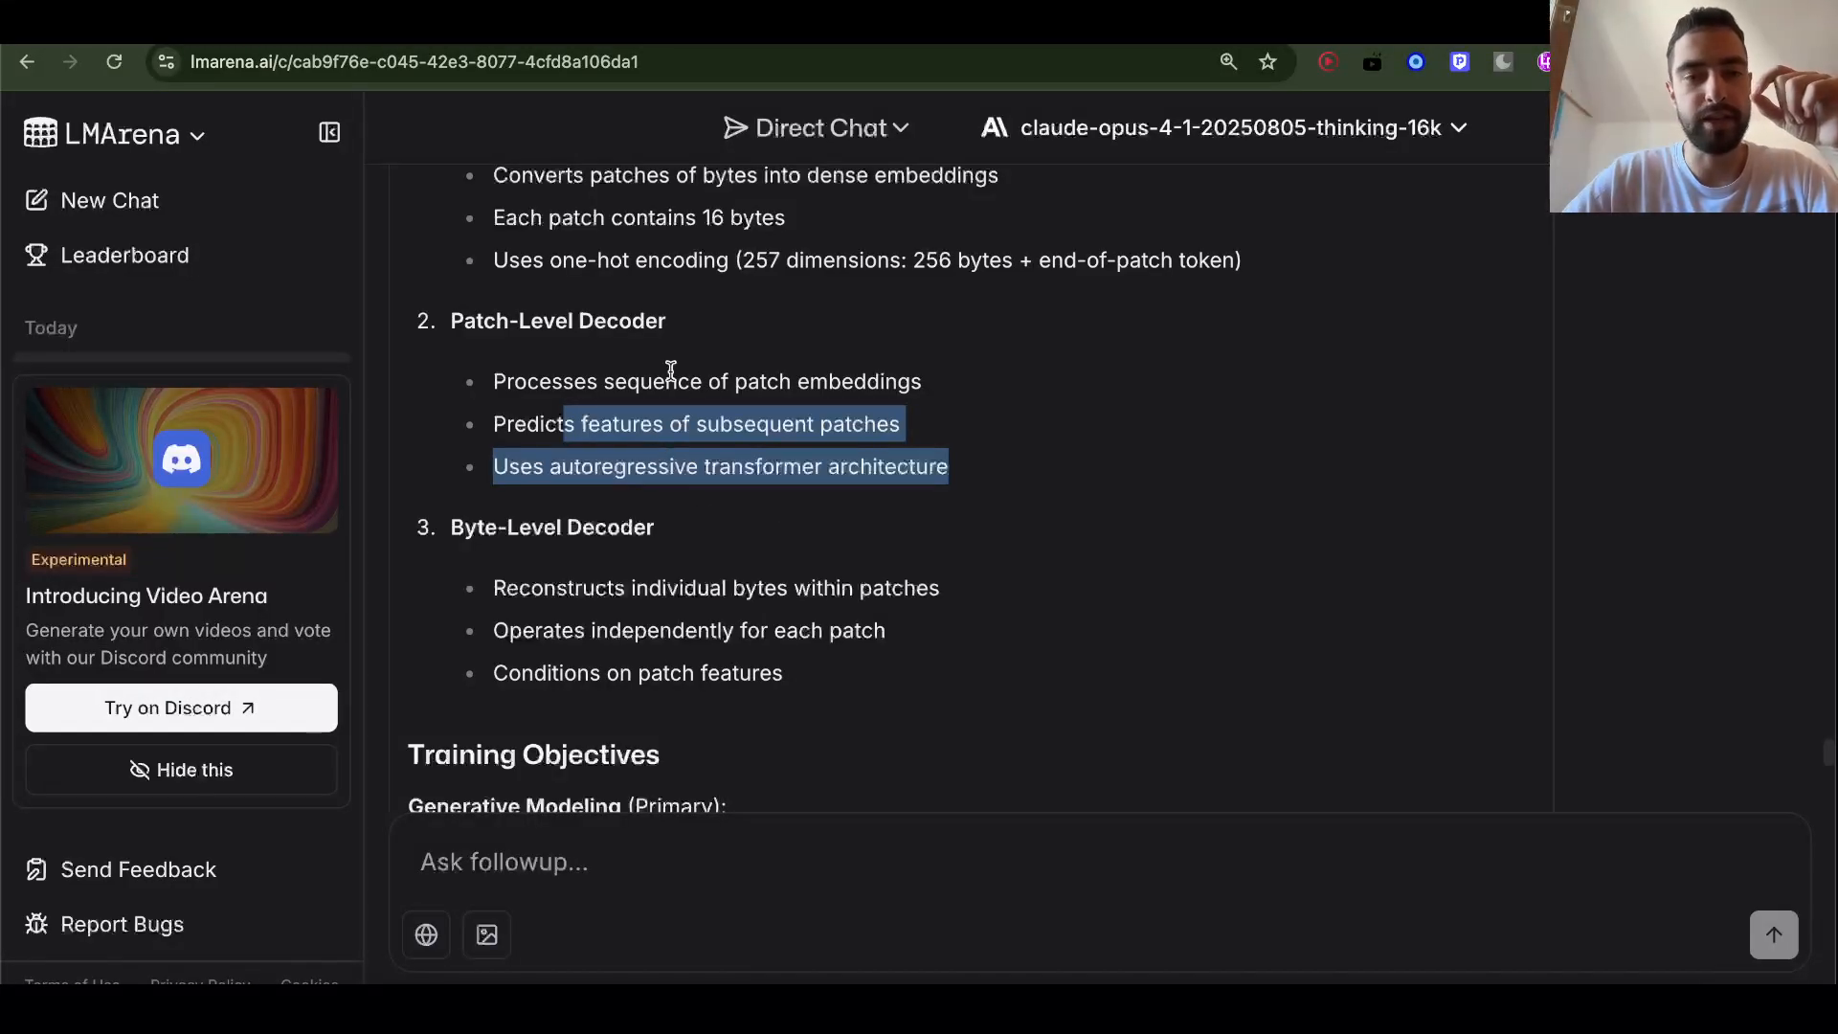
{"action": "double_click", "coordinate": [743, 216]}
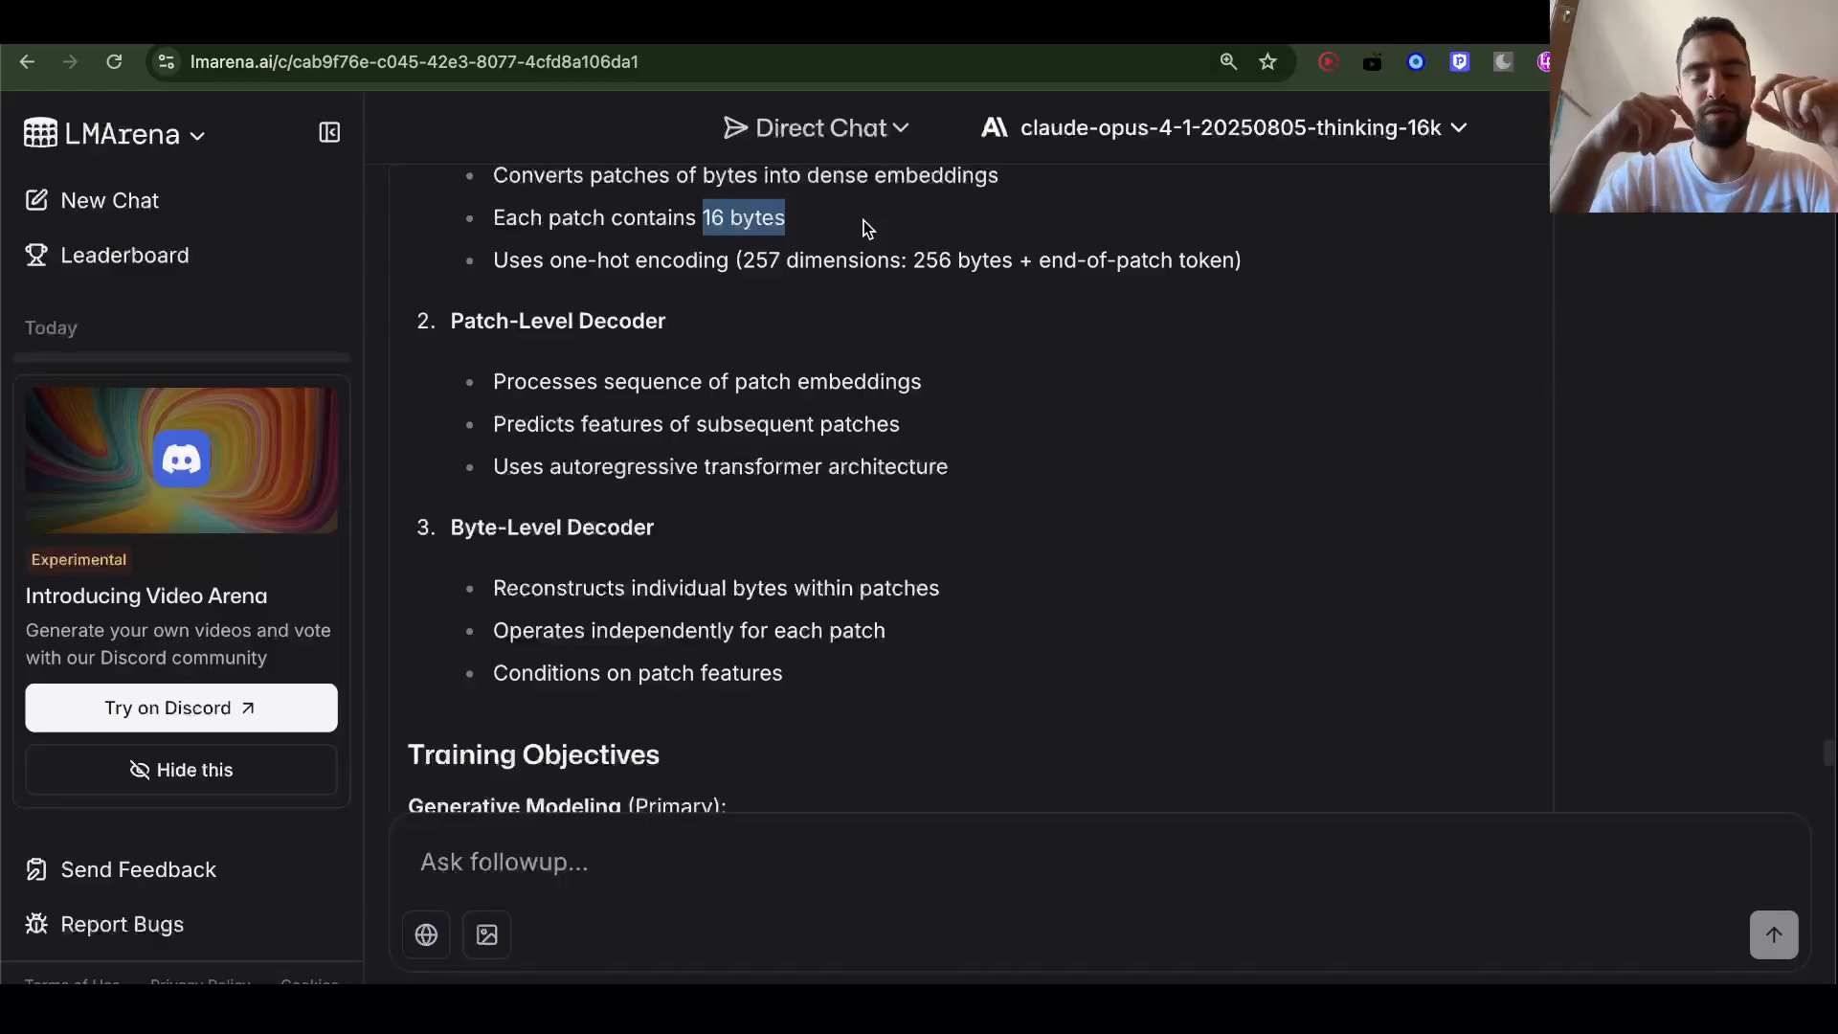
{"action": "mouse_move", "coordinate": [636, 435]}
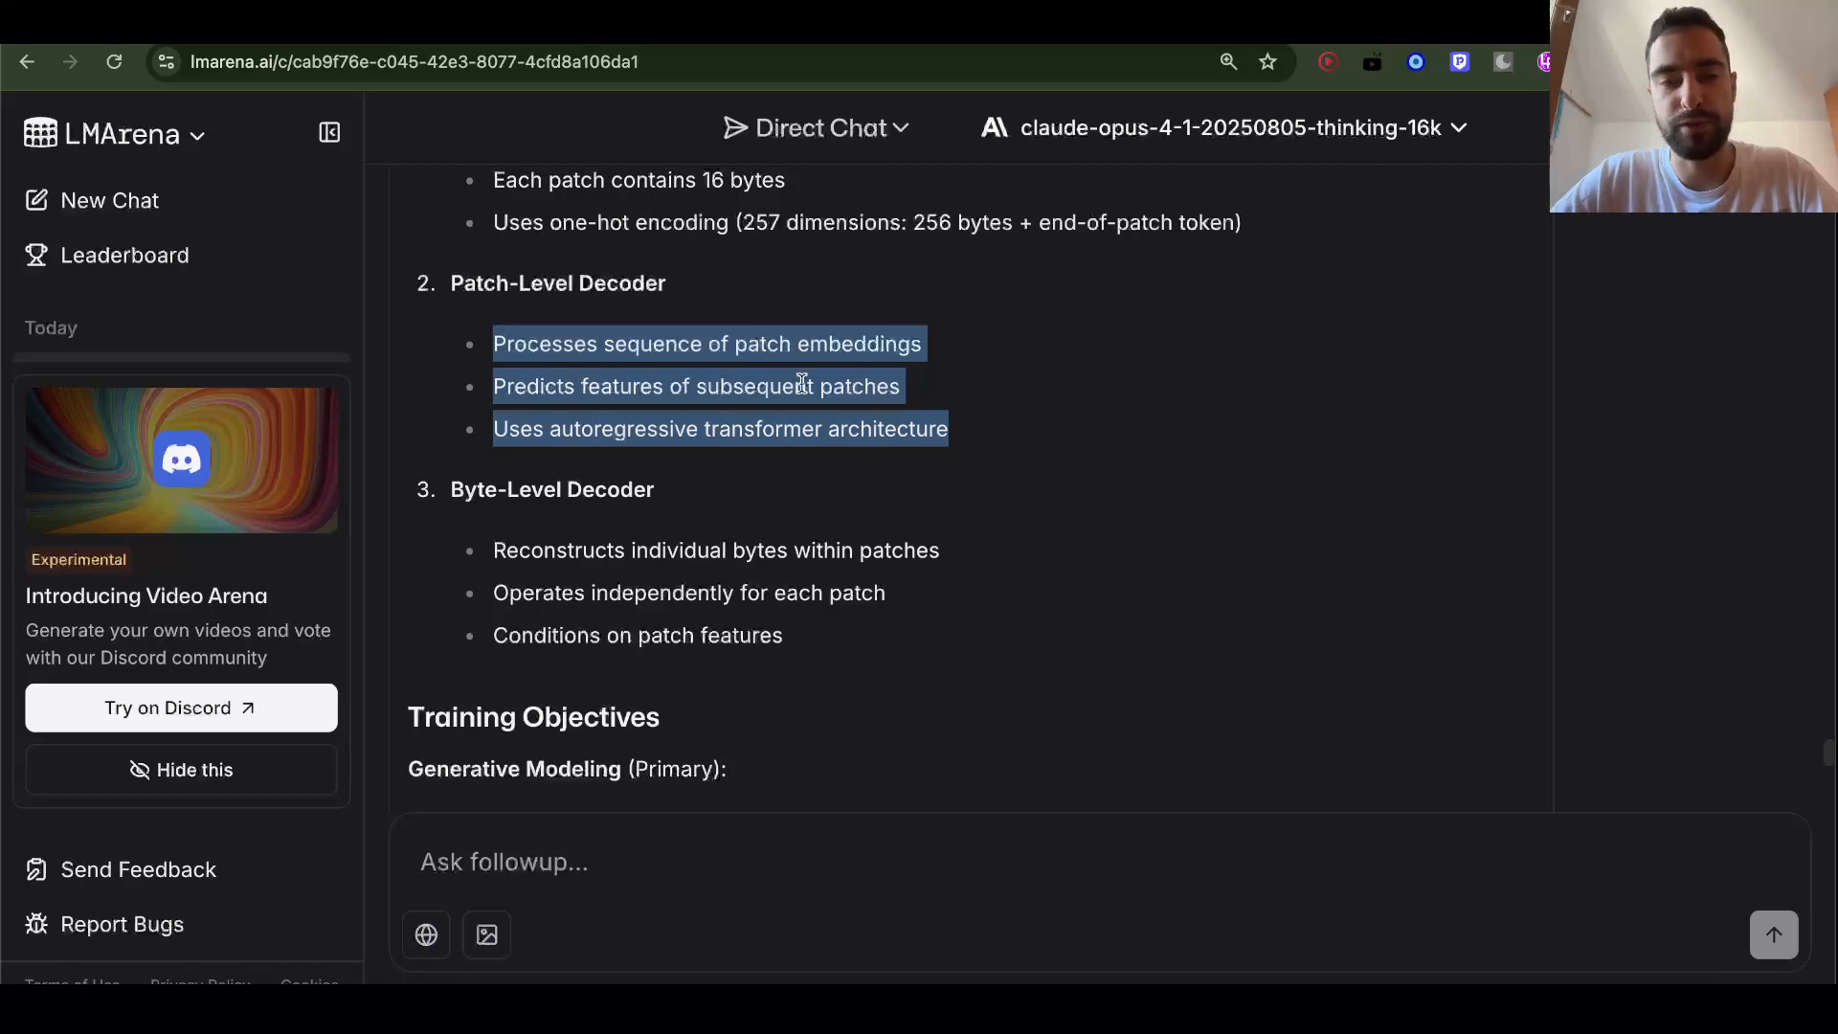
{"action": "scroll", "scroll_direction": "down", "scroll_amount": 3}
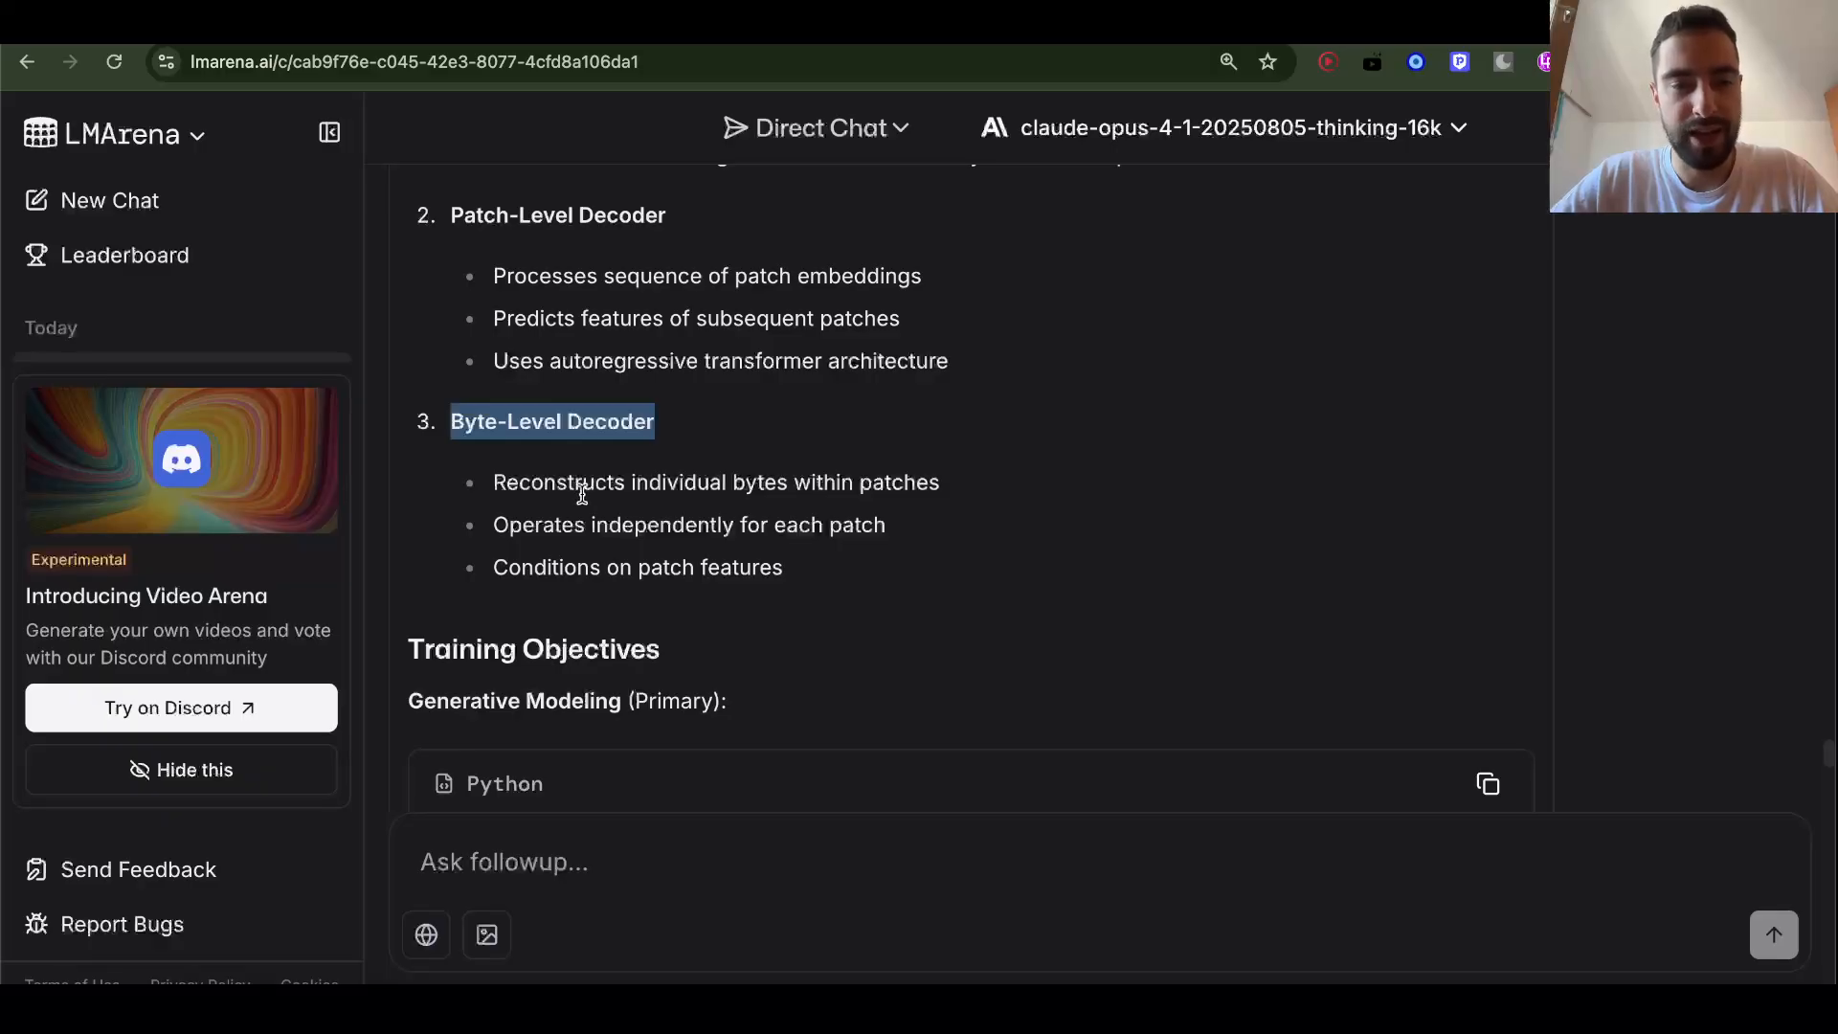
{"action": "left_click", "coordinate": [545, 524]}
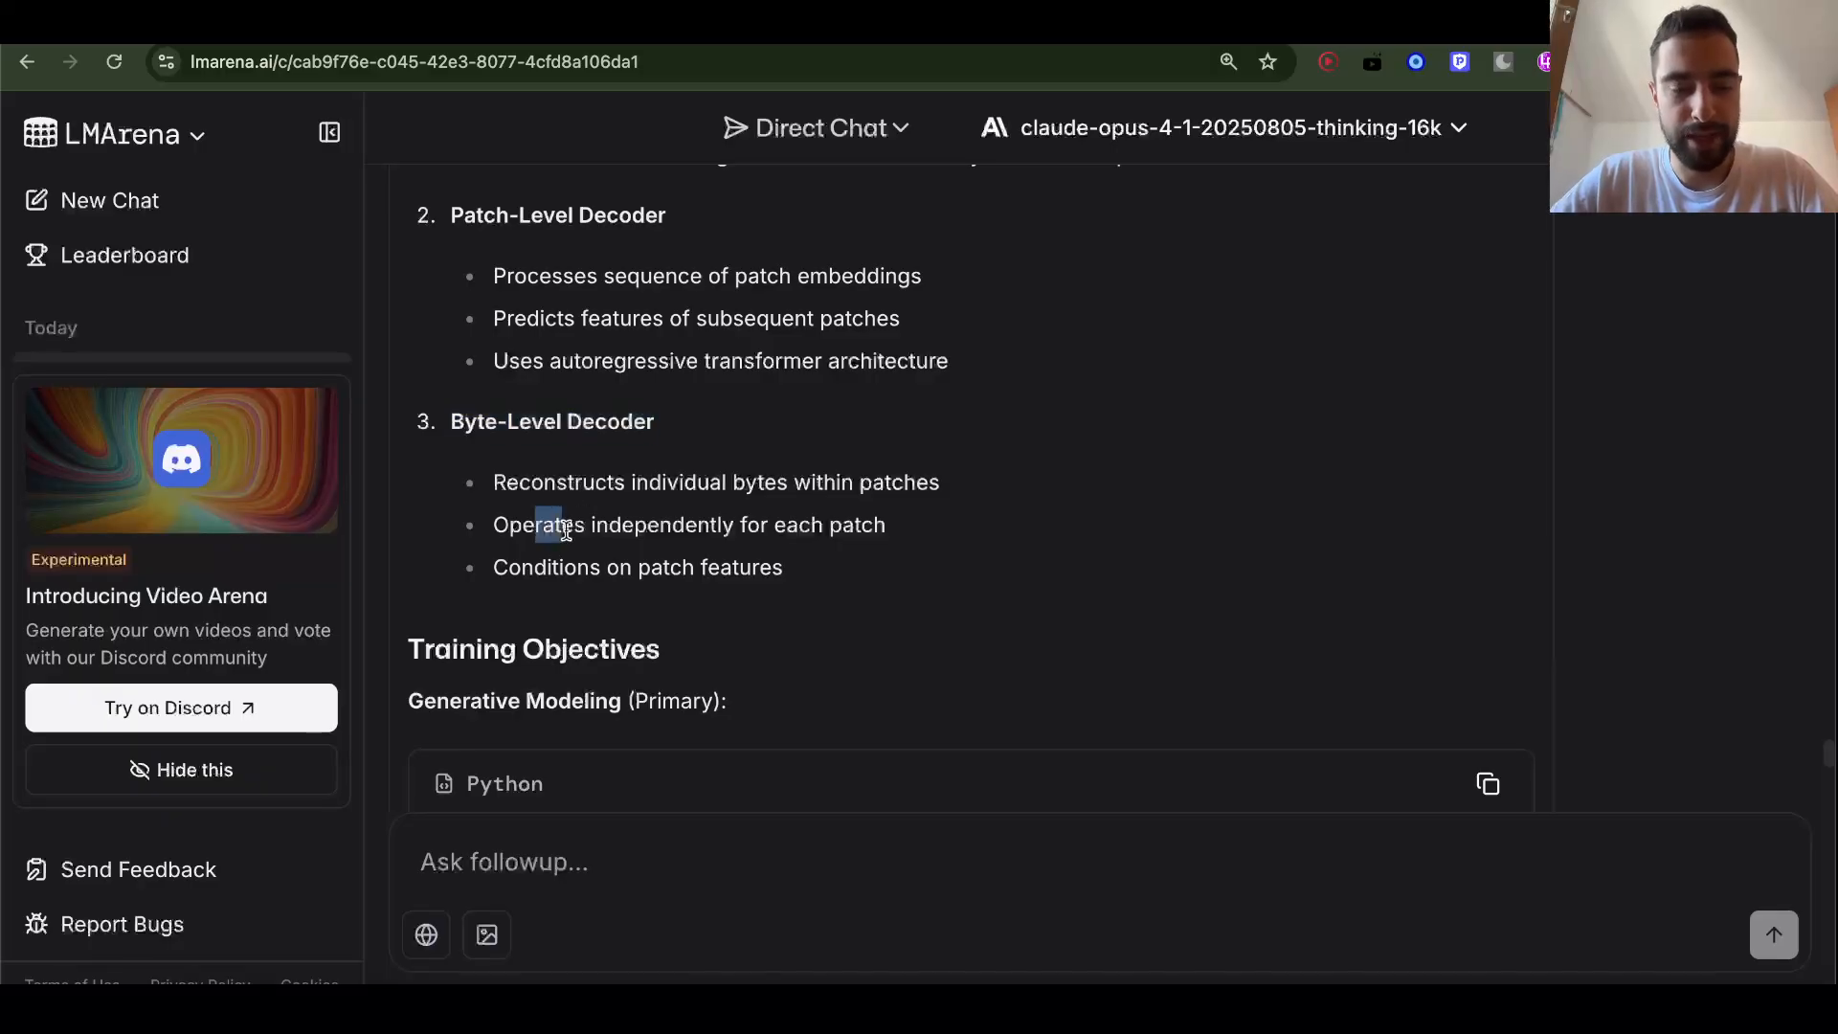
{"action": "mouse_move", "coordinate": [609, 519]}
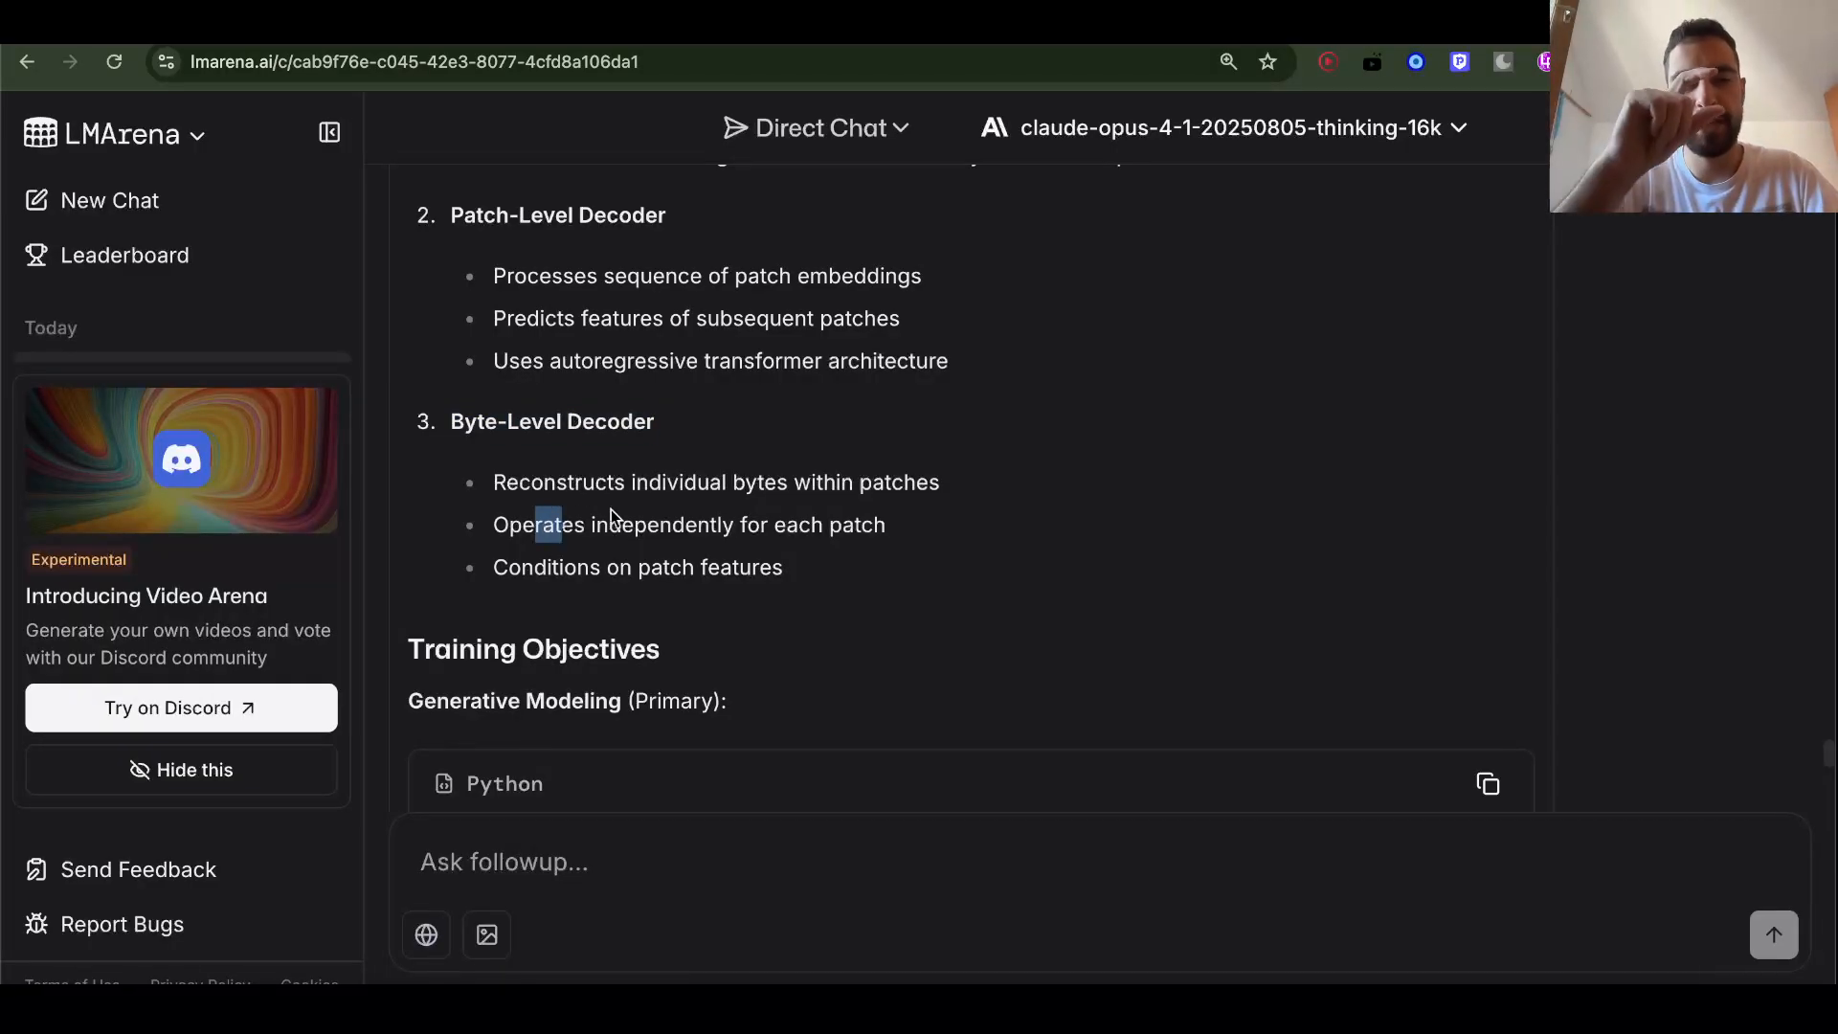
{"action": "scroll", "scroll_direction": "up", "scroll_amount": 3}
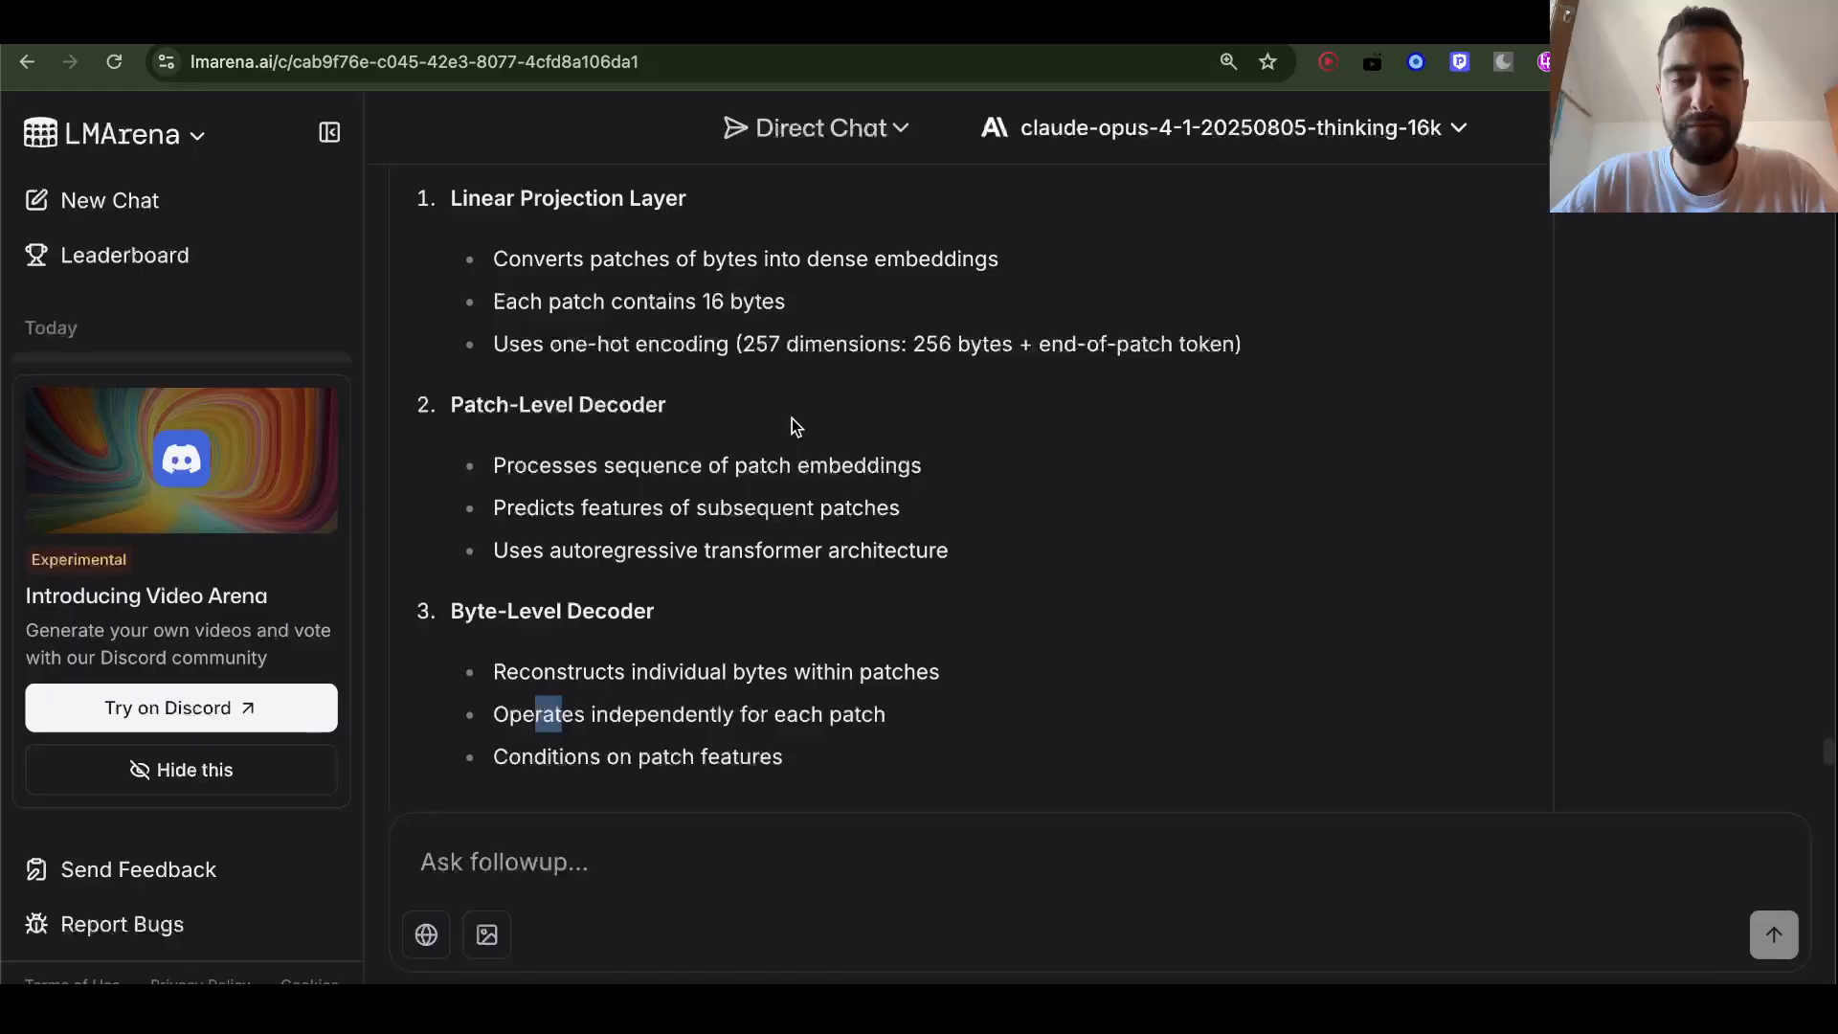
{"action": "mouse_move", "coordinate": [674, 332]}
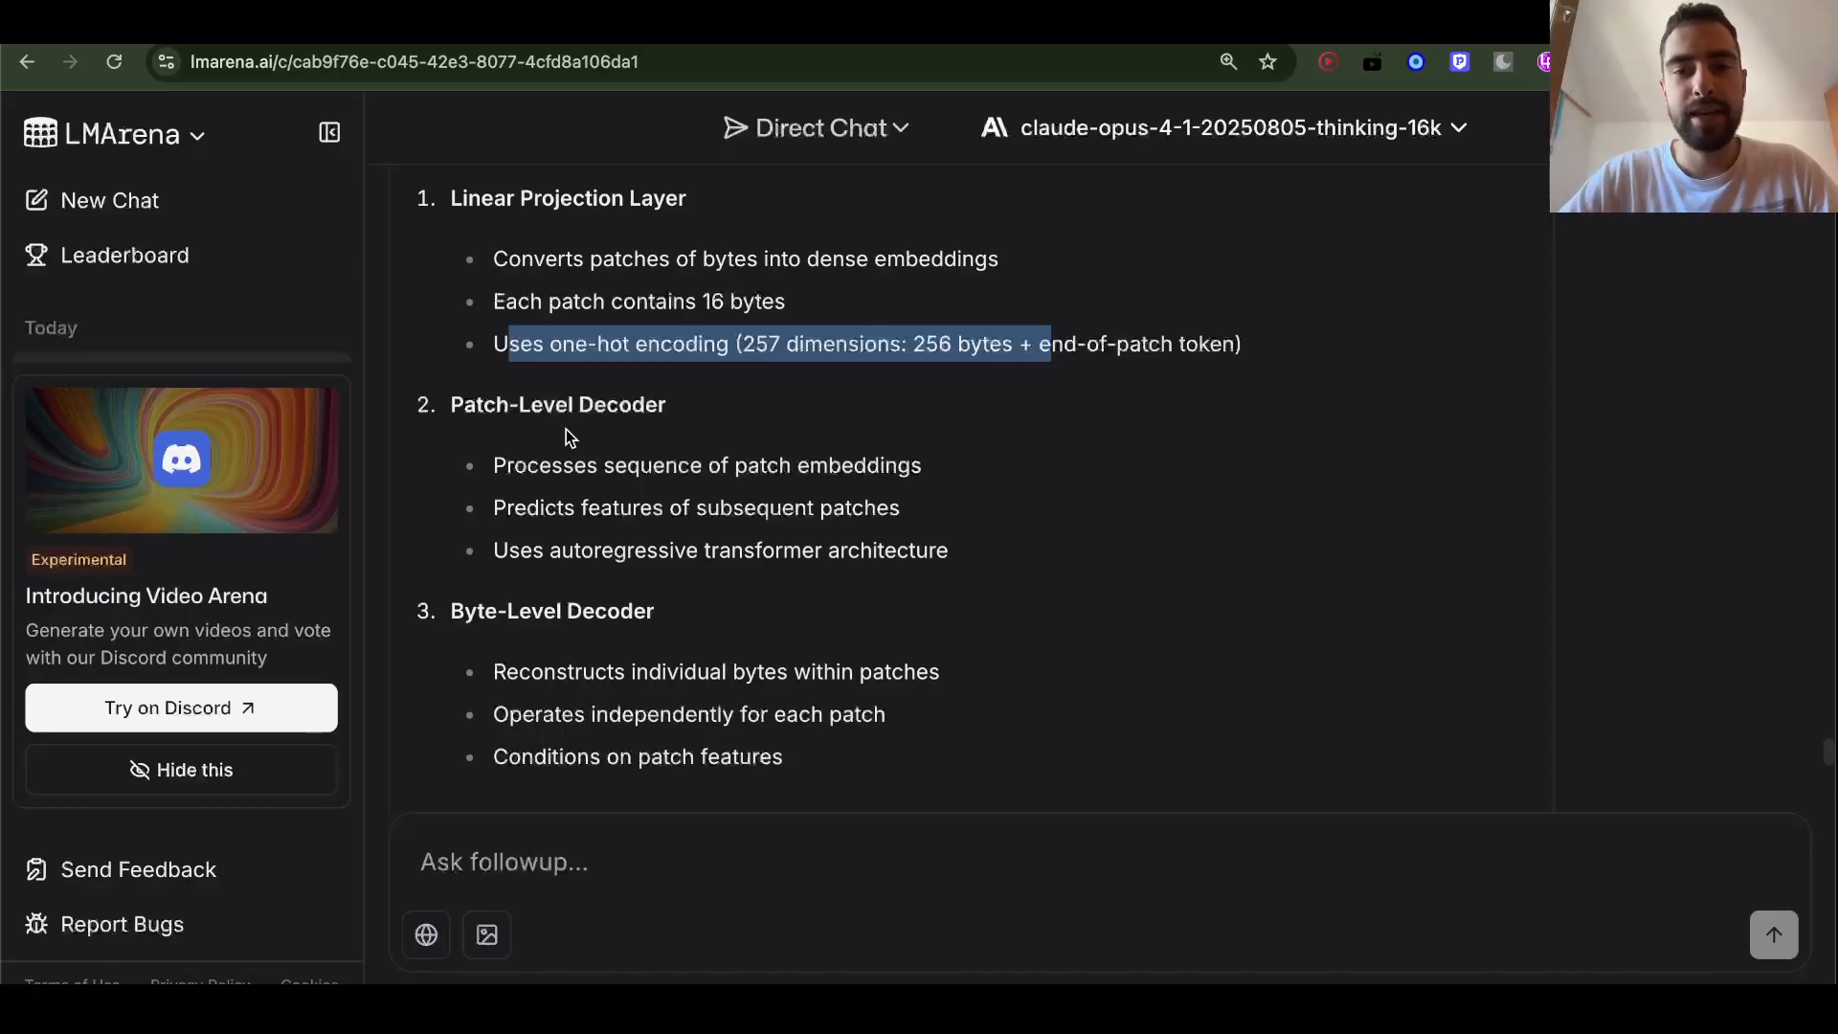
{"action": "mouse_move", "coordinate": [653, 398]}
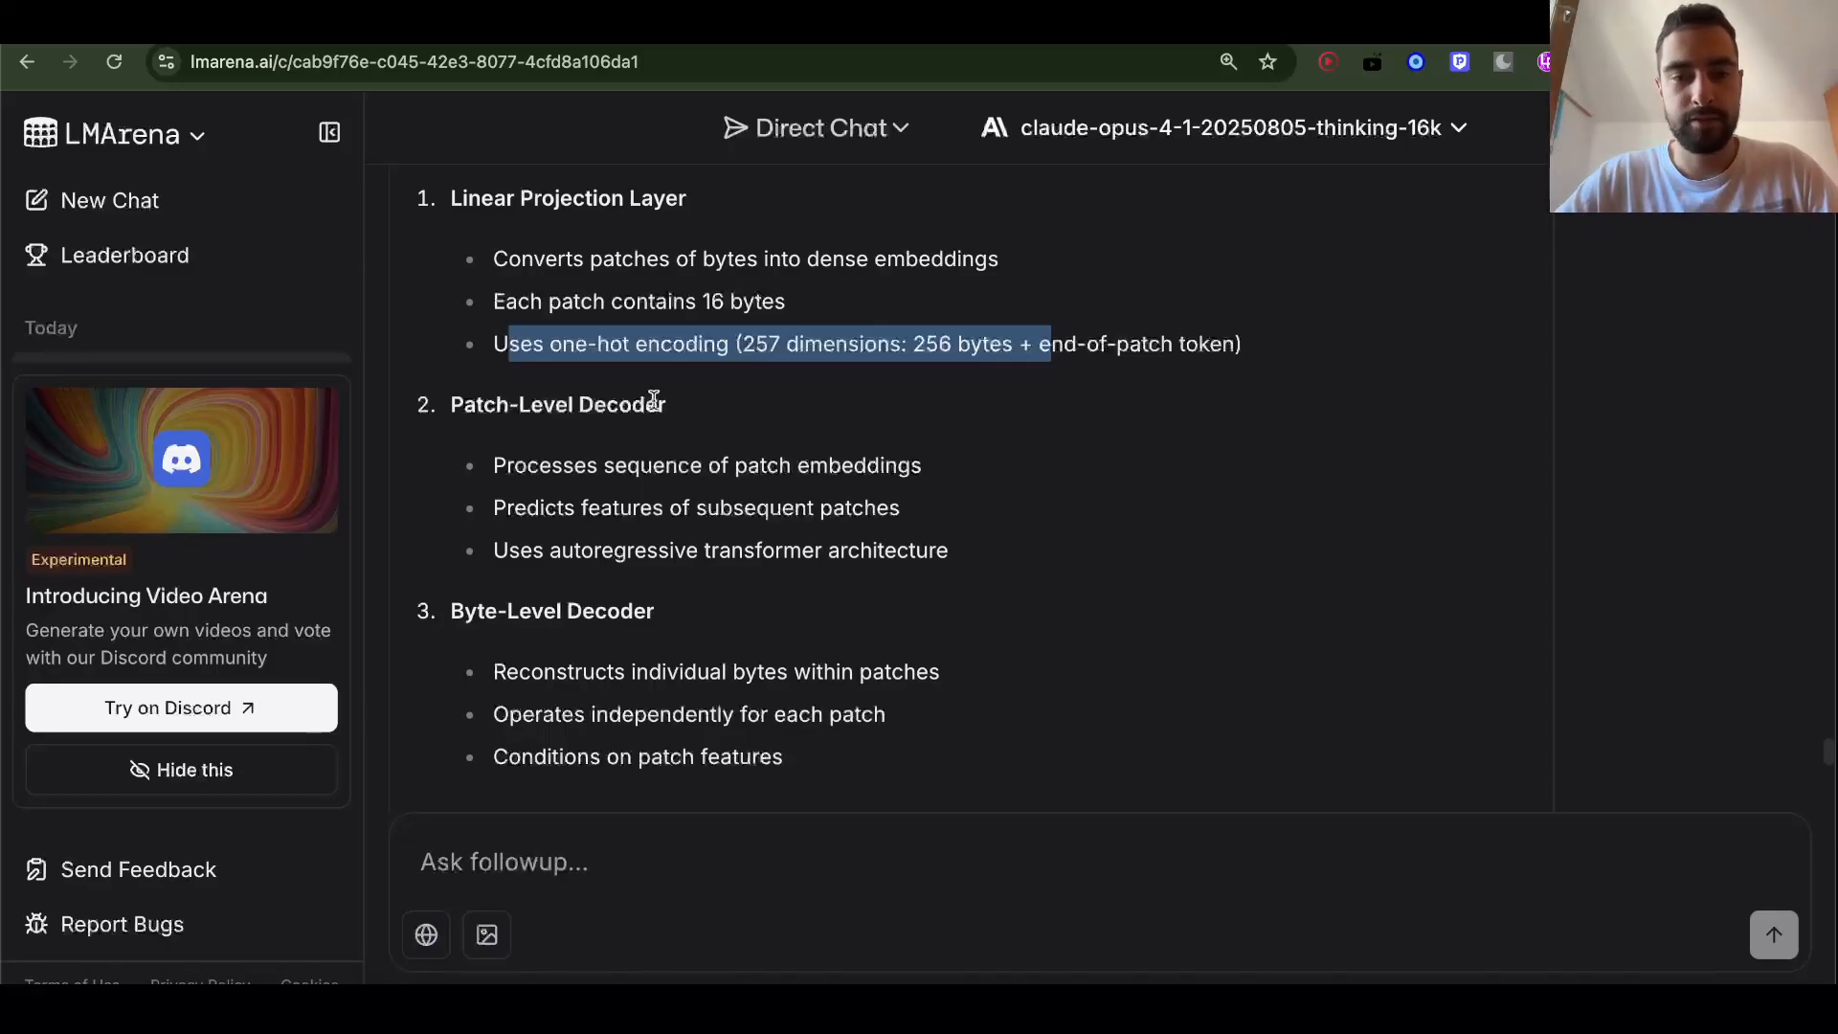
Review the sent 16-byte-patches-versus-tokens follow-up while Claude's reply generates
{"action": "scroll", "scroll_direction": "up", "scroll_amount": 3}
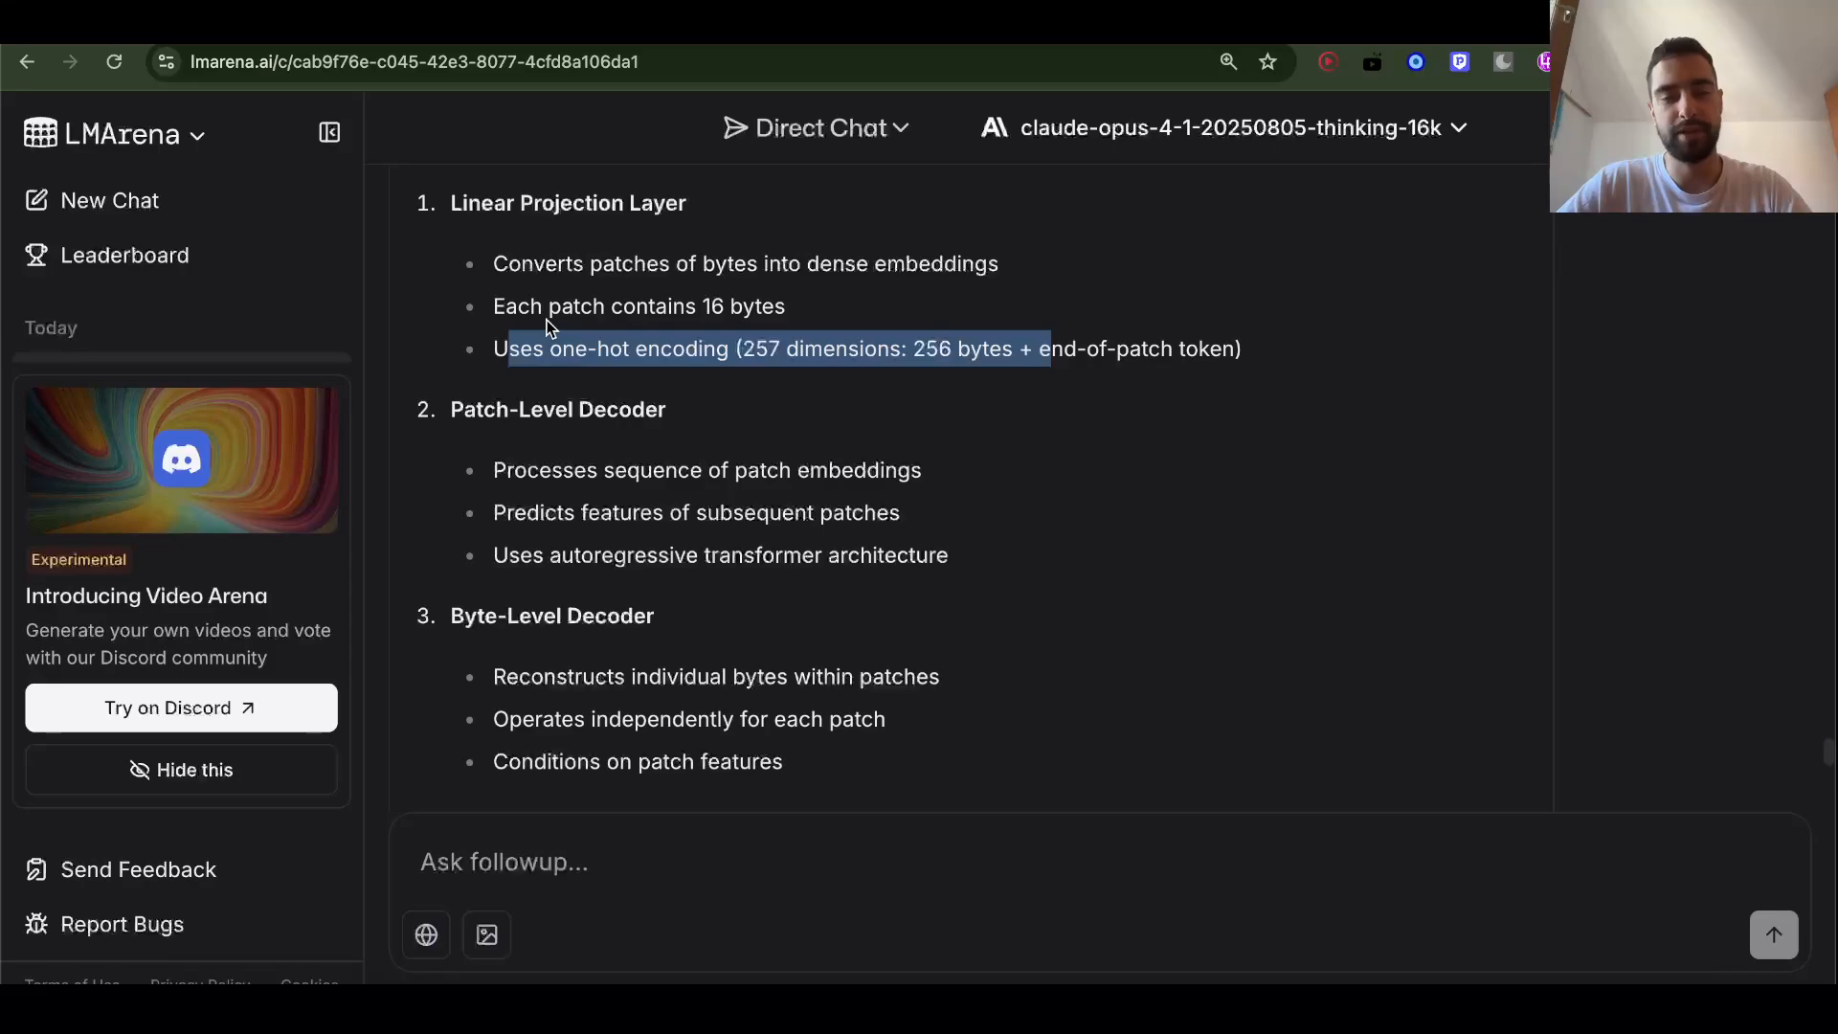
{"action": "scroll", "scroll_direction": "down", "scroll_amount": 3}
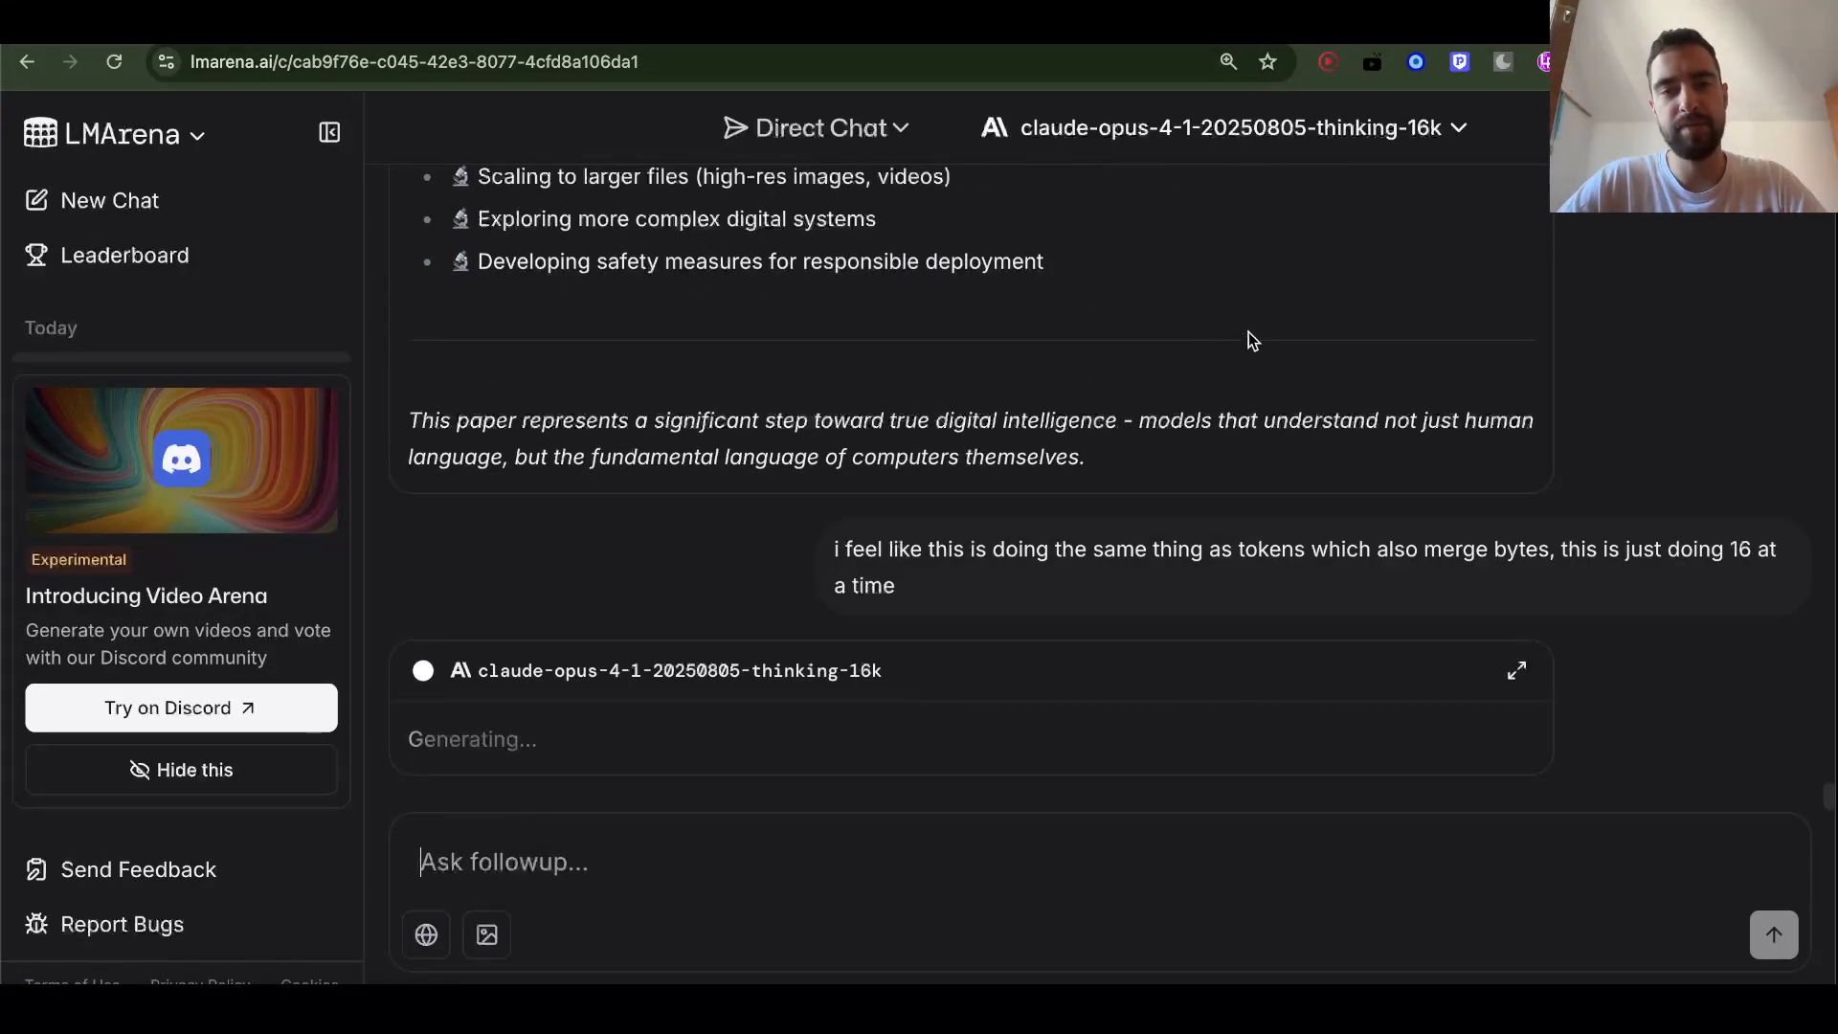
{"action": "scroll", "scroll_direction": "up", "scroll_amount": 3}
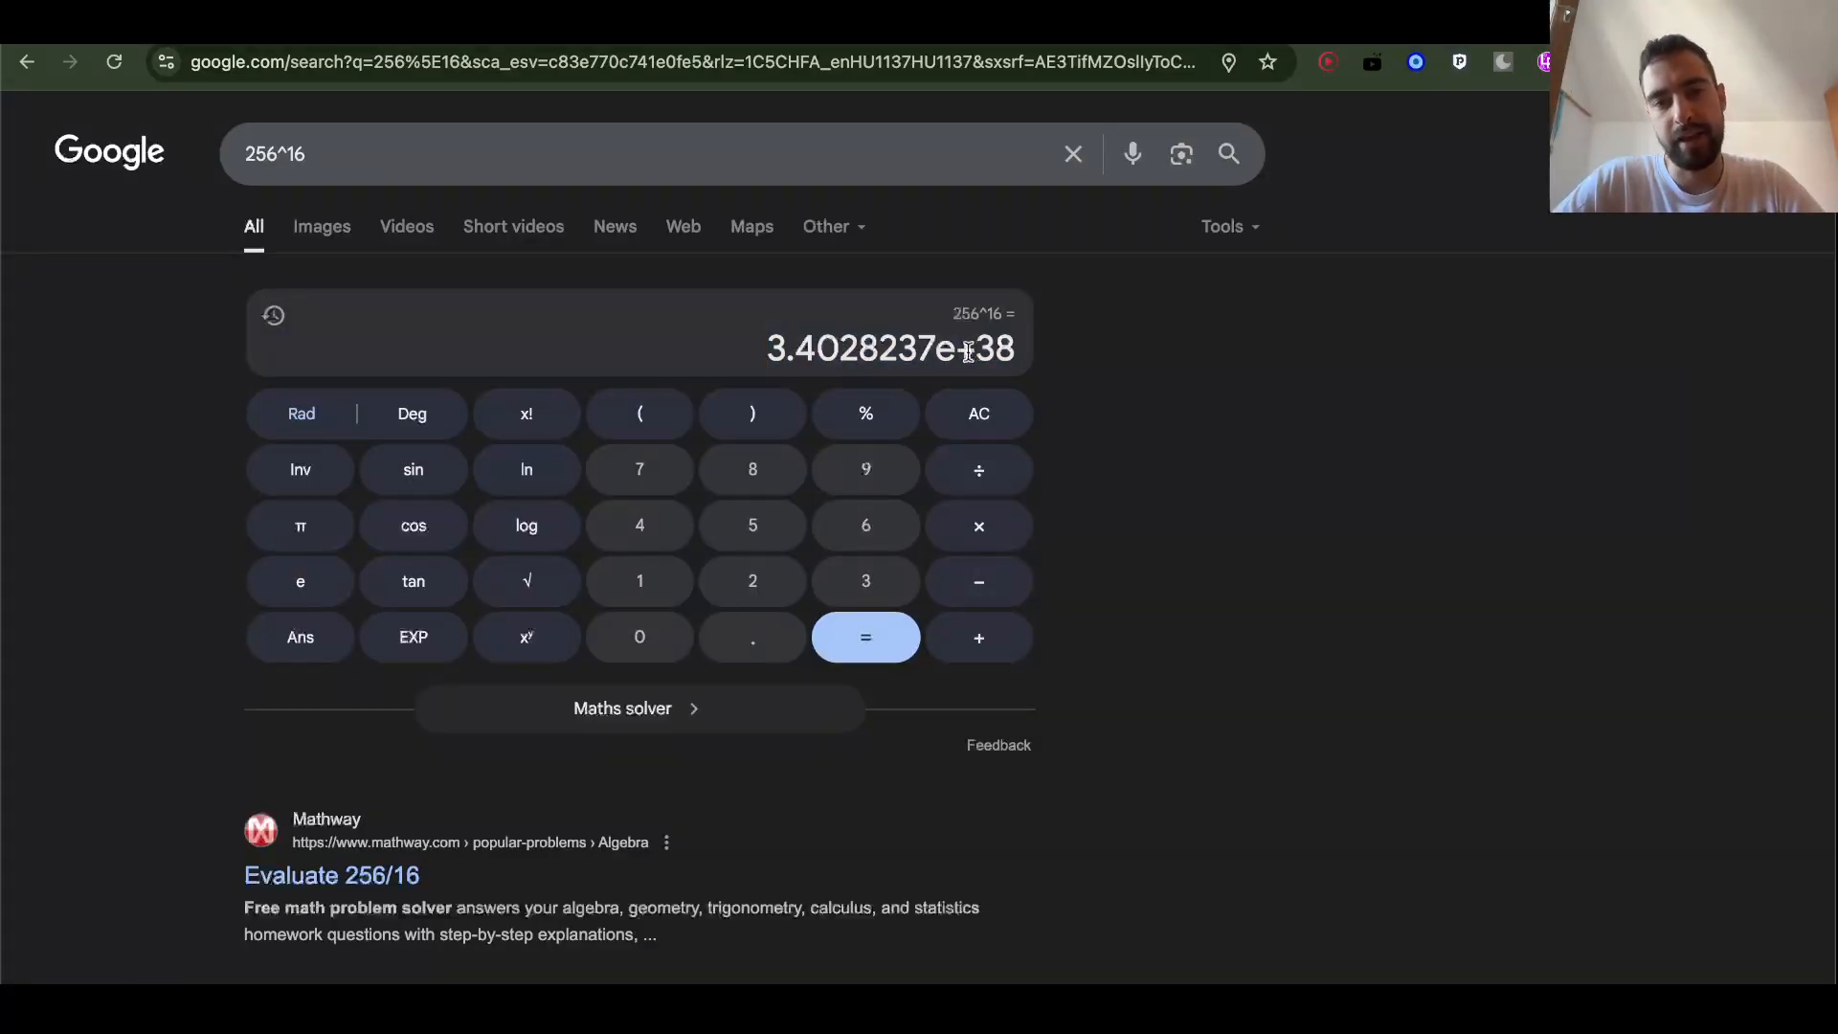
Evaluate 256^16 in Google to 3.4028237e+38, then move to Perplexity's attention-approximation papers
{"action": "double_click", "coordinate": [992, 349]}
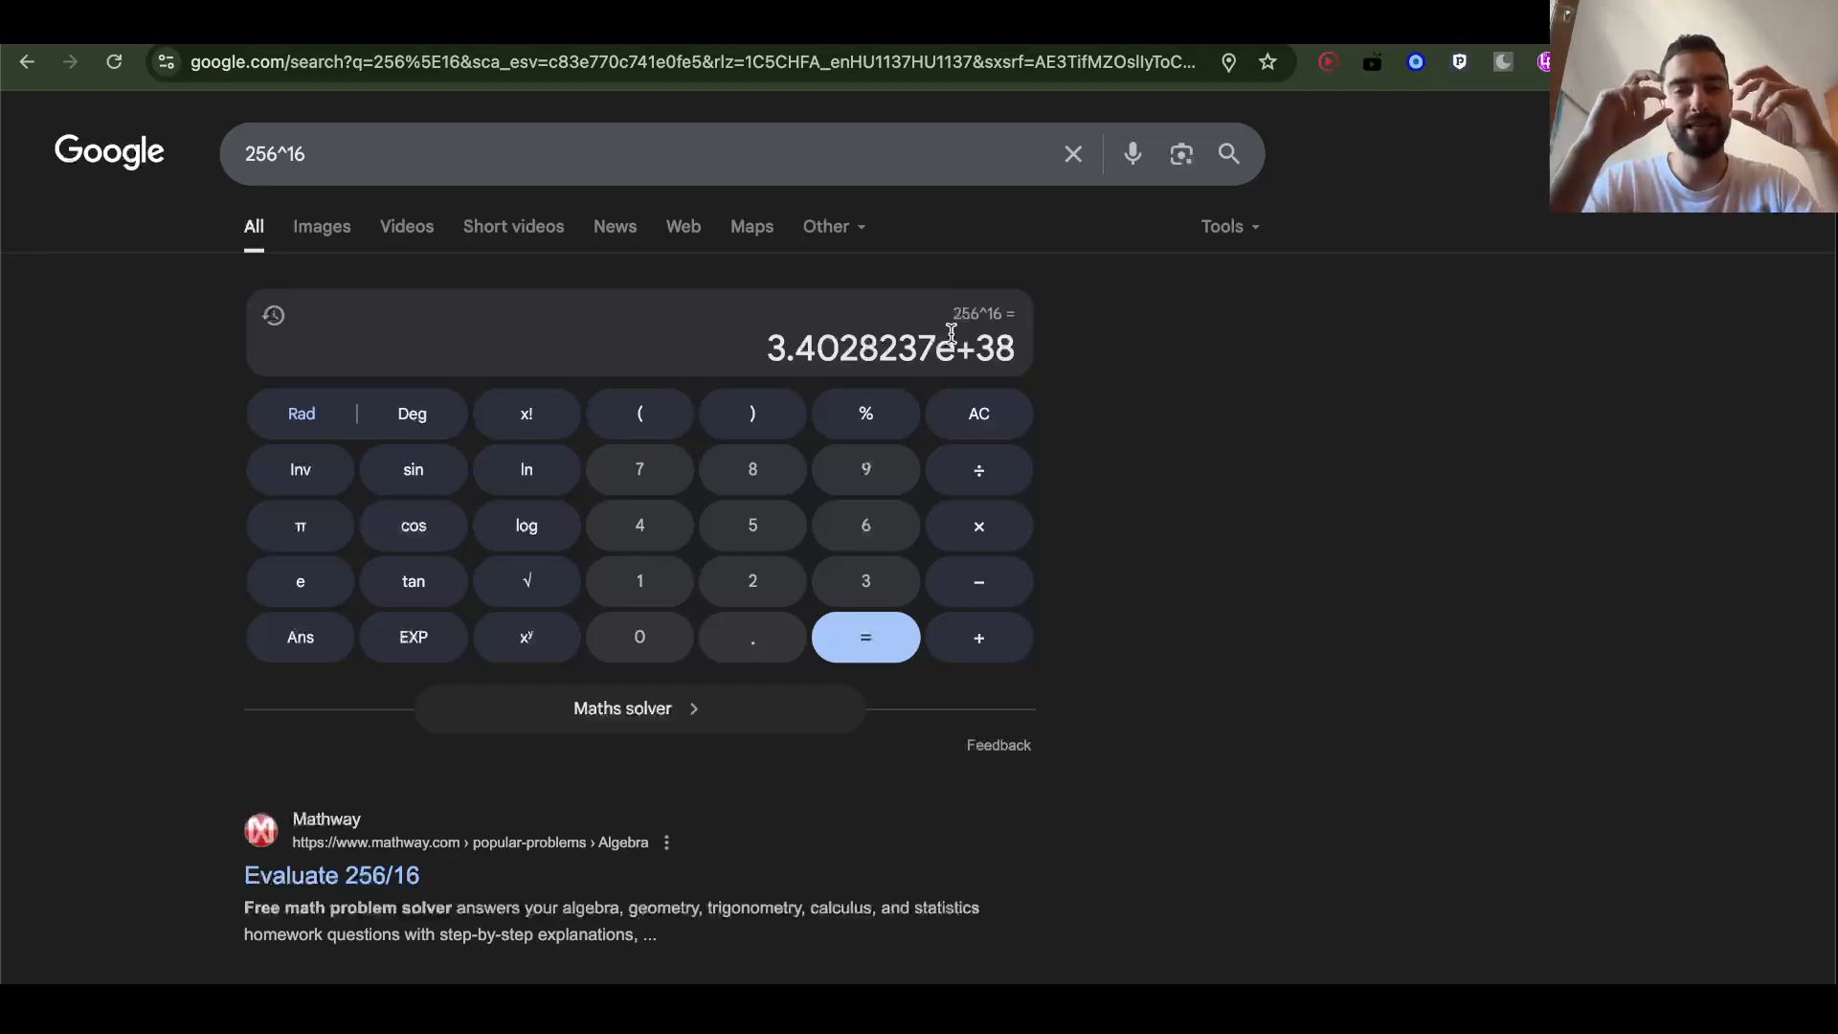
{"action": "mouse_move", "coordinate": [387, 197]}
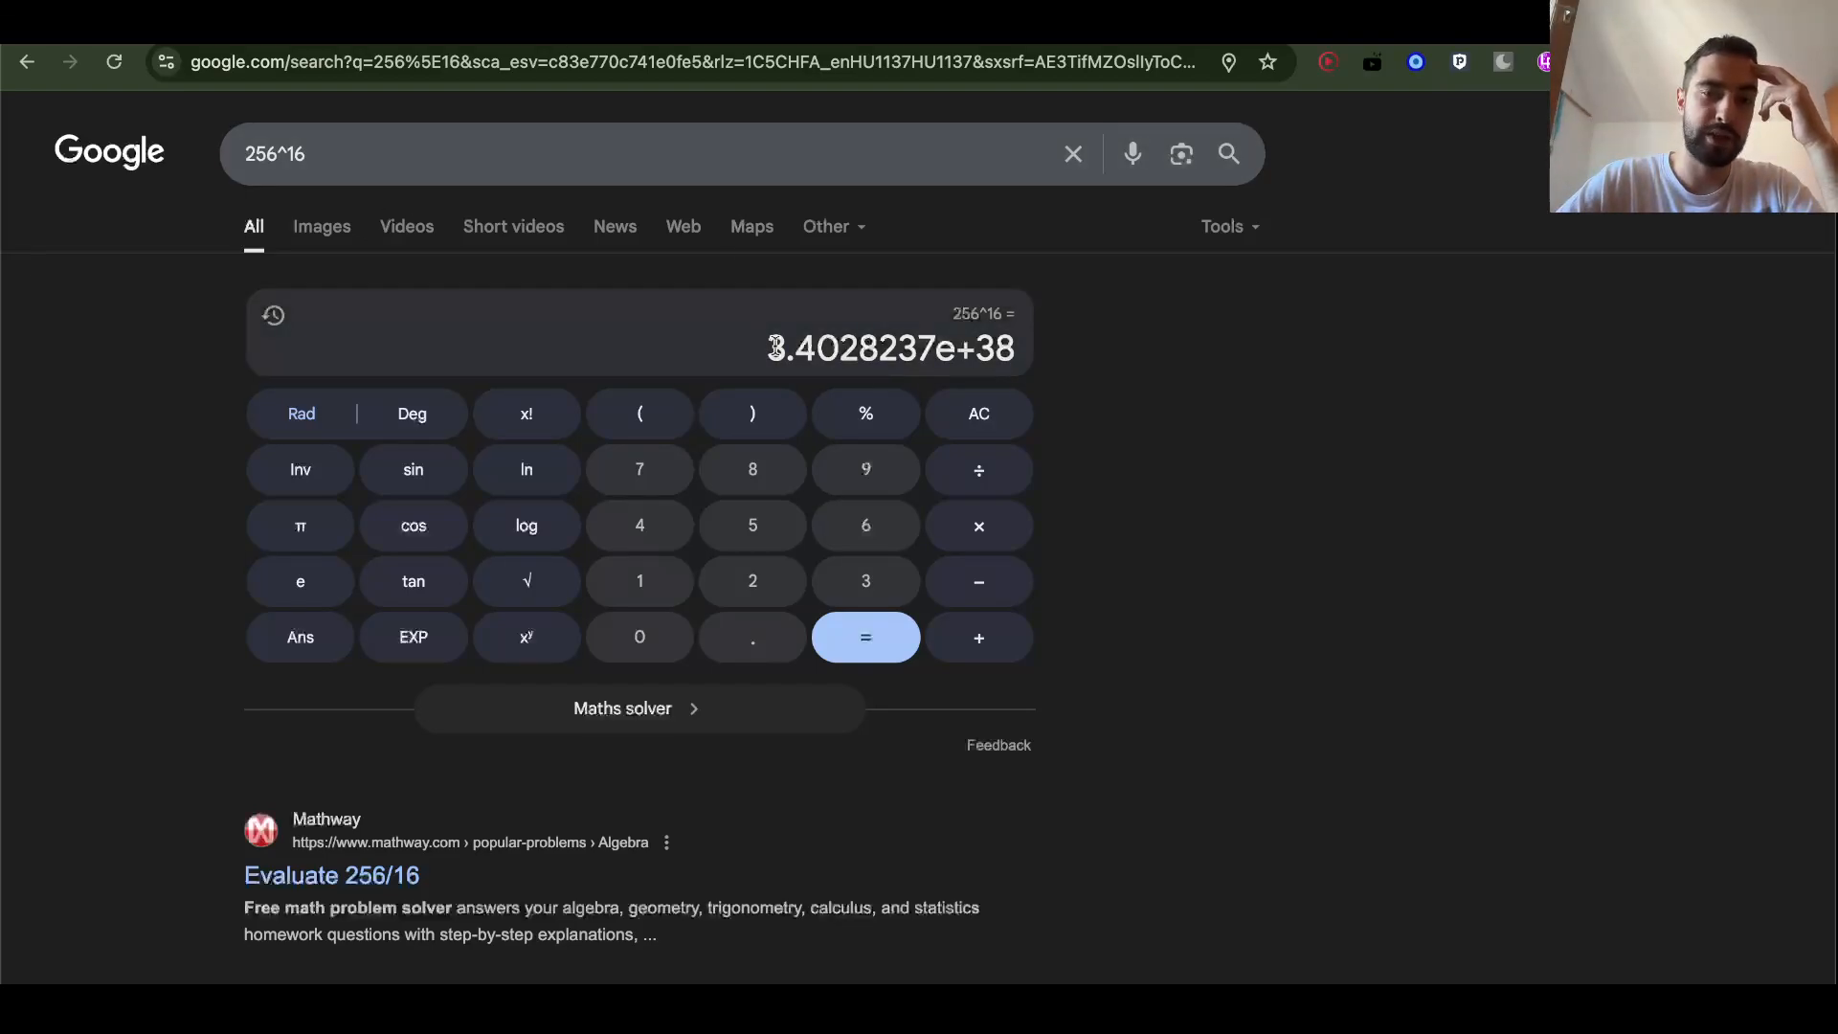
{"action": "double_click", "coordinate": [888, 348]}
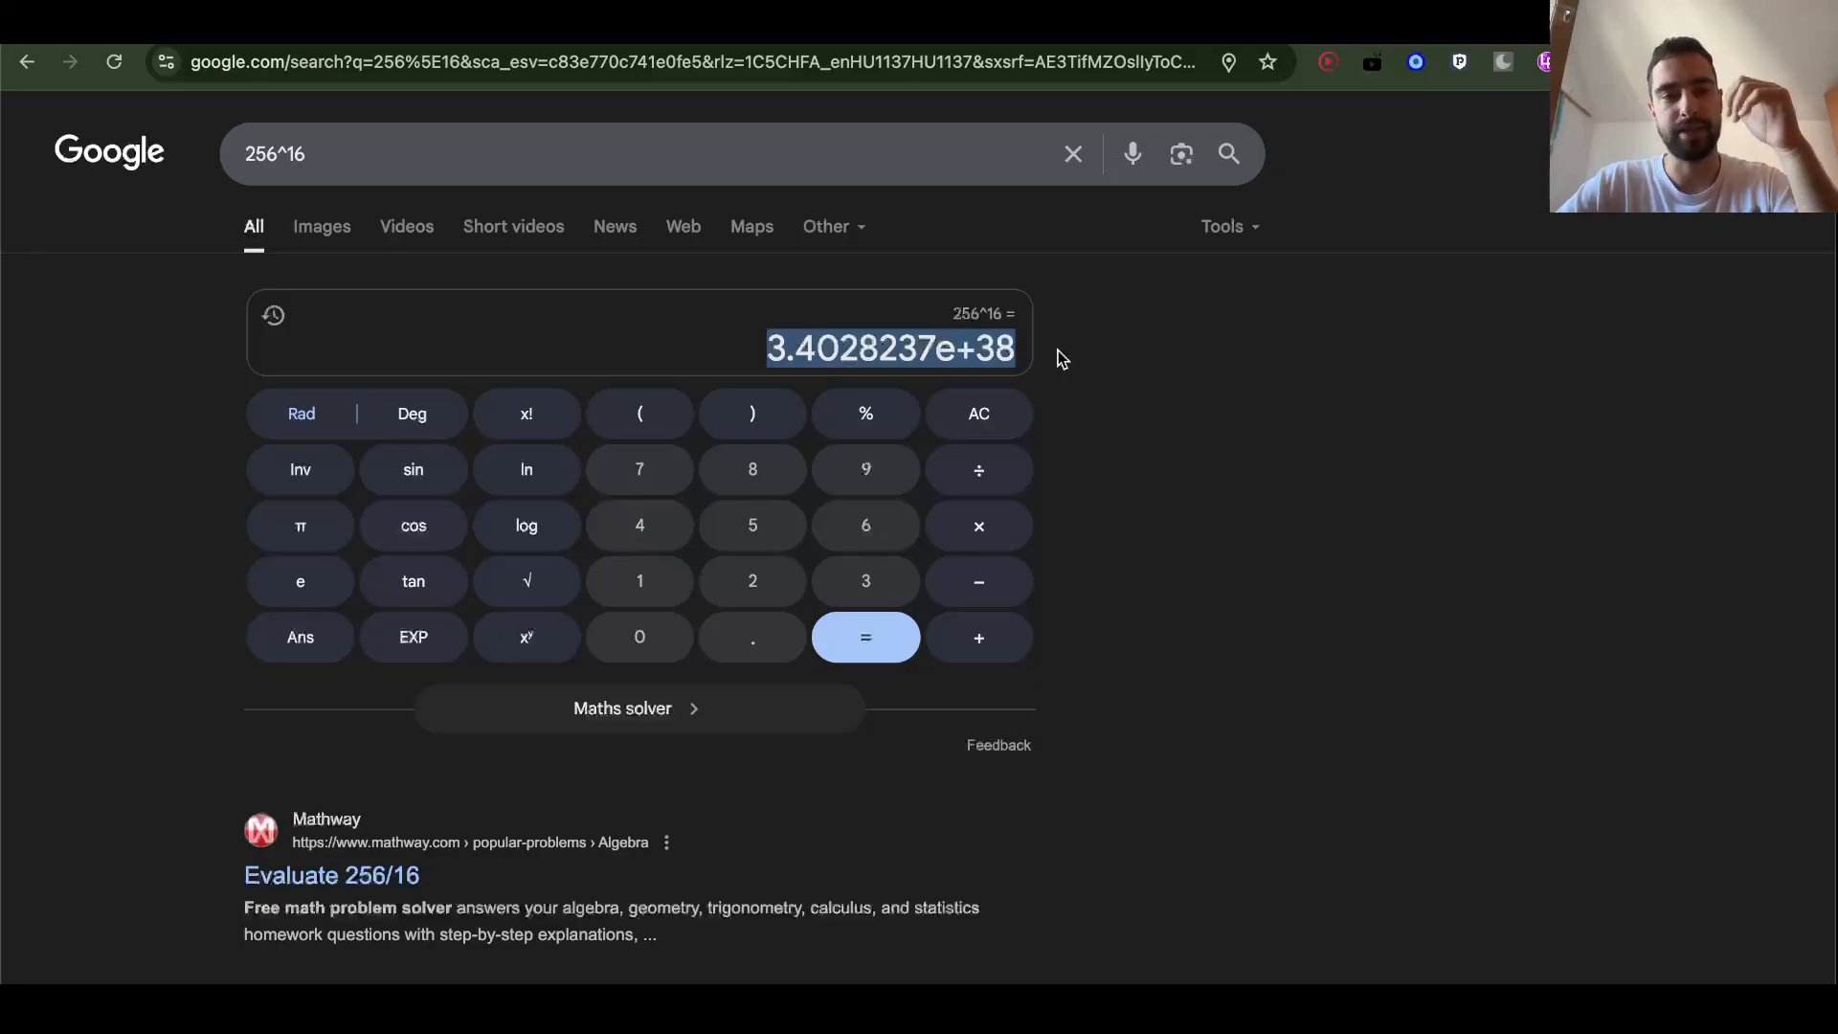
{"action": "left_click", "coordinate": [1011, 358]}
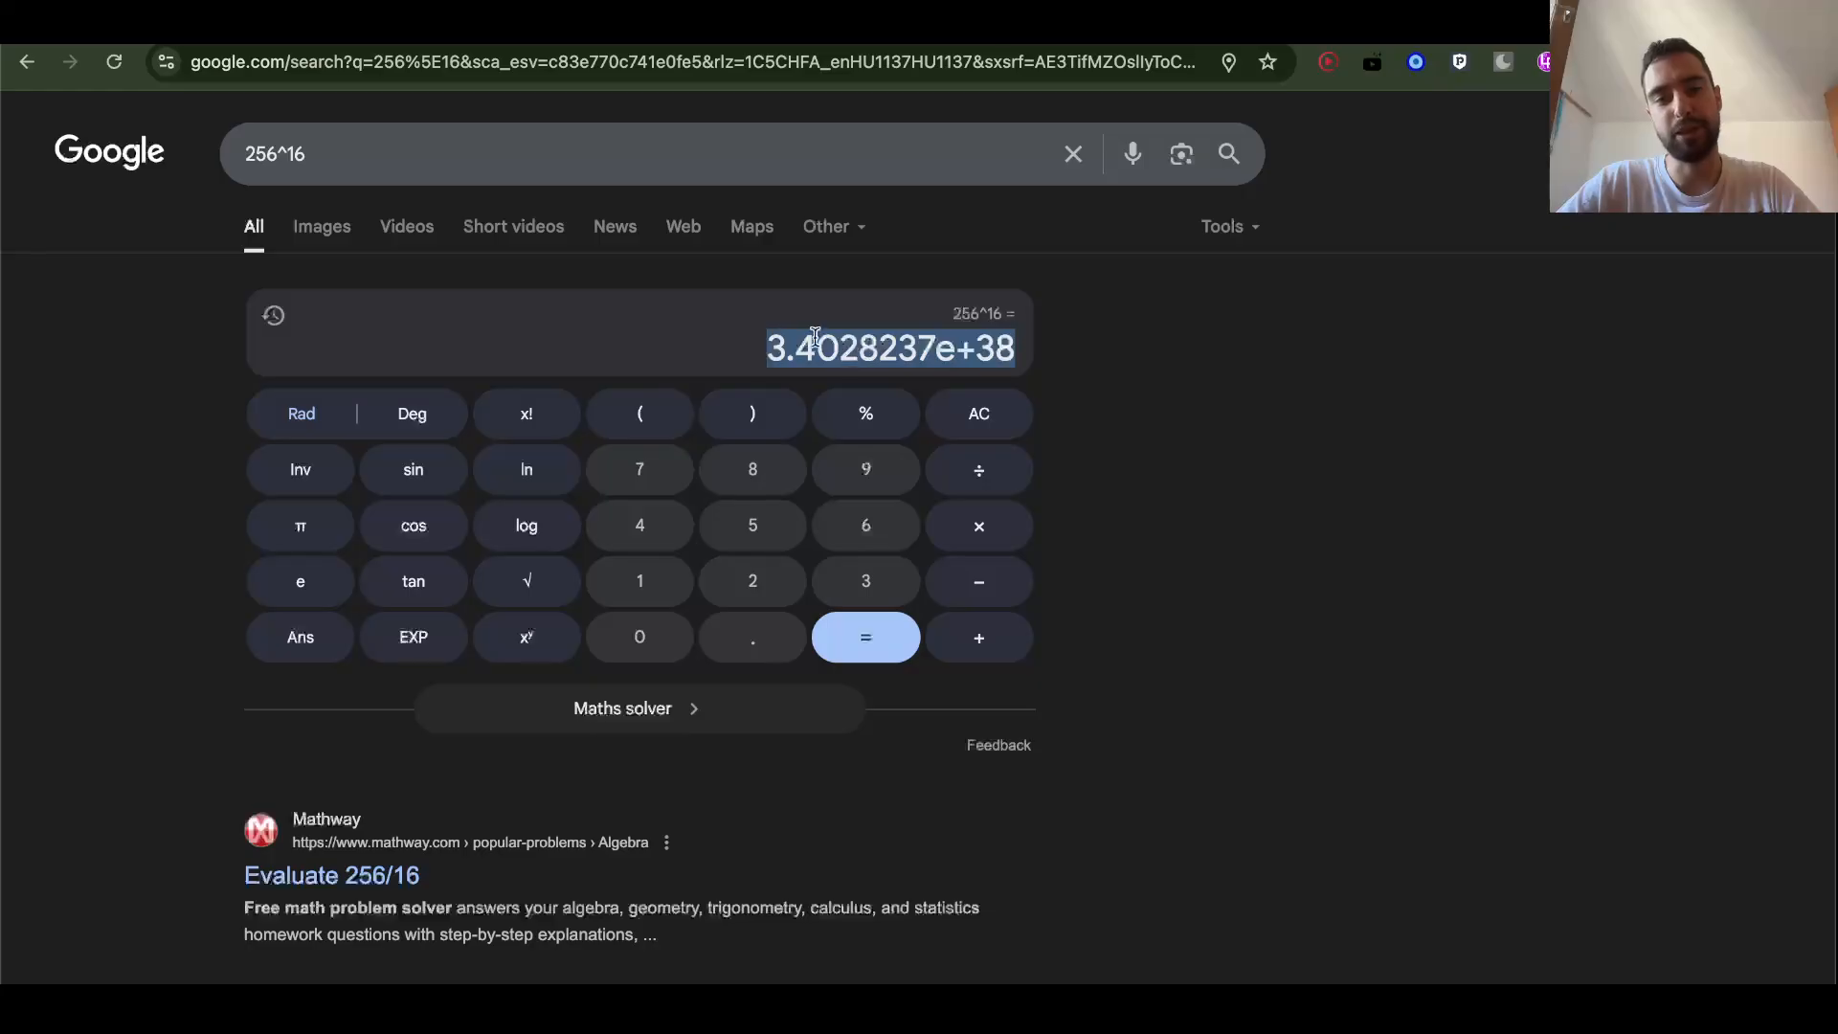
{"action": "left_click", "coordinate": [756, 357]}
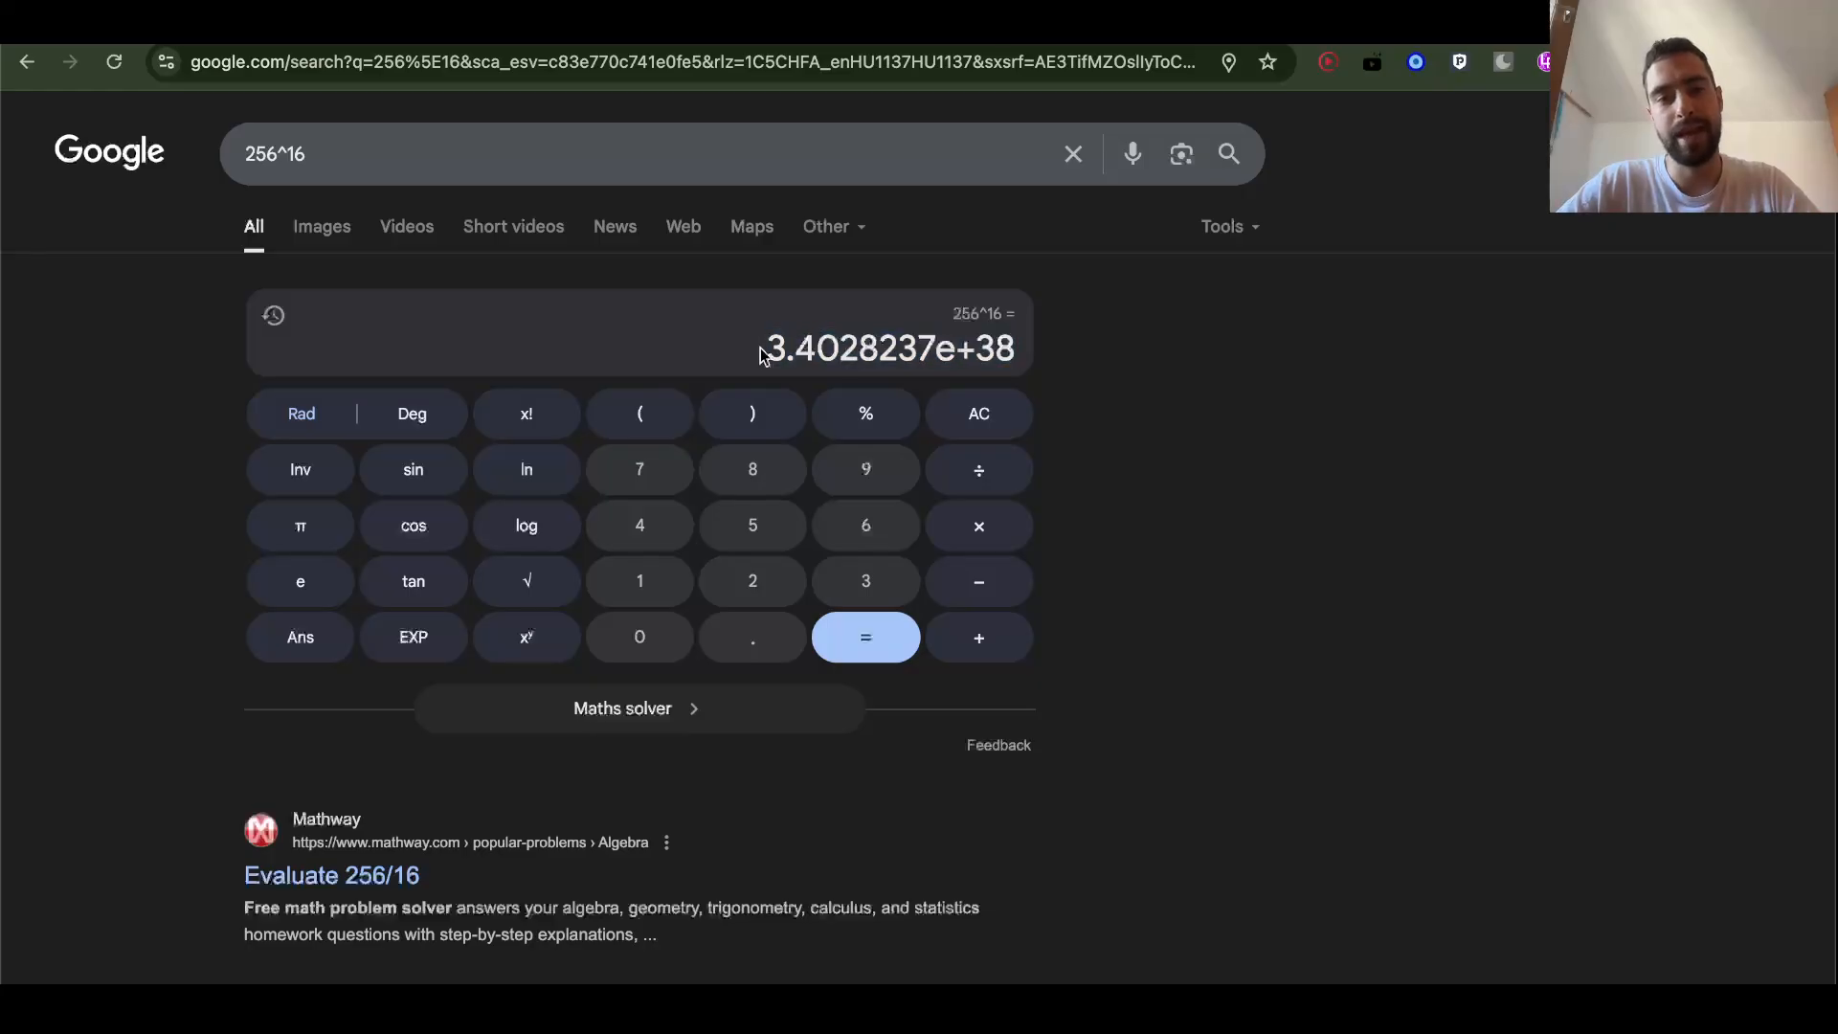
{"action": "mouse_move", "coordinate": [1066, 352]}
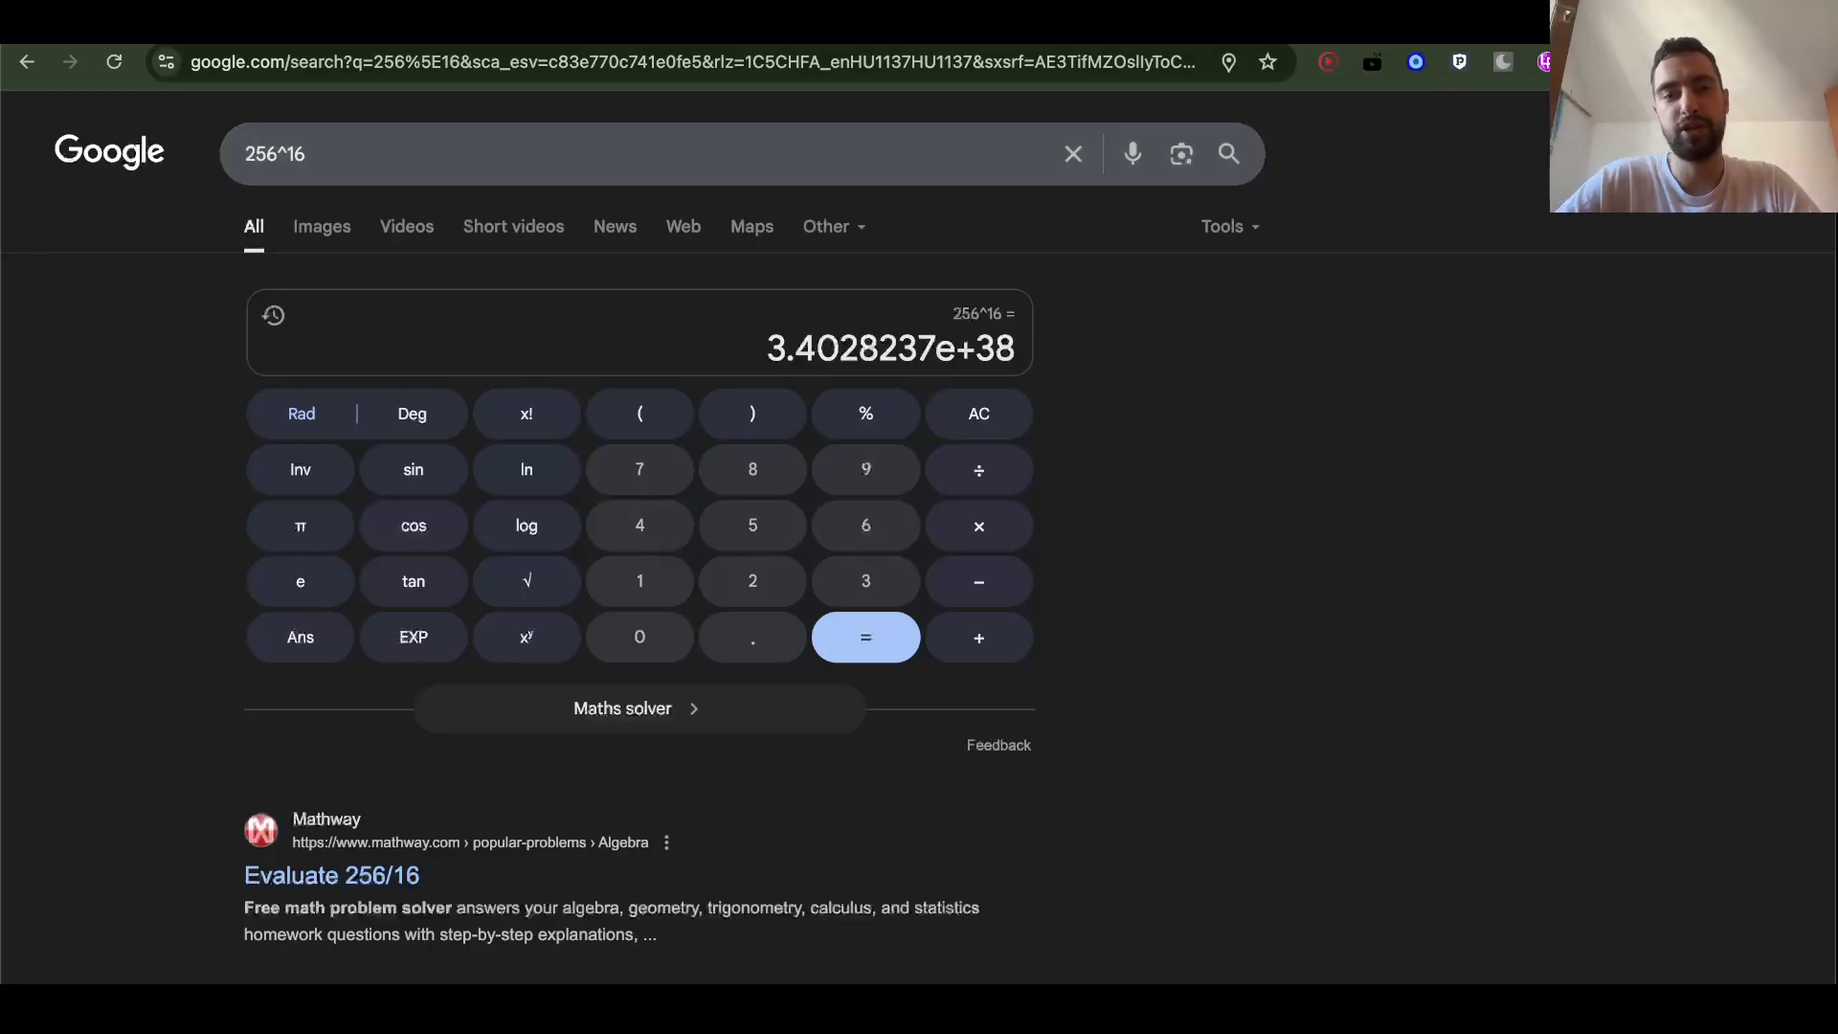
{"action": "mouse_move", "coordinate": [1193, 308]}
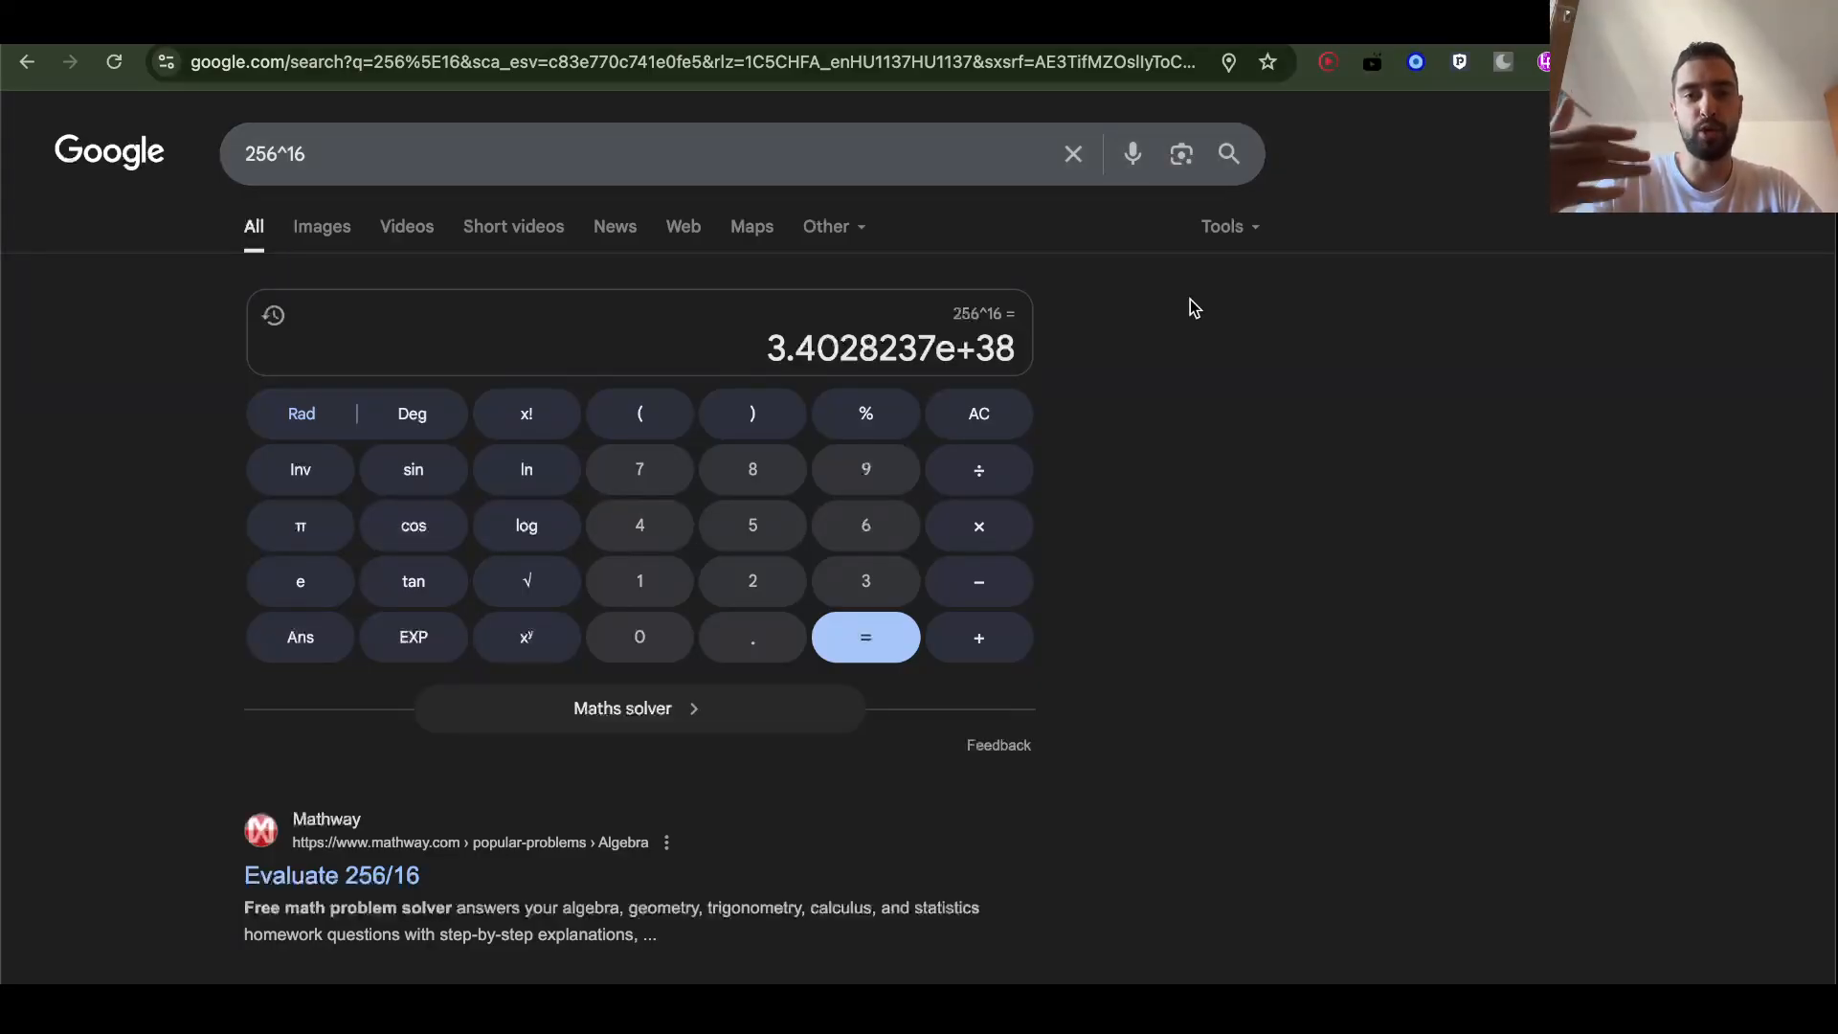
{"action": "mouse_move", "coordinate": [1195, 358]}
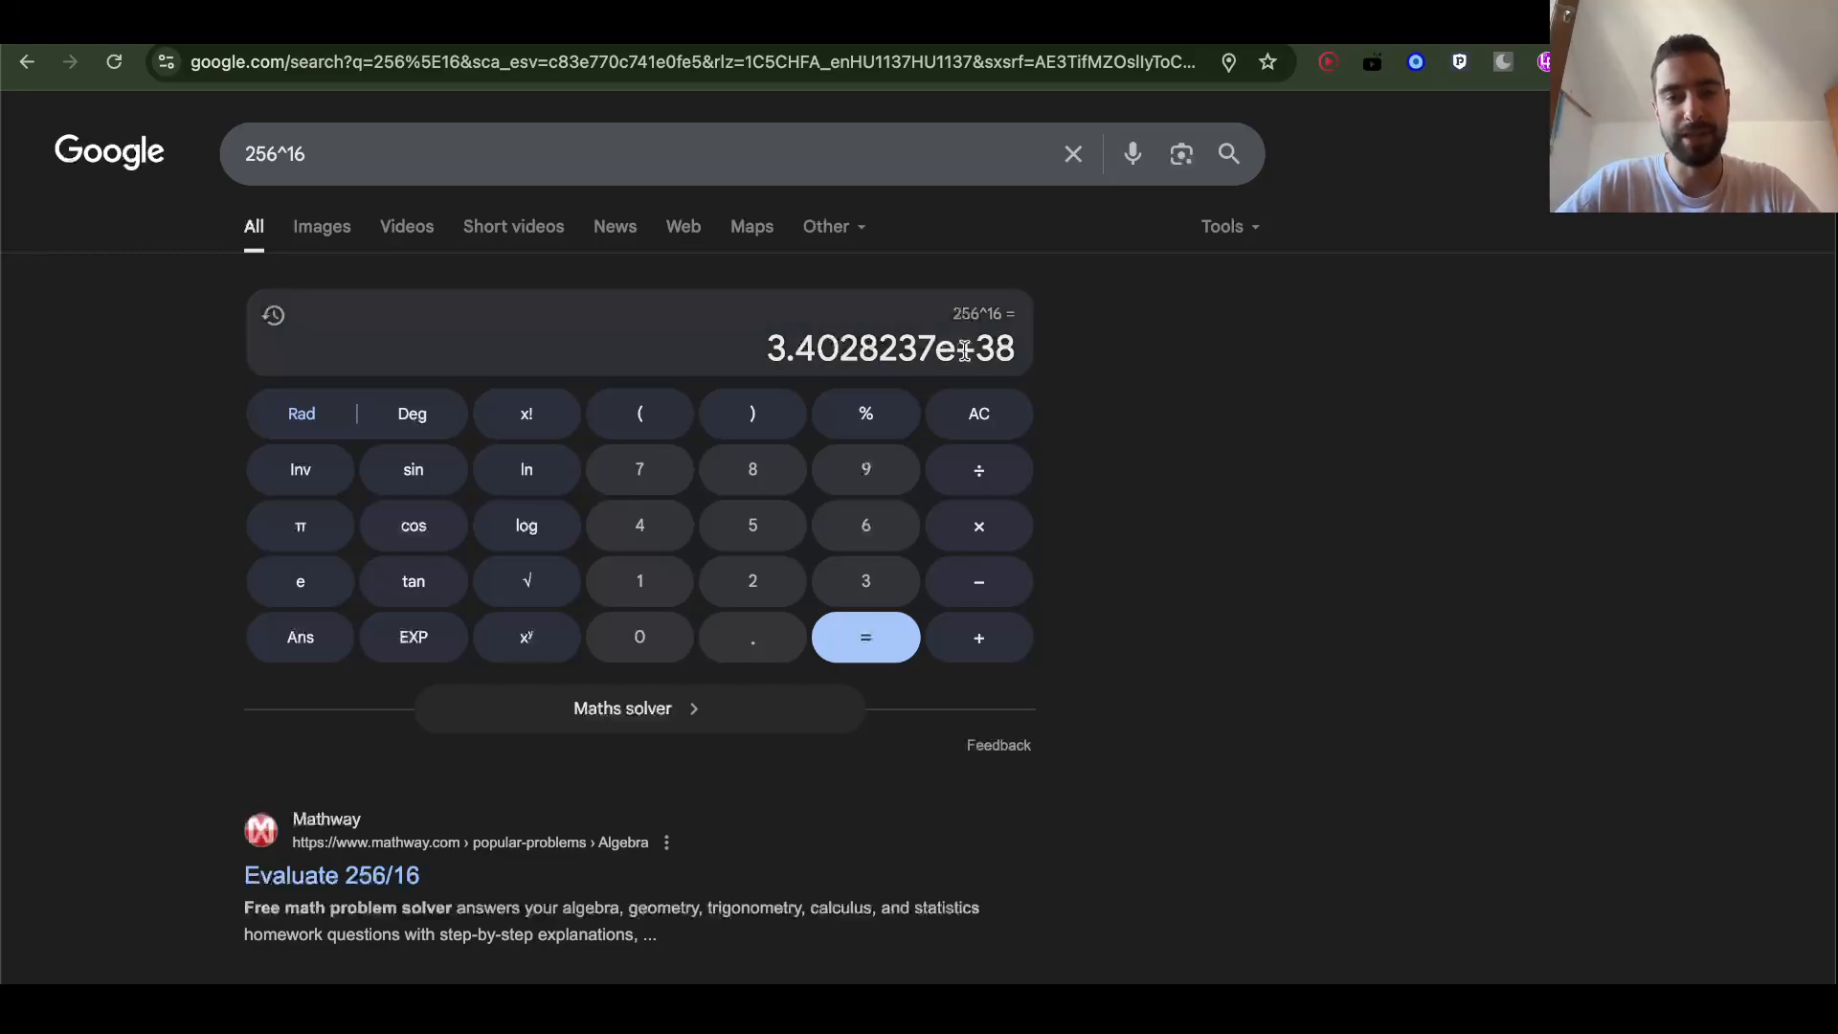
{"action": "mouse_move", "coordinate": [996, 325]}
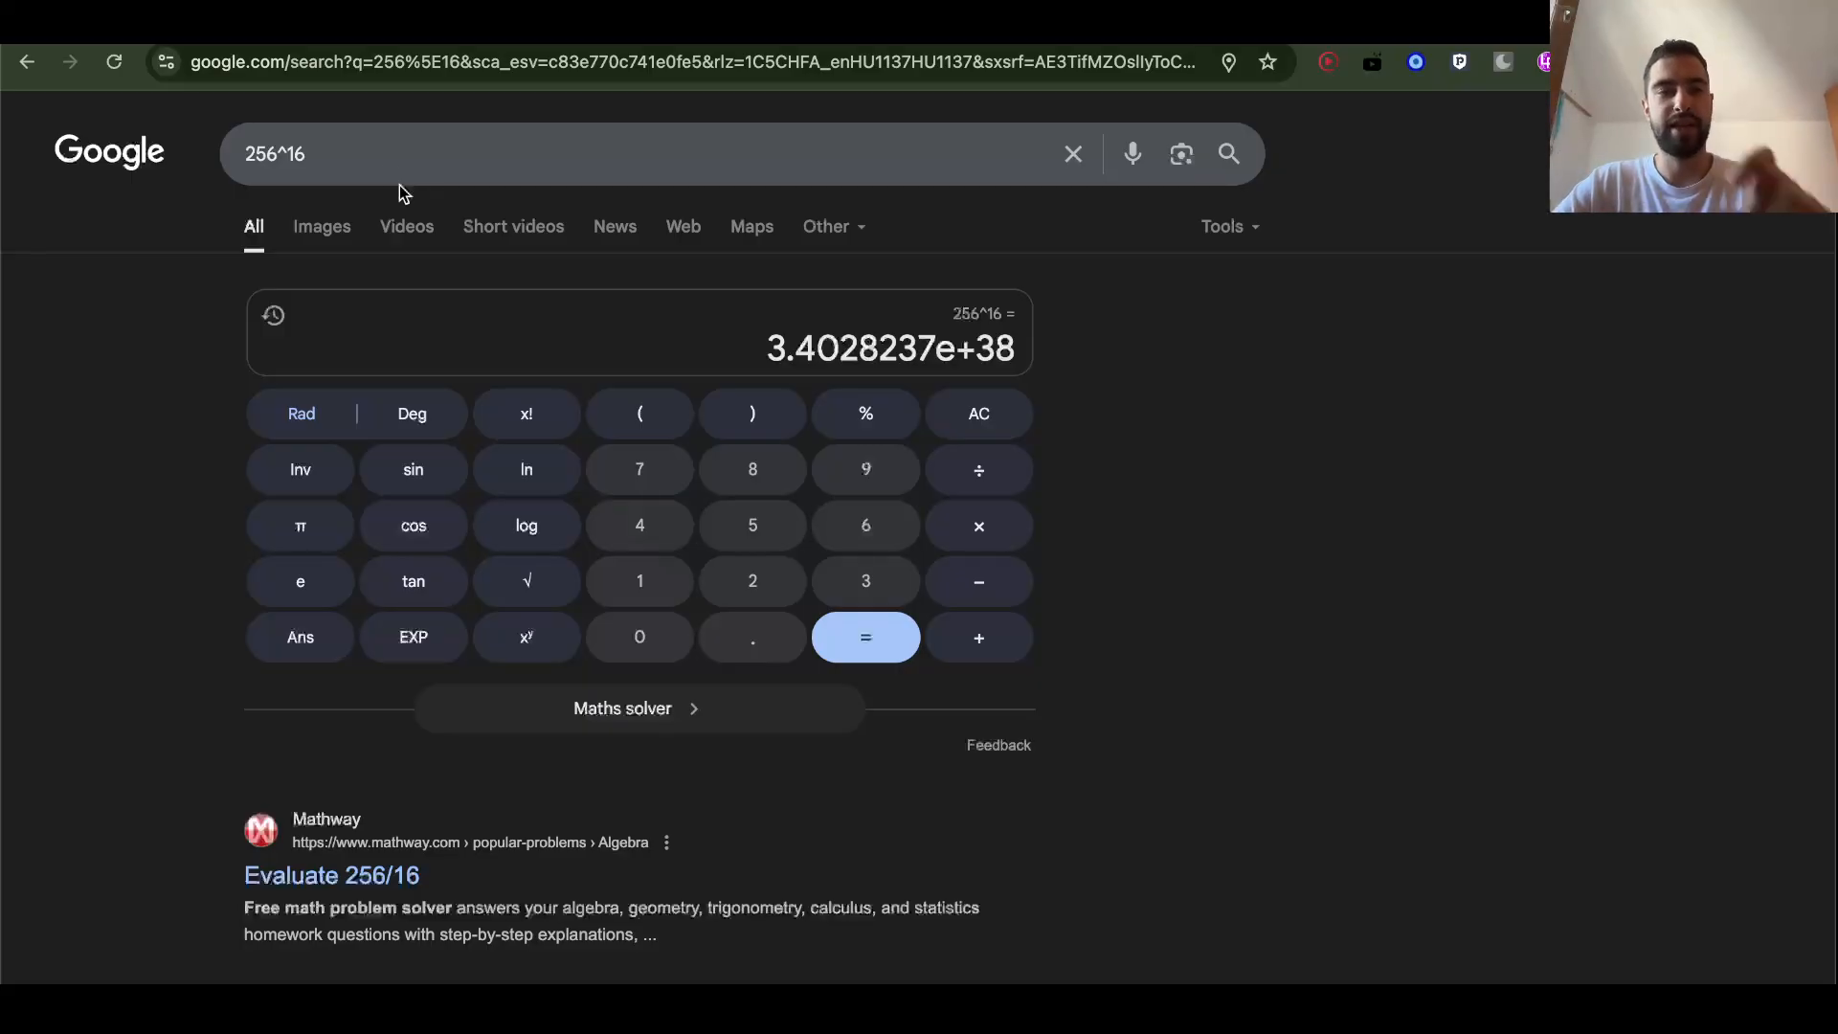
{"action": "mouse_move", "coordinate": [100, 341]}
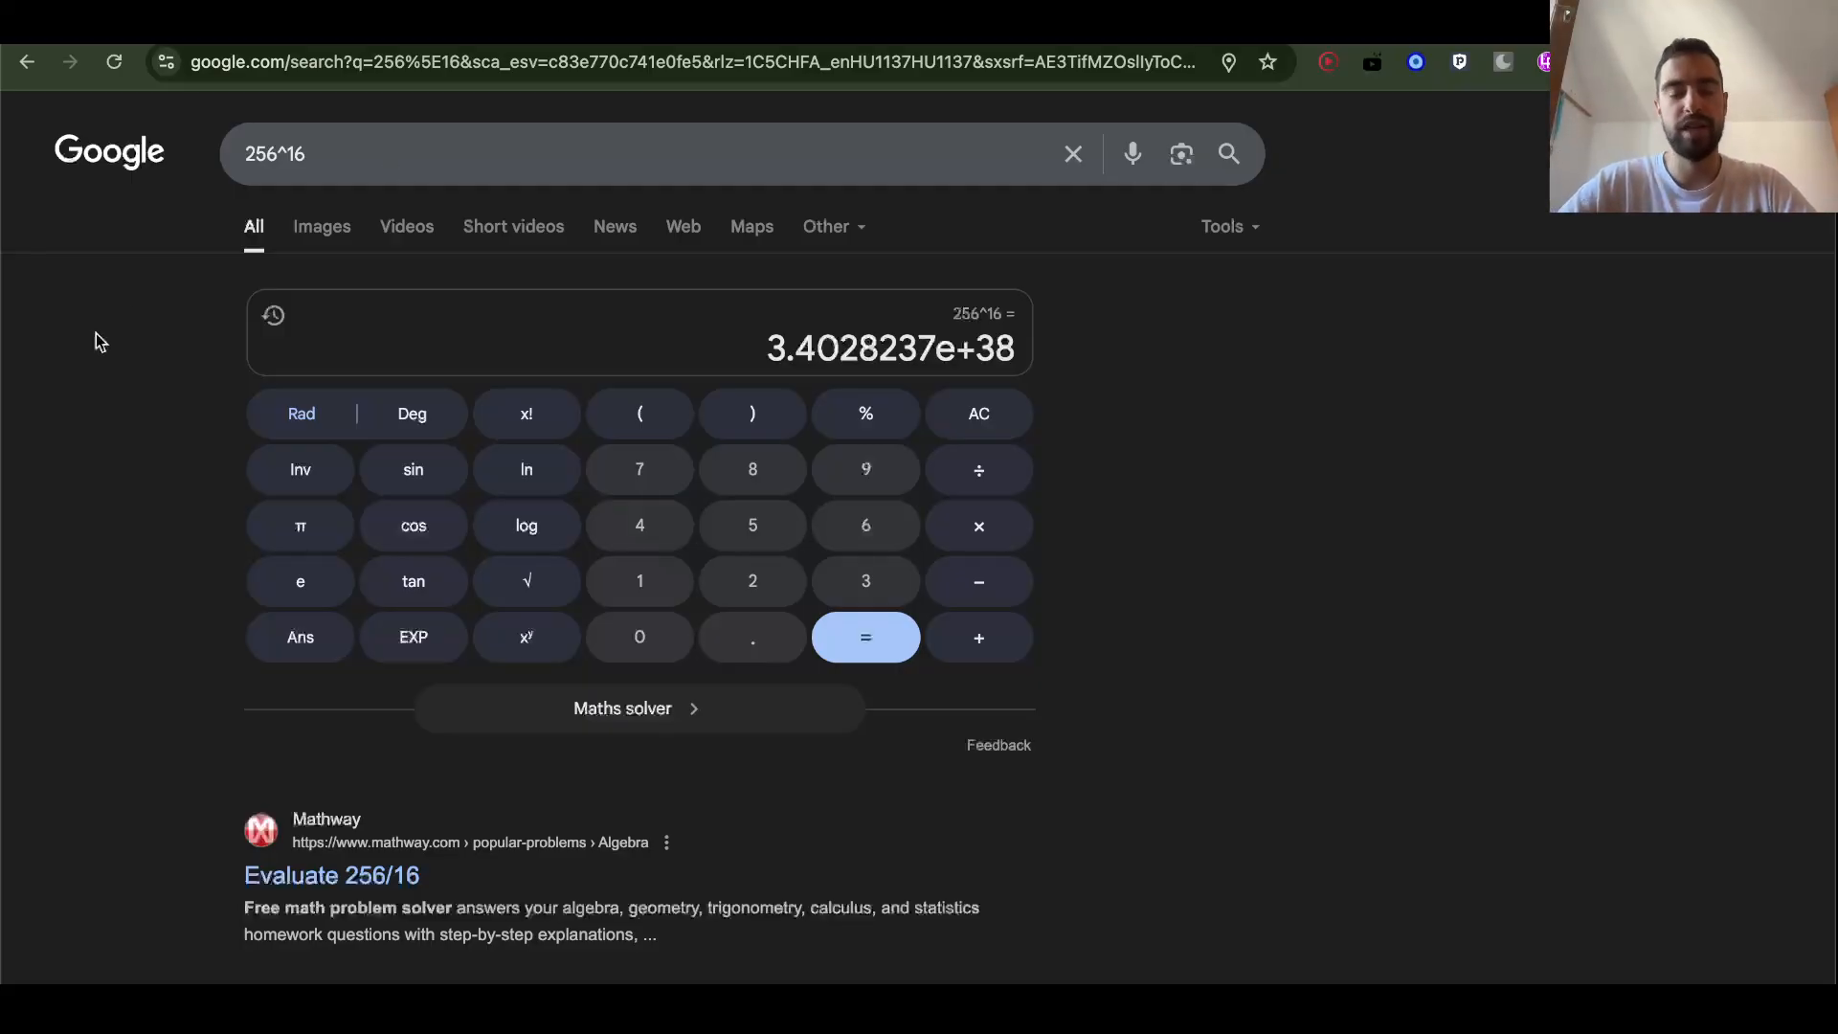
{"action": "mouse_move", "coordinate": [760, 320]}
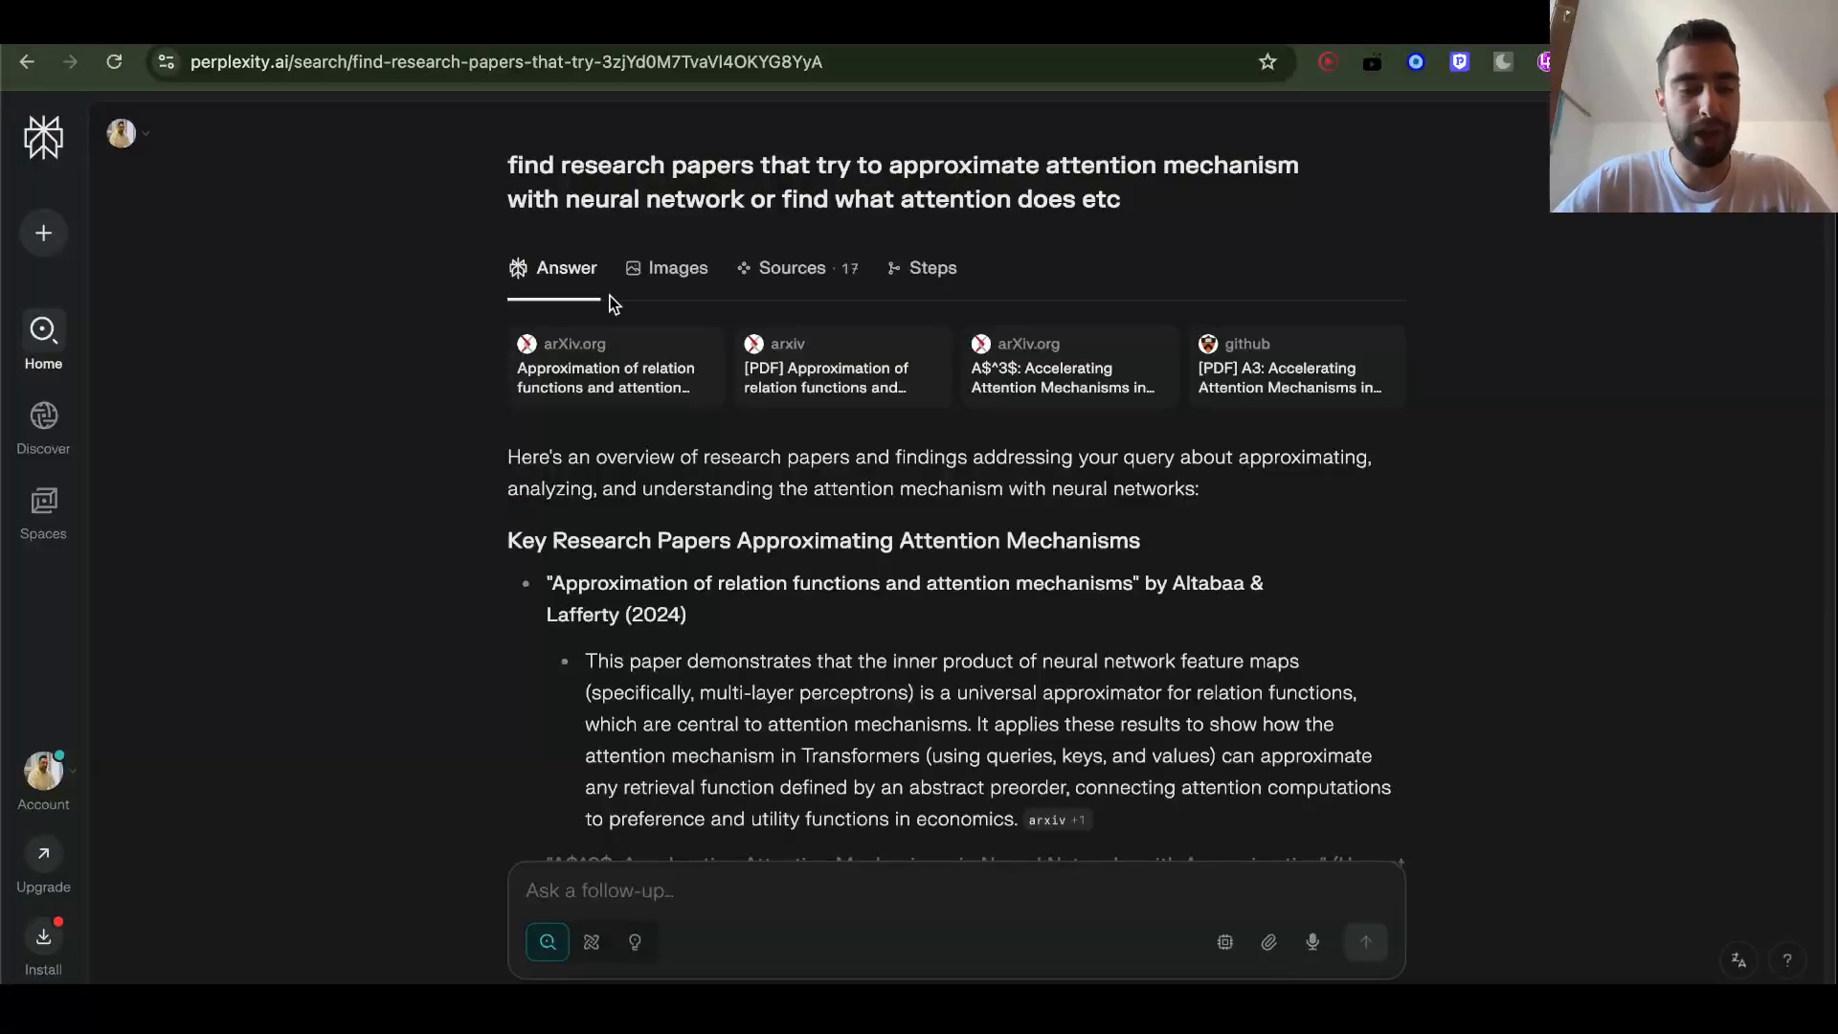
{"action": "left_click", "coordinate": [607, 377]}
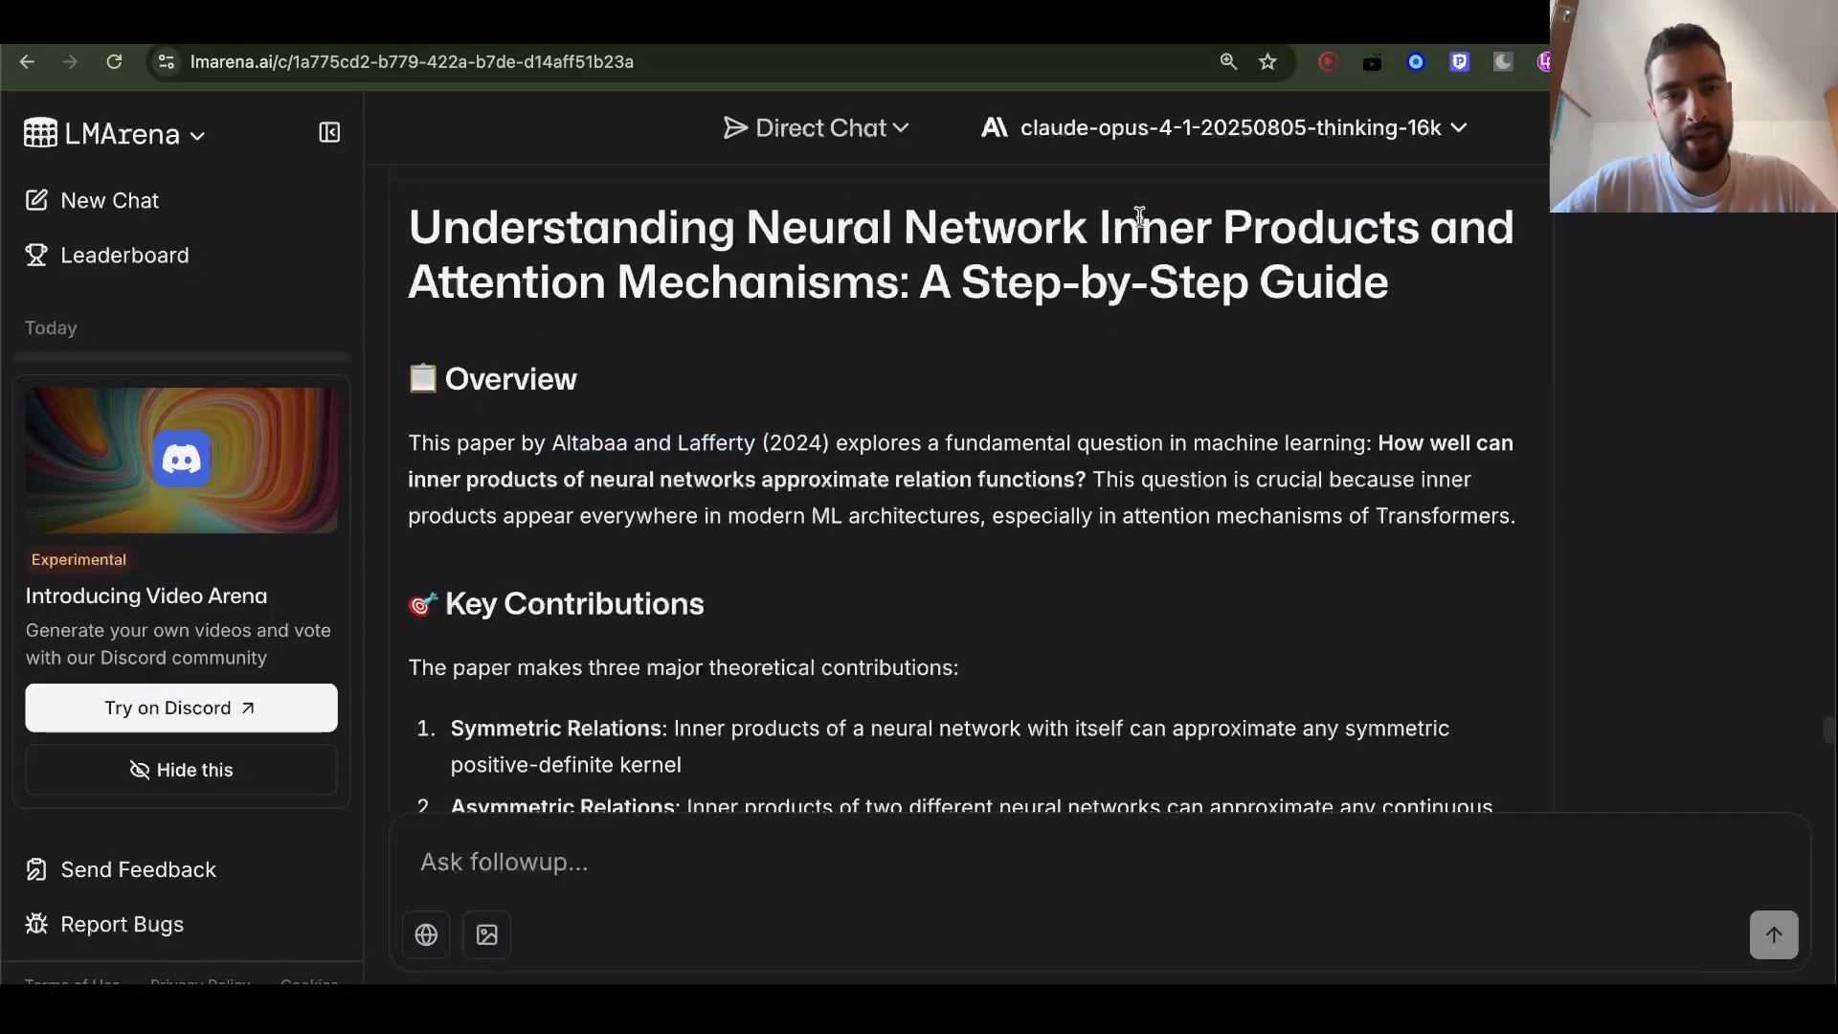
Read Claude's Altabaa & Lafferty guide through its three Key Contributions
{"action": "scroll", "scroll_direction": "down", "scroll_amount": 3}
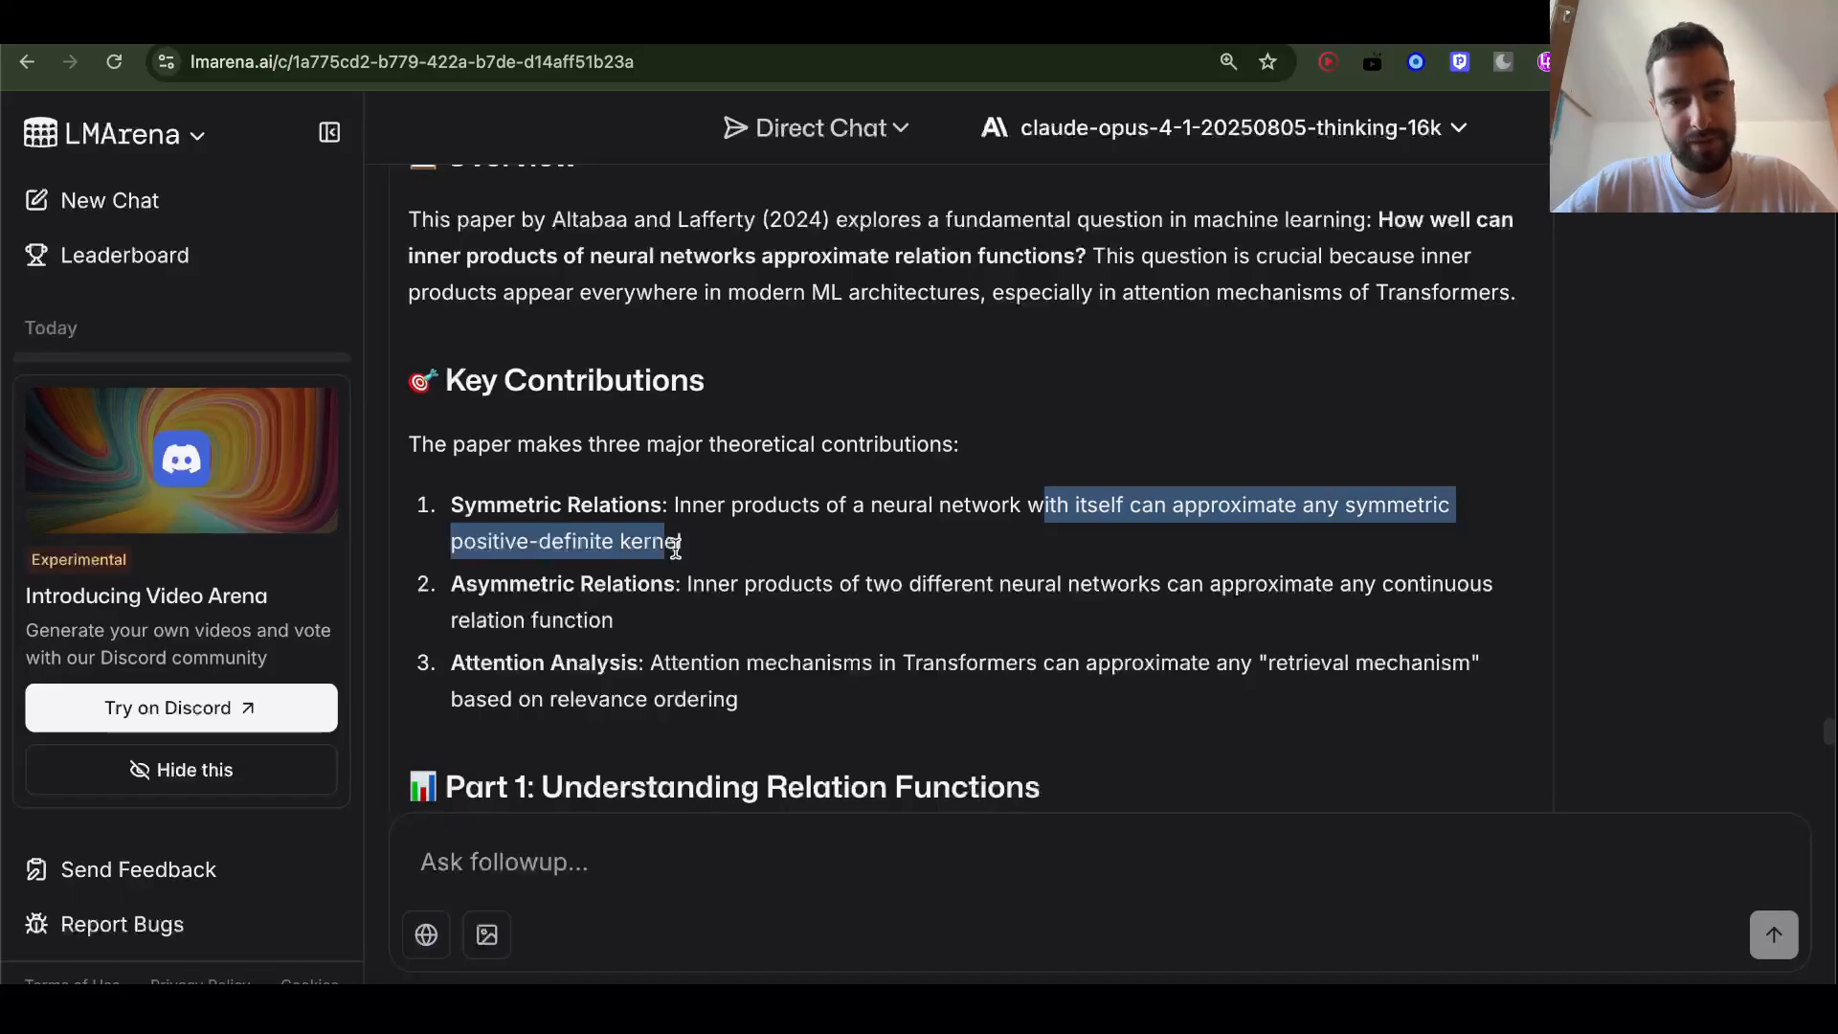
{"action": "scroll", "scroll_direction": "down", "scroll_amount": 3}
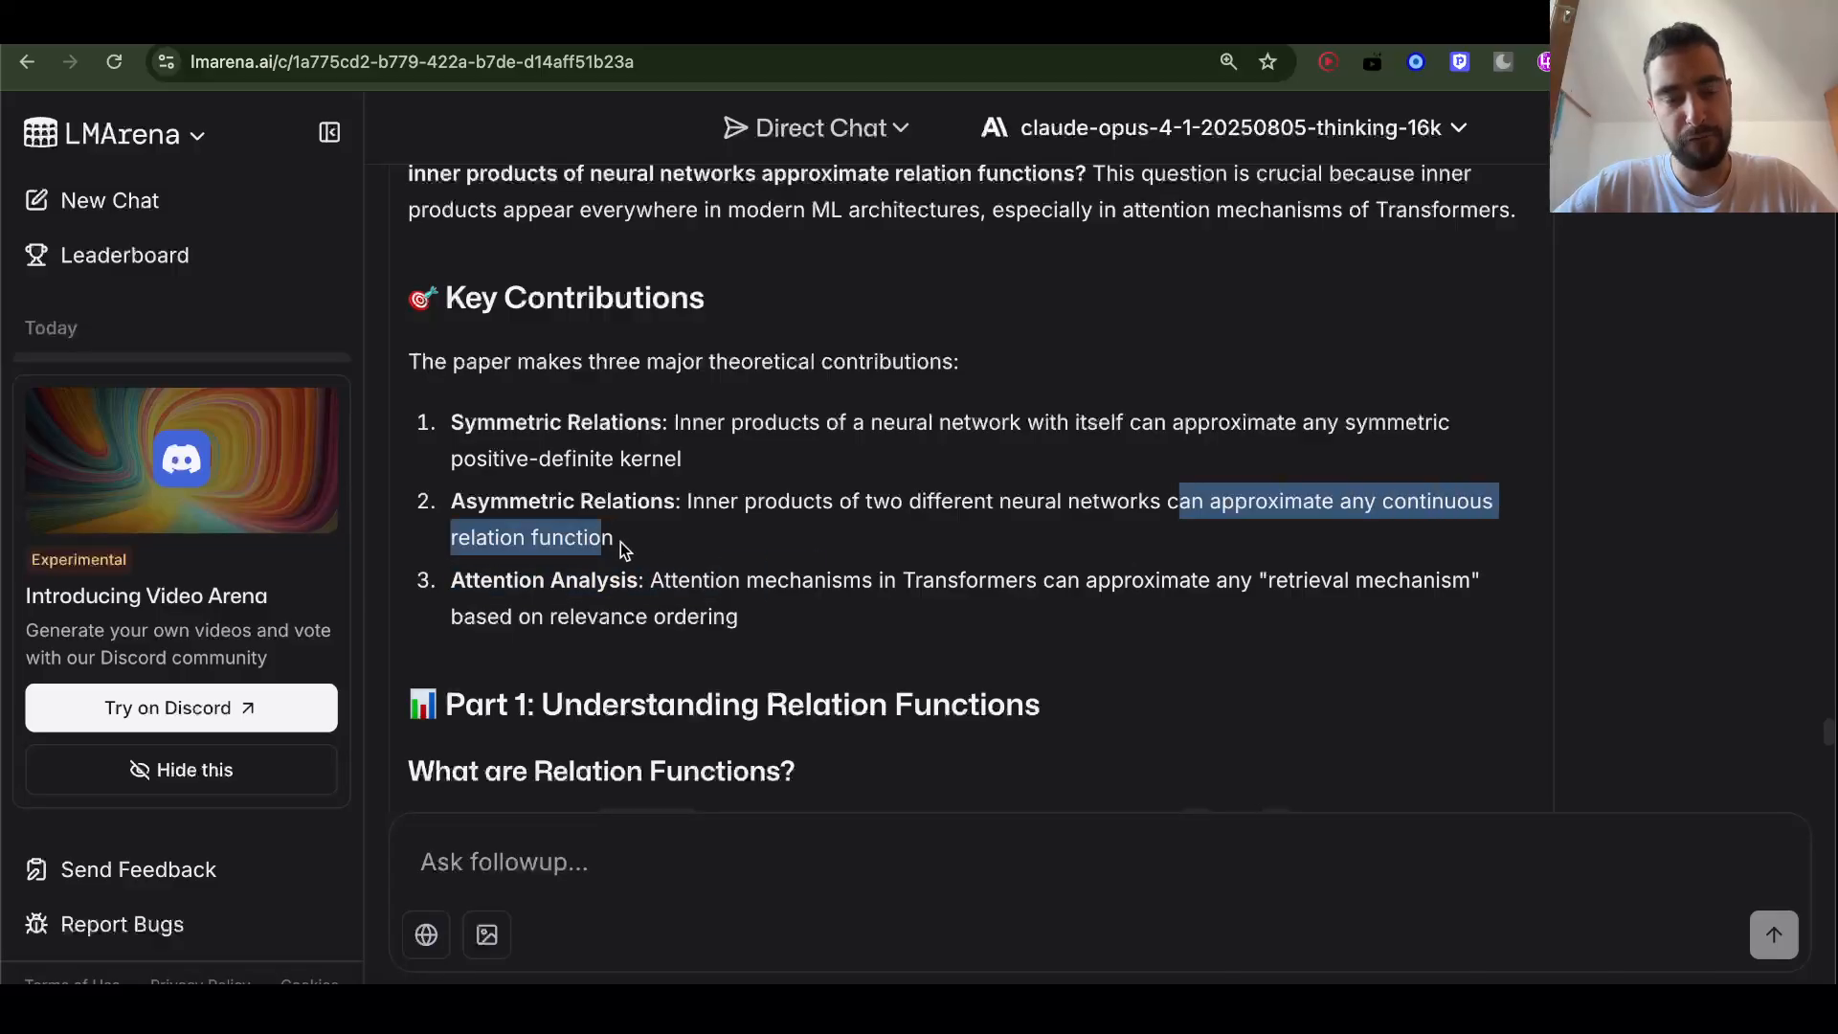
{"action": "scroll", "scroll_direction": "down", "scroll_amount": 3}
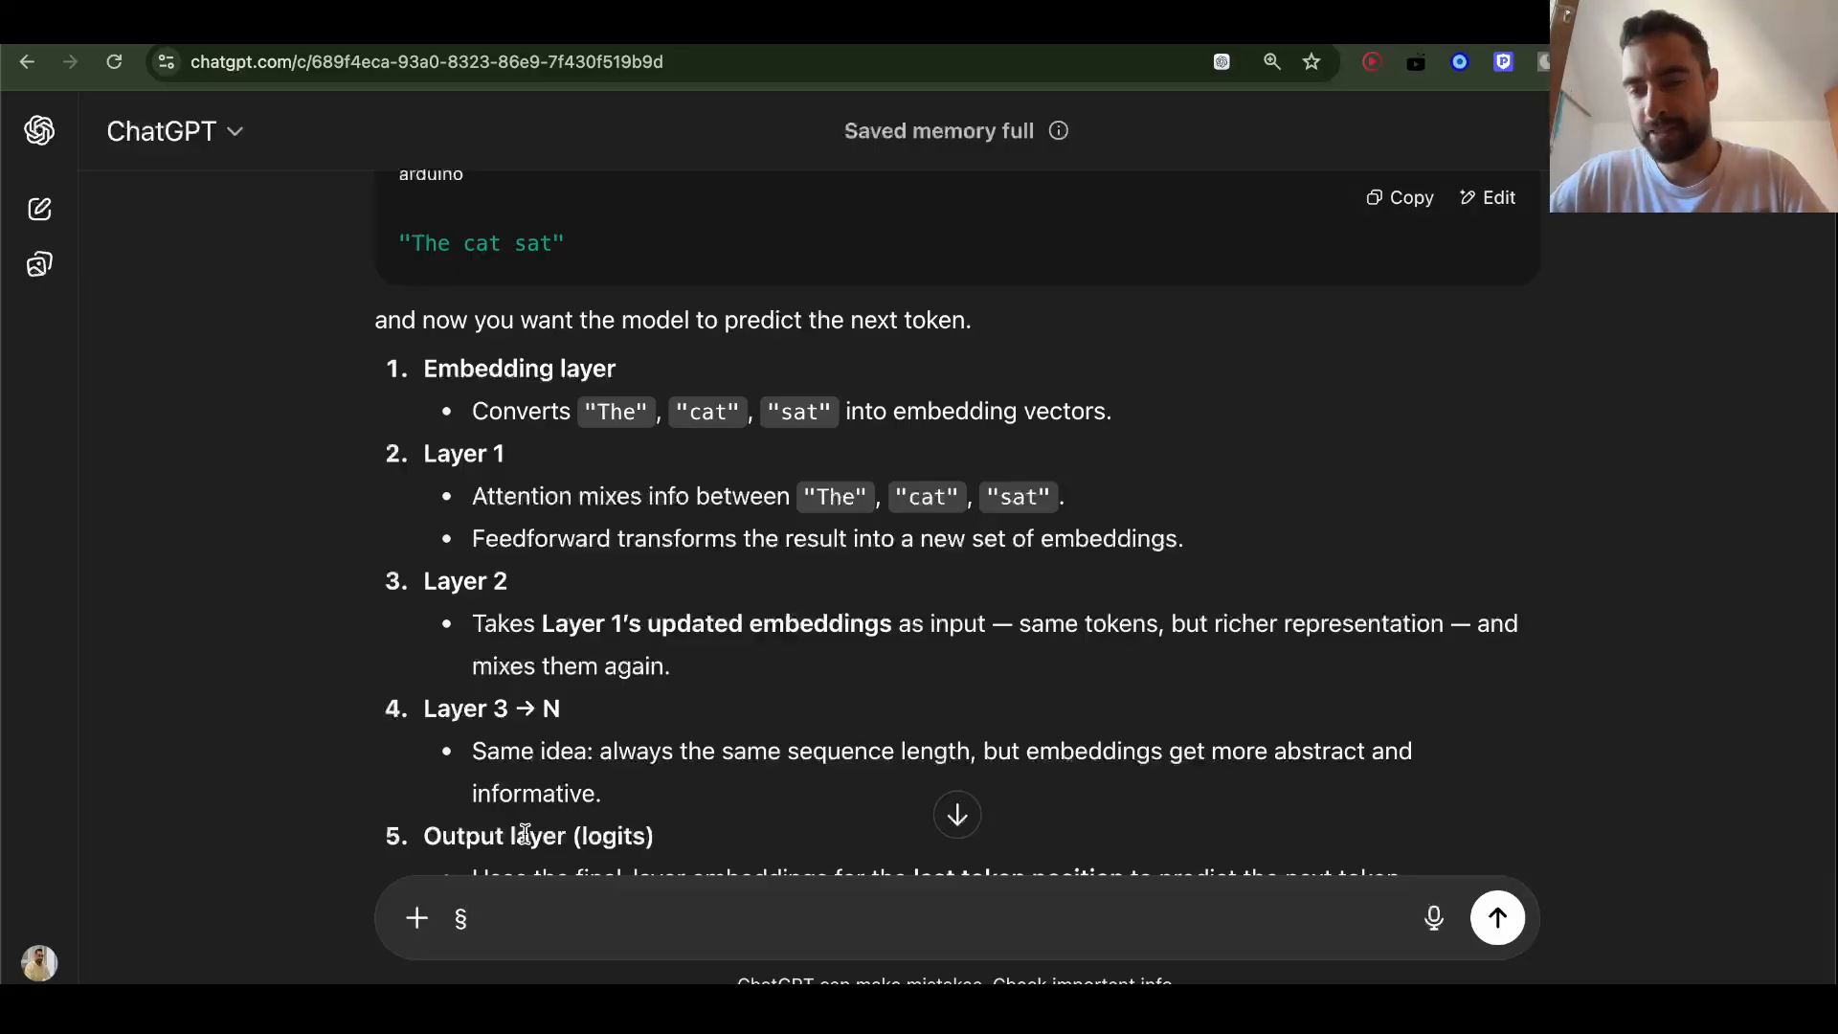
Read ChatGPT's layer-by-layer walkthrough of 'The cat sat' embeddings
{"action": "left_click", "coordinate": [1498, 917]}
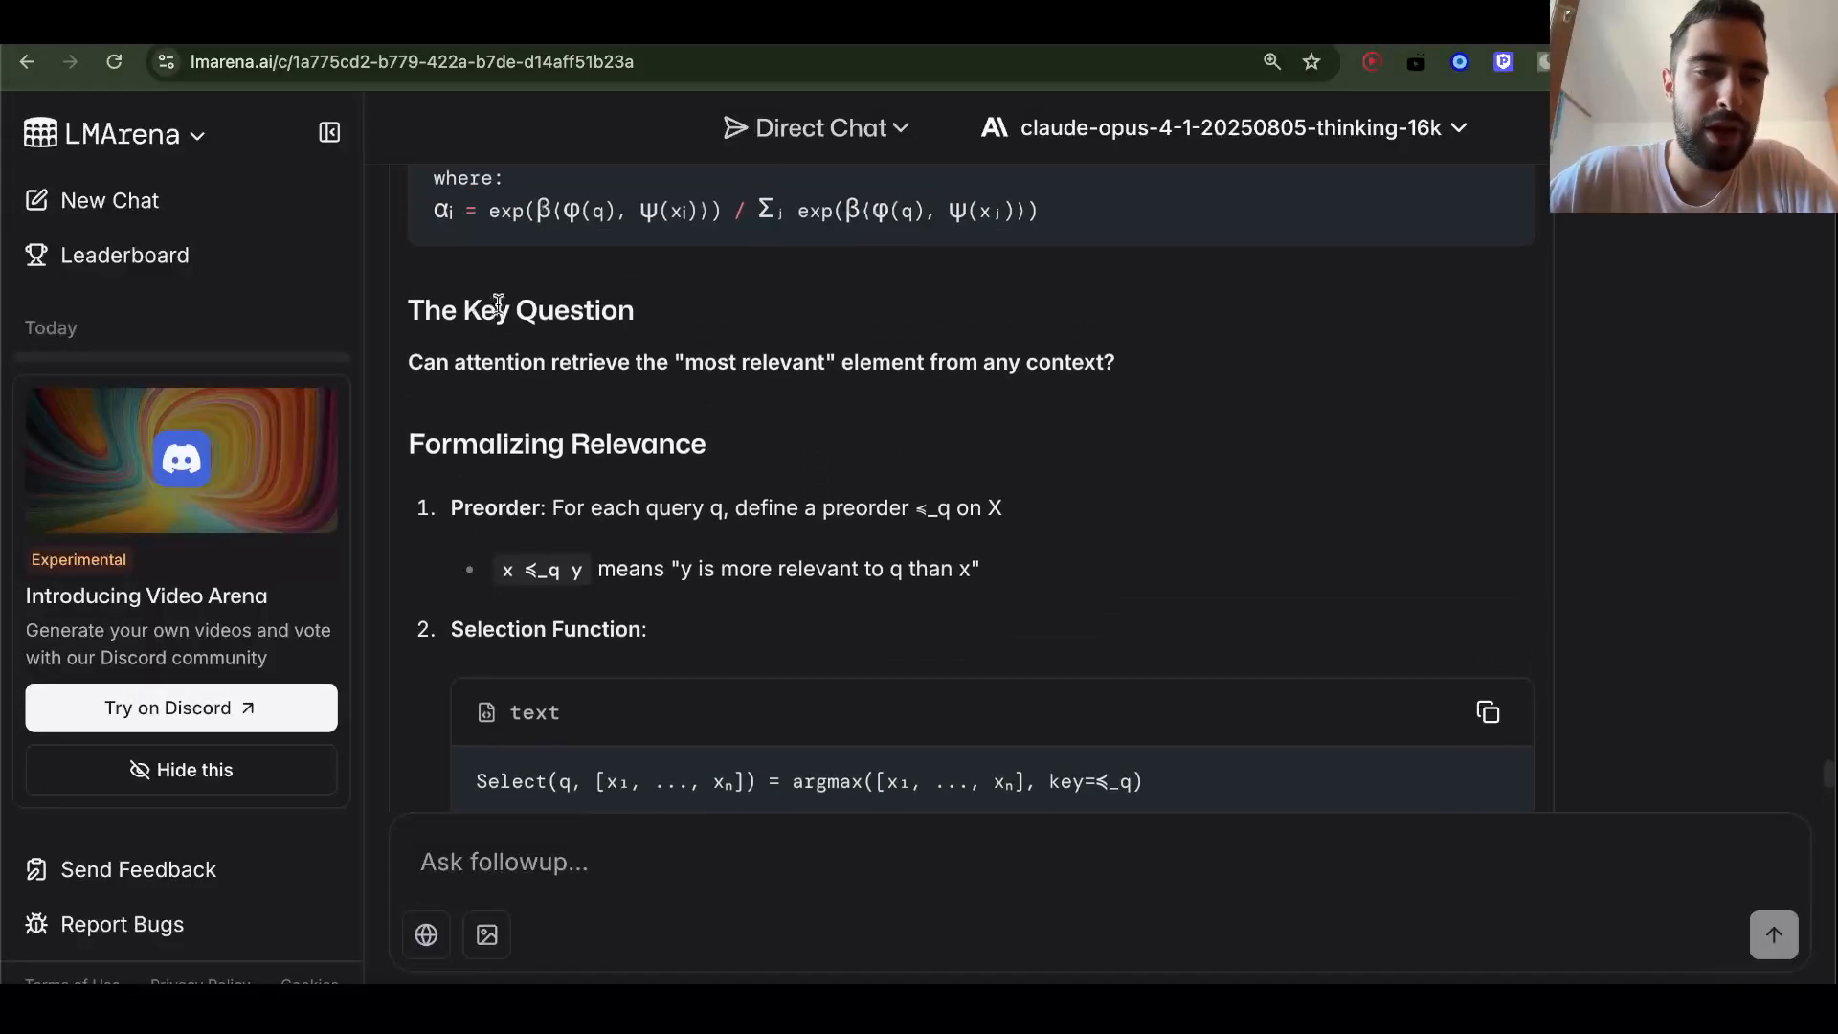
Review the Deep Dive answer around sending the research-mentor question on surpassing attention
{"action": "scroll", "scroll_direction": "up", "scroll_amount": 3}
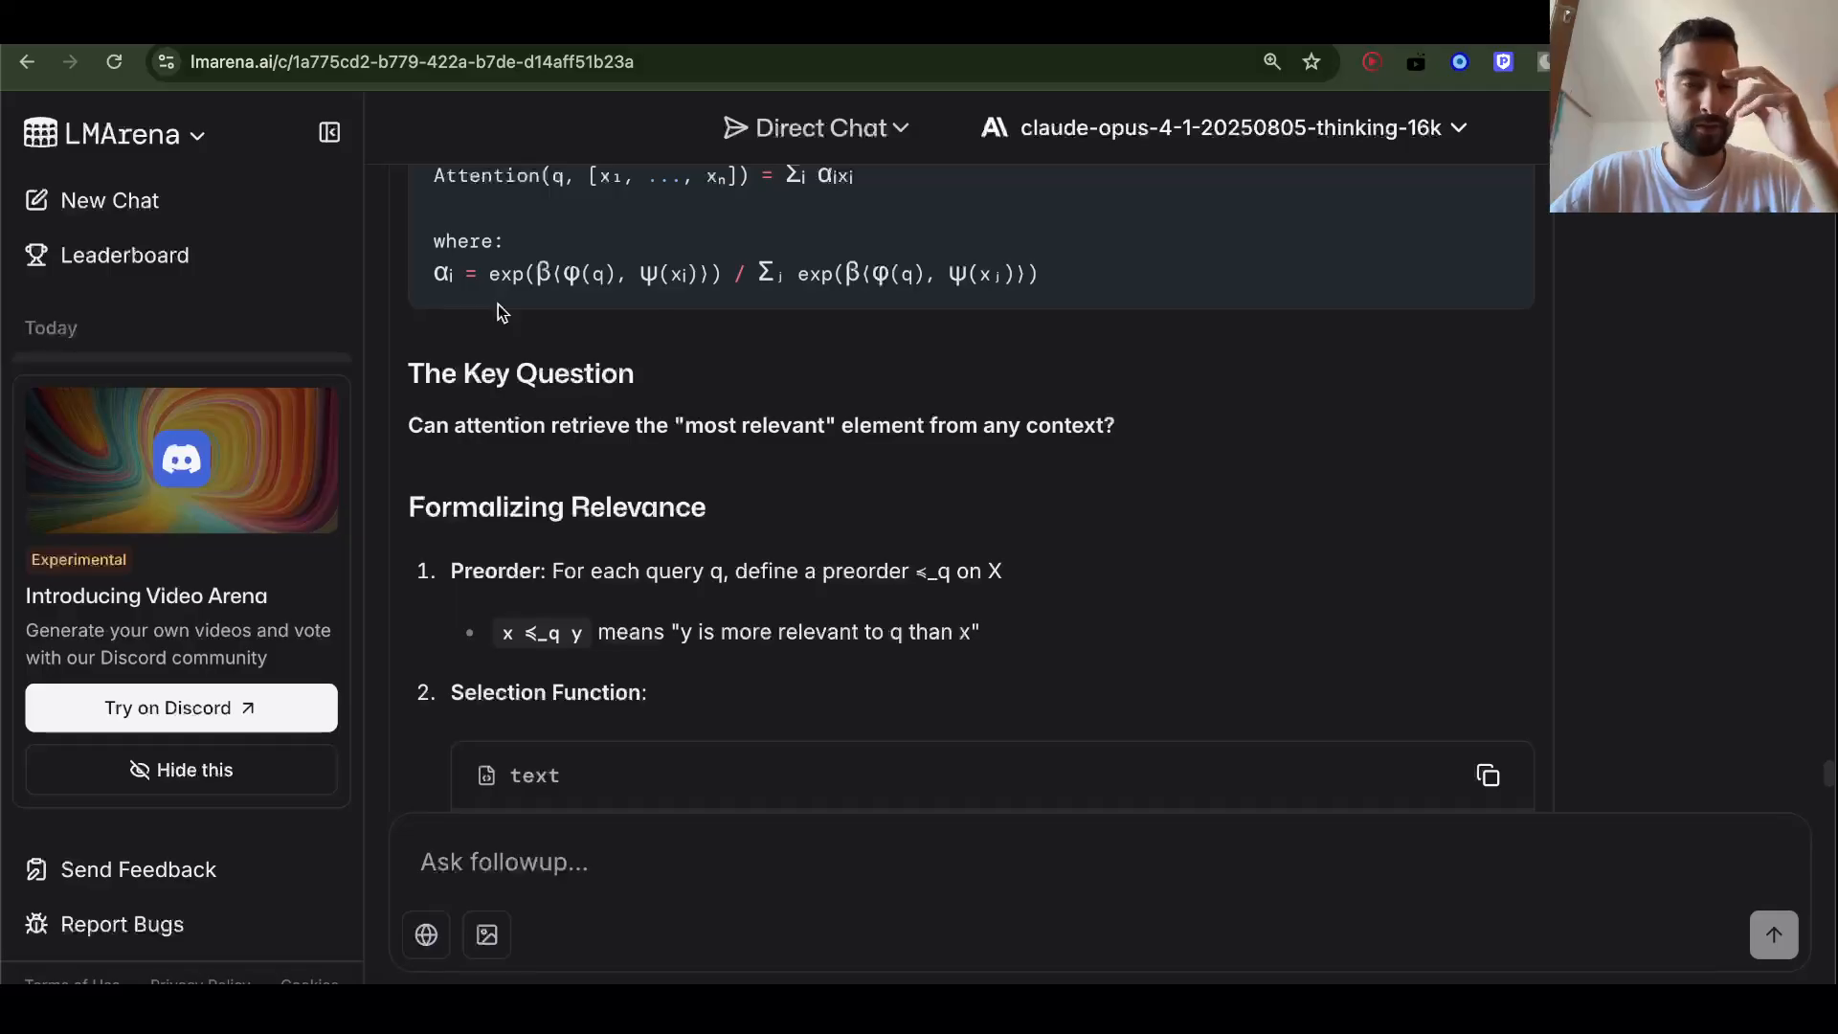
{"action": "mouse_move", "coordinate": [475, 425]}
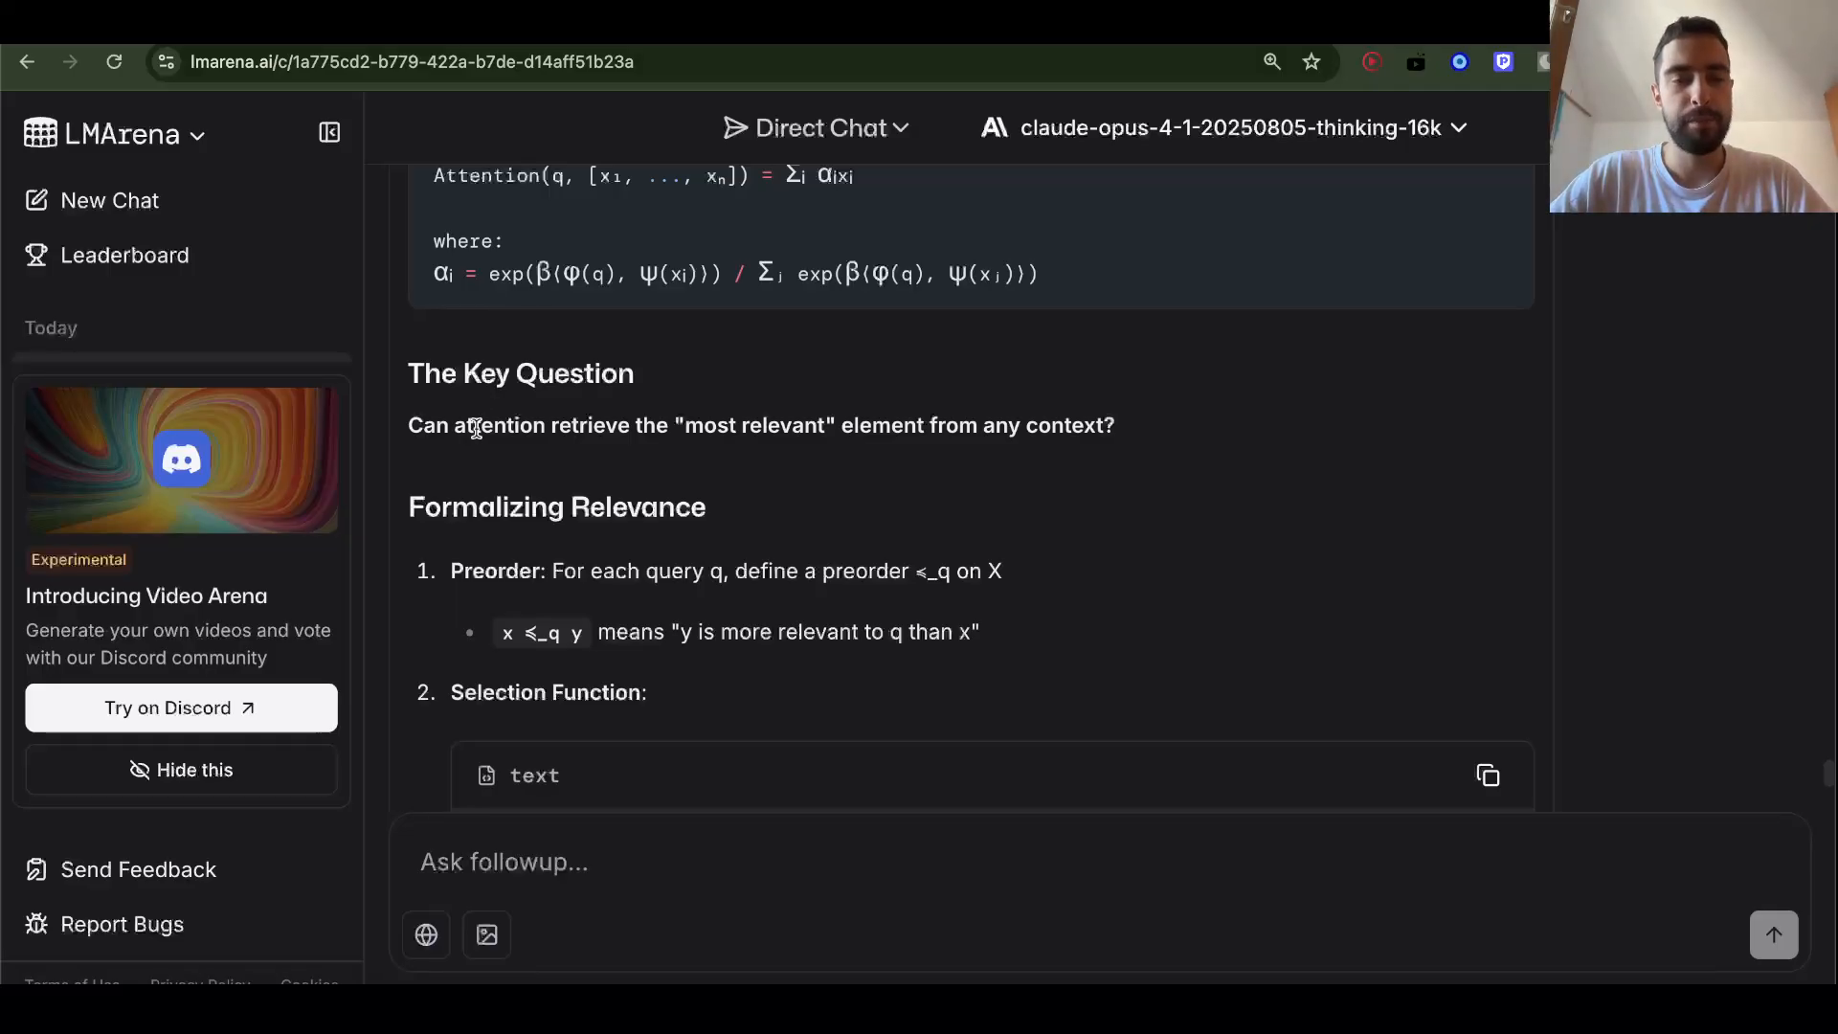
{"action": "scroll", "scroll_direction": "up", "scroll_amount": 3}
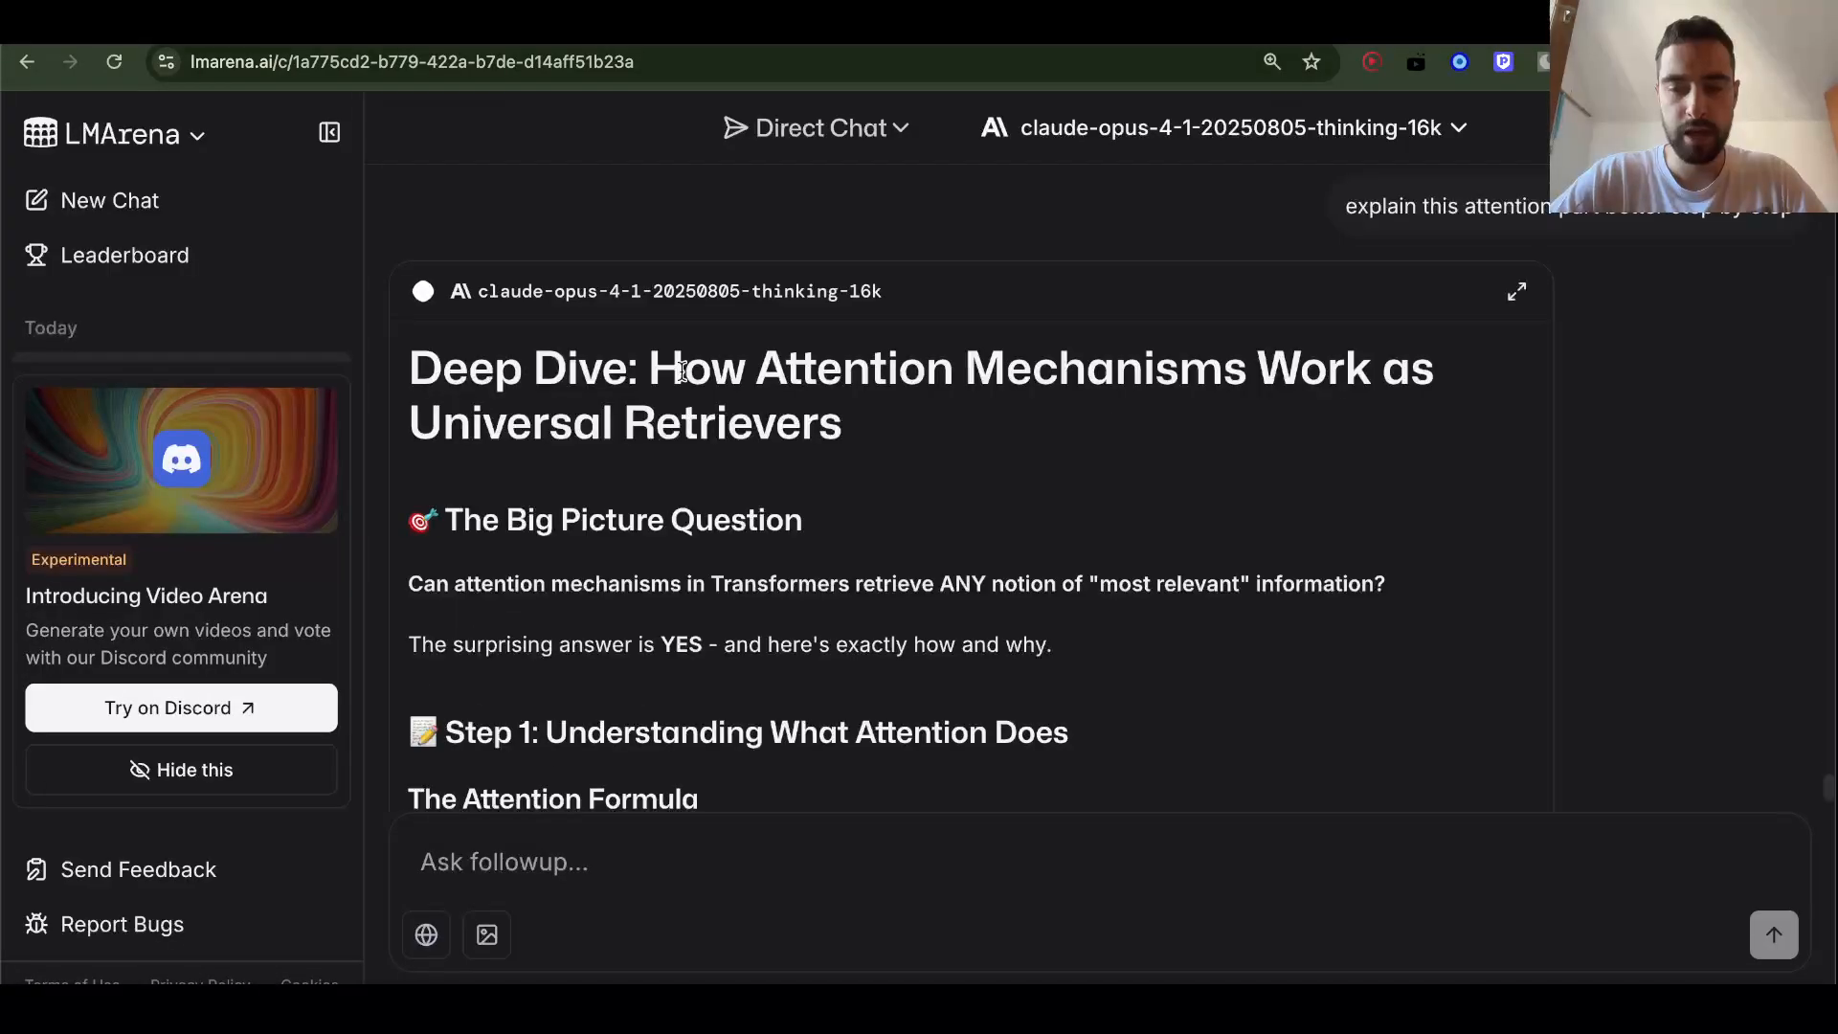
{"action": "scroll", "scroll_direction": "down", "scroll_amount": 3}
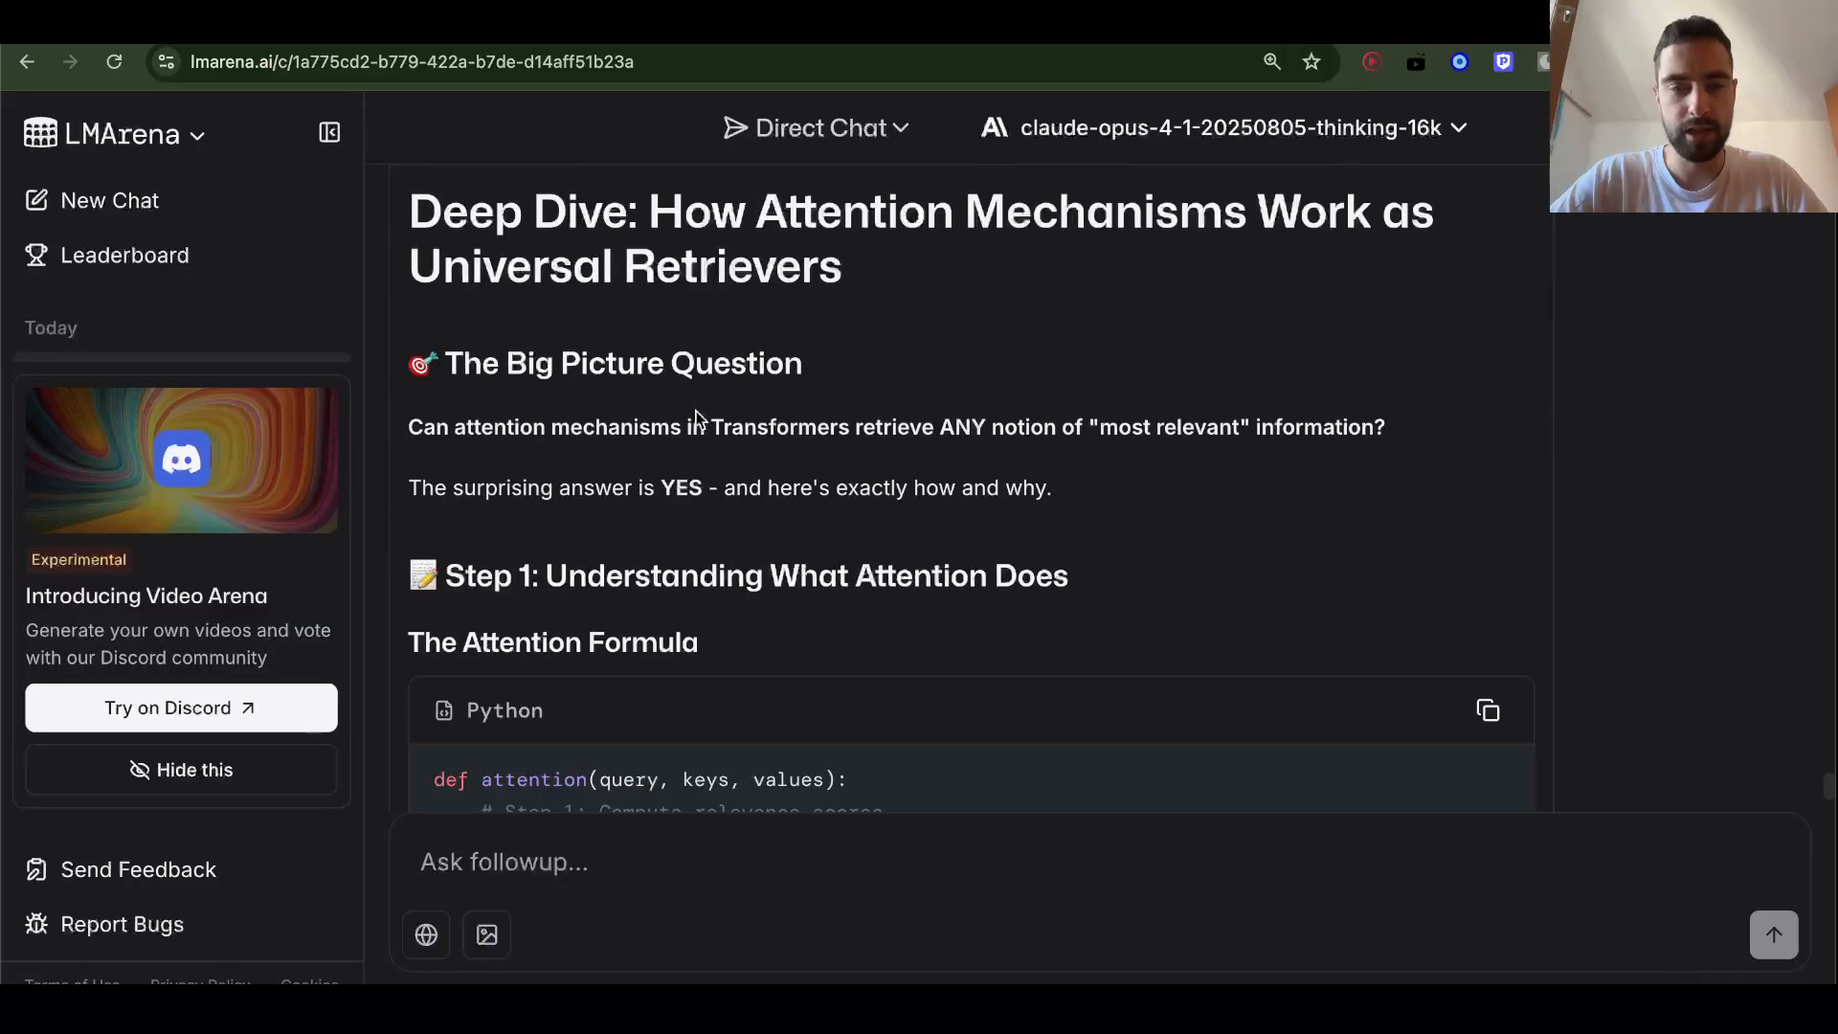
{"action": "scroll", "scroll_direction": "up", "scroll_amount": 3}
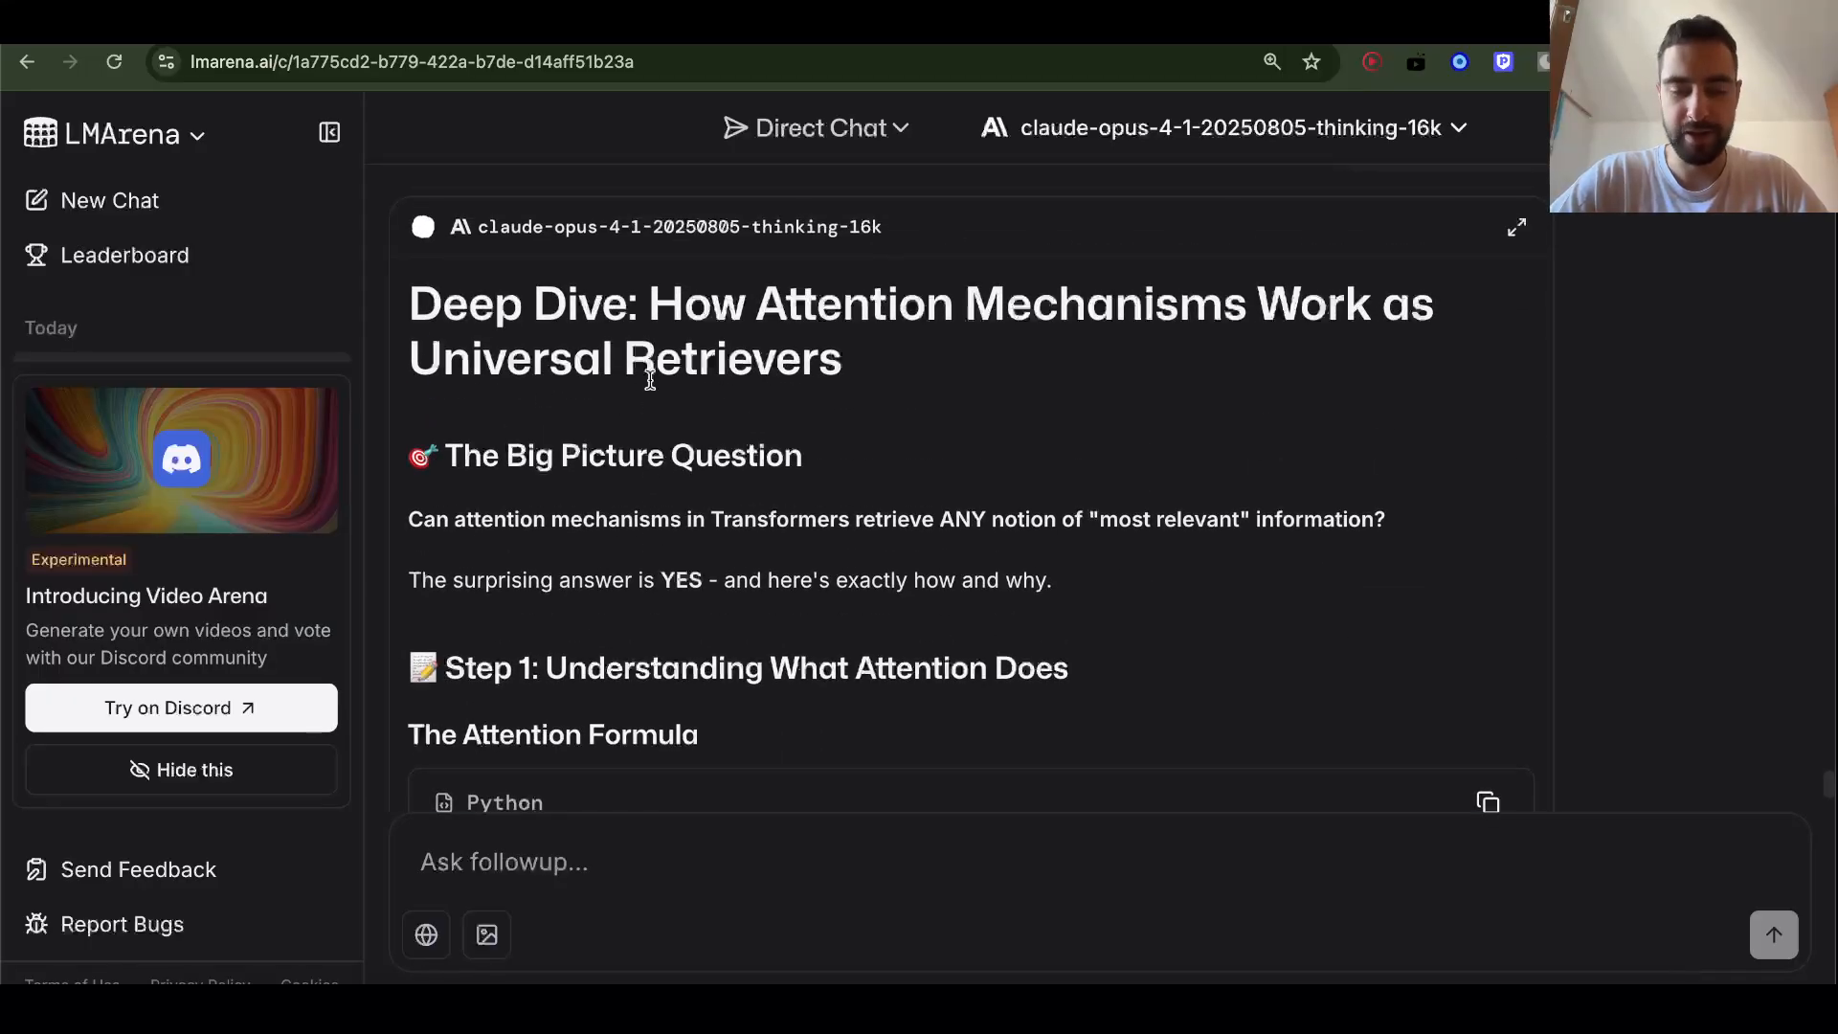
{"action": "scroll", "scroll_direction": "down", "scroll_amount": 3}
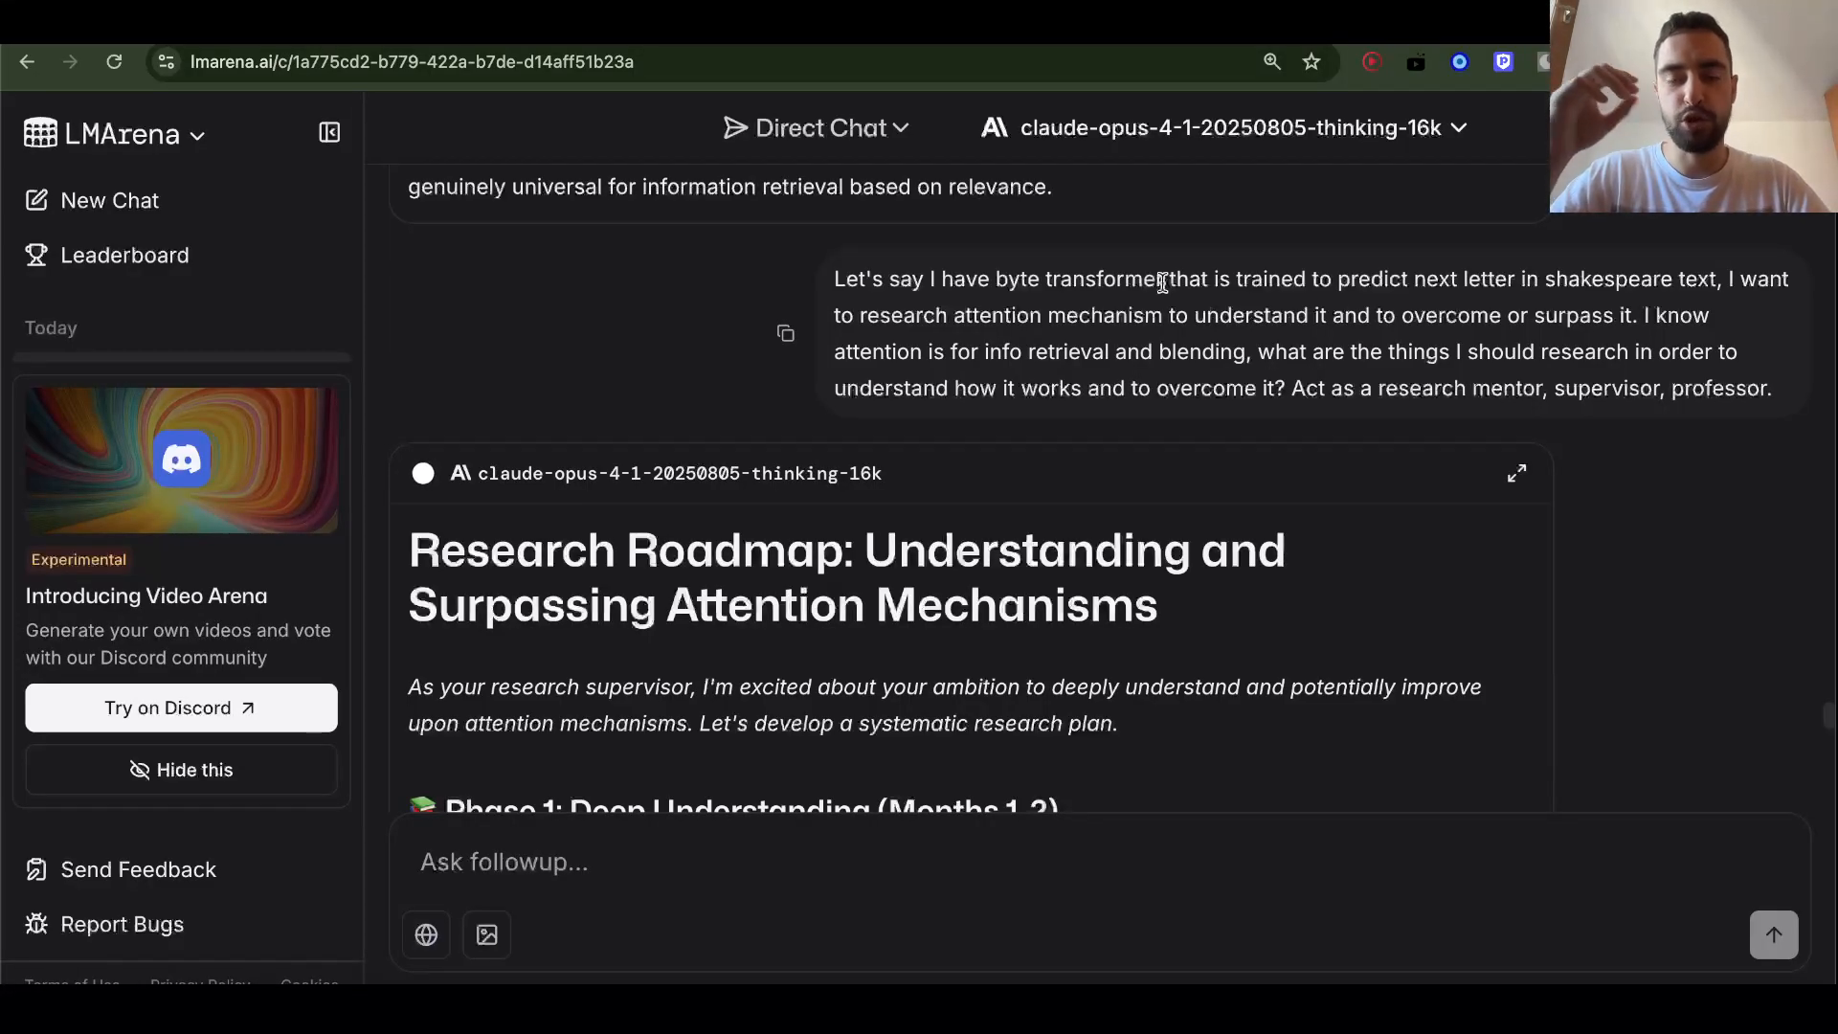
{"action": "mouse_move", "coordinate": [1243, 360]}
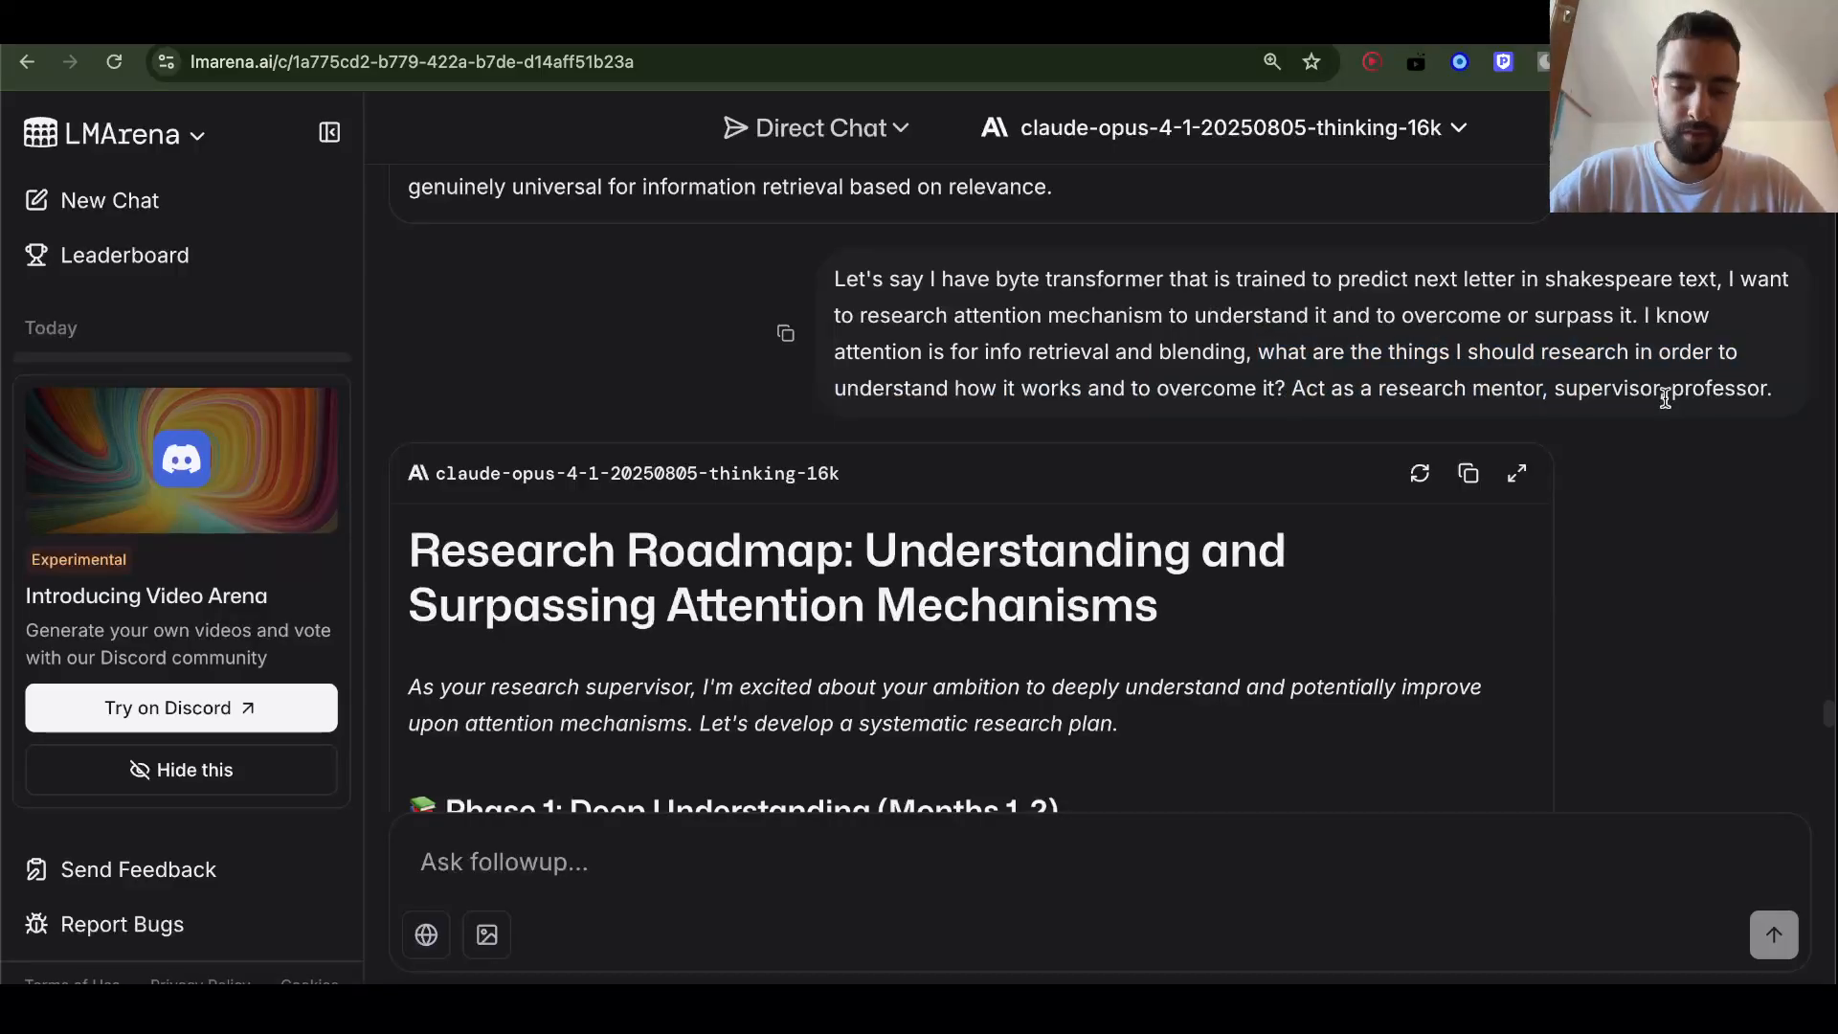
Read the Research Roadmap reply, highlighting 'Roadmap', down into Phase 1's core papers list
{"action": "scroll", "scroll_direction": "down", "scroll_amount": 3}
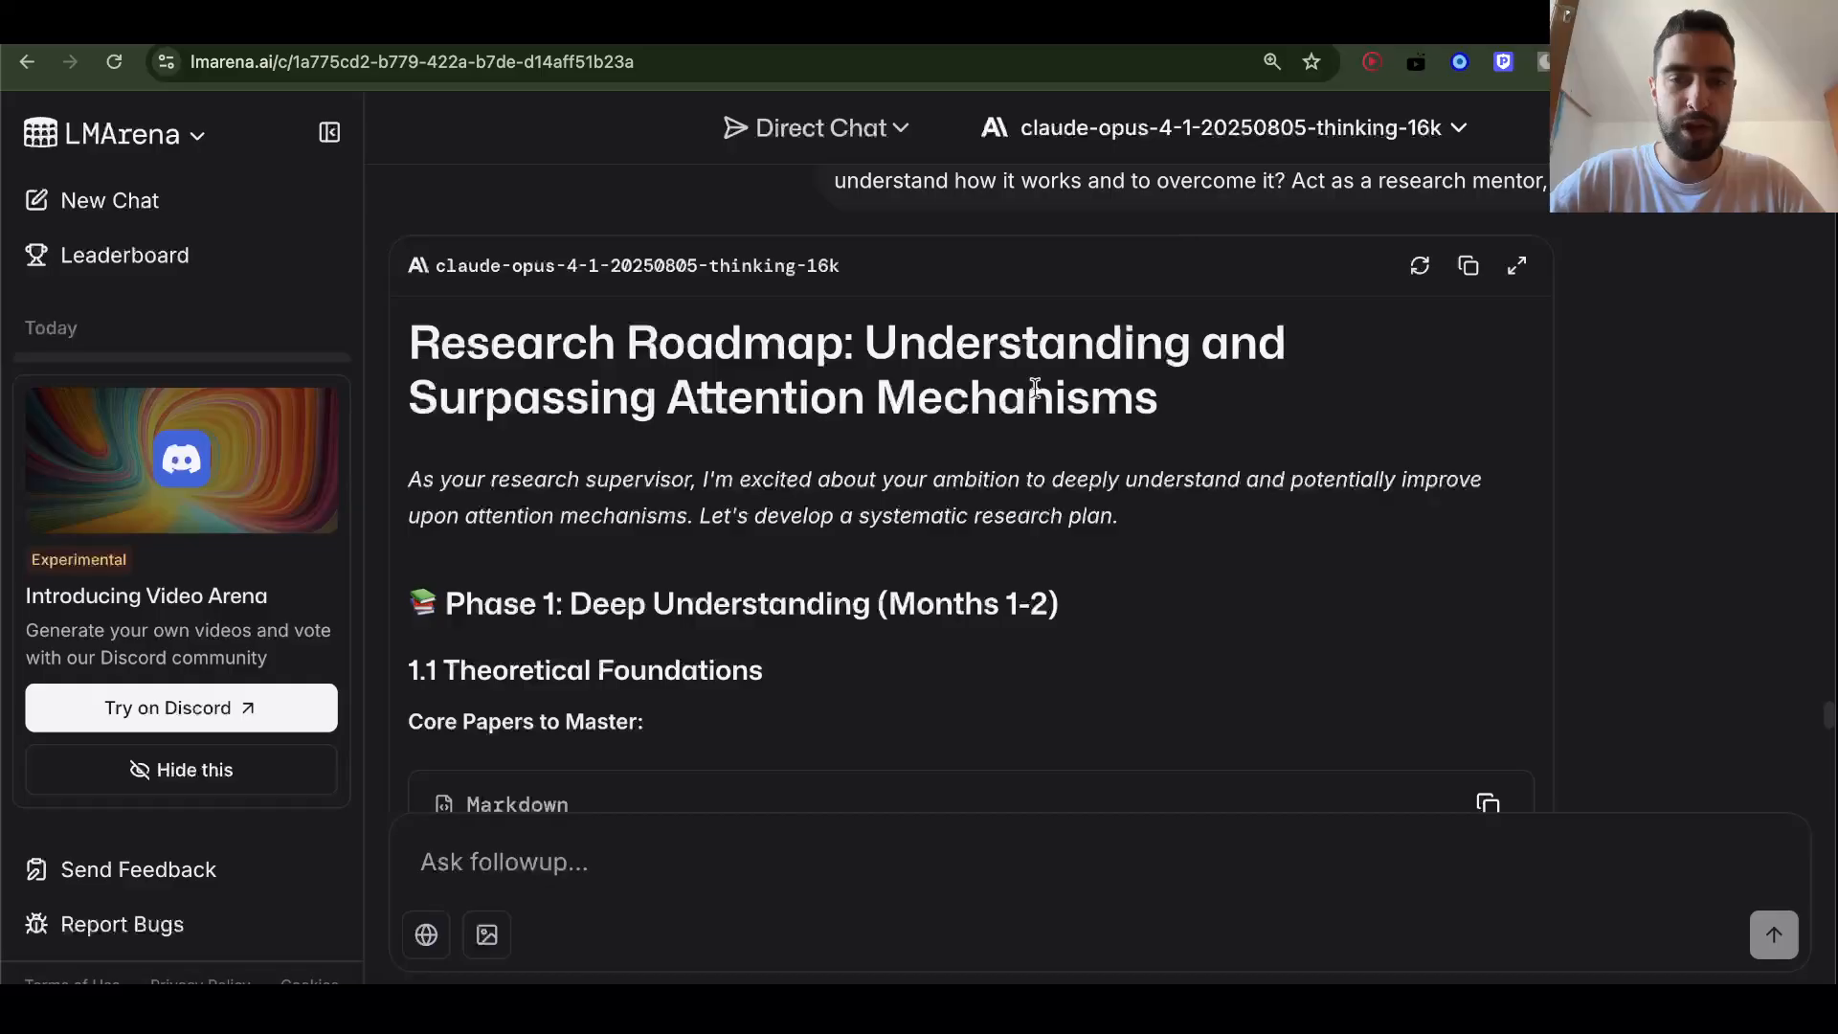
{"action": "double_click", "coordinate": [733, 343]}
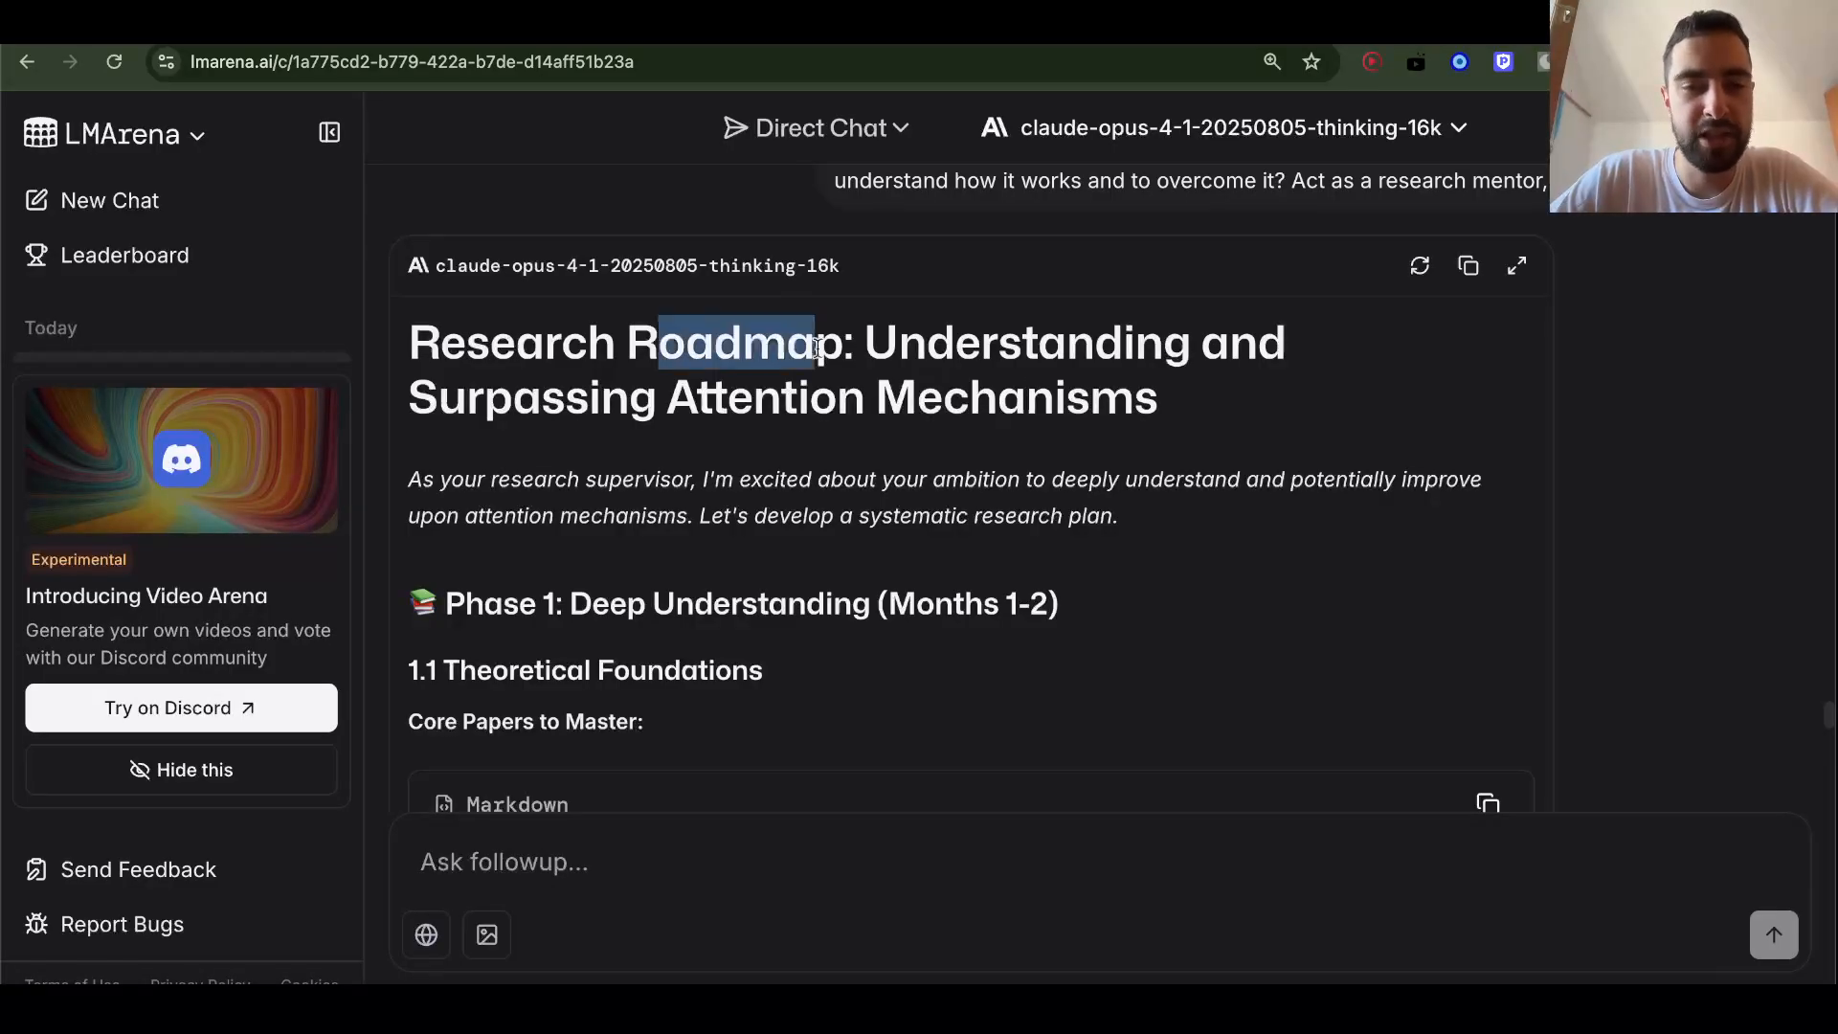
{"action": "scroll", "scroll_direction": "down", "scroll_amount": 3}
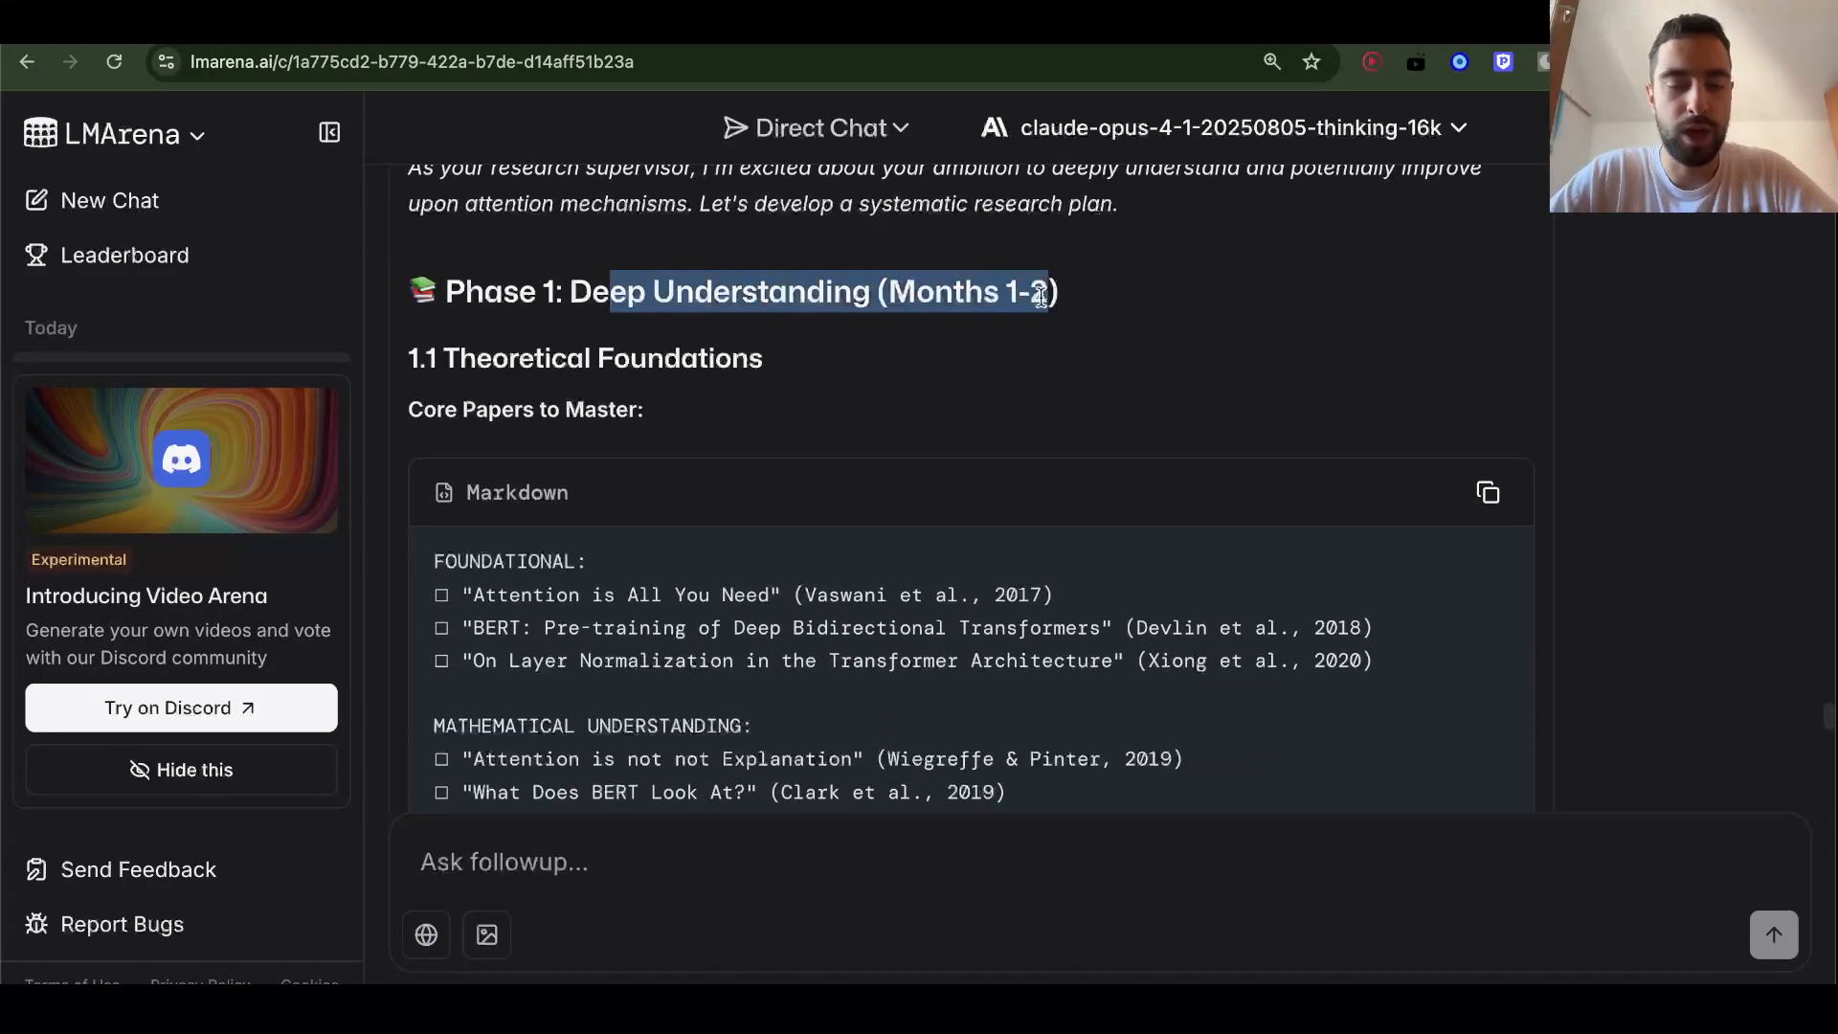
{"action": "scroll", "scroll_direction": "down", "scroll_amount": 3}
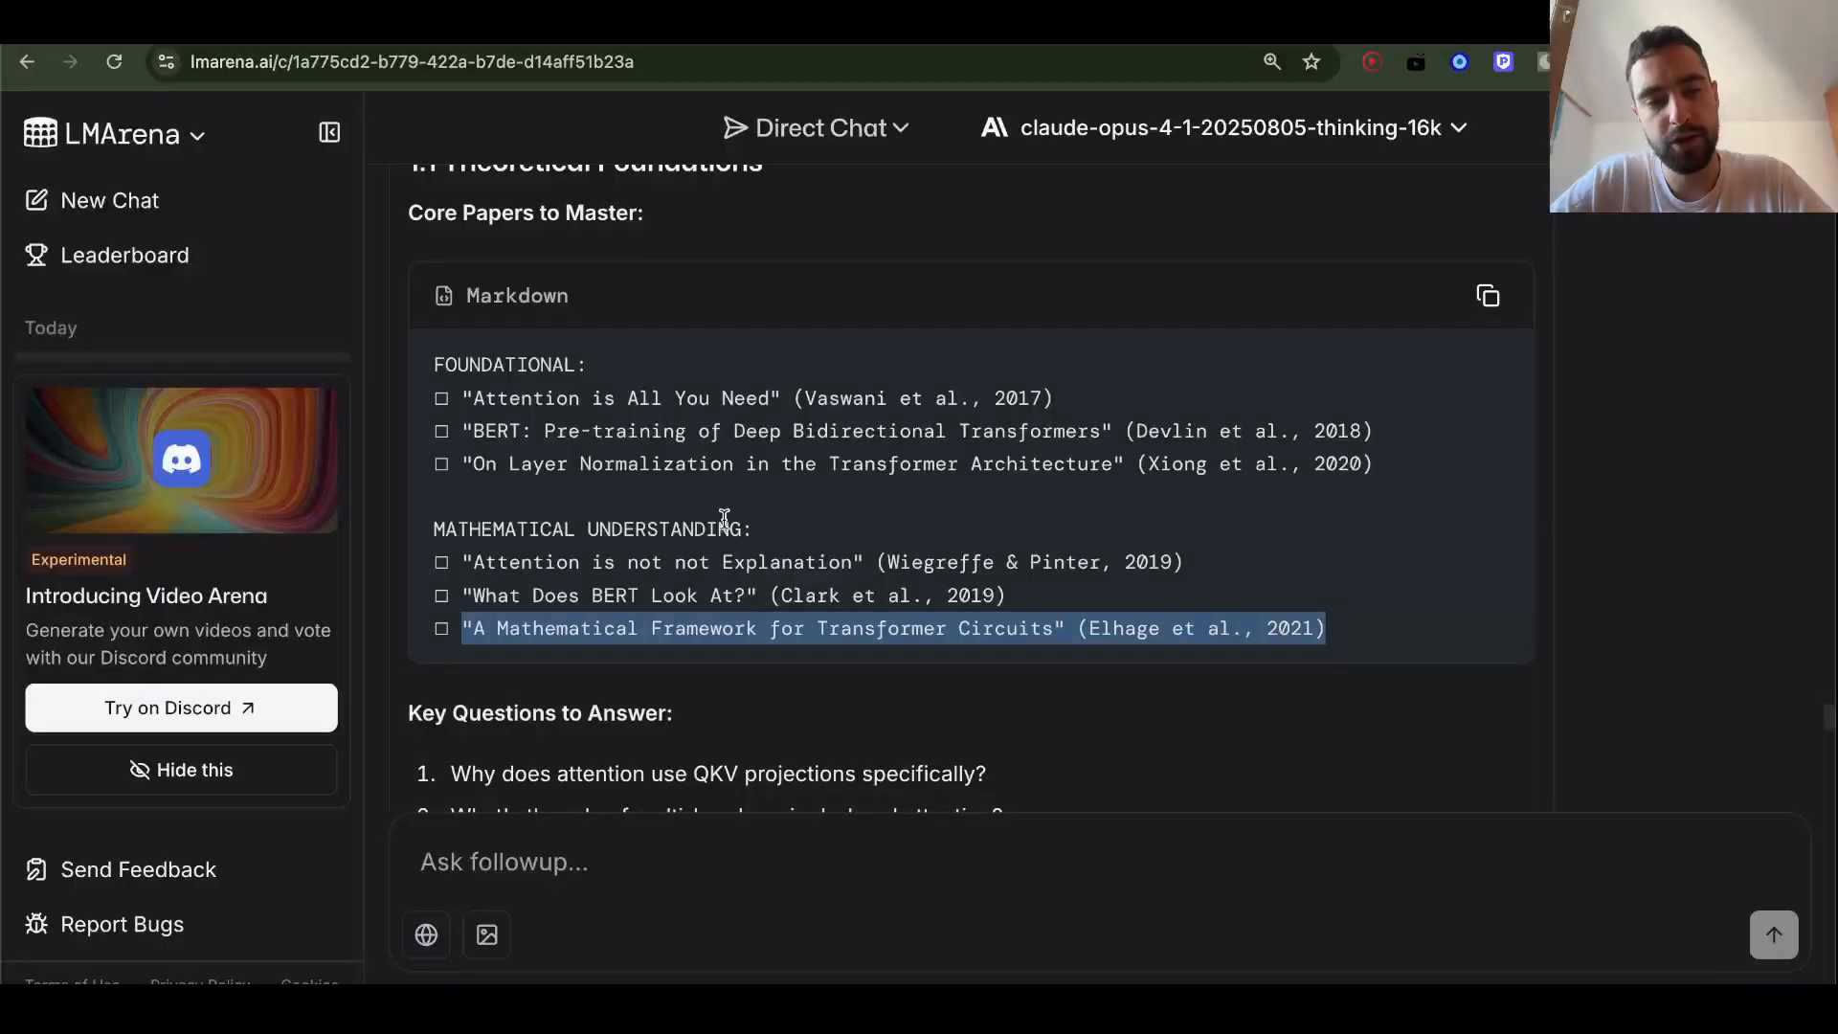
{"action": "scroll", "scroll_direction": "down", "scroll_amount": 3}
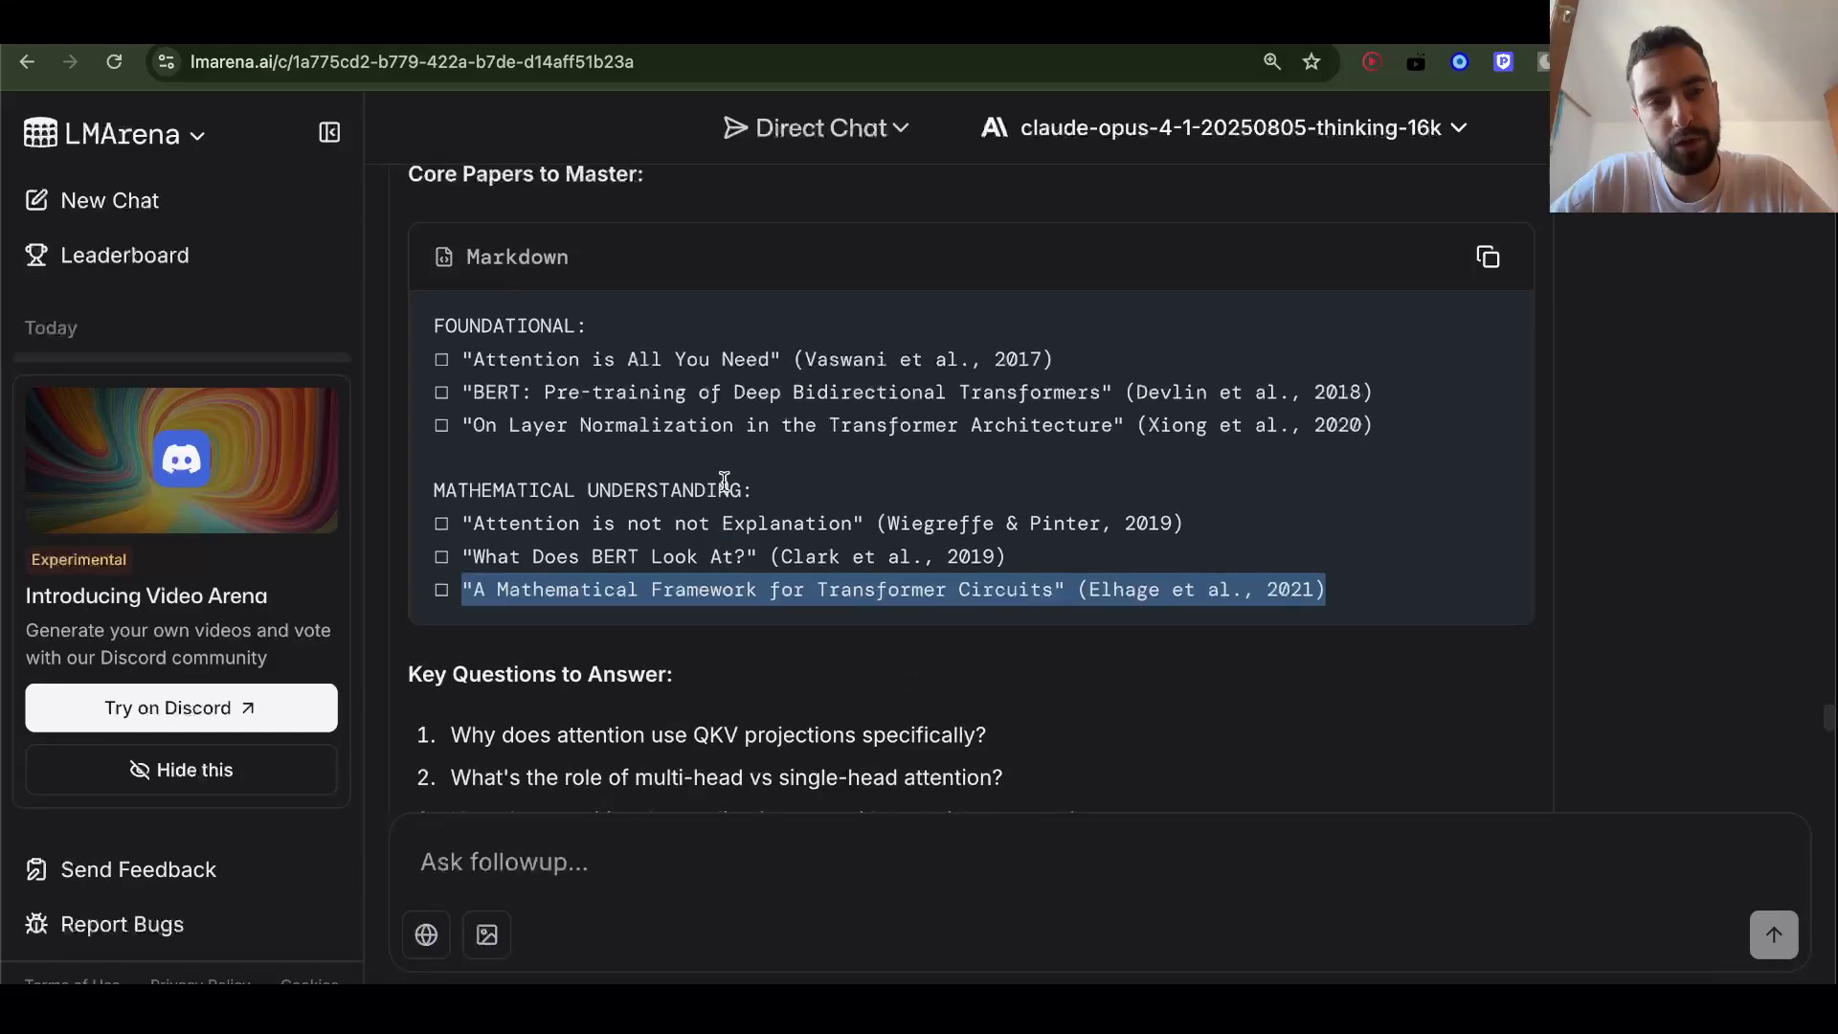
{"action": "mouse_move", "coordinate": [668, 425]}
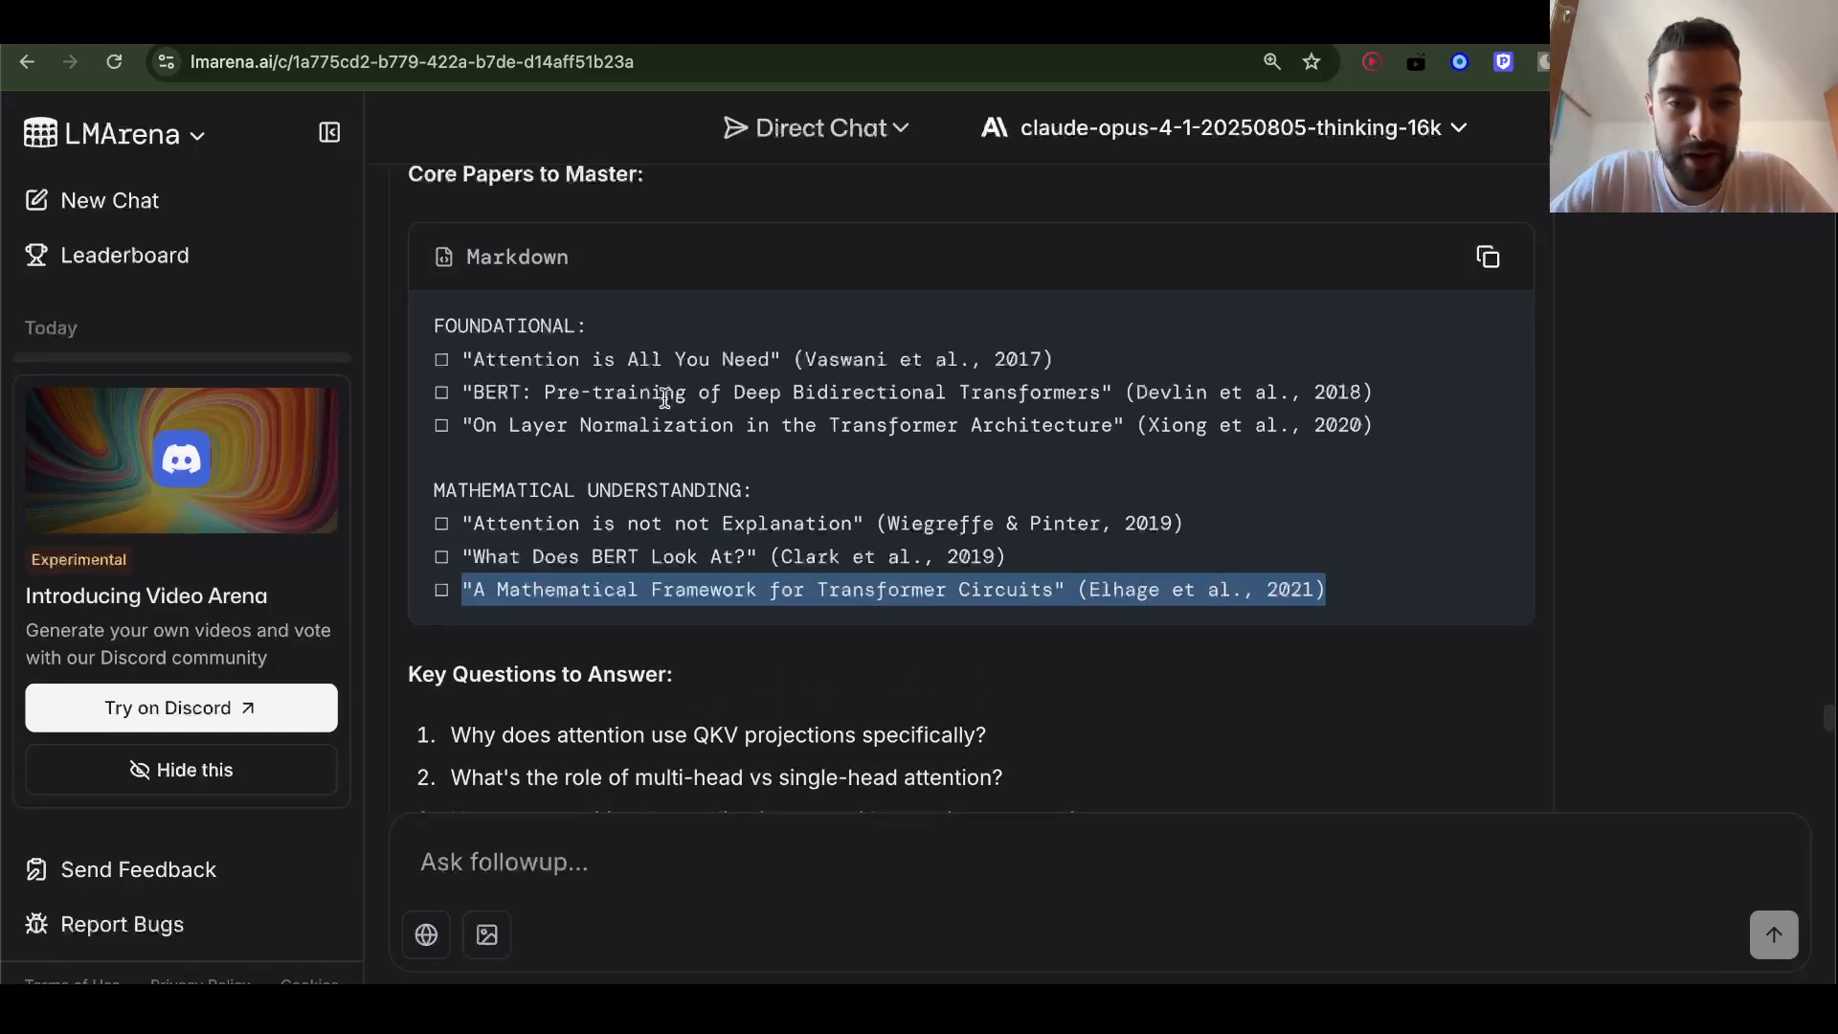
Scroll through the roadmap's reading list to its end, then browse down the YouTube channel's Videos list
{"action": "scroll", "scroll_direction": "down", "scroll_amount": 3}
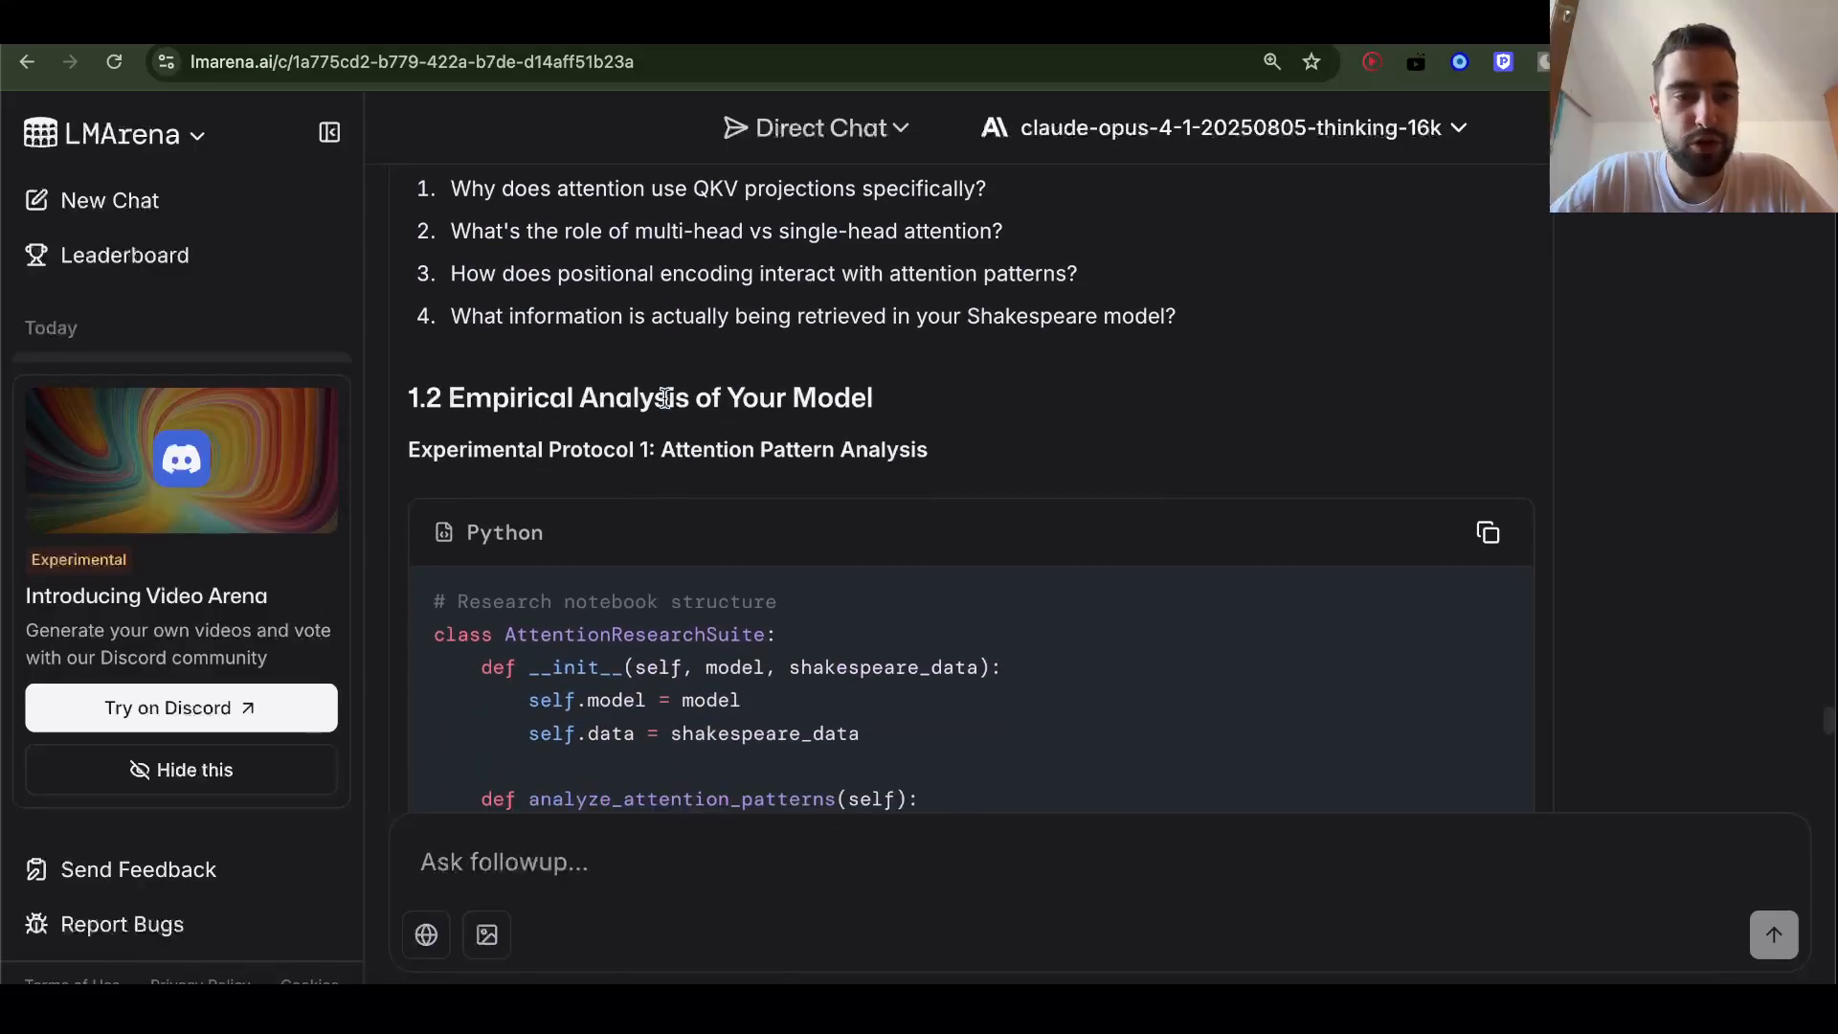
{"action": "scroll", "scroll_direction": "down", "scroll_amount": 3}
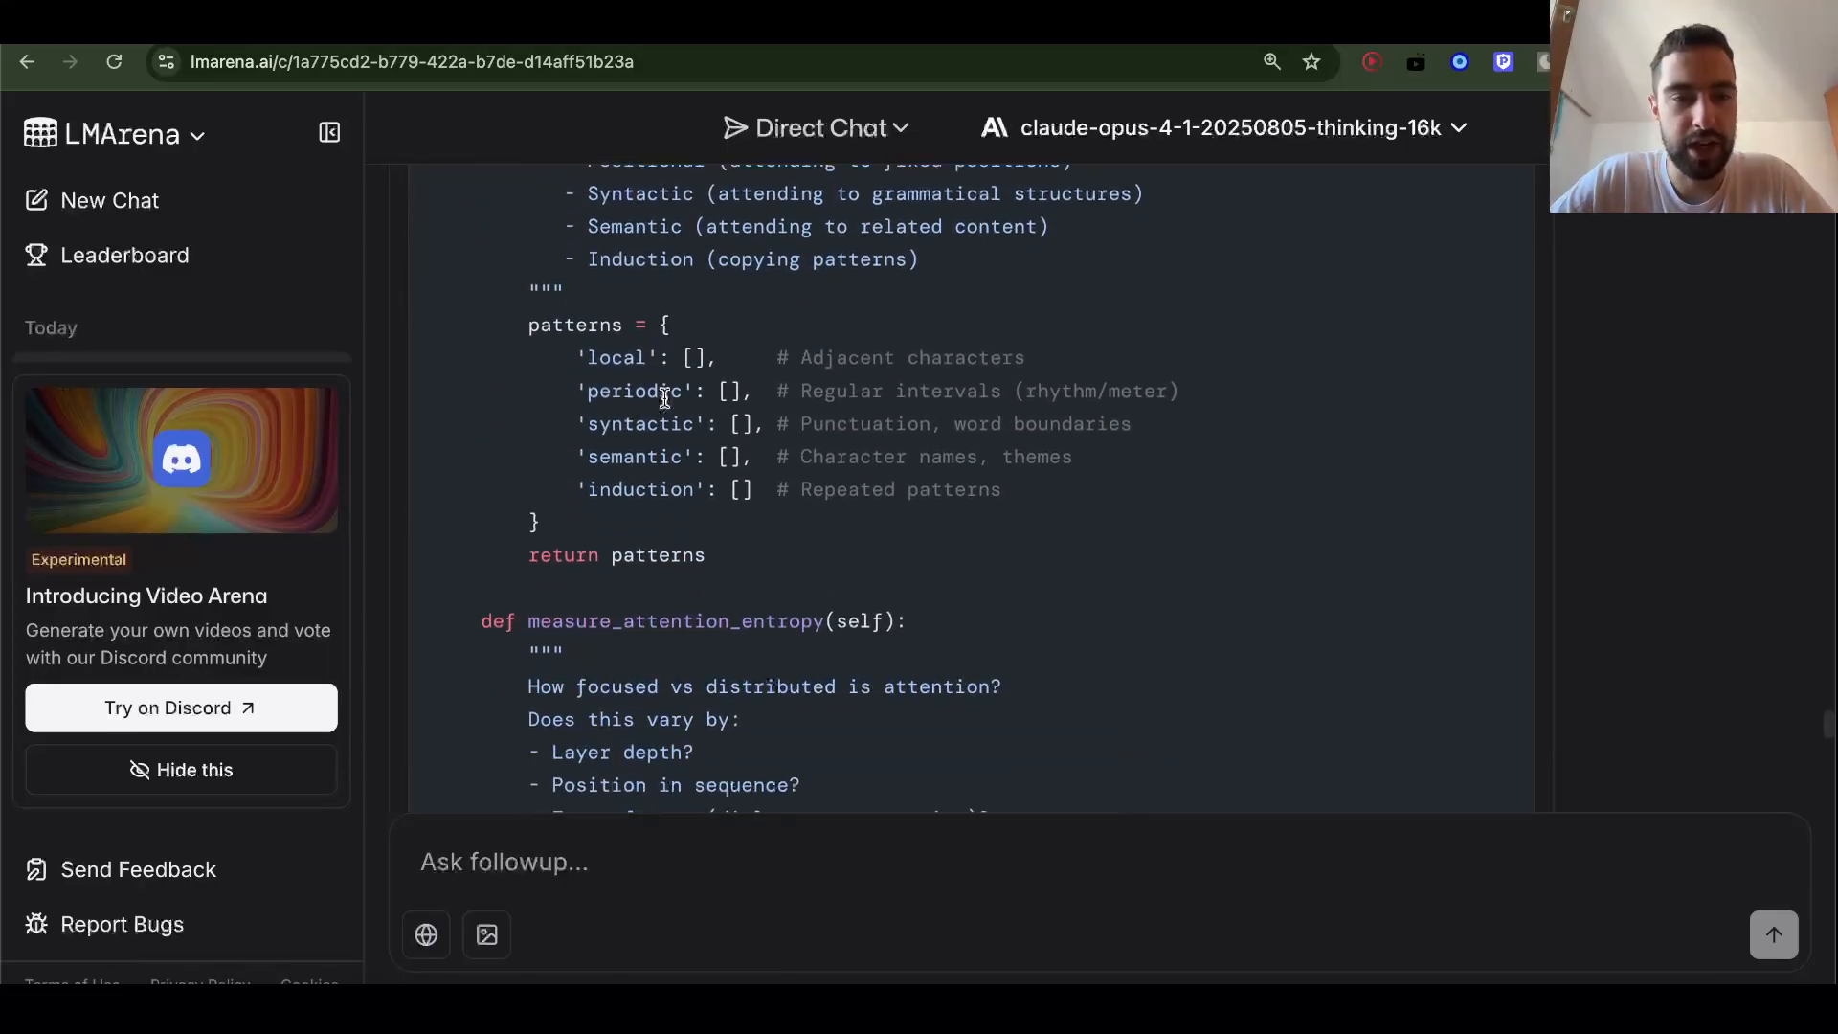
{"action": "scroll", "scroll_direction": "down", "scroll_amount": 3}
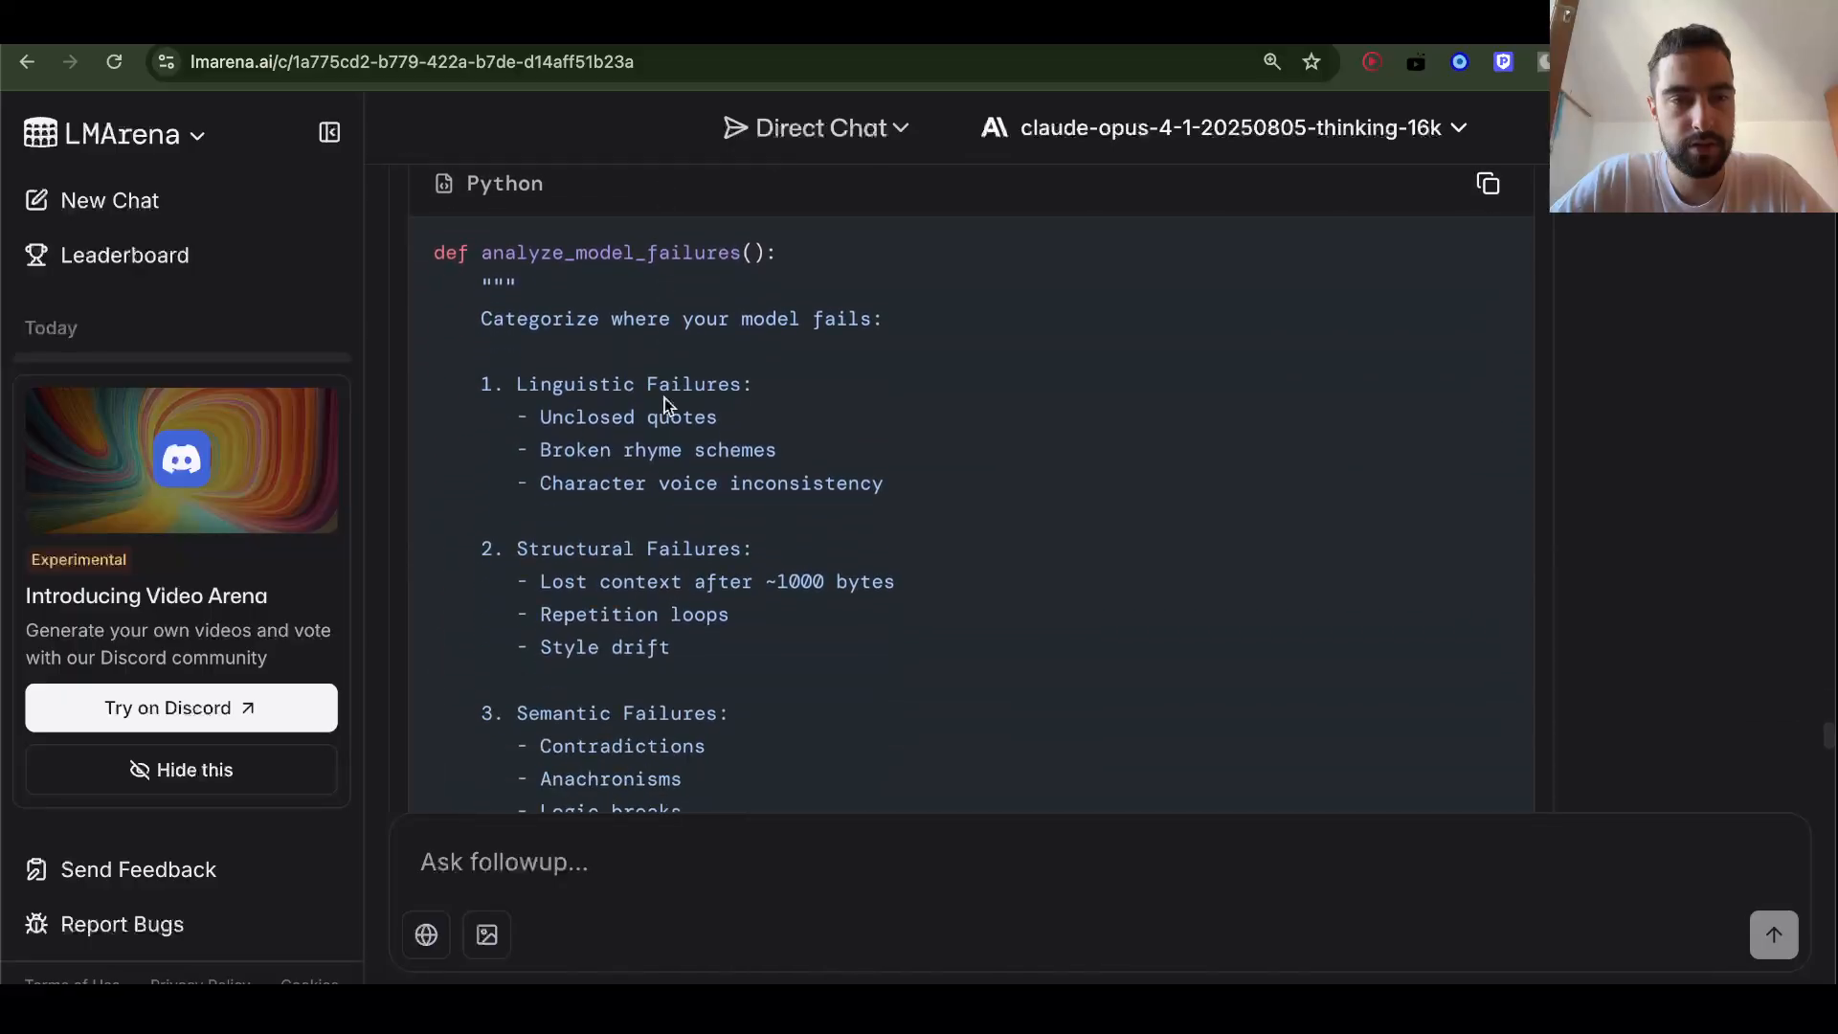
{"action": "scroll", "scroll_direction": "down", "scroll_amount": 3}
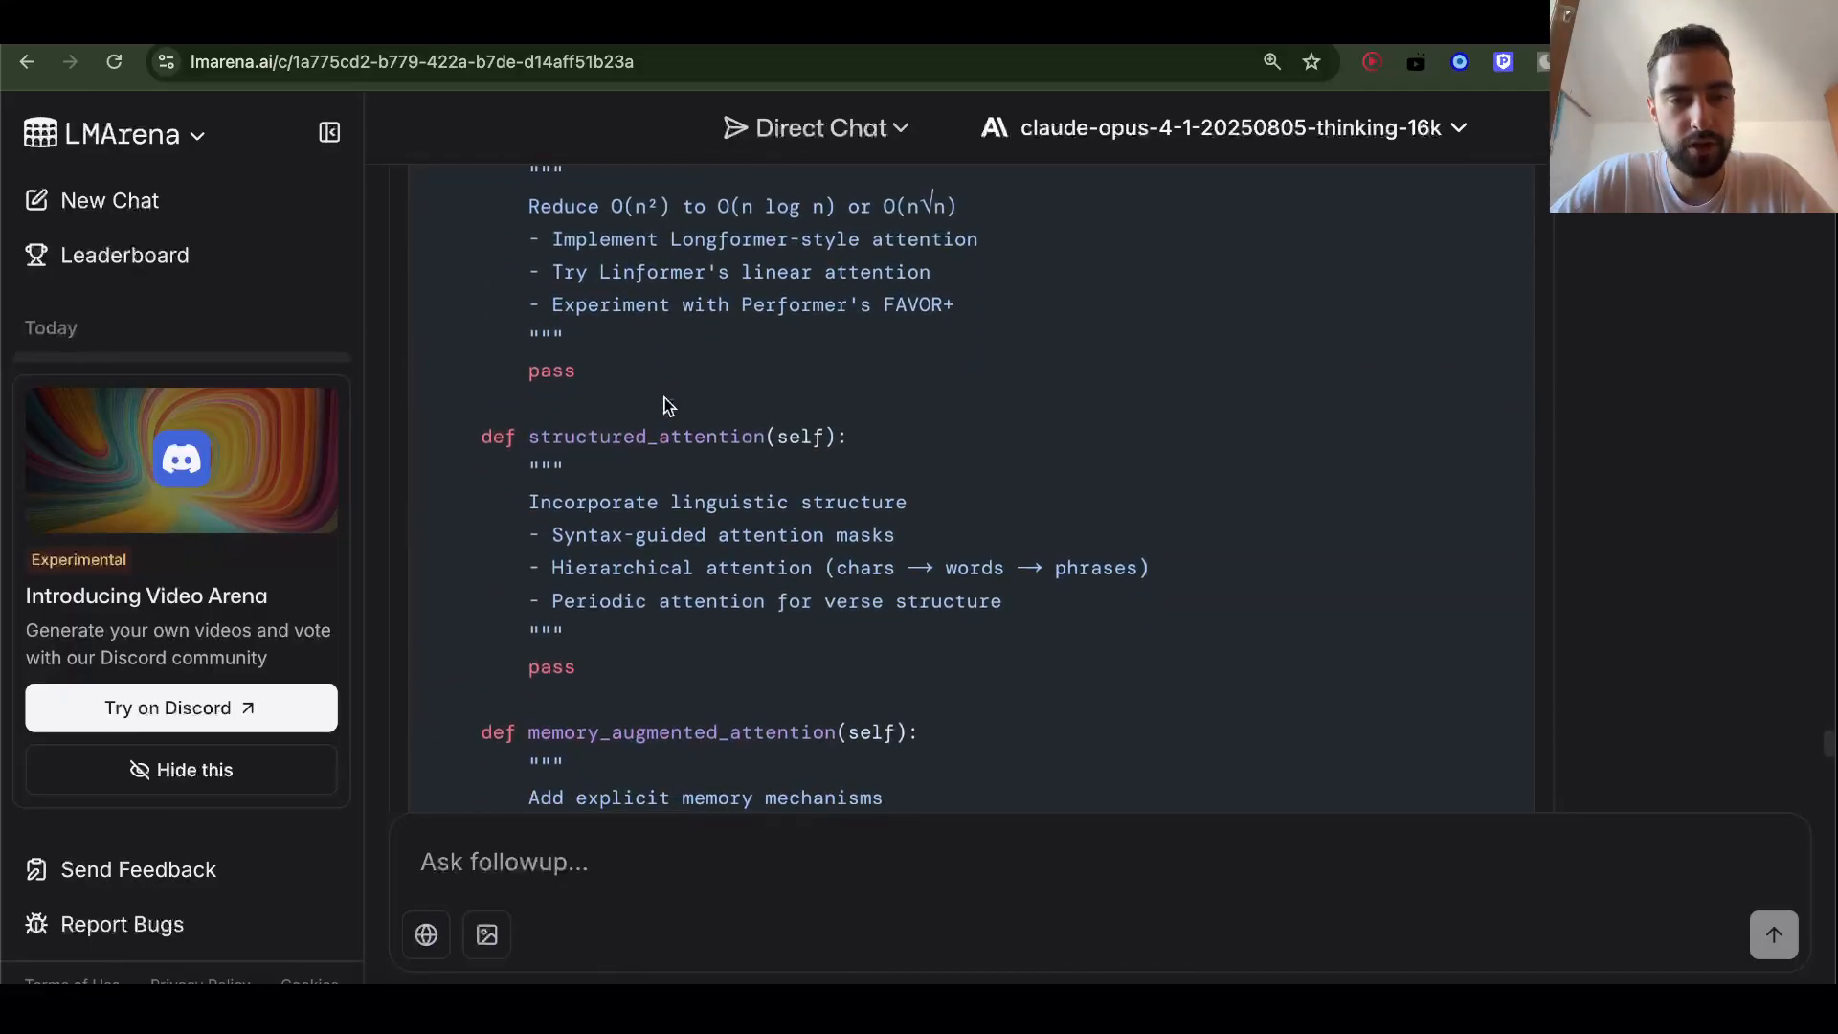
{"action": "scroll", "scroll_direction": "down", "scroll_amount": 3}
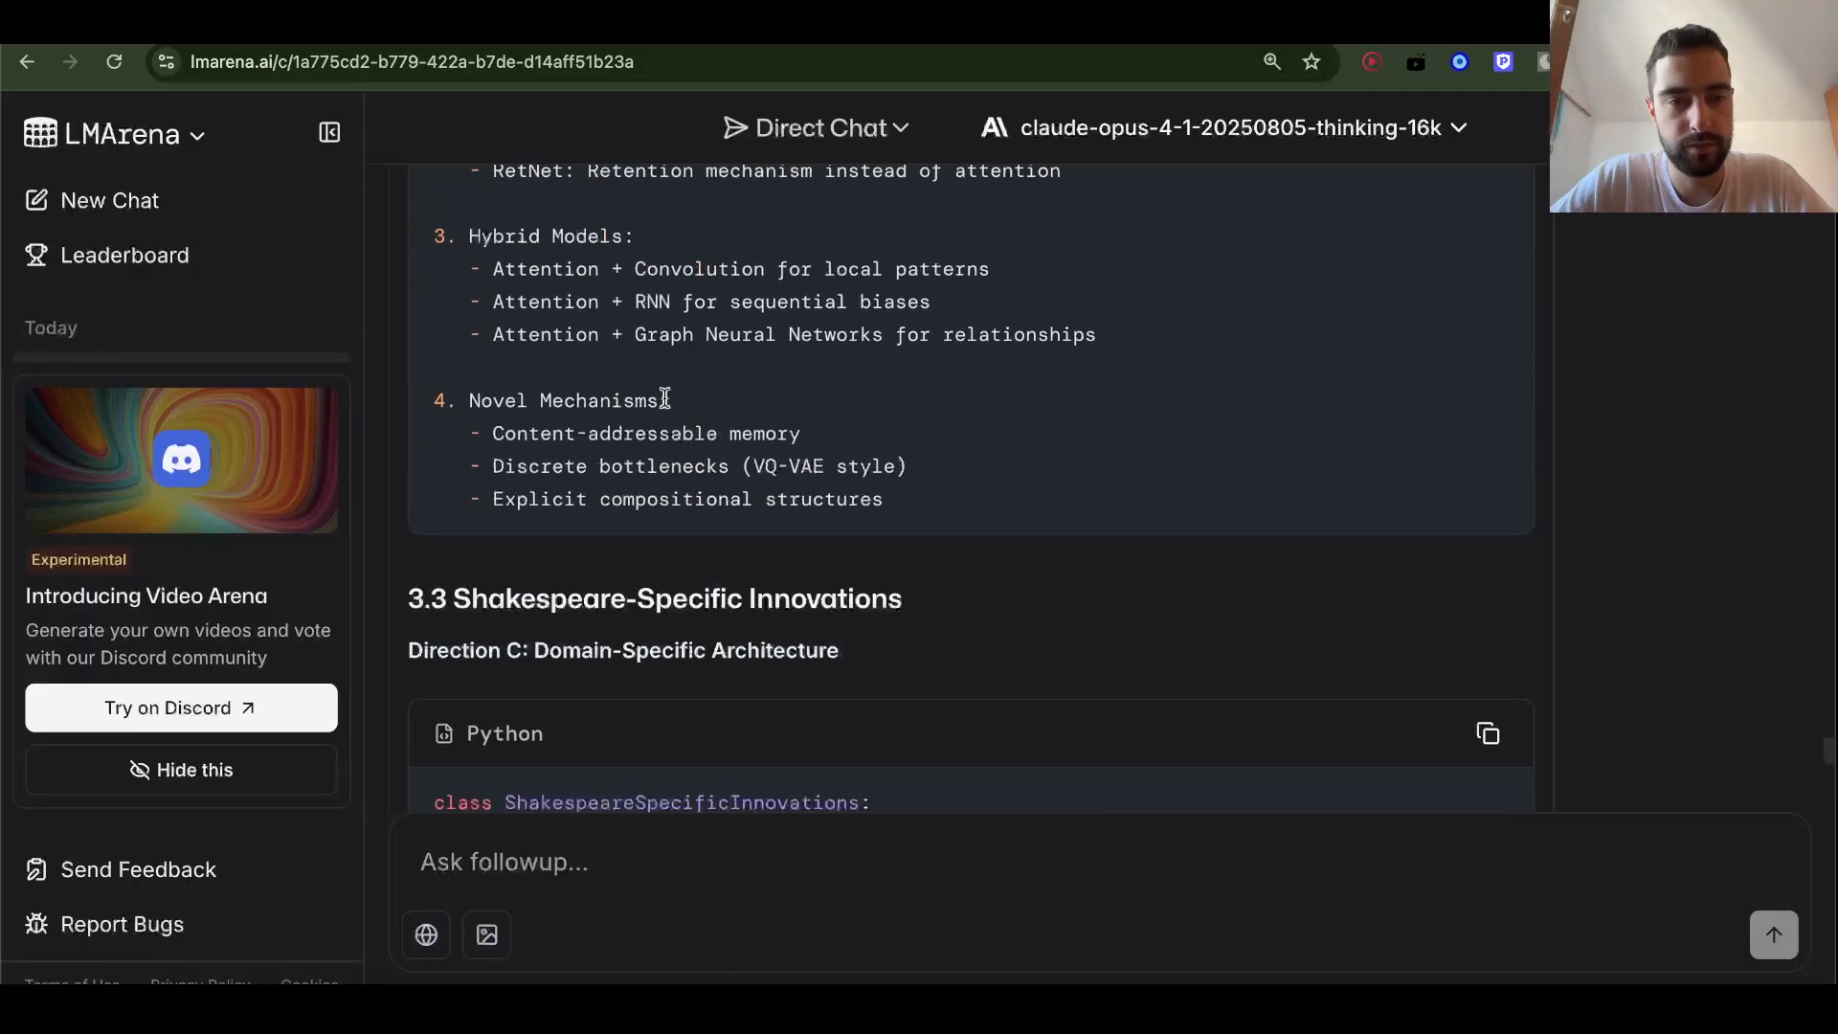
{"action": "scroll", "scroll_direction": "down", "scroll_amount": 3}
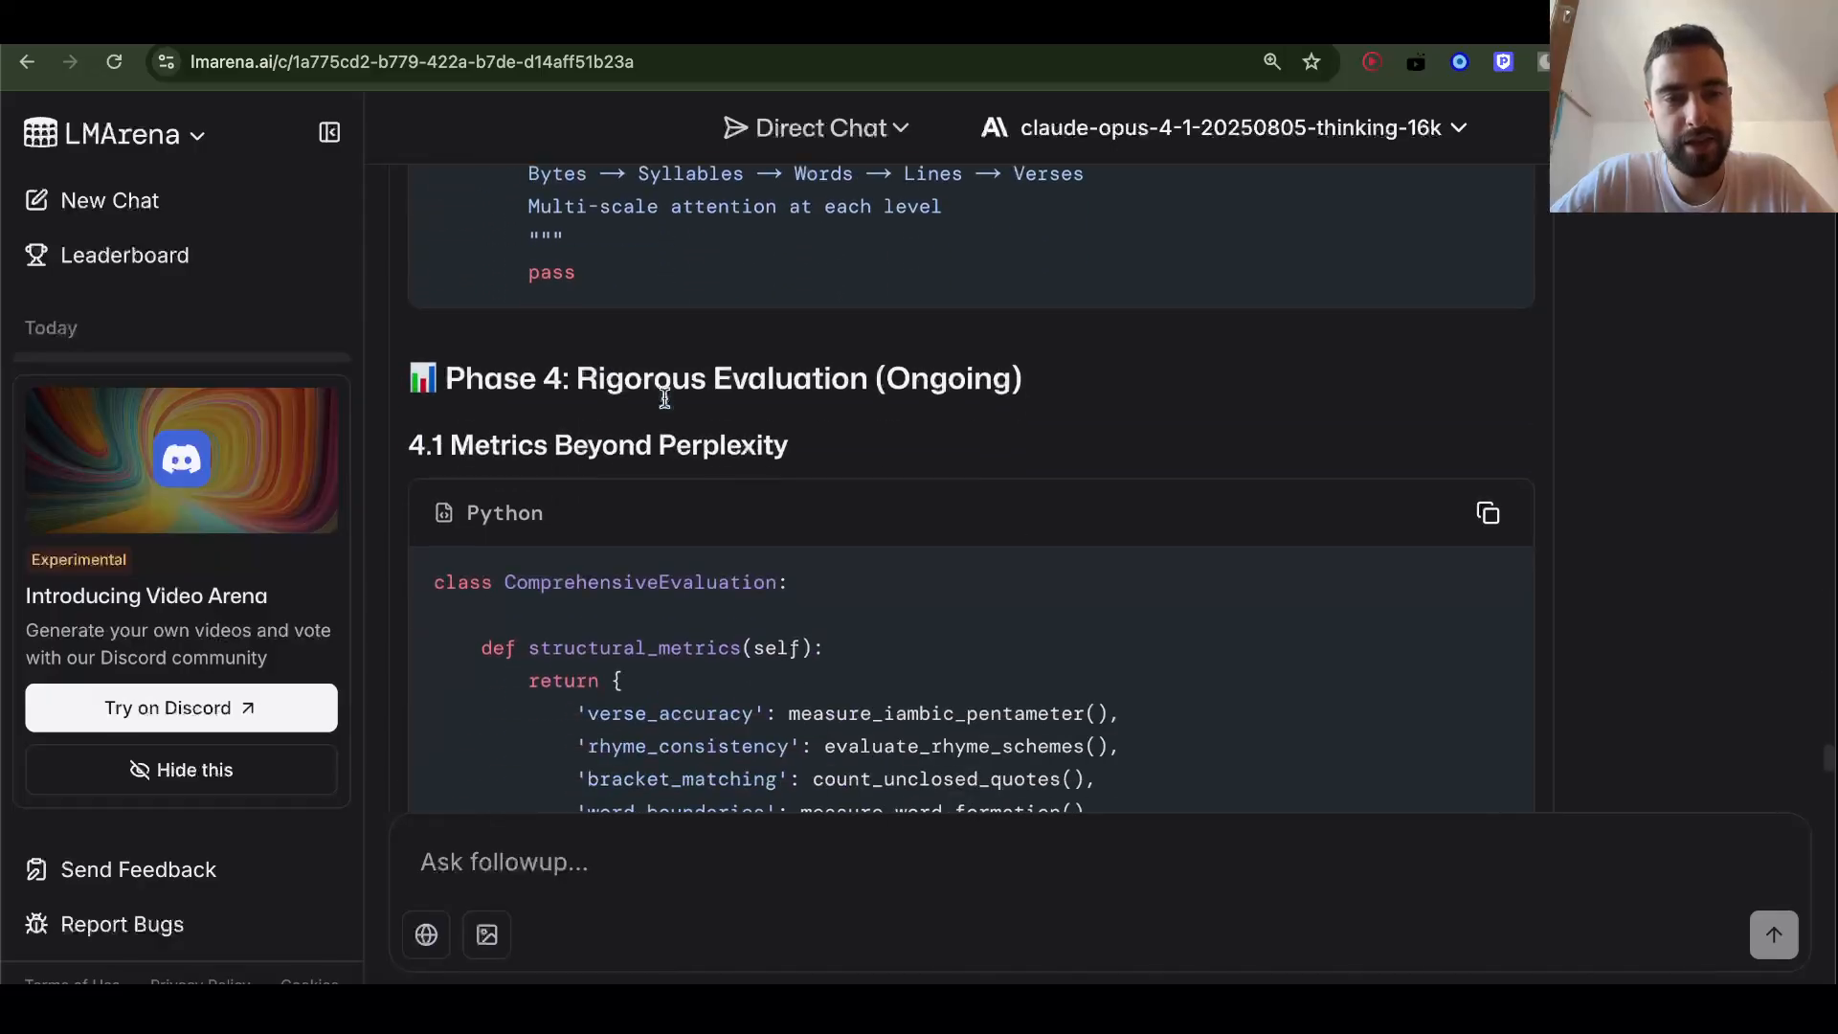
{"action": "scroll", "scroll_direction": "down", "scroll_amount": 3}
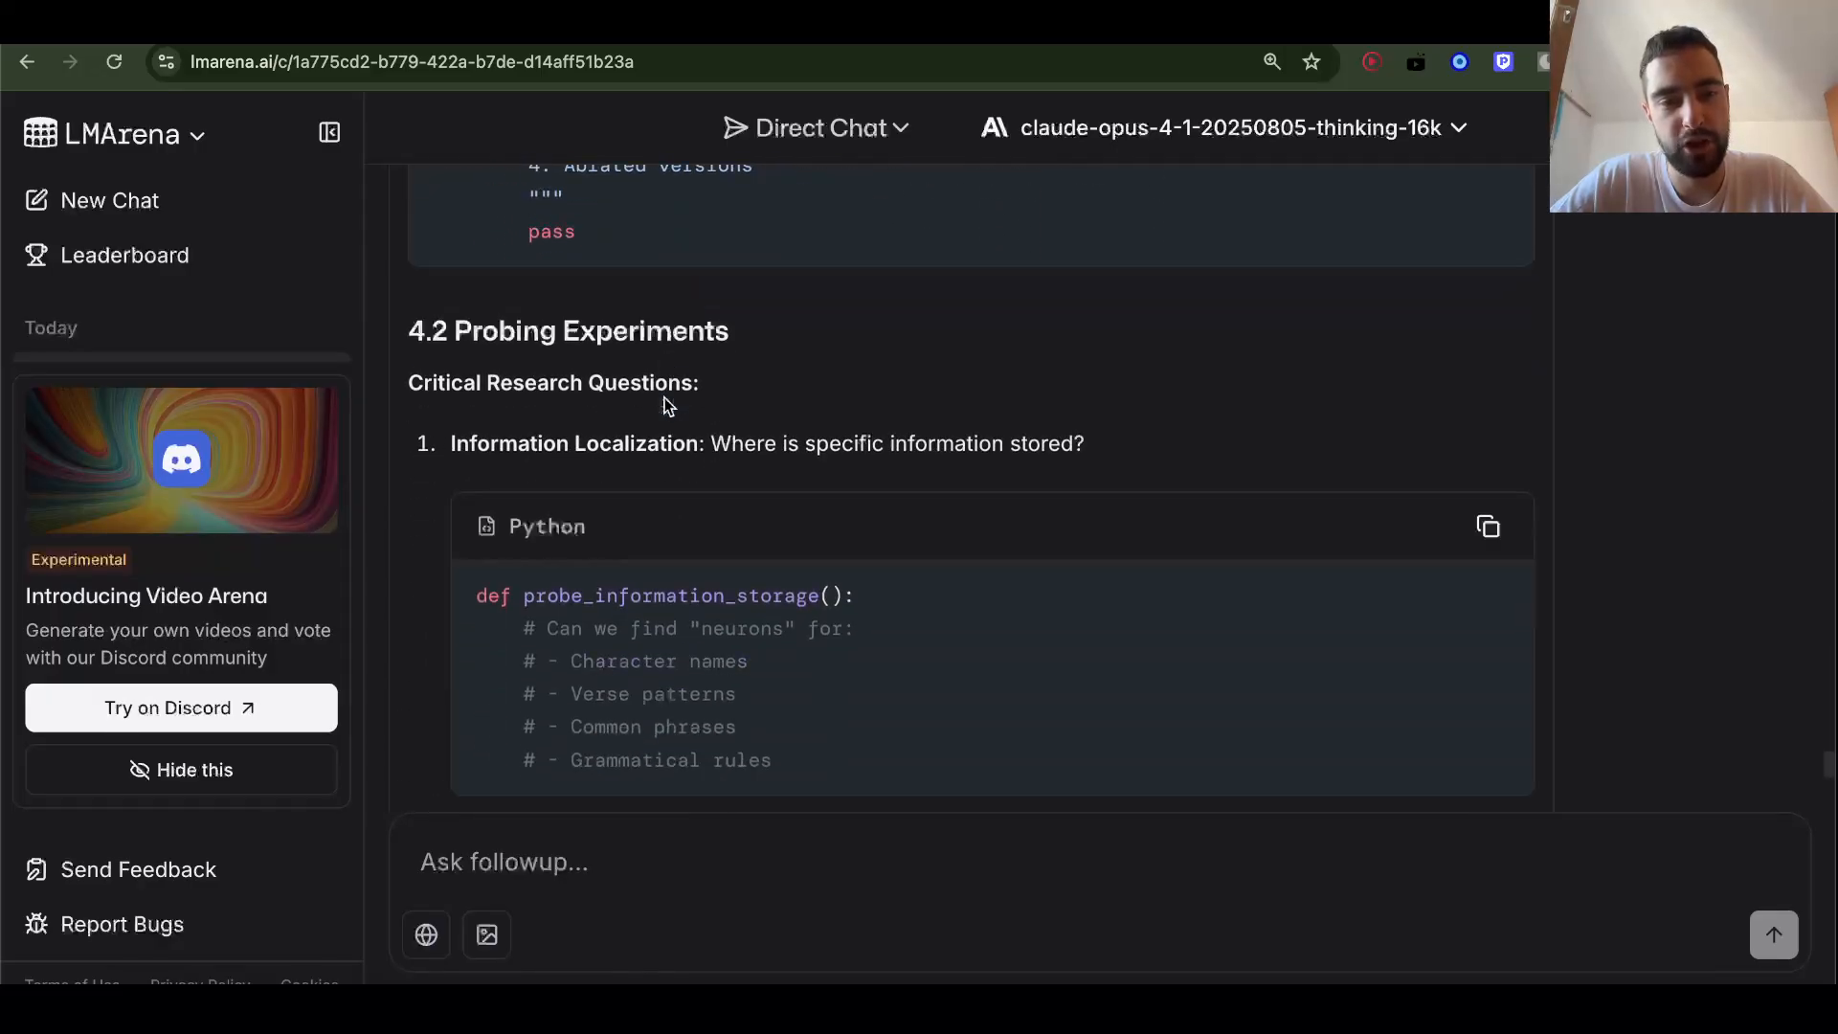
{"action": "scroll", "scroll_direction": "down", "scroll_amount": 3}
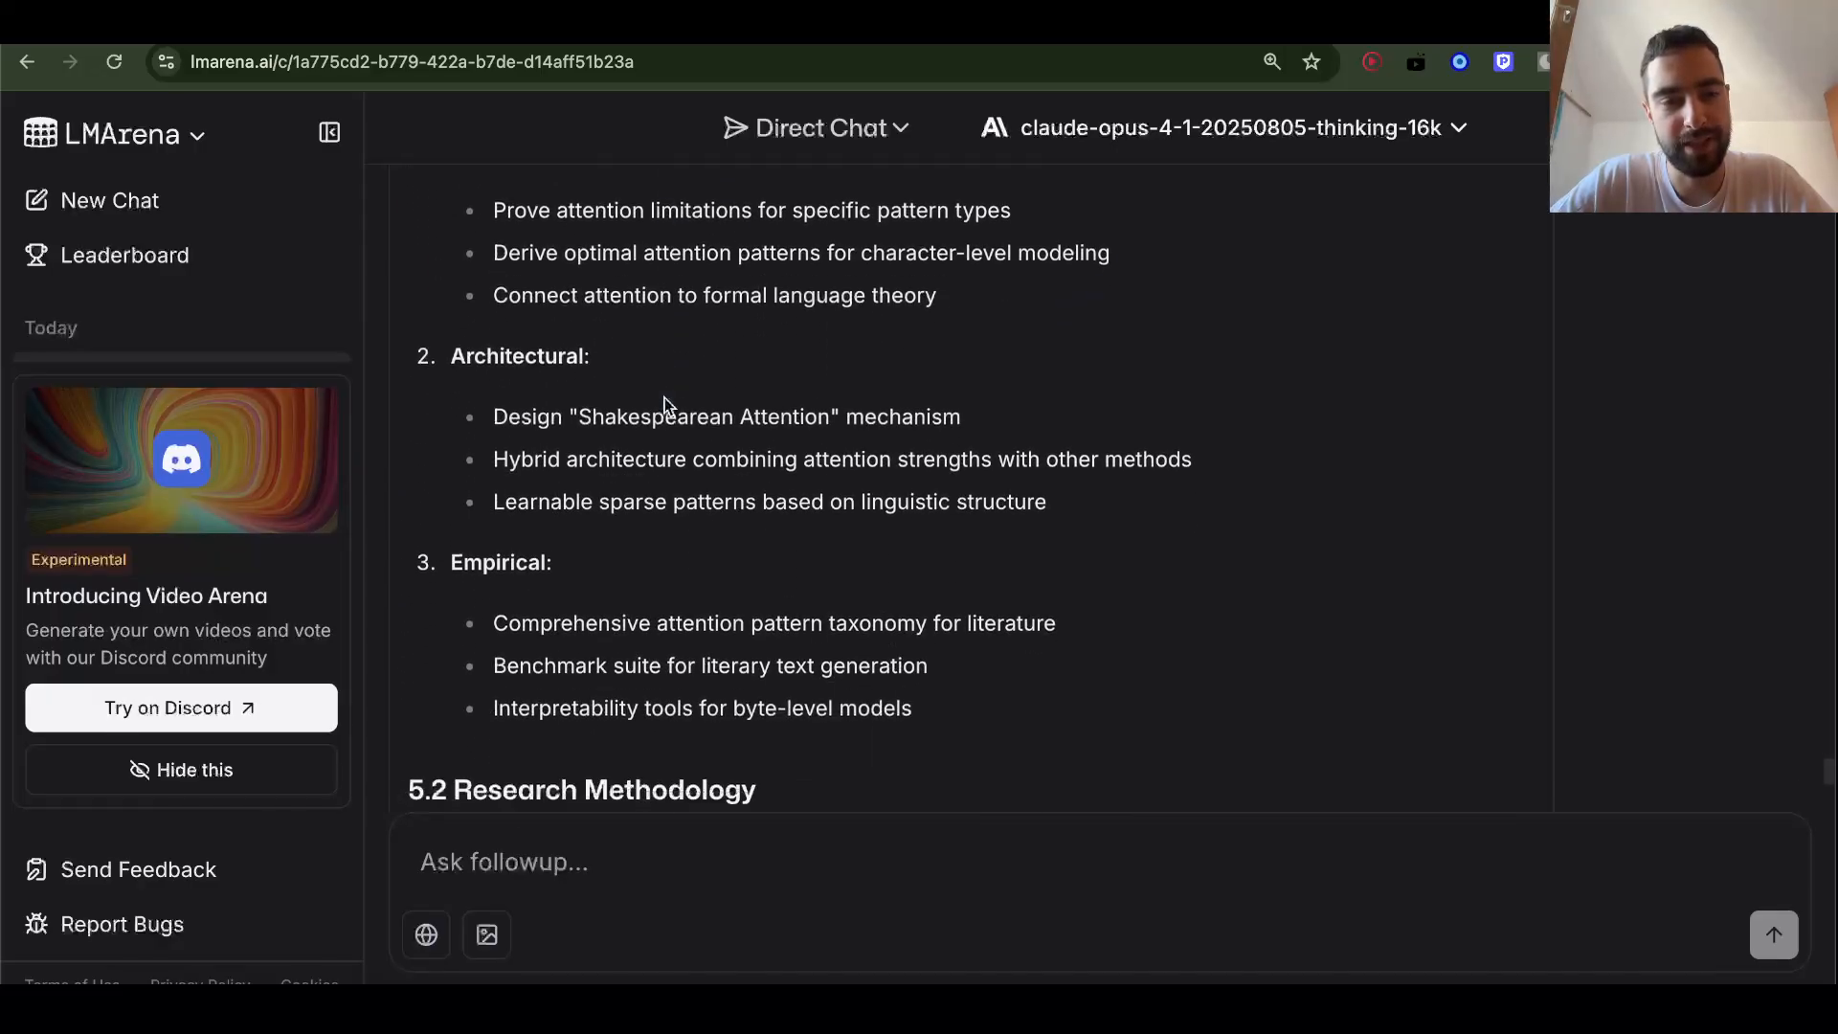
{"action": "scroll", "scroll_direction": "down", "scroll_amount": 3}
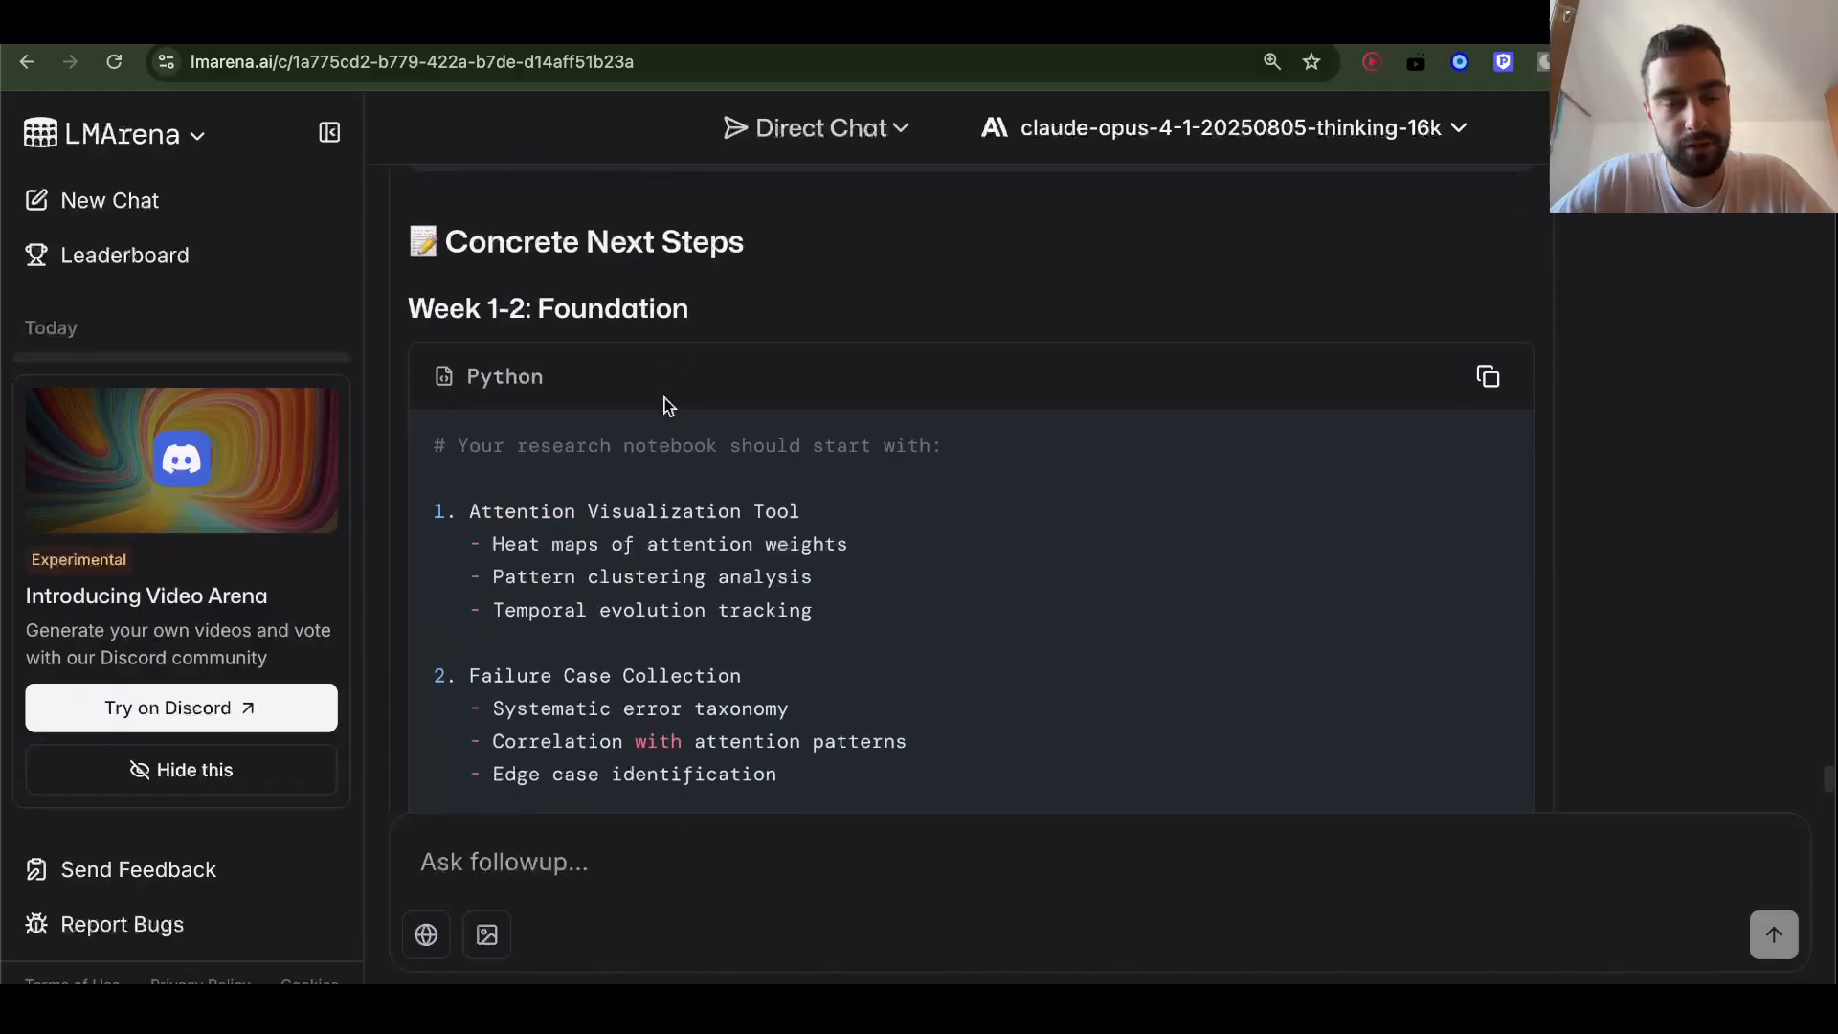
{"action": "scroll", "scroll_direction": "down", "scroll_amount": 3}
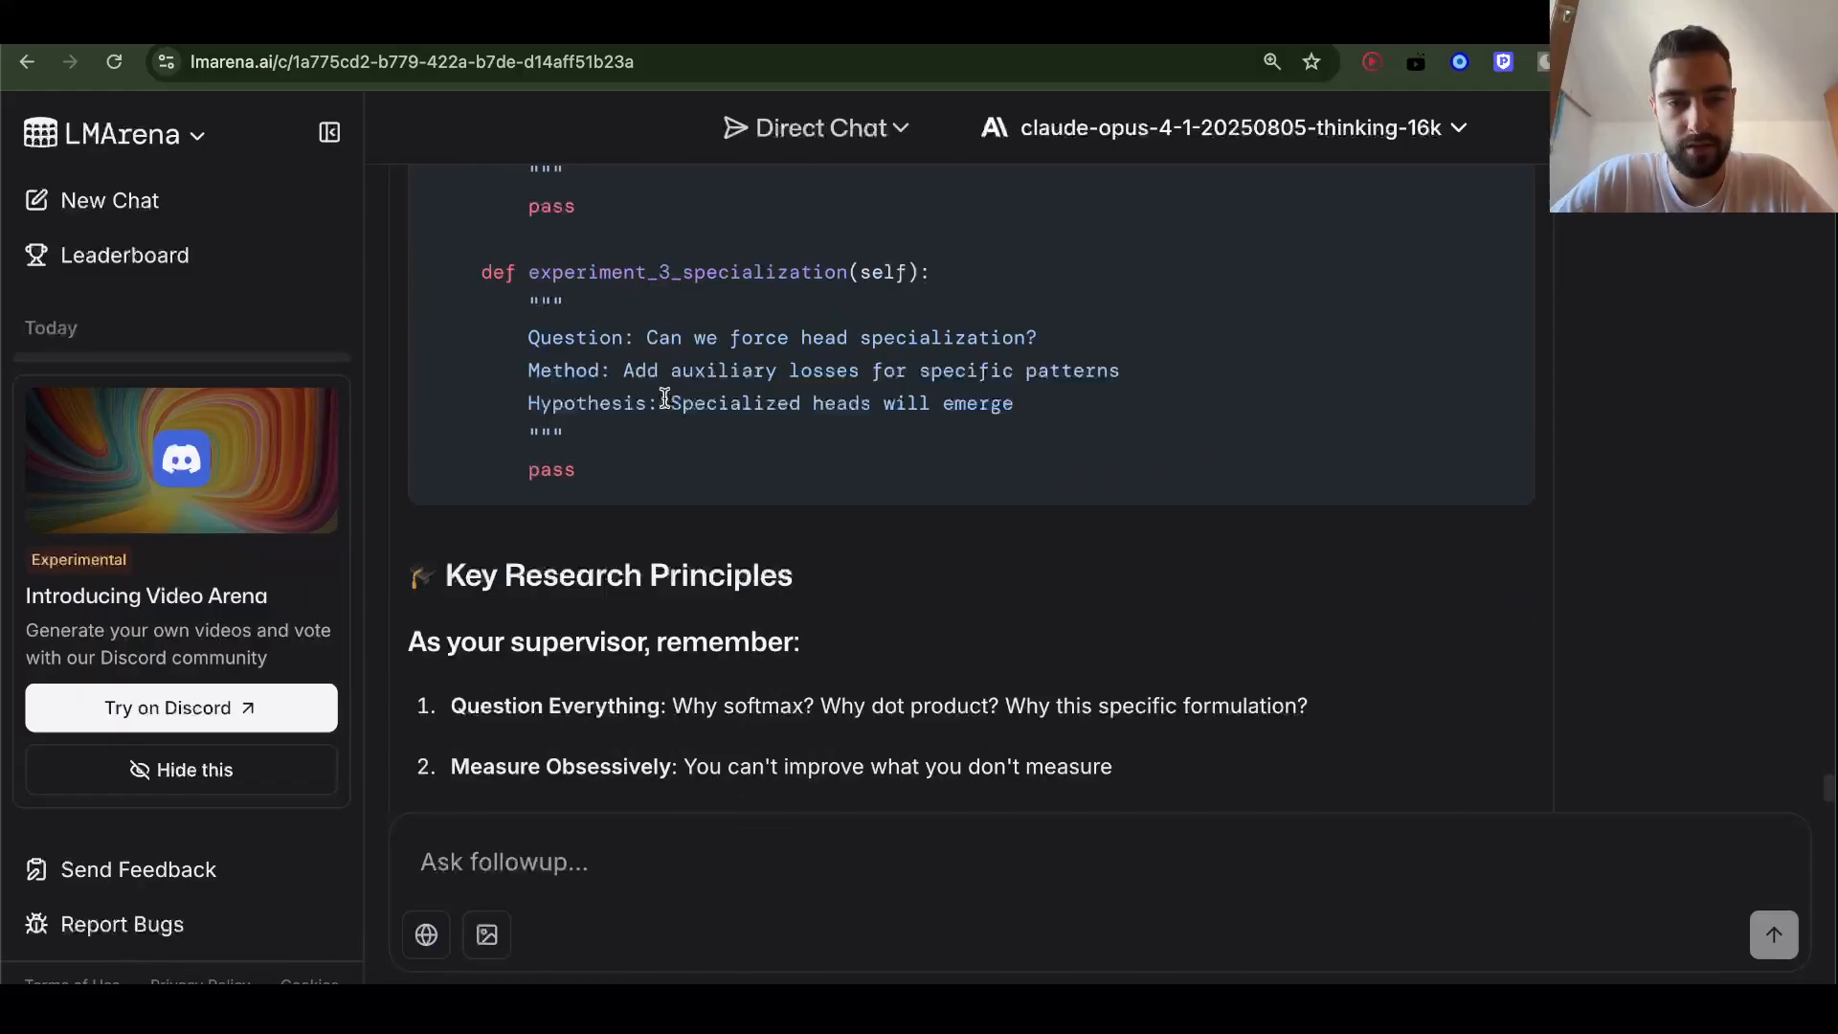
{"action": "scroll", "scroll_direction": "down", "scroll_amount": 3}
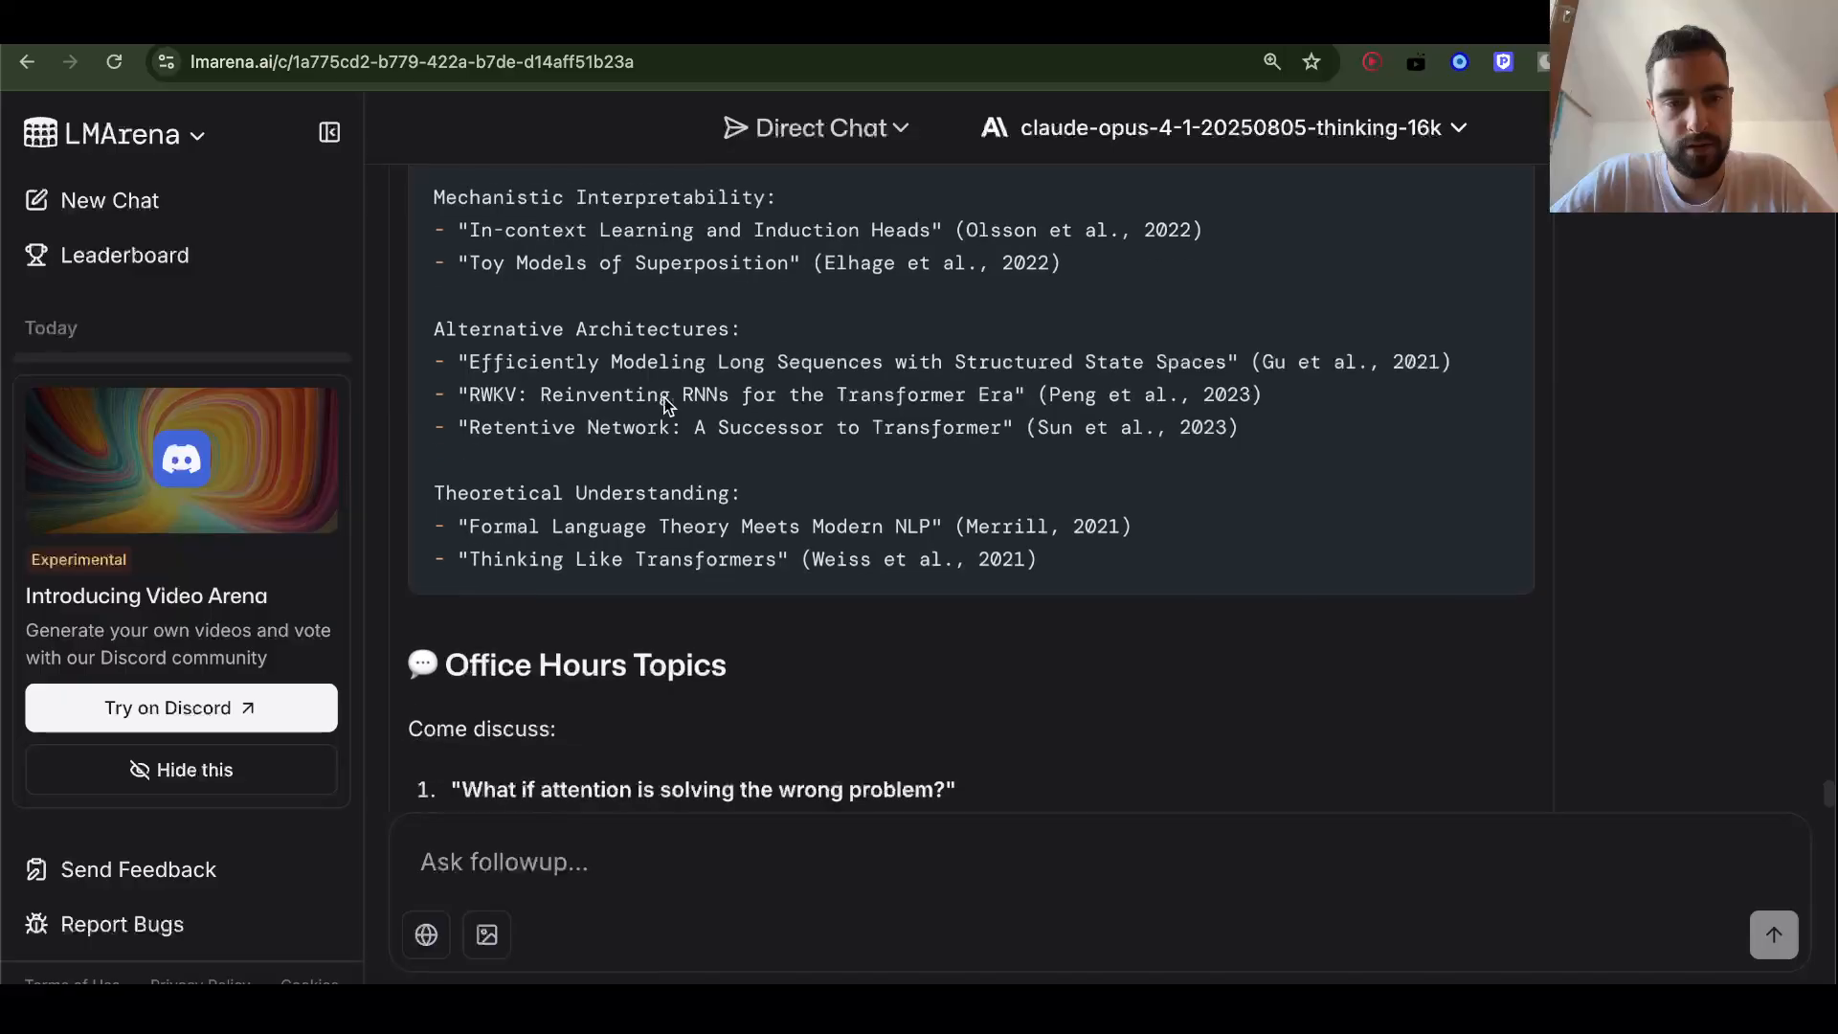
{"action": "scroll", "scroll_direction": "down", "scroll_amount": 3}
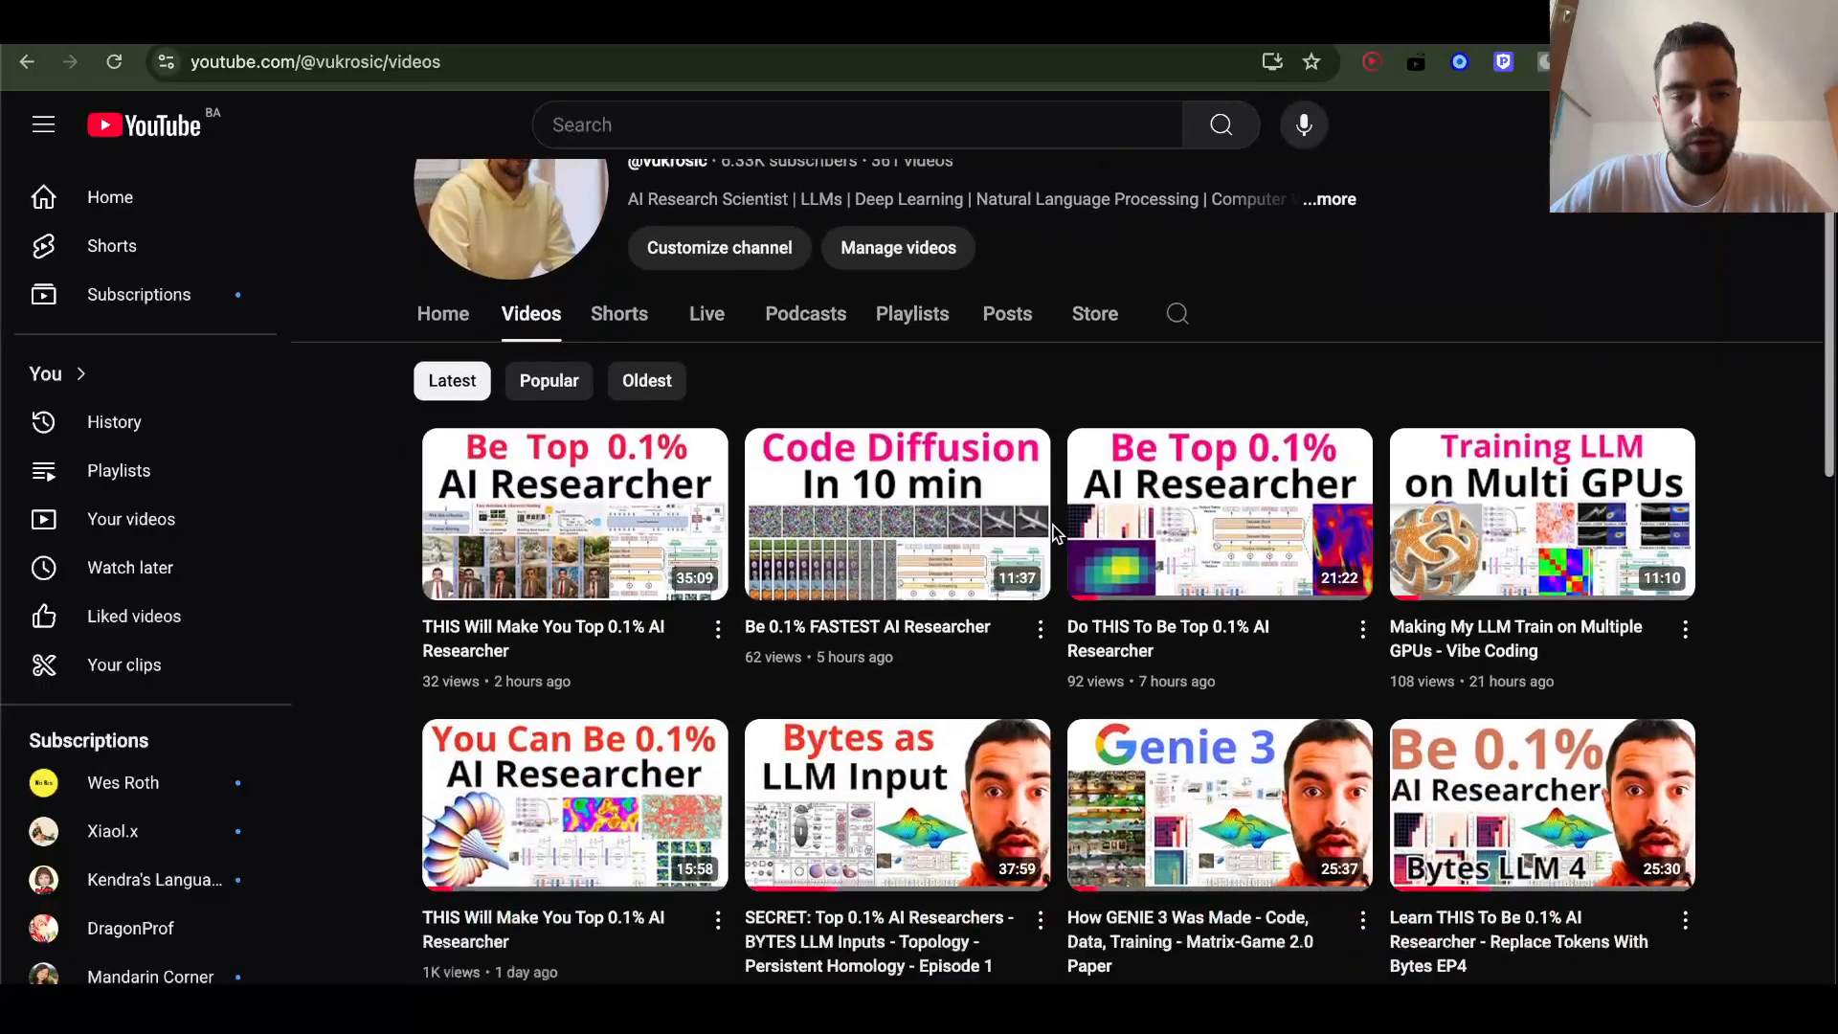
{"action": "scroll", "scroll_direction": "down", "scroll_amount": 3}
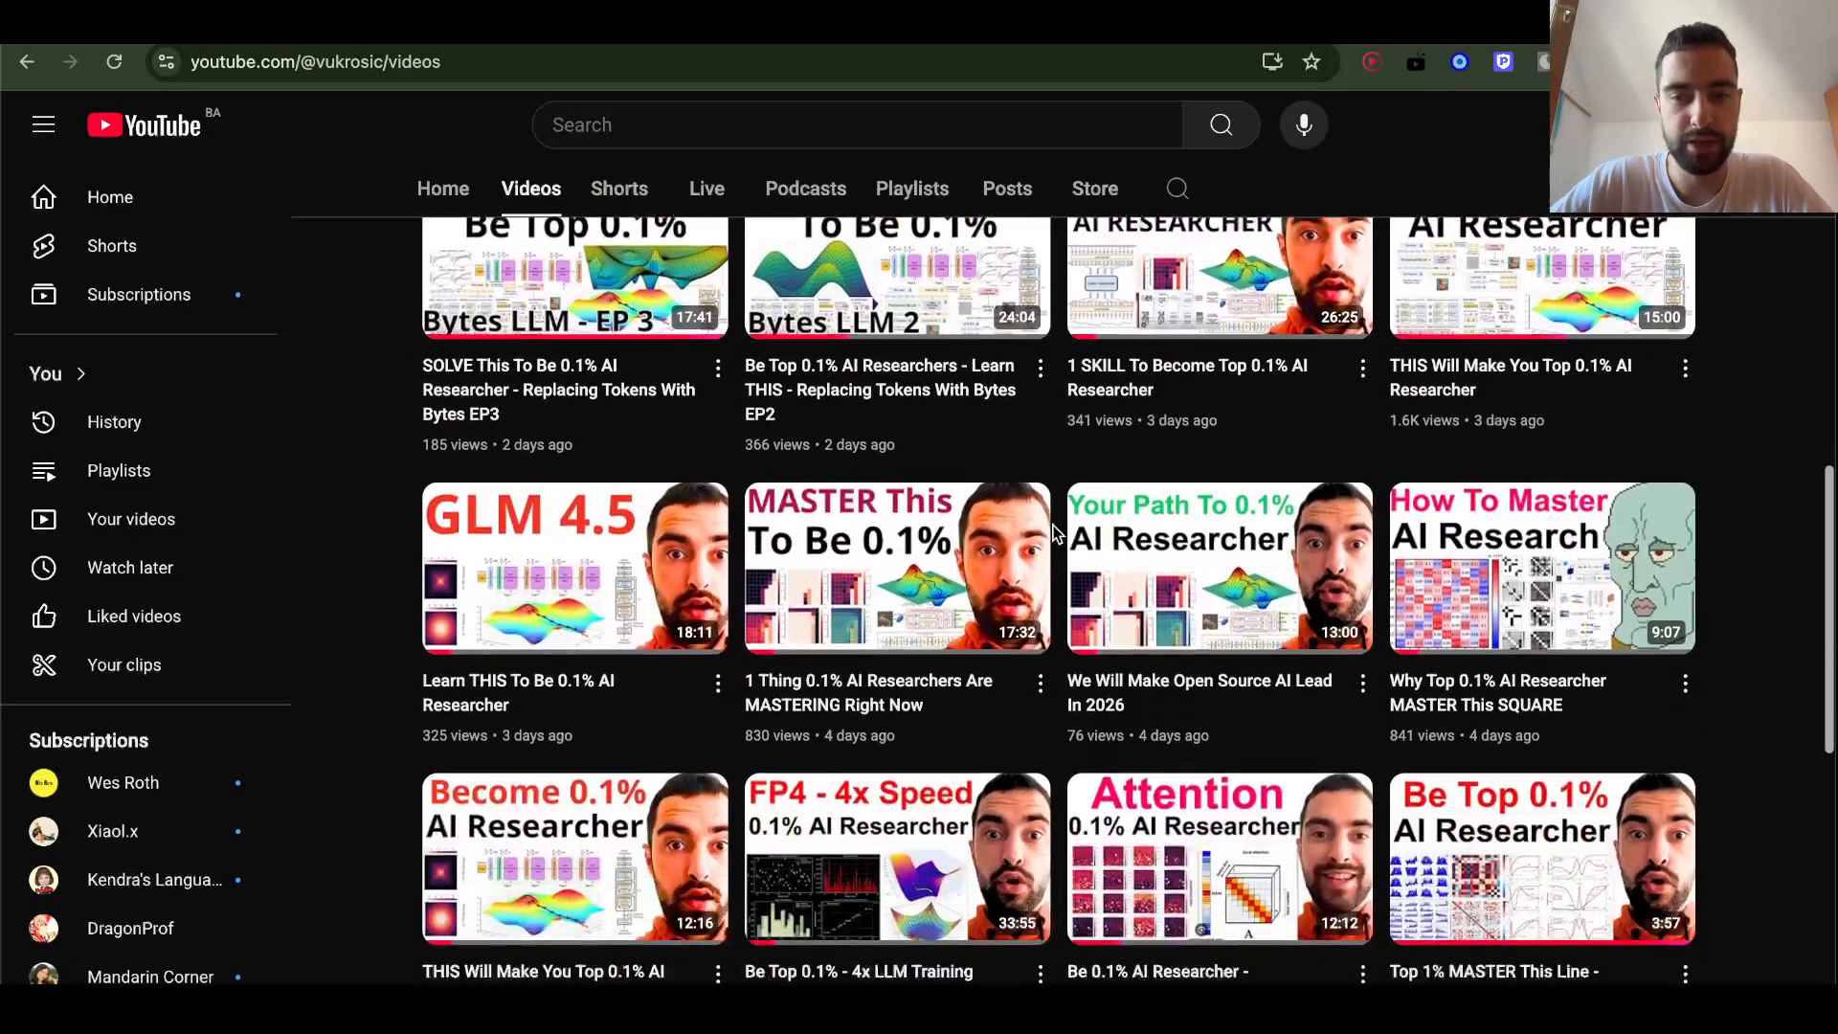
{"action": "scroll", "scroll_direction": "down", "scroll_amount": 3}
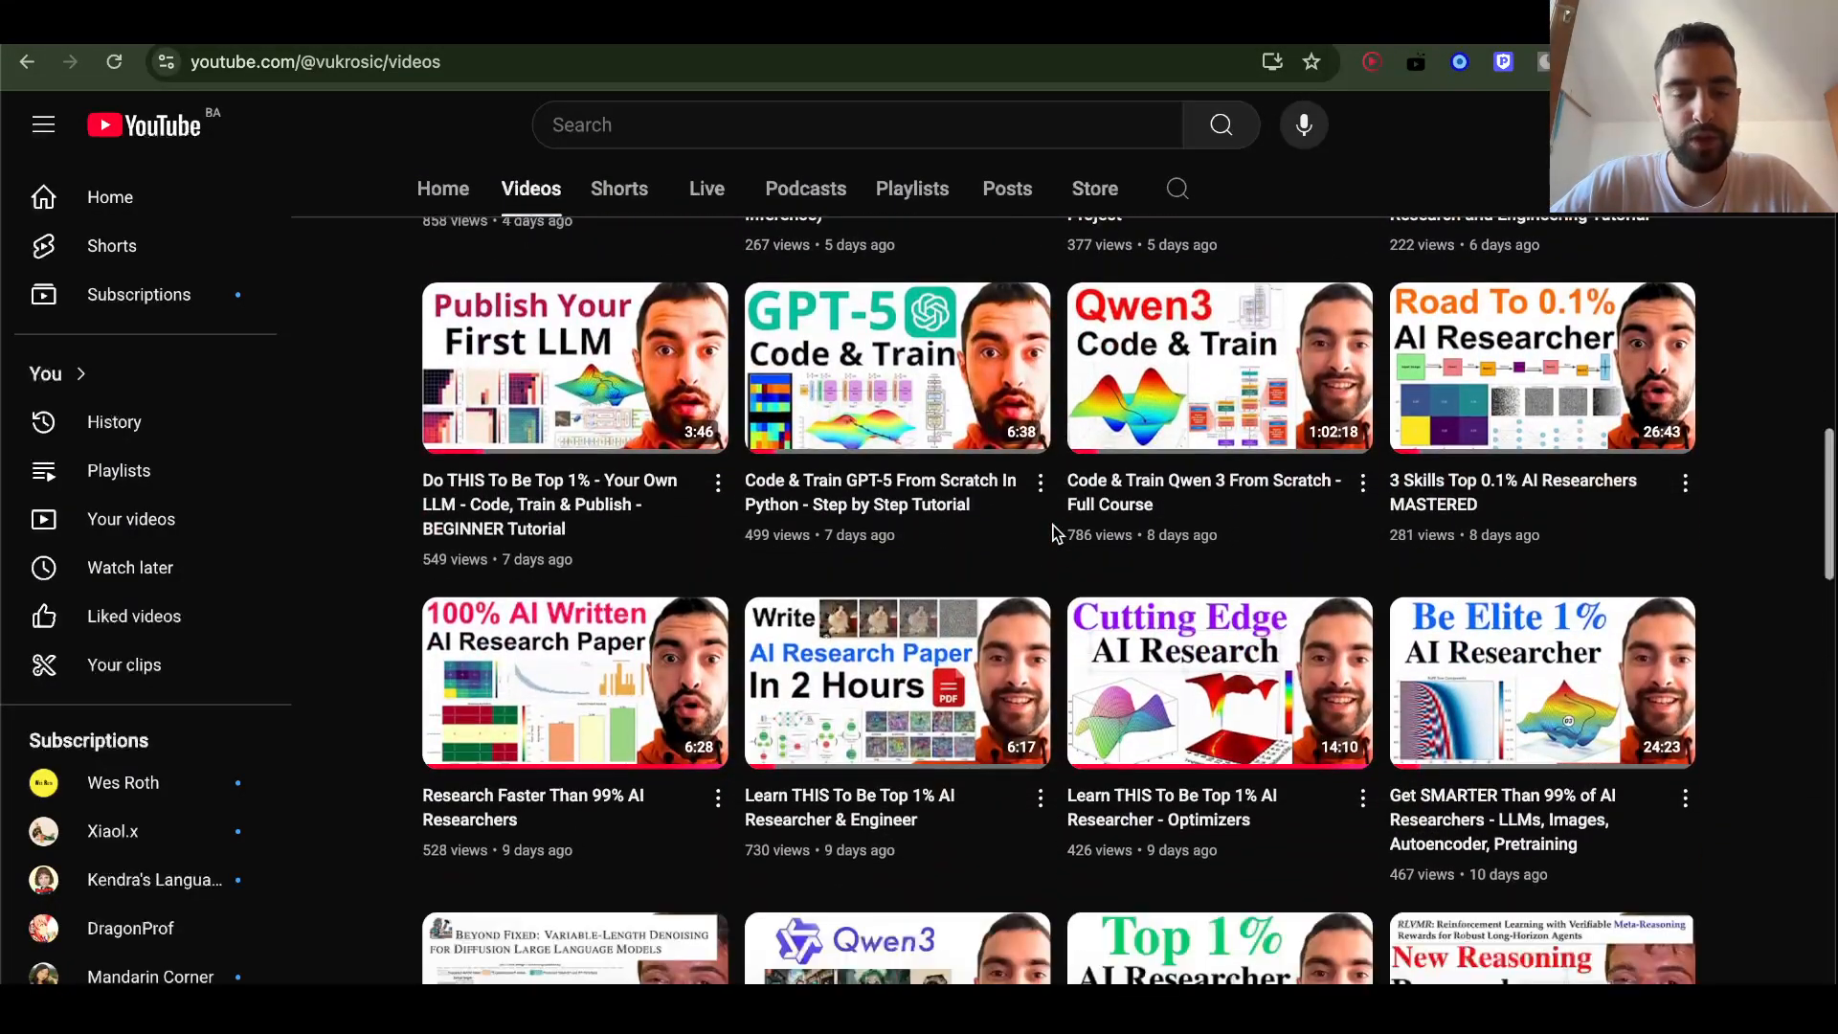